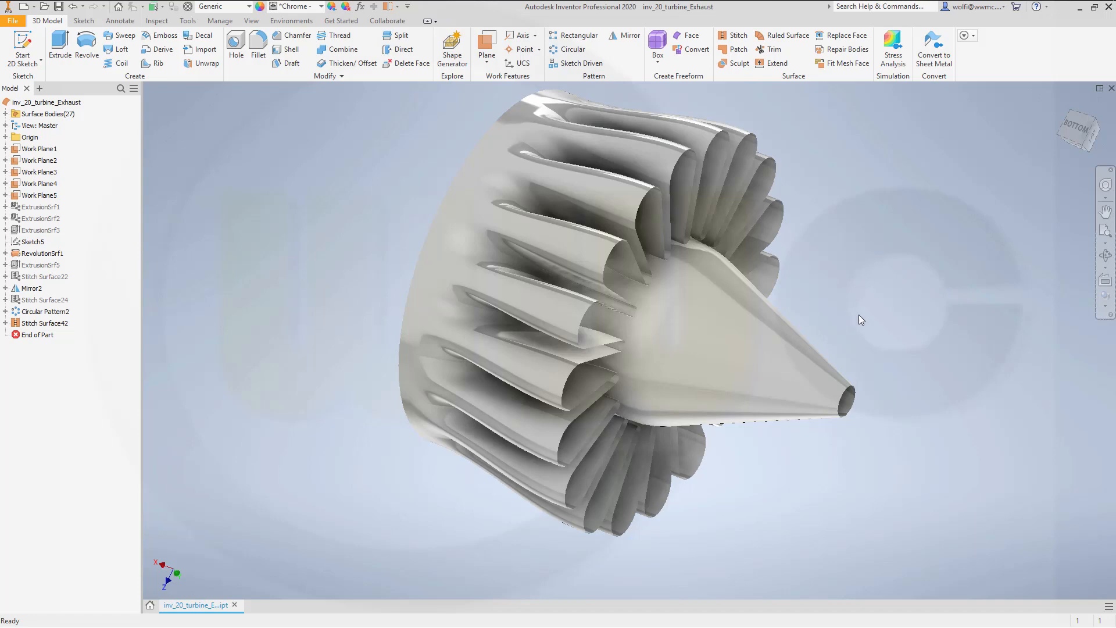
mouse_move(859, 310)
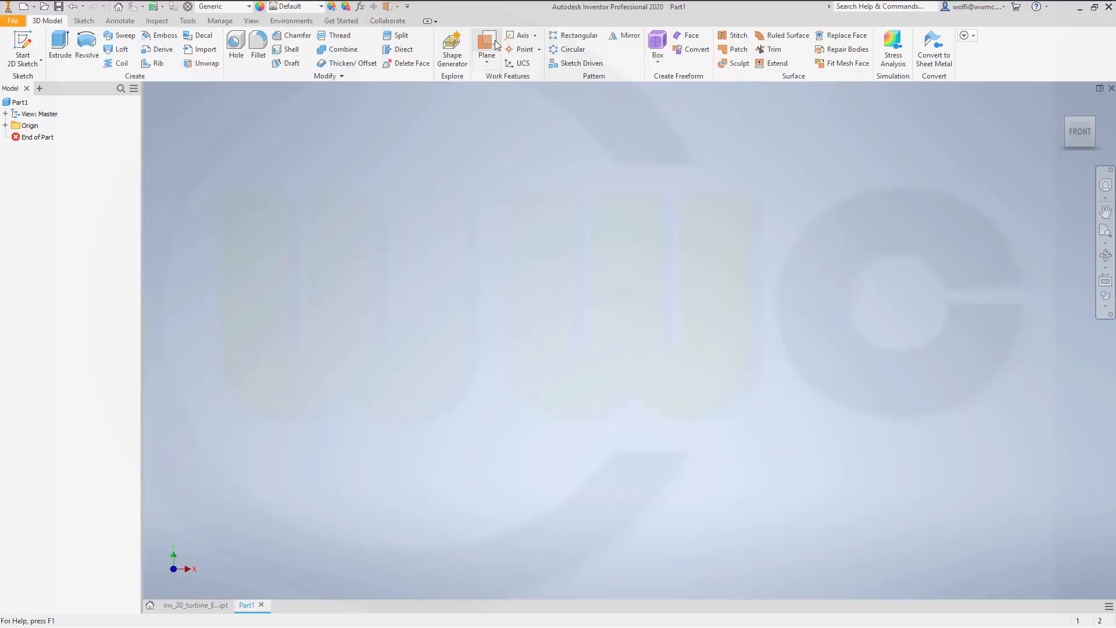
Add the first work plane offset from the YZ origin plane.
click(487, 47)
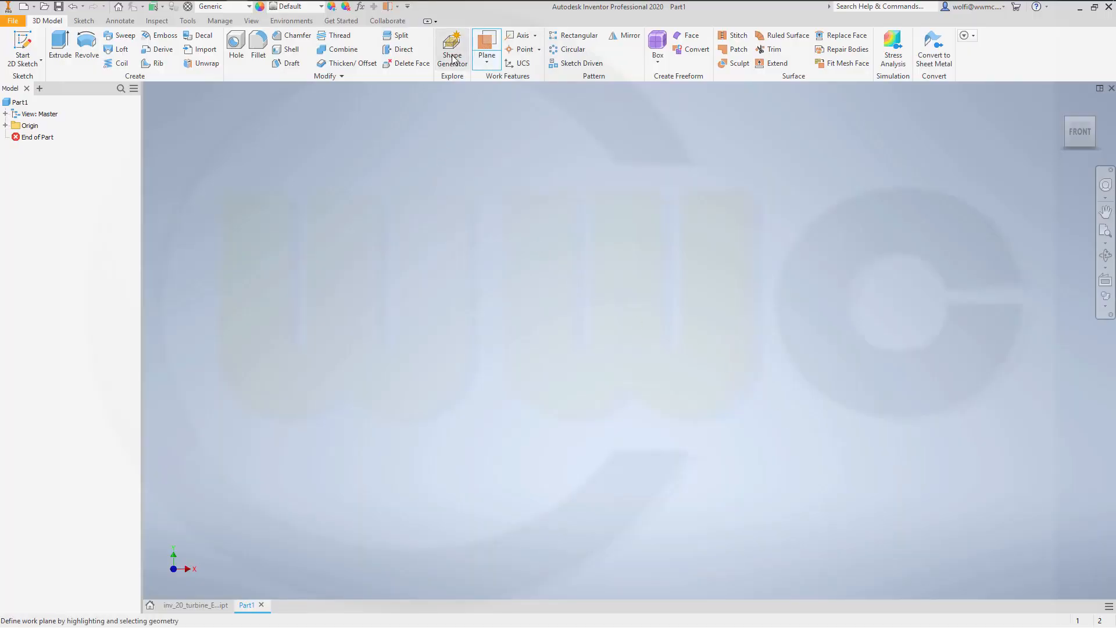
click(5, 125)
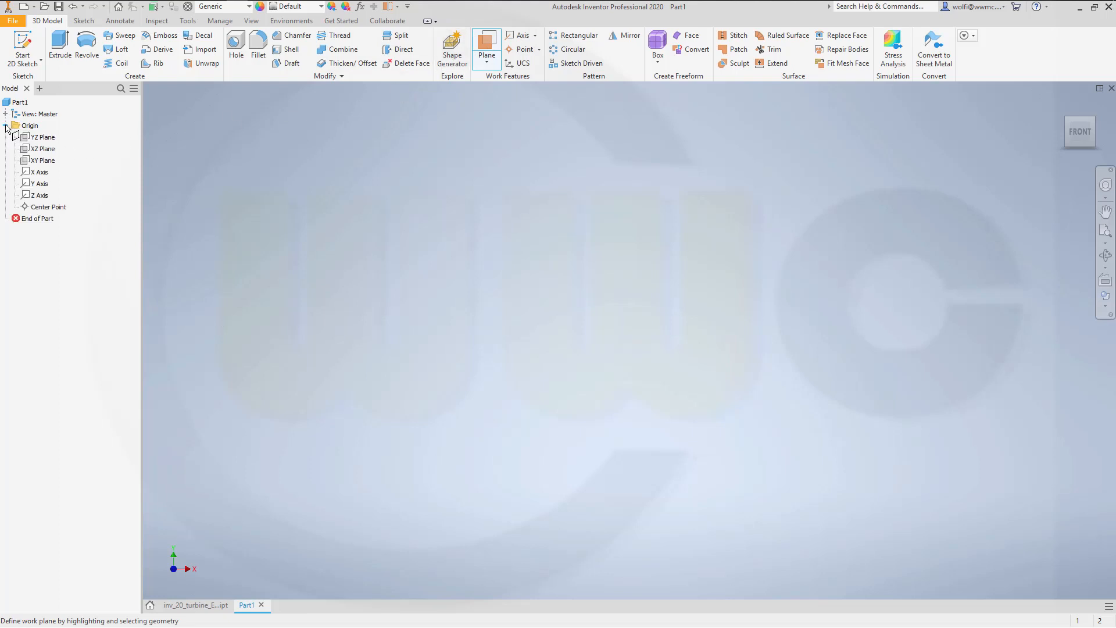
click(41, 149)
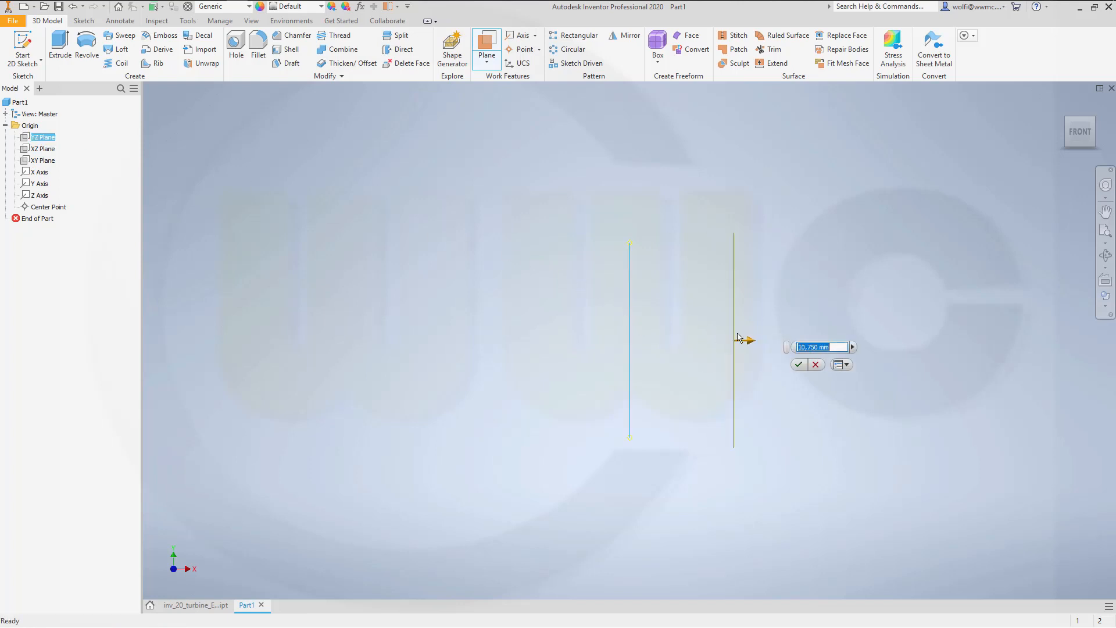
mouse_move(727, 333)
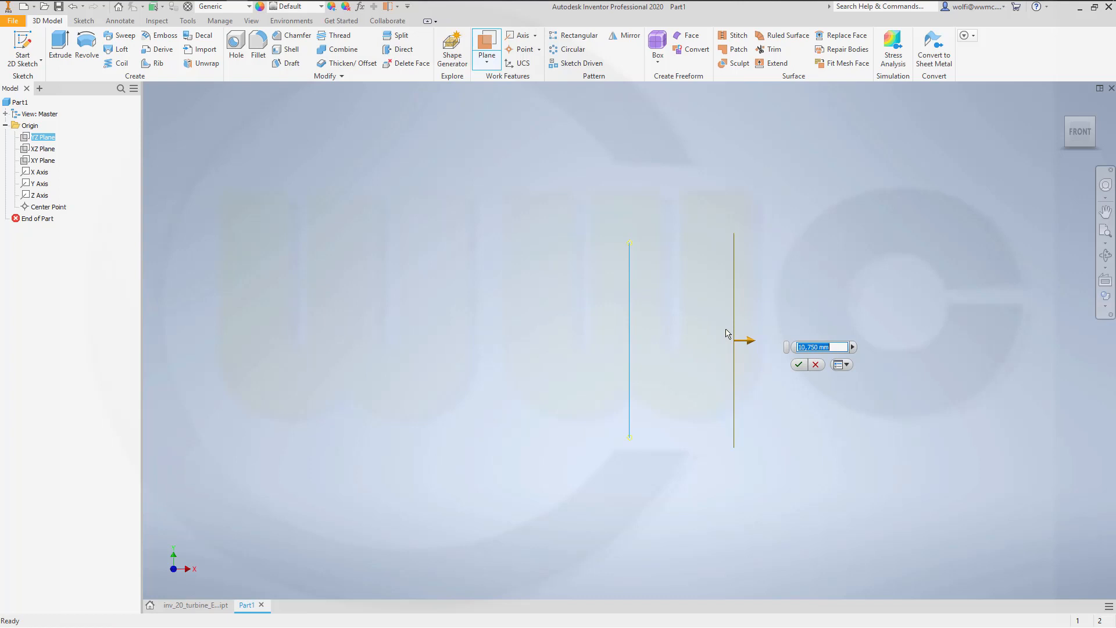
click(798, 363)
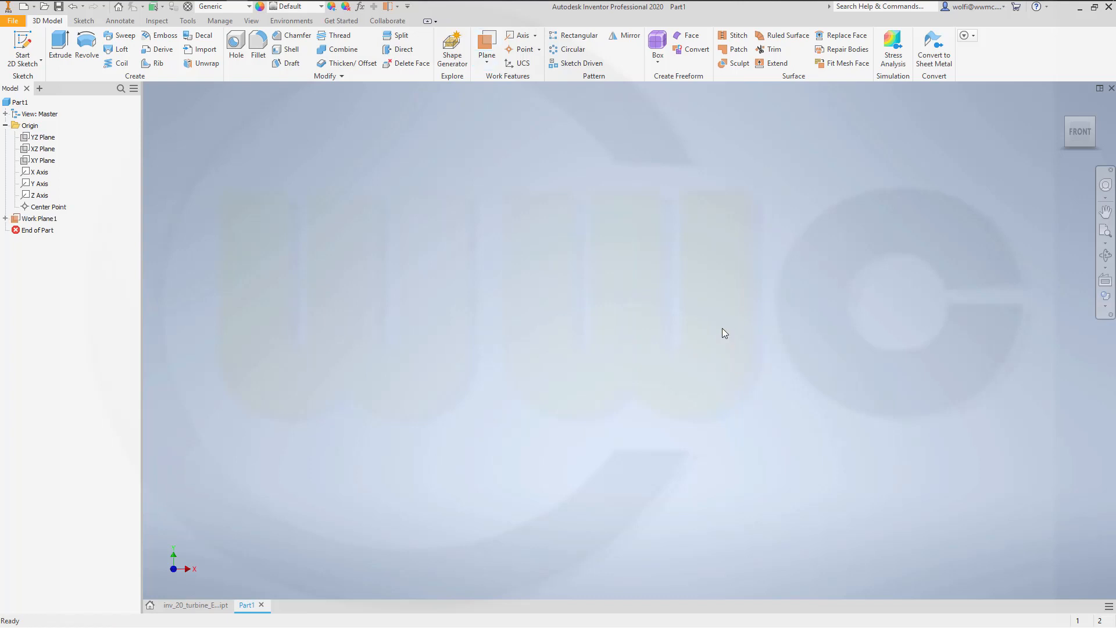
Repeat the work plane to add YZ offset planes at 320 mm and 68 mm.
right_click(42, 136)
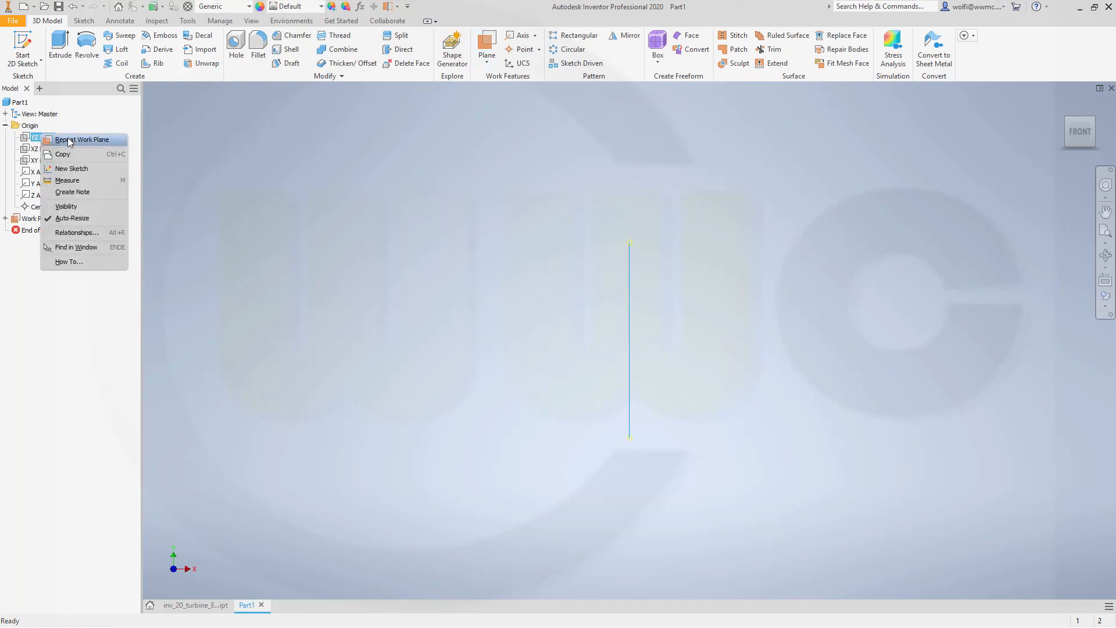
click(509, 152)
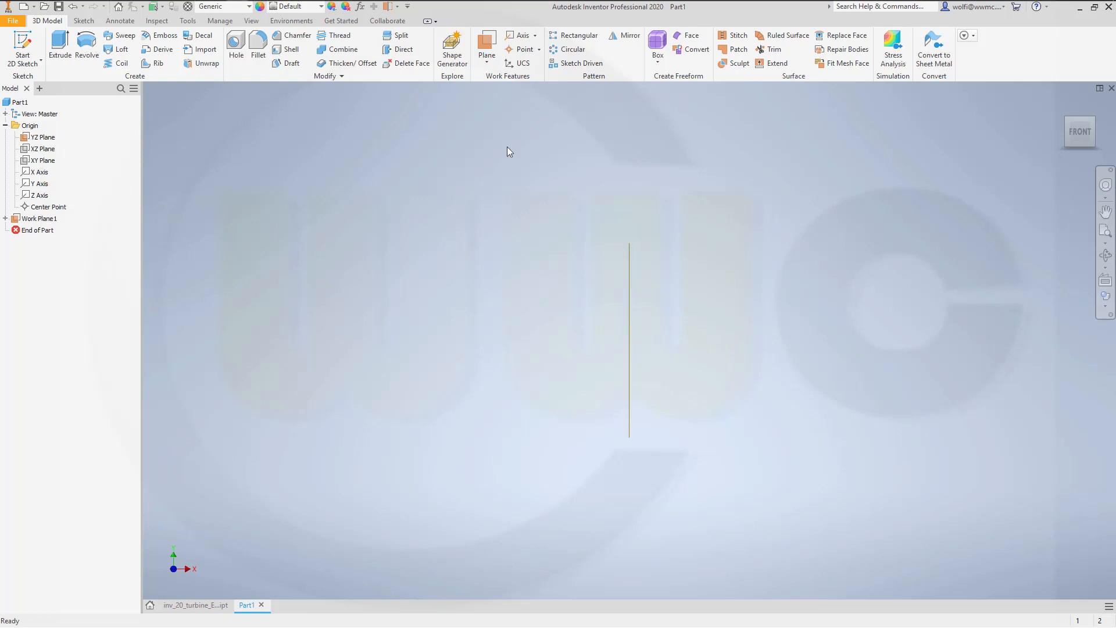
click(486, 42)
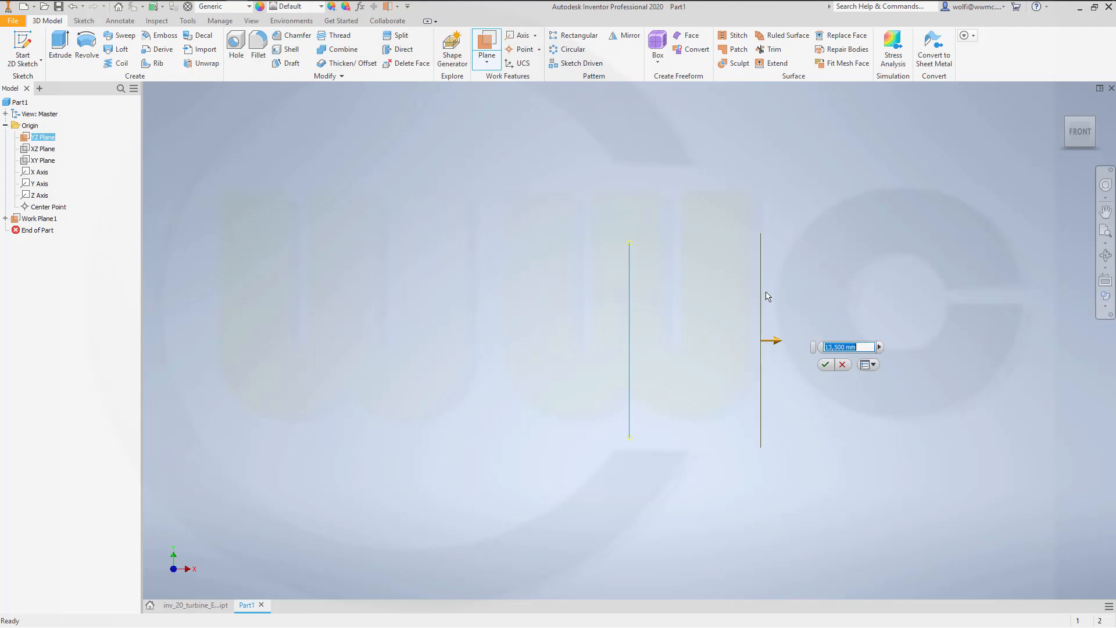
text(320)
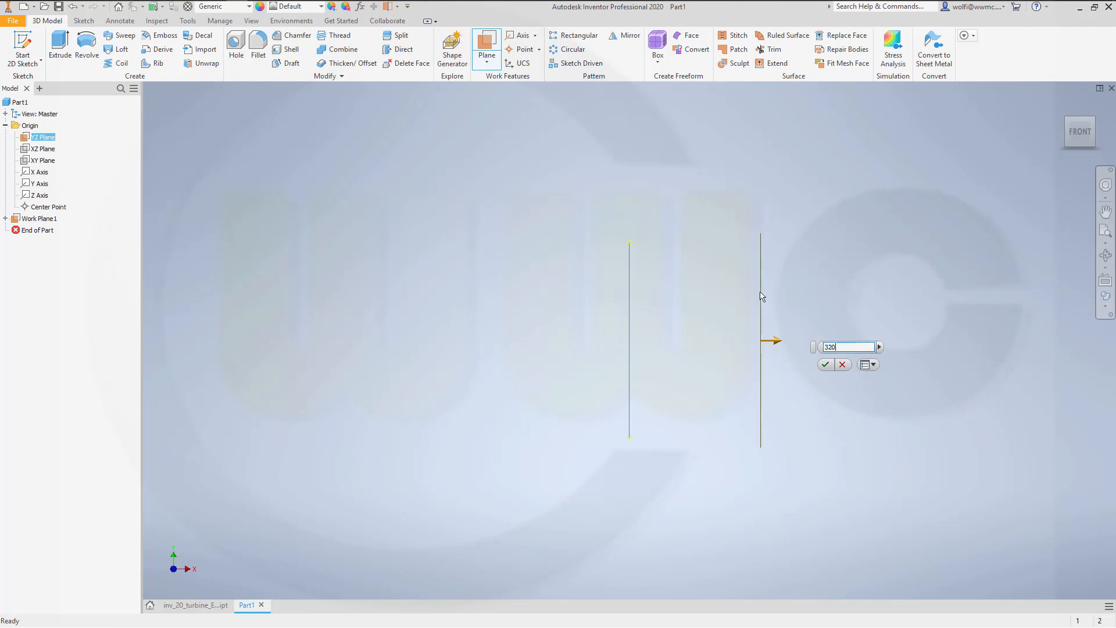
click(824, 363)
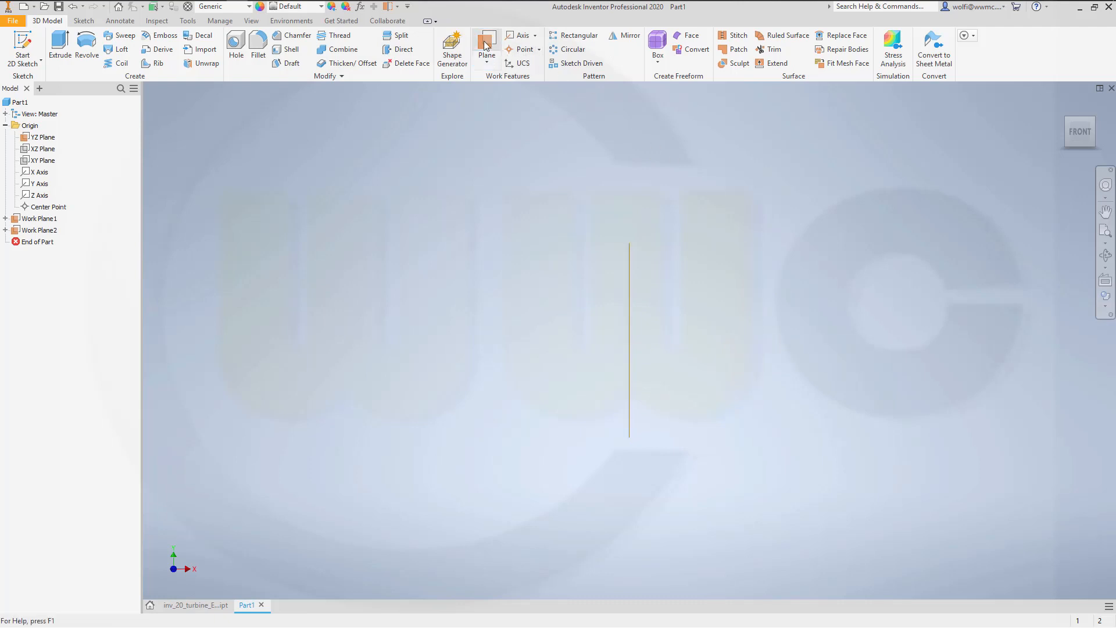
click(486, 44)
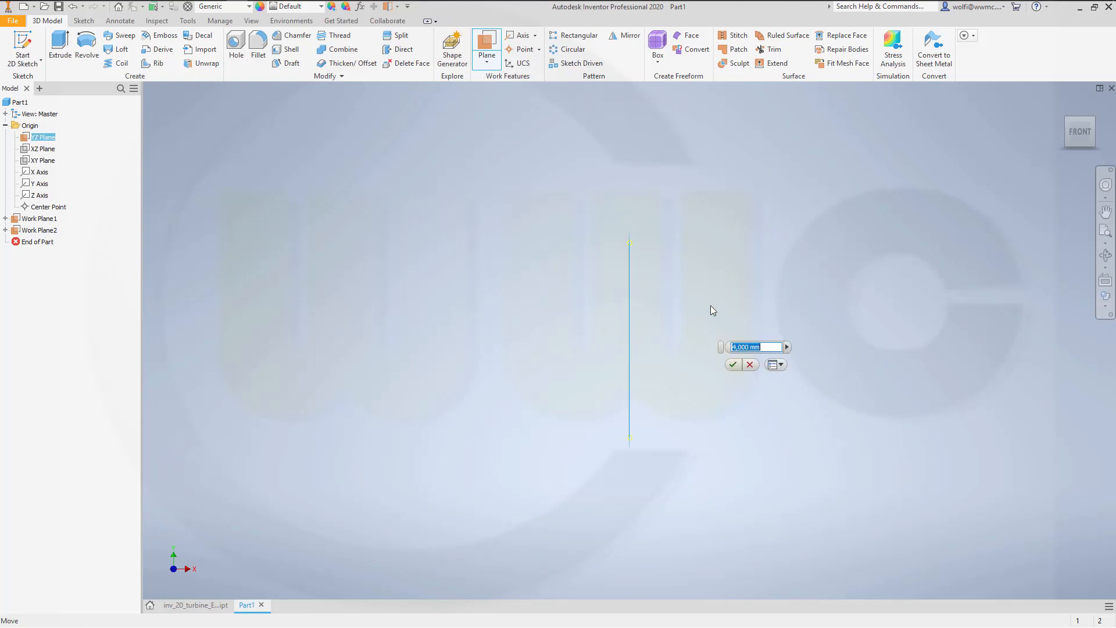
text(68)
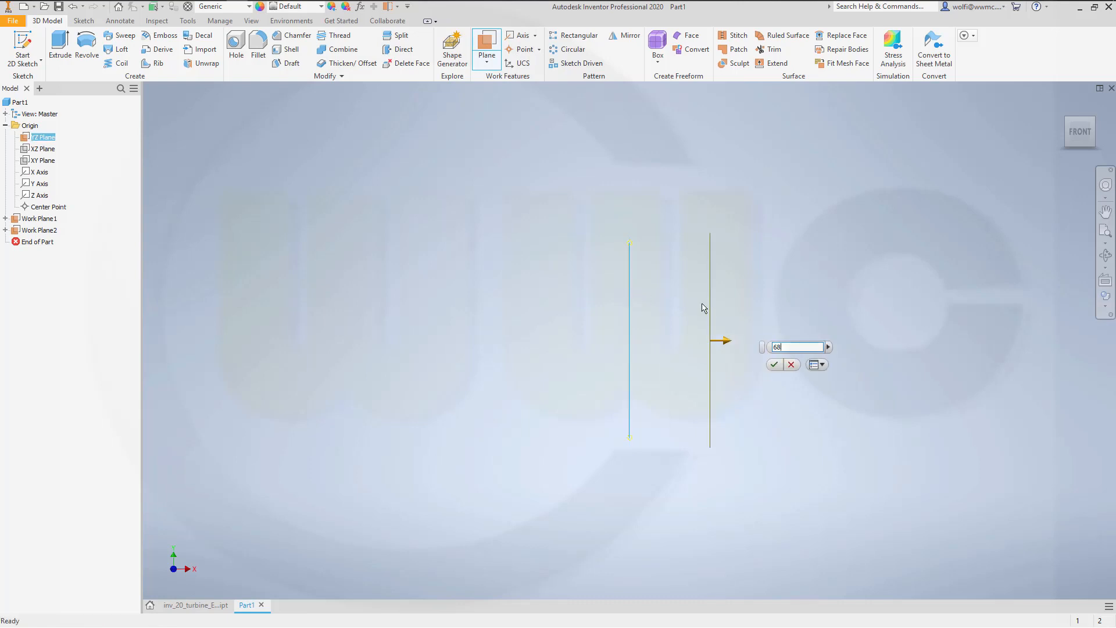
click(773, 364)
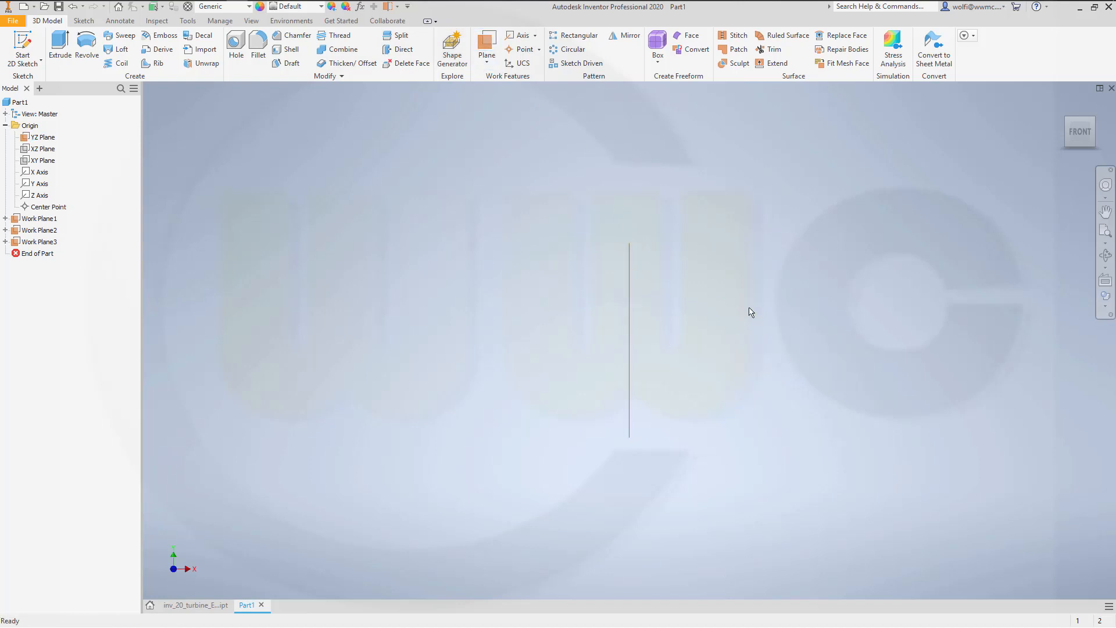
Confirm a fourth work plane and make the origin planes and axes visible.
click(41, 148)
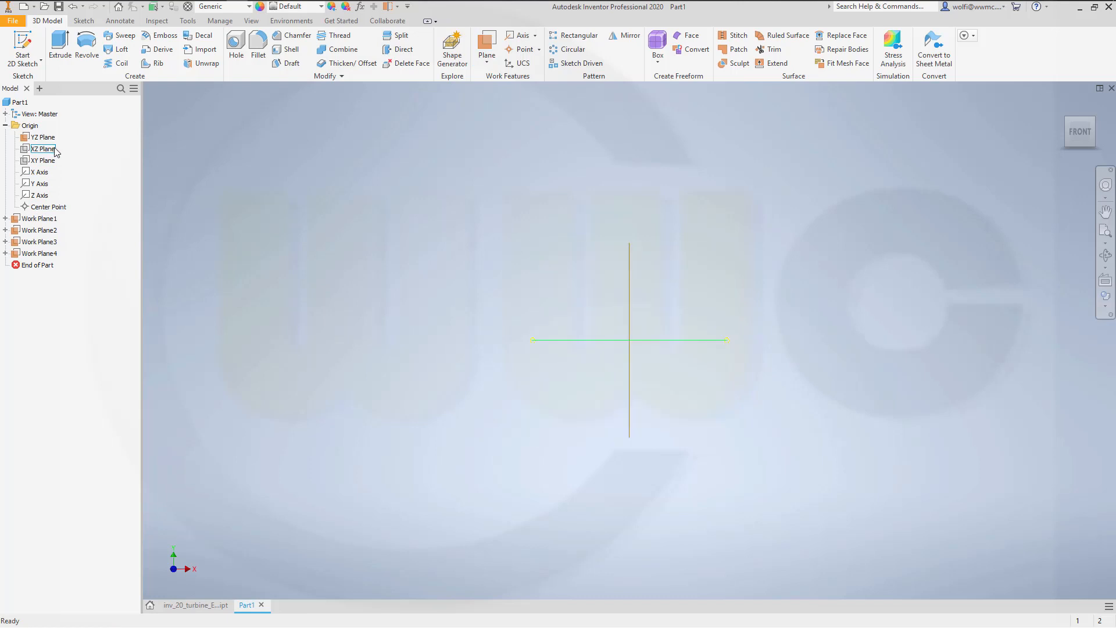
right_click(42, 159)
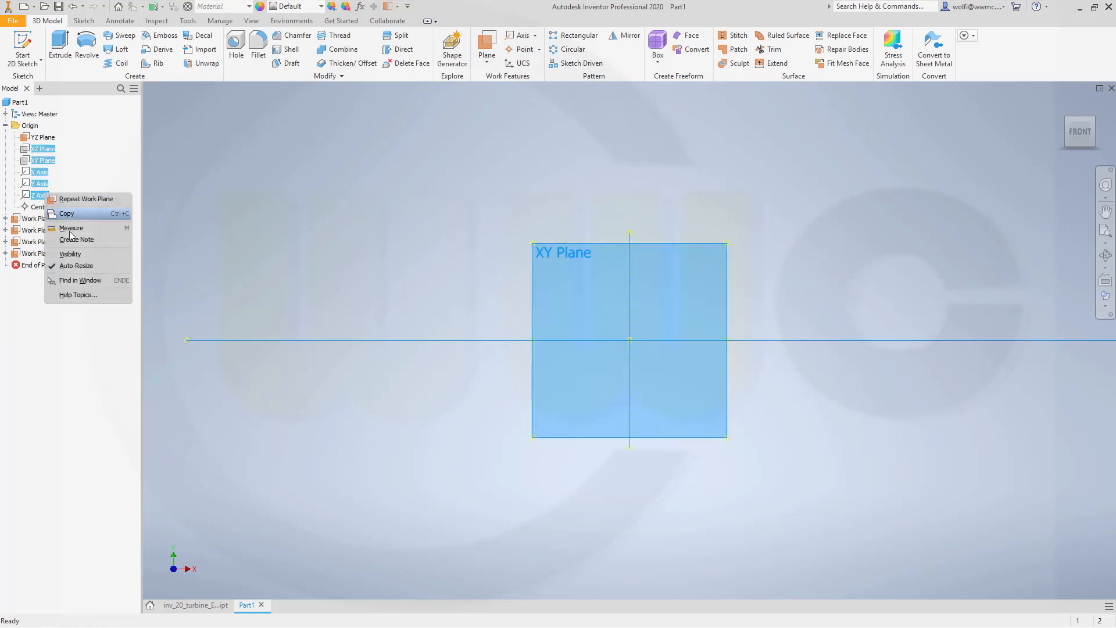
click(469, 238)
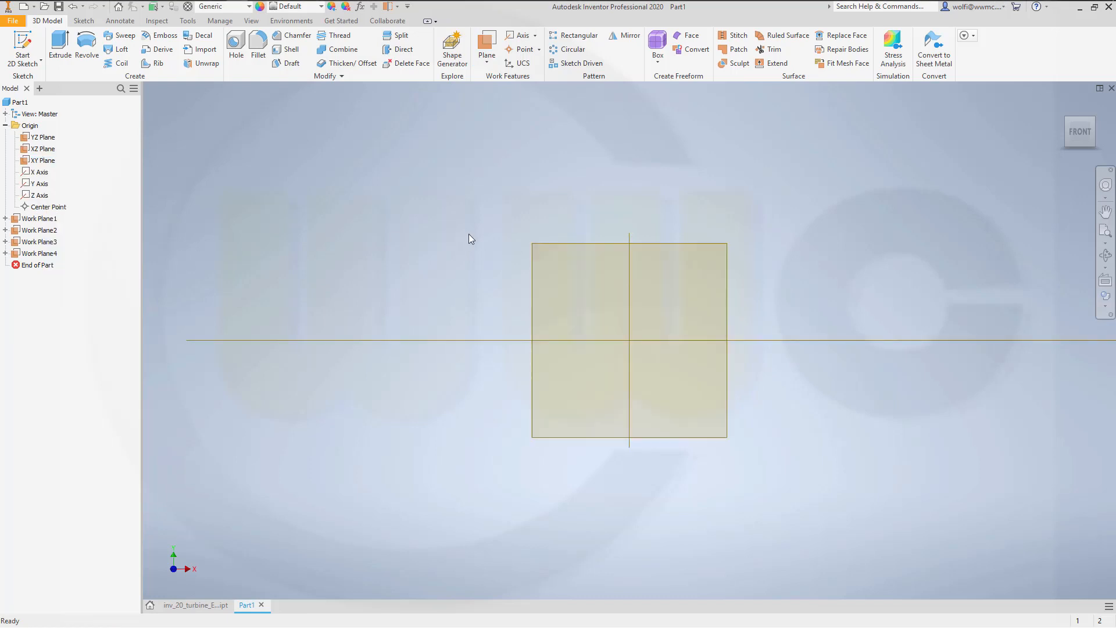
drag(470, 238, 450, 254)
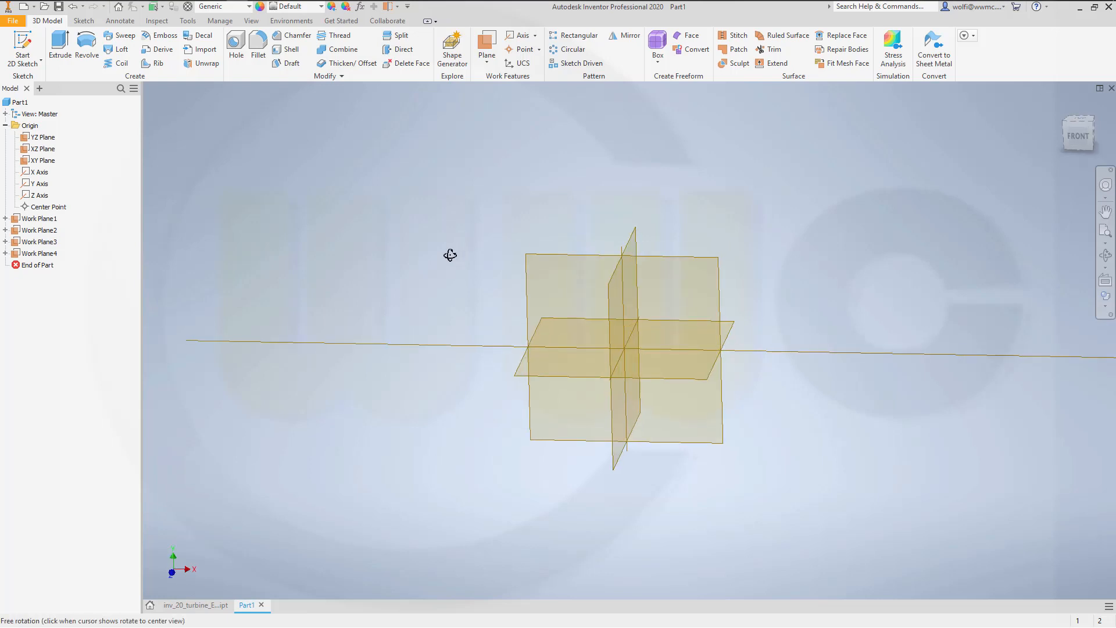
mouse_move(487, 45)
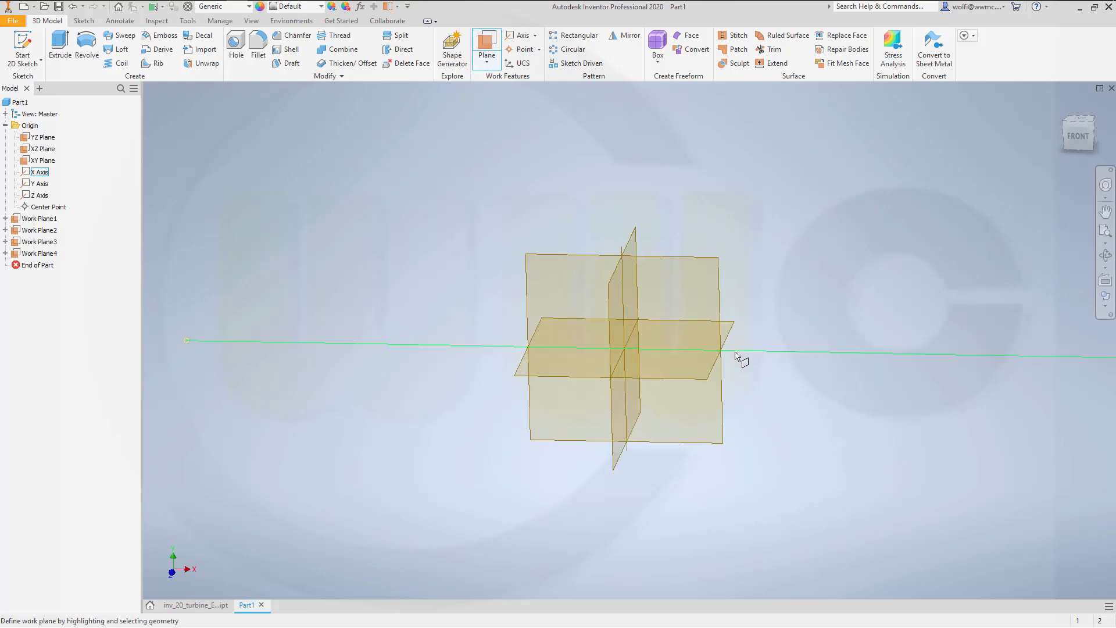
Create a work plane angled 10° about the X axis.
click(626, 285)
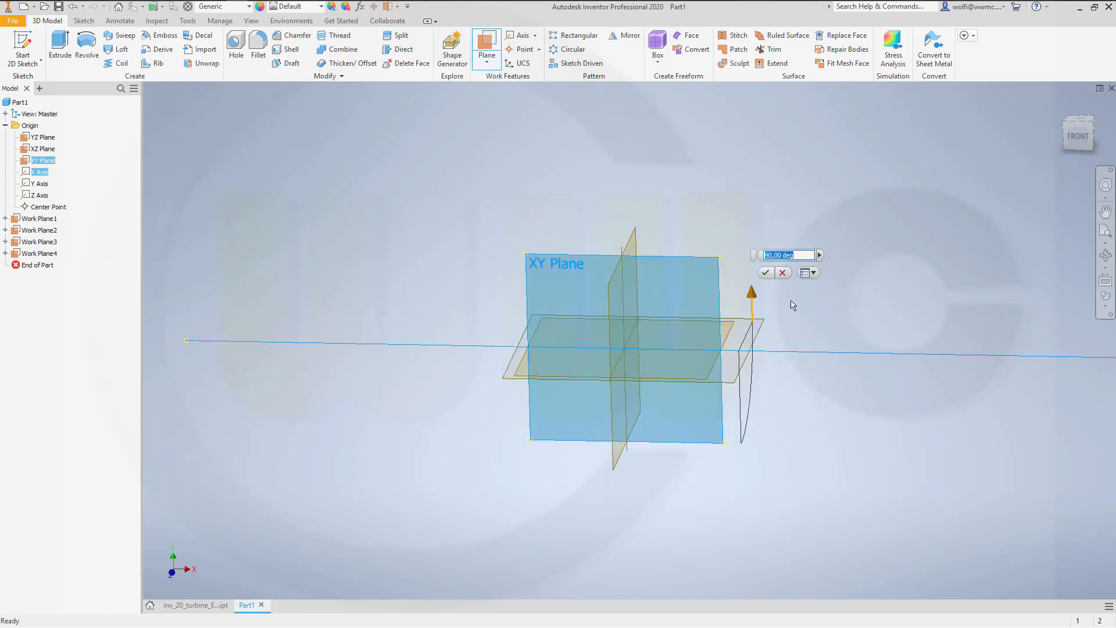
mouse_move(786, 308)
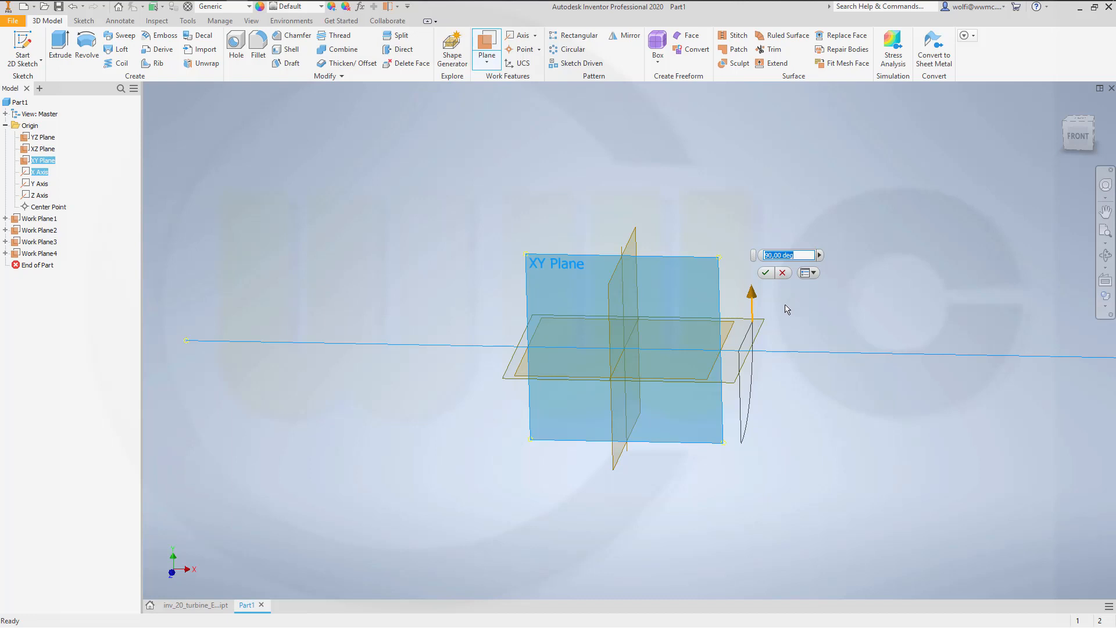
text(10)
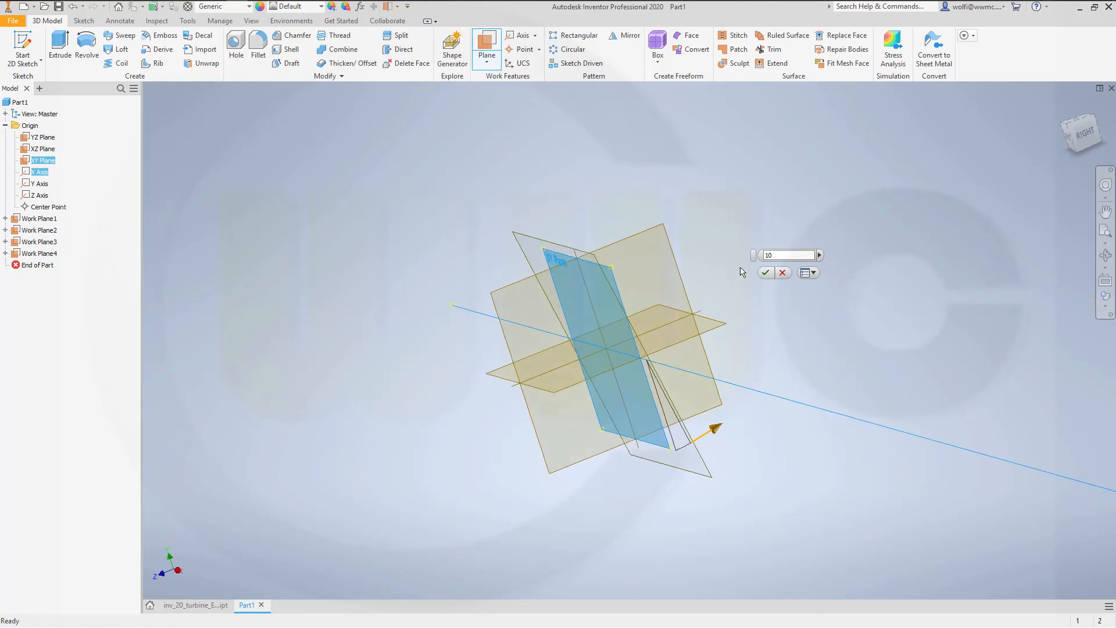
triple_click(786, 254)
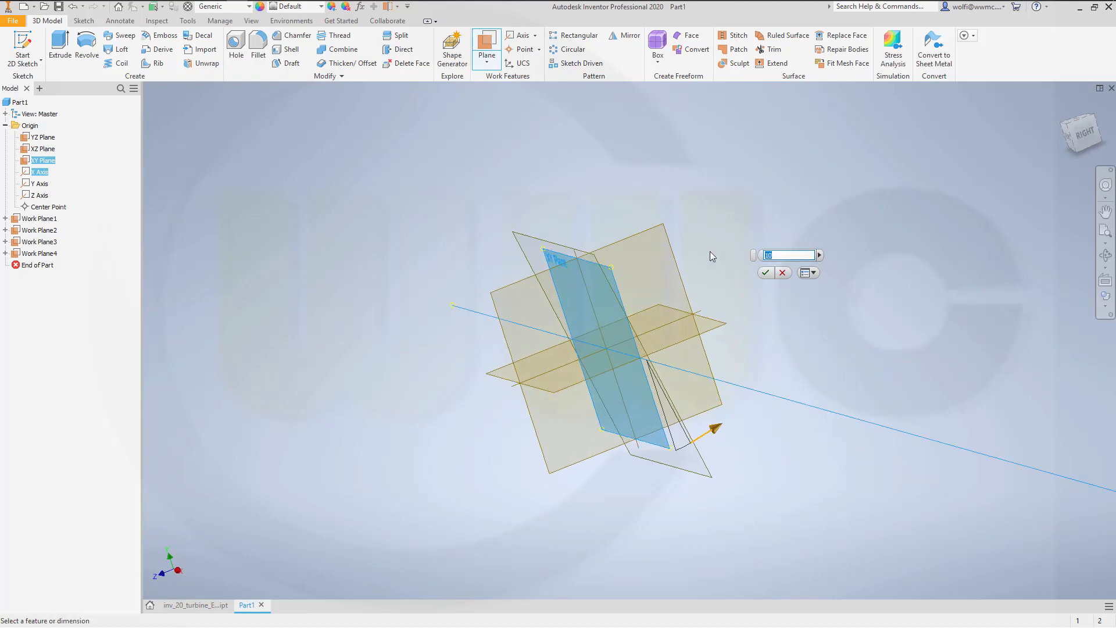
text(-10)
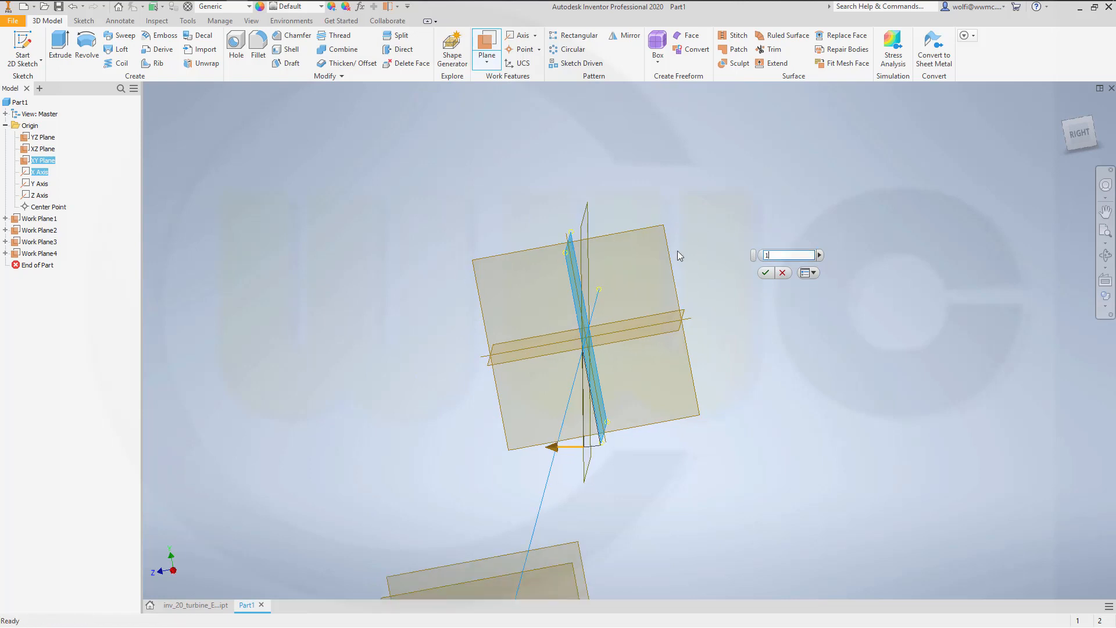
text(10)
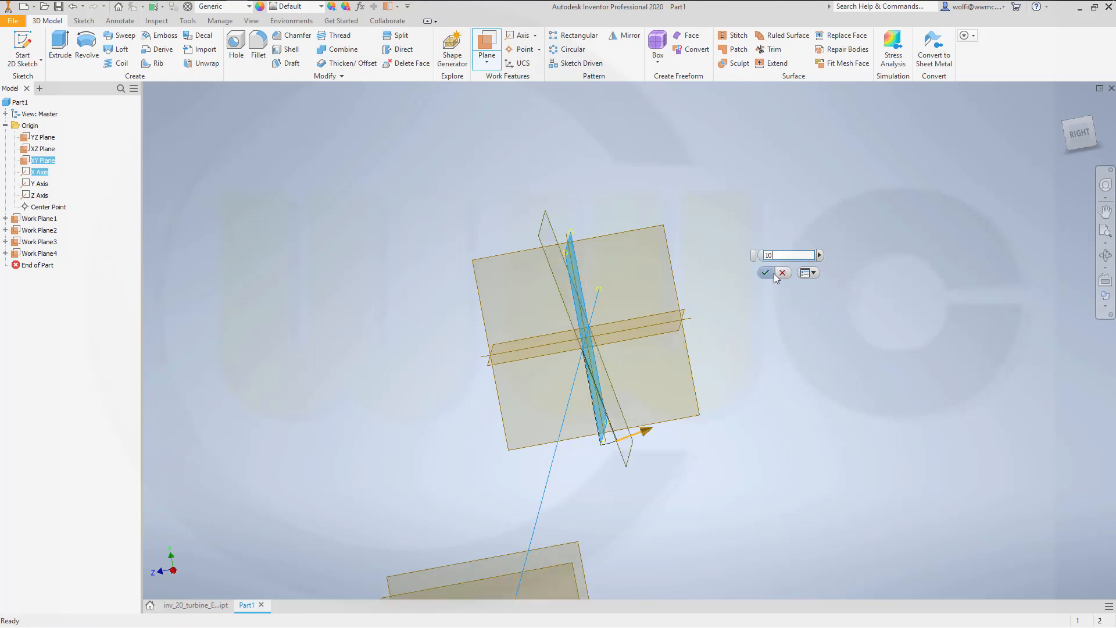
click(764, 273)
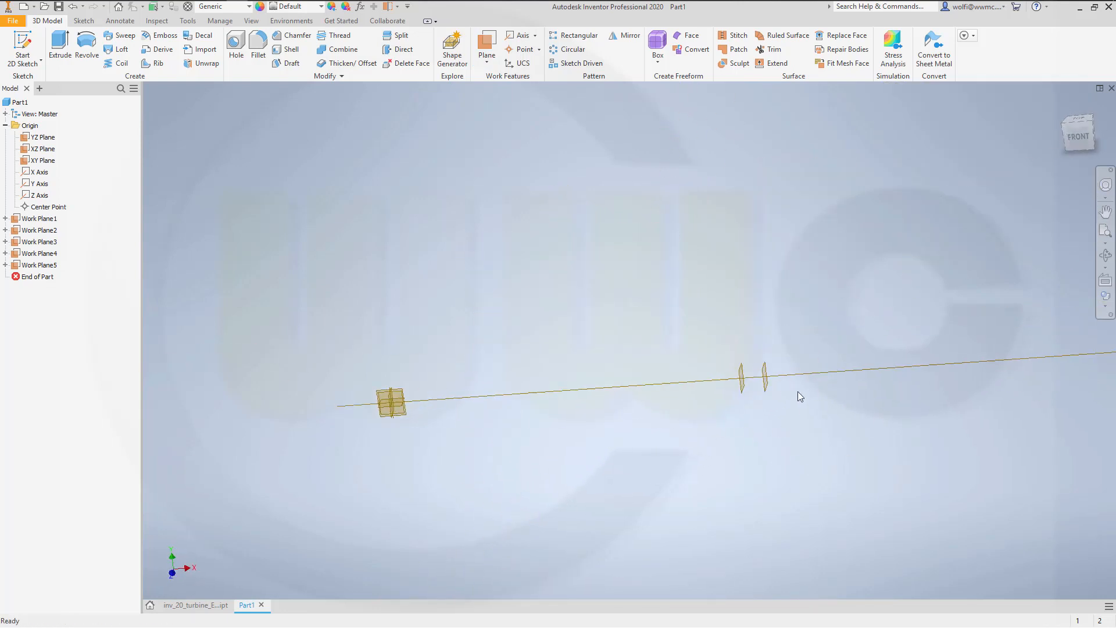
Project the offset work plane geometry into Sketch1 as reference.
click(763, 373)
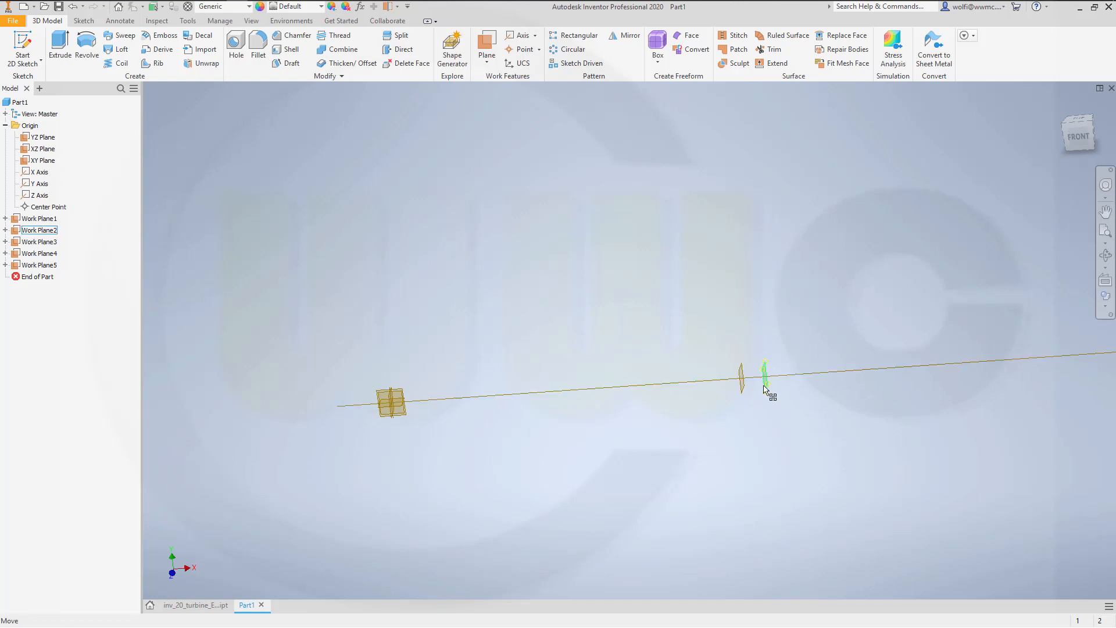
mouse_move(767, 390)
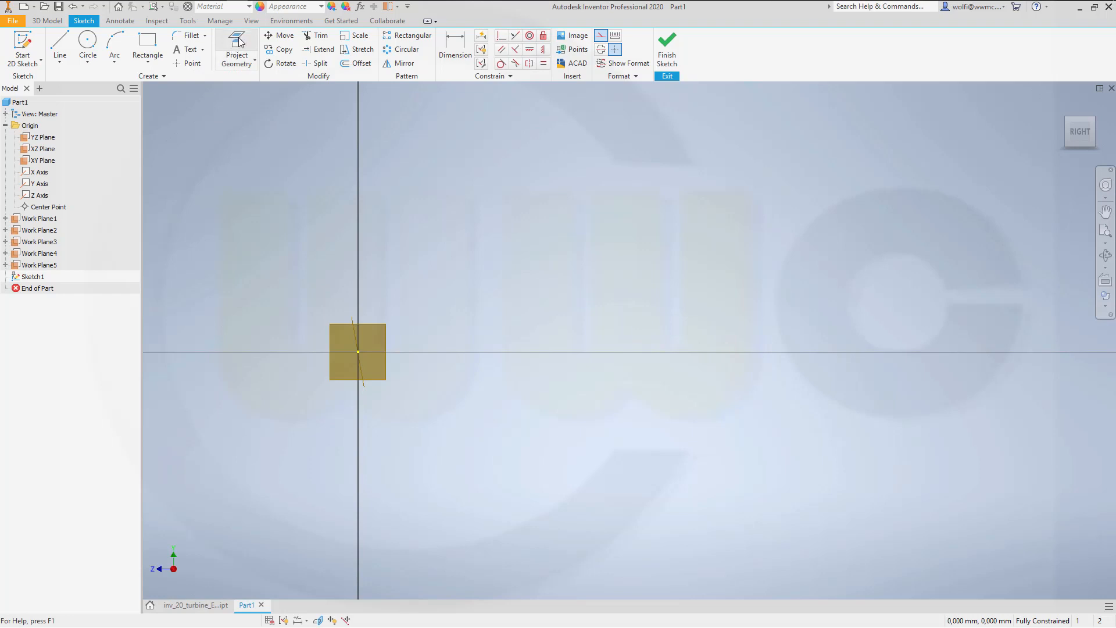
click(236, 41)
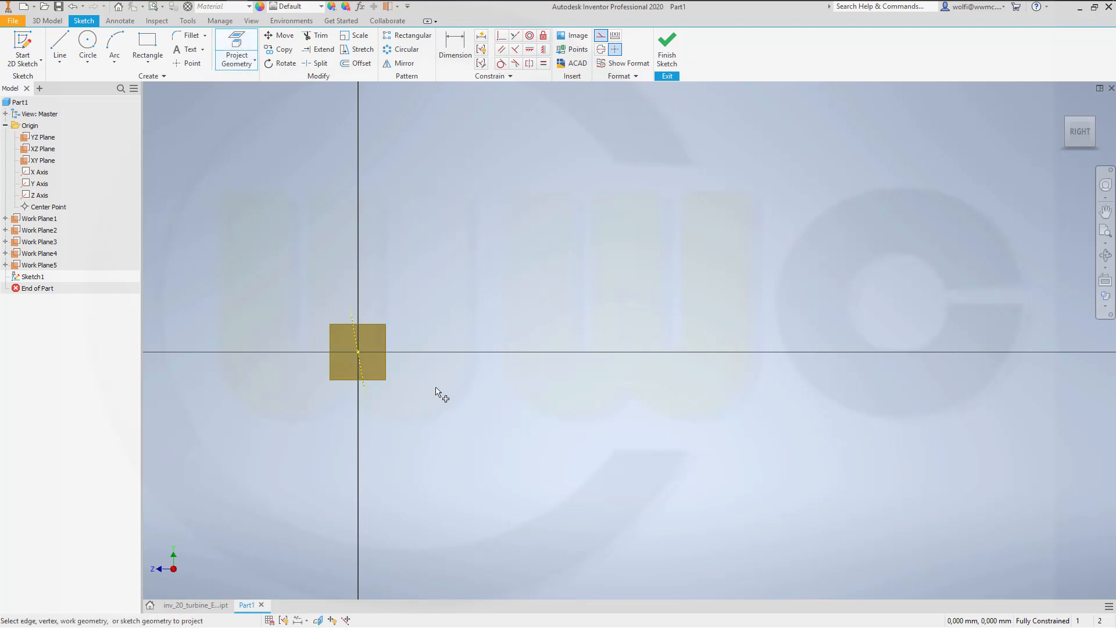
mouse_move(105, 71)
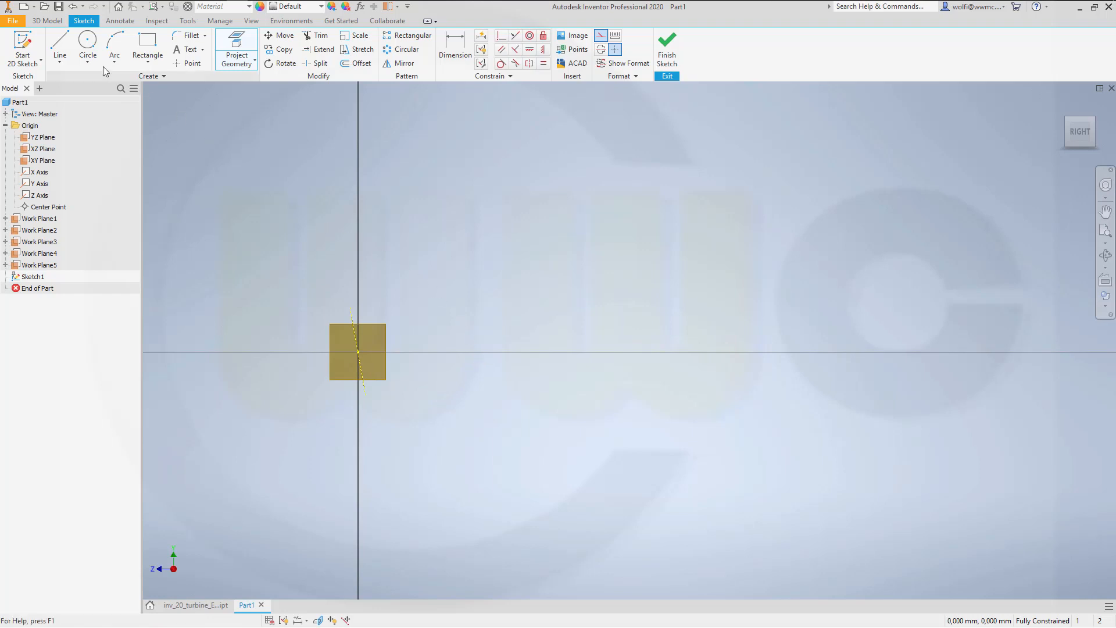
Draw a 100 mm circle on the vertical axis and a 24 mm circle at lower left.
click(88, 47)
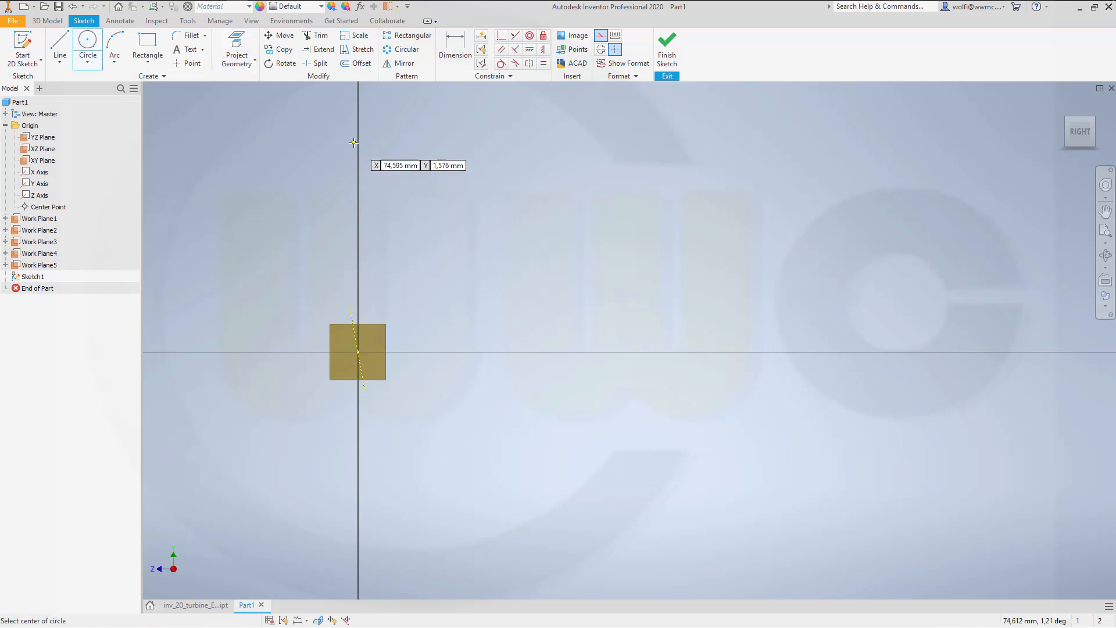
click(359, 140)
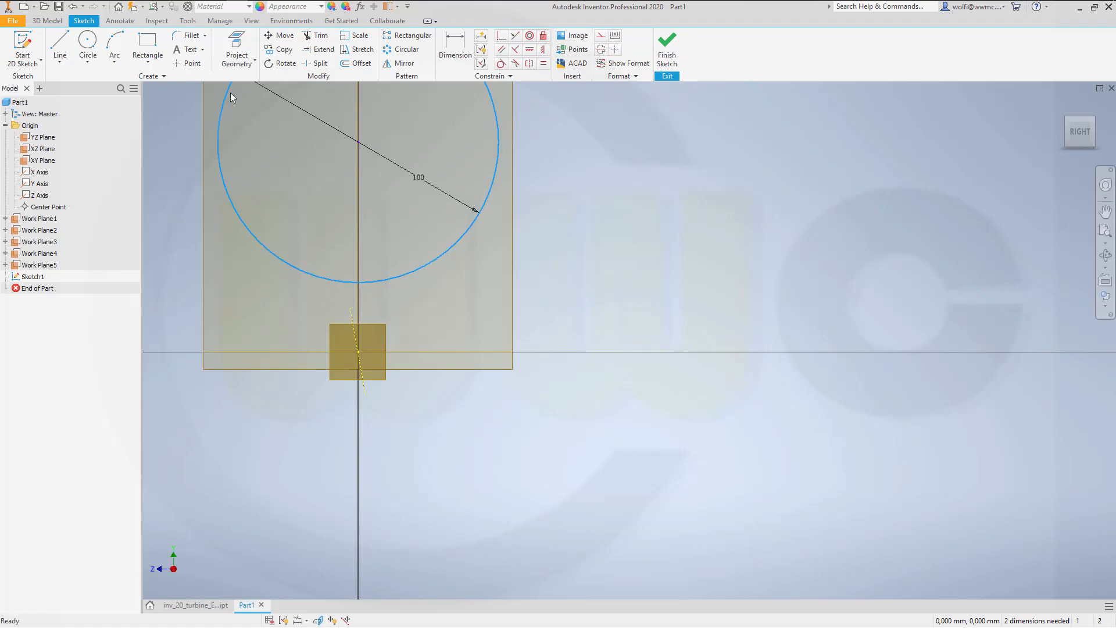
click(86, 44)
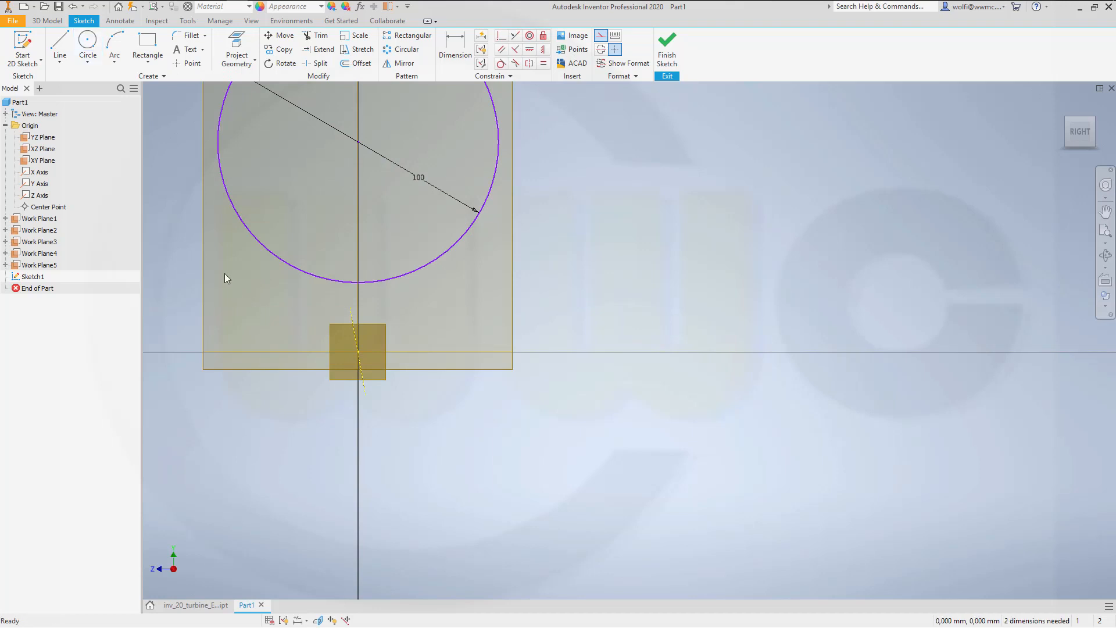
click(87, 46)
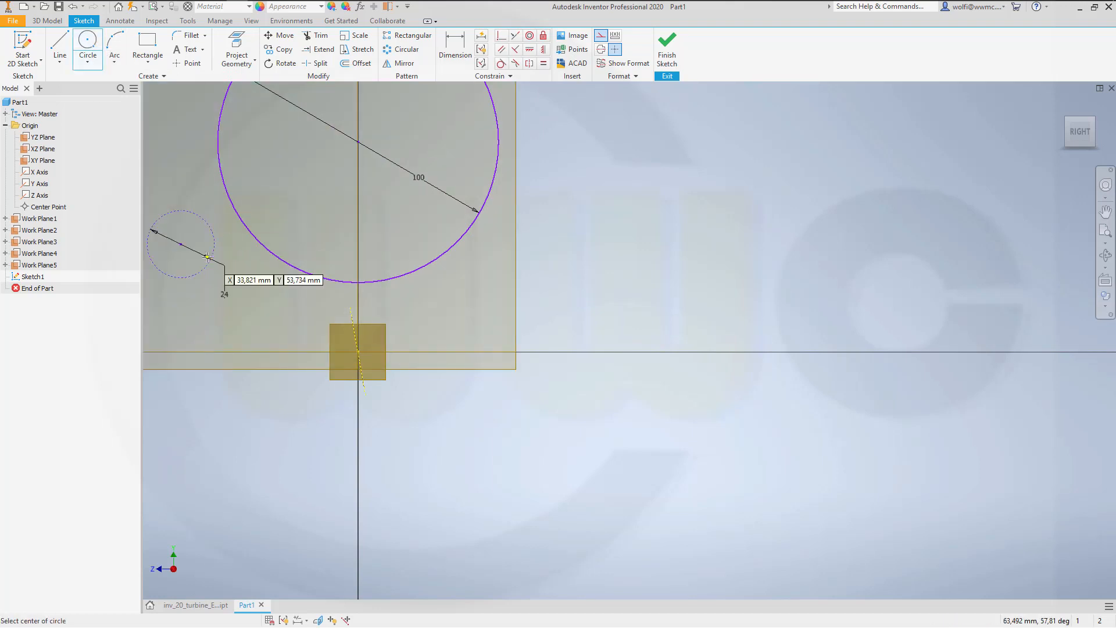
mouse_move(456, 157)
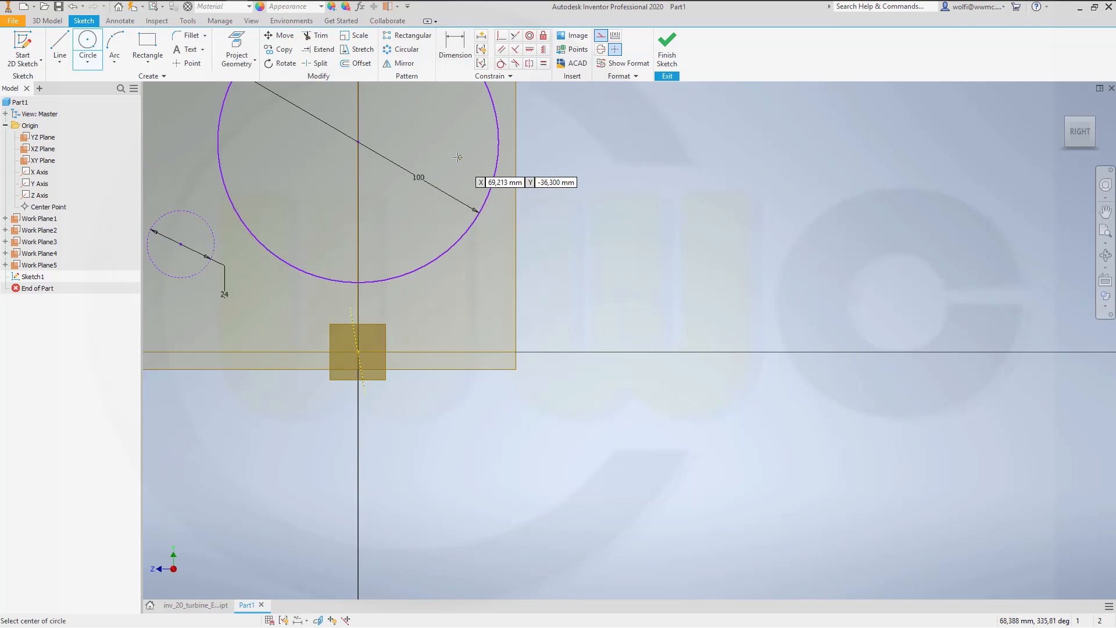
key(Escape)
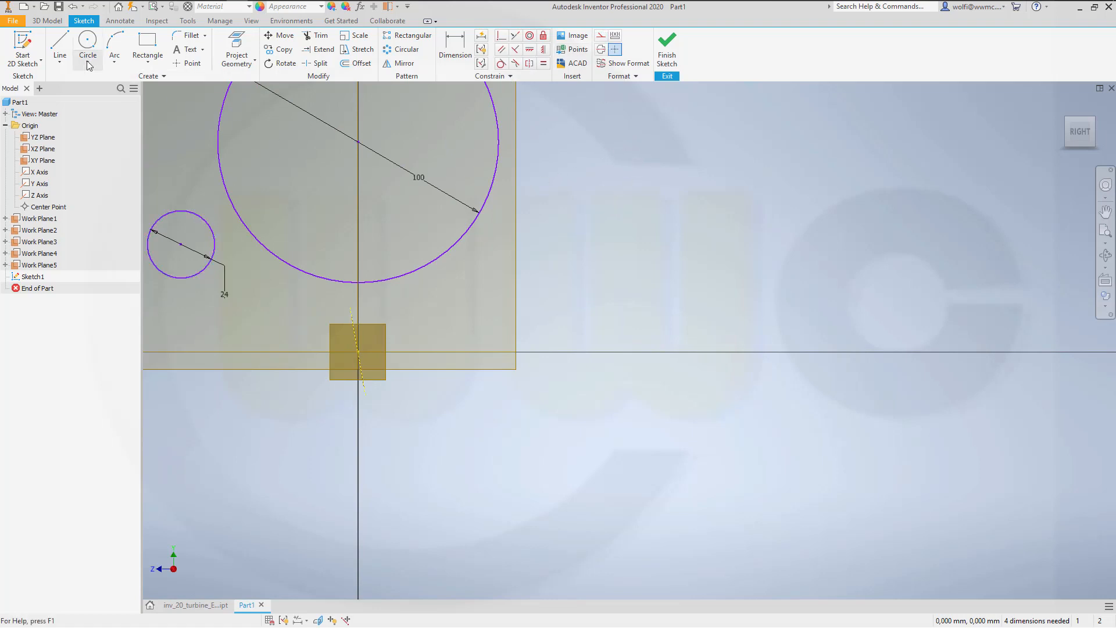
Draw a construction line from the origin to the 24 mm circle's centre and constrain it.
click(60, 48)
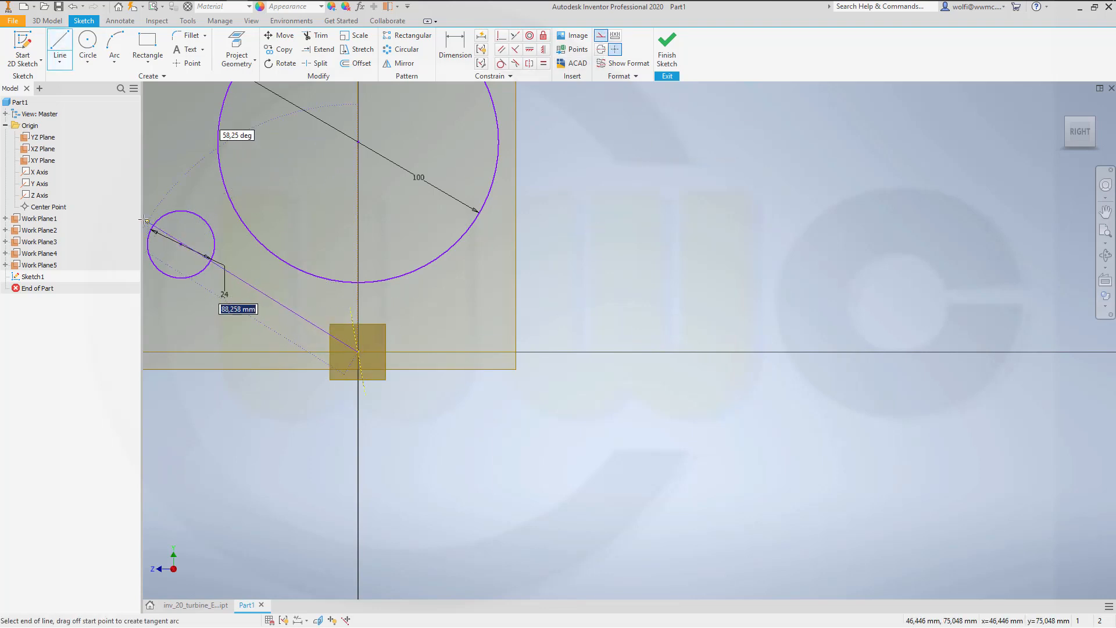
mouse_move(183, 242)
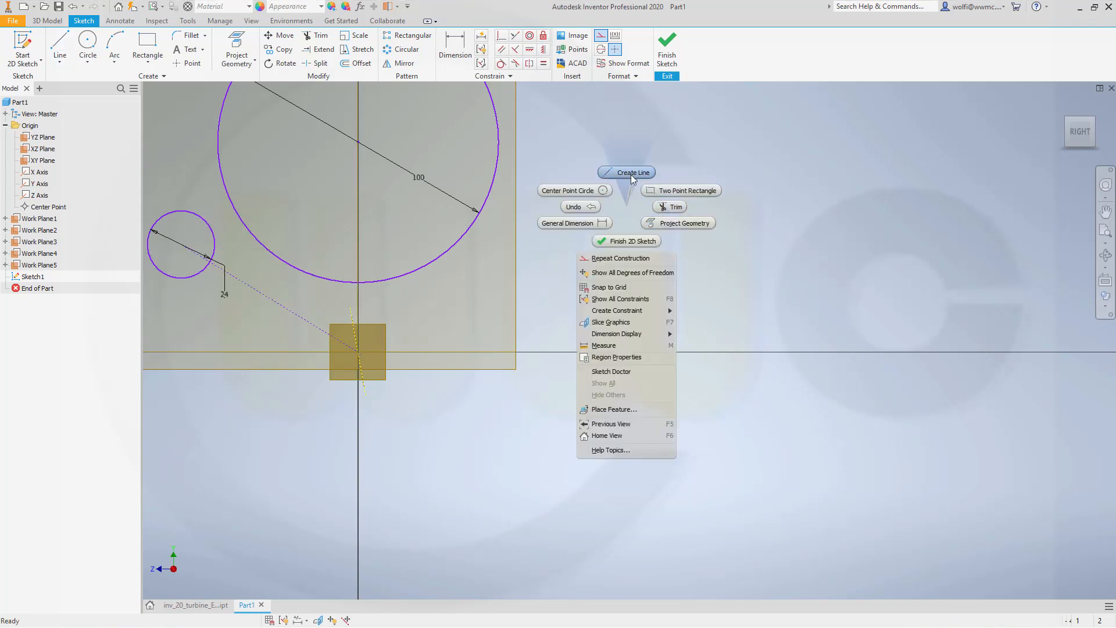
click(626, 171)
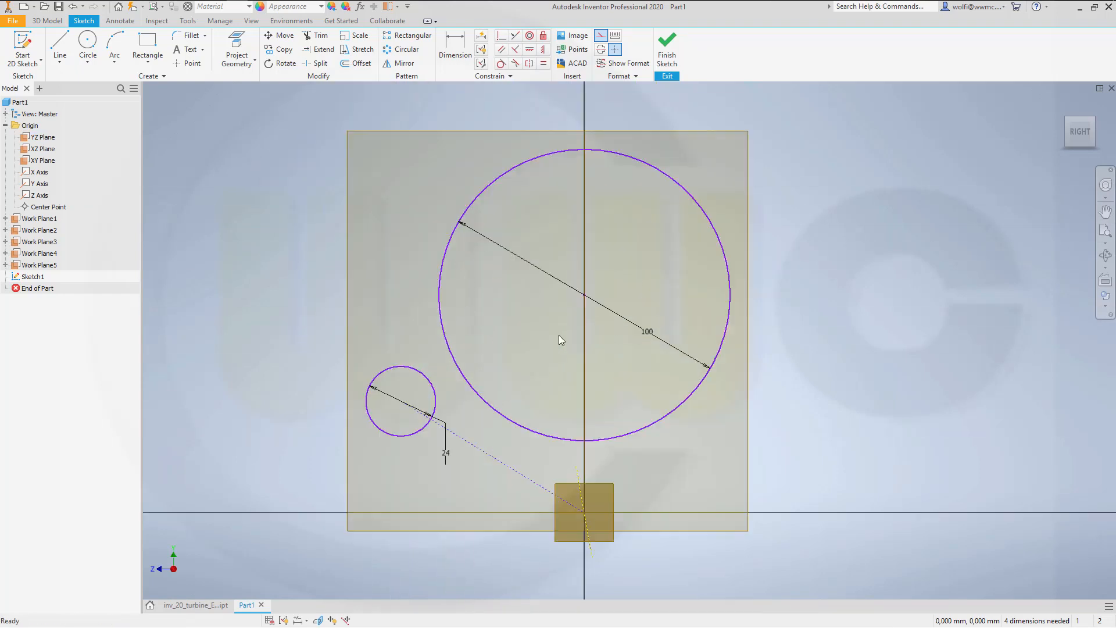
mouse_move(602, 35)
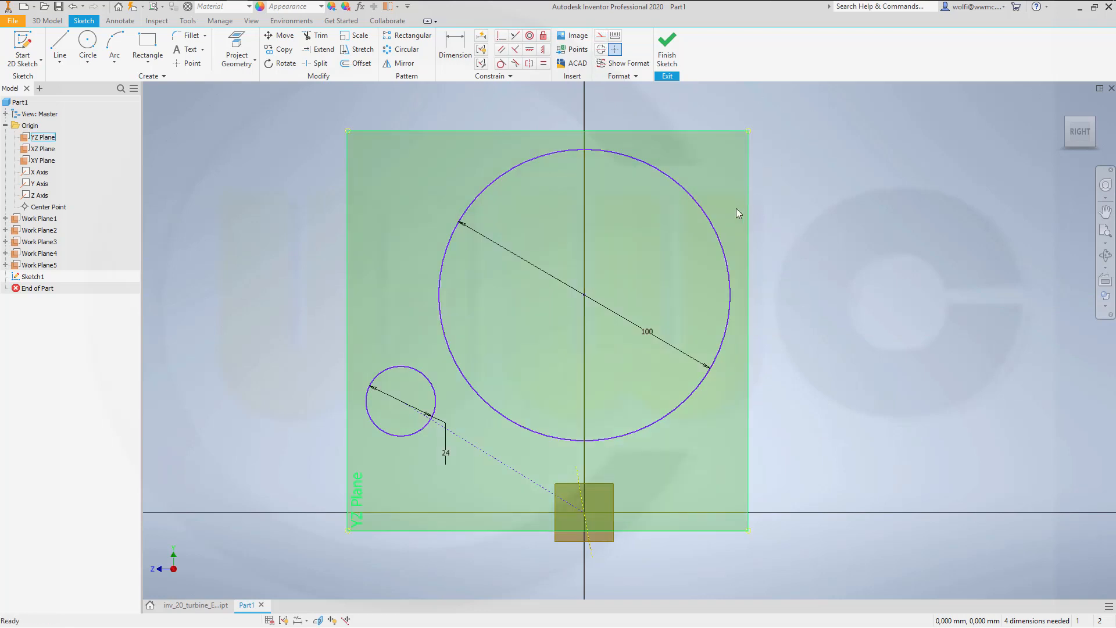
click(409, 407)
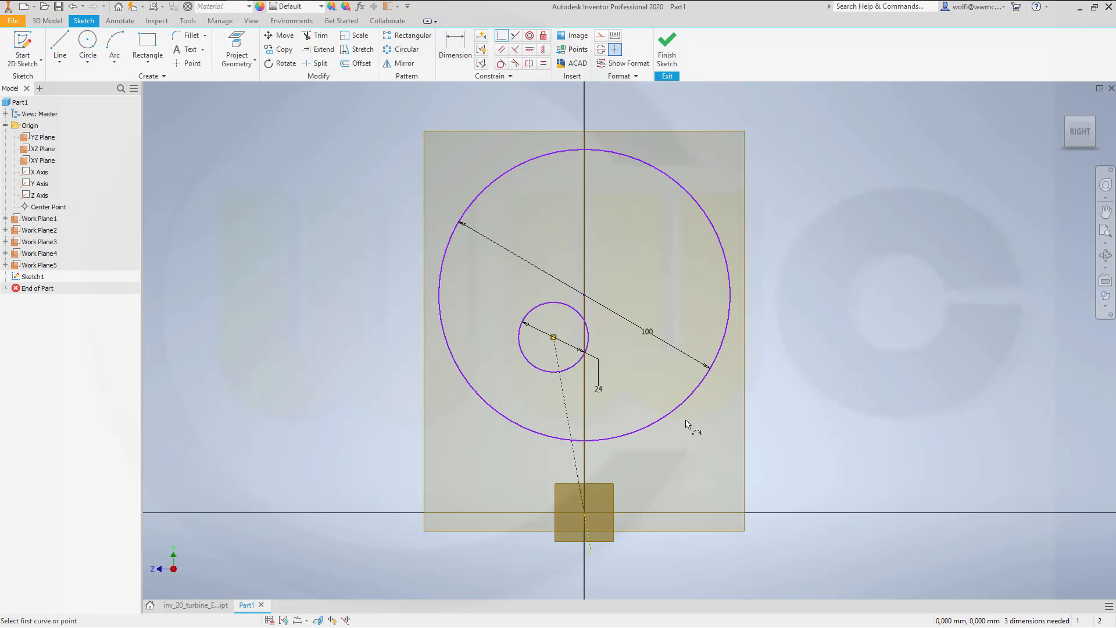
mouse_move(585, 238)
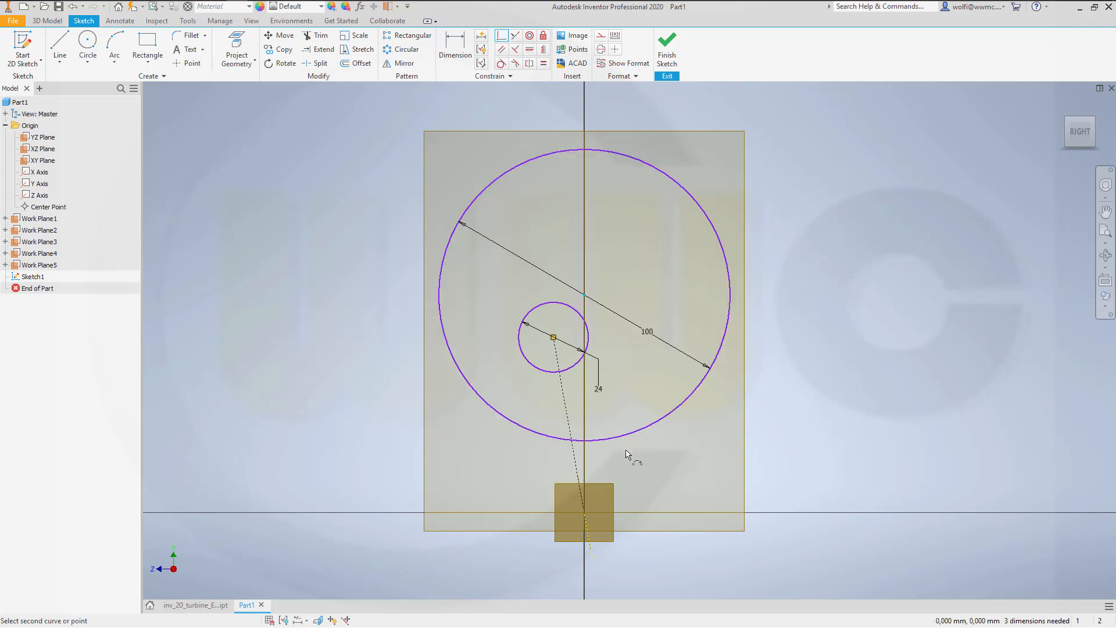
mouse_move(537, 107)
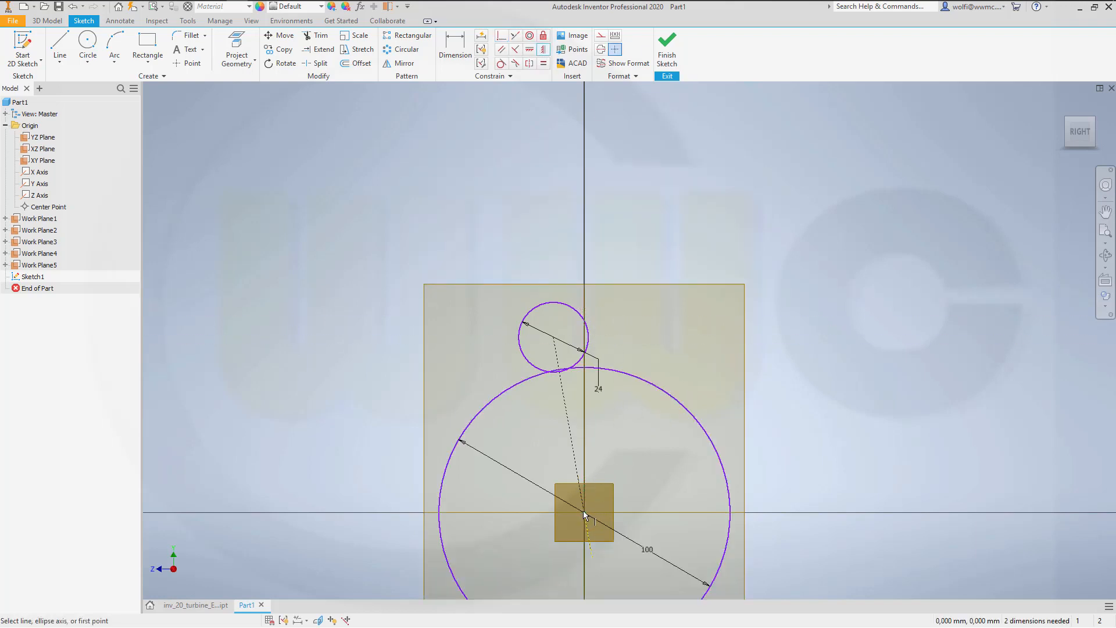
mouse_move(720, 201)
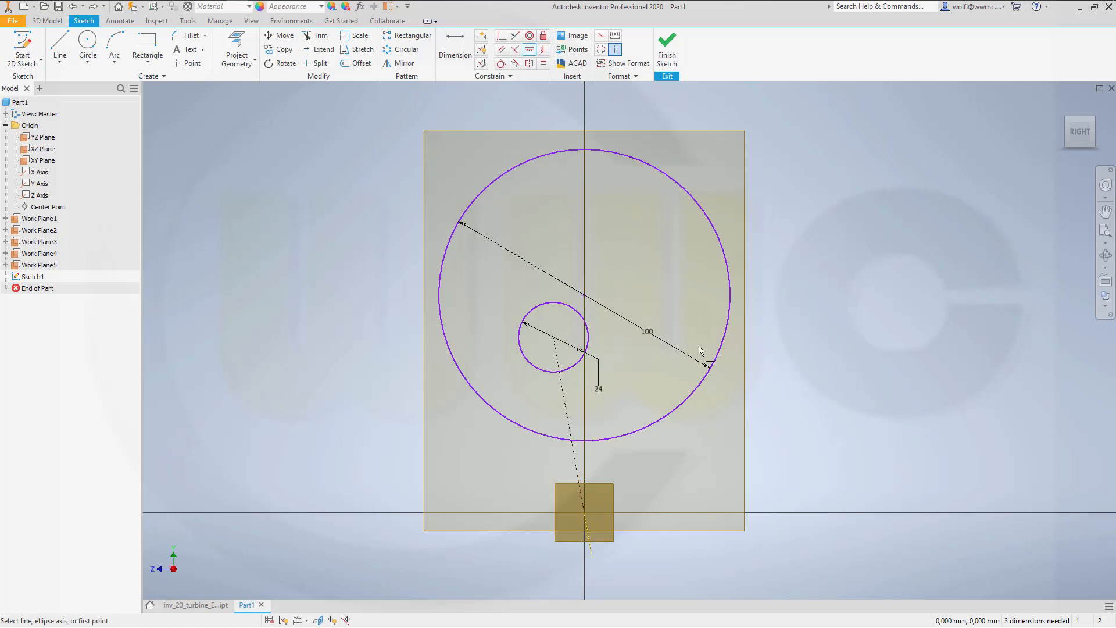
mouse_move(642, 439)
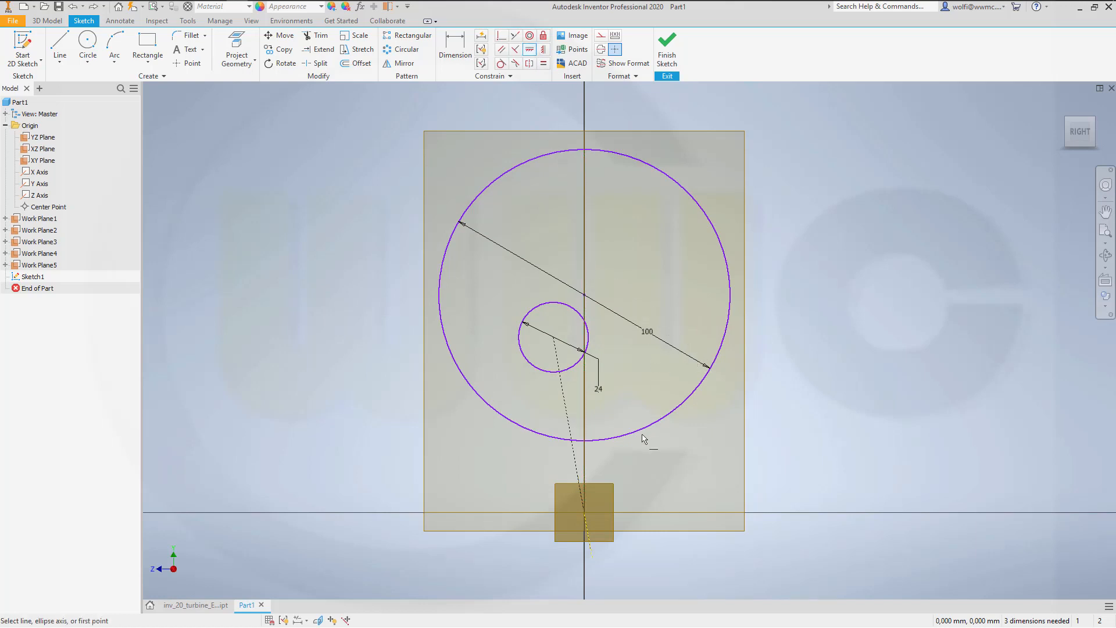
mouse_move(601, 478)
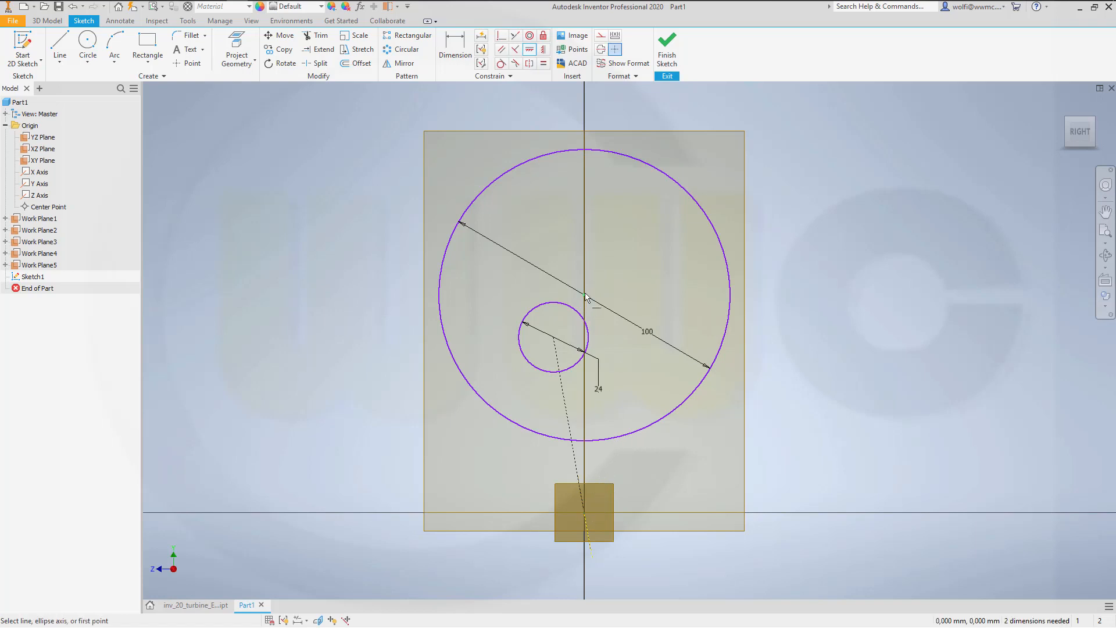
mouse_move(727, 224)
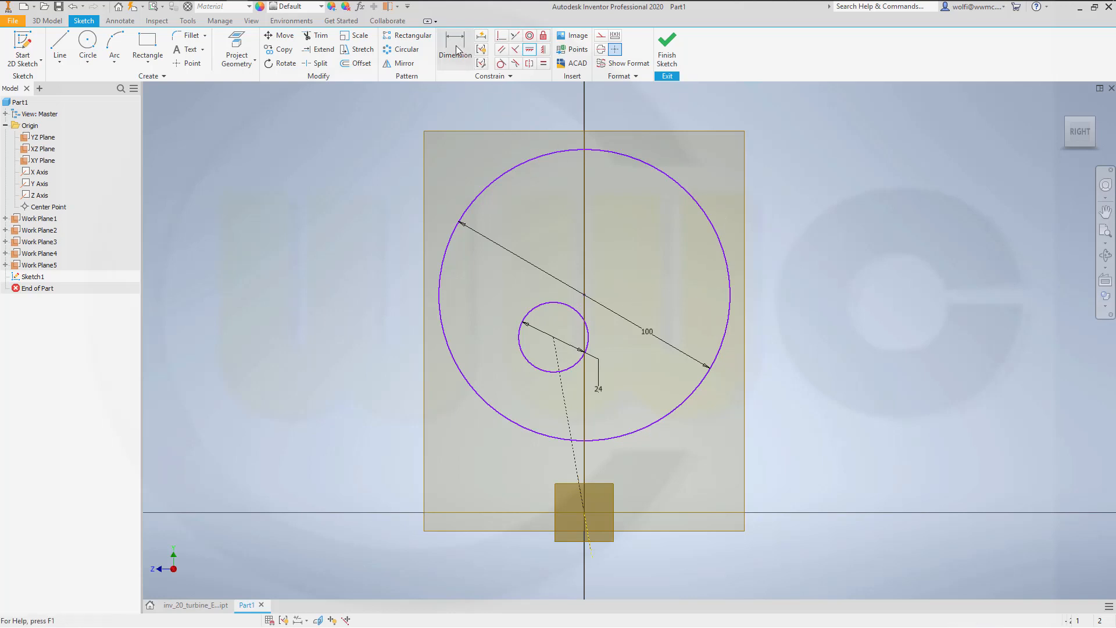
Dimension the construction line to the small circle at 205 mm.
click(454, 44)
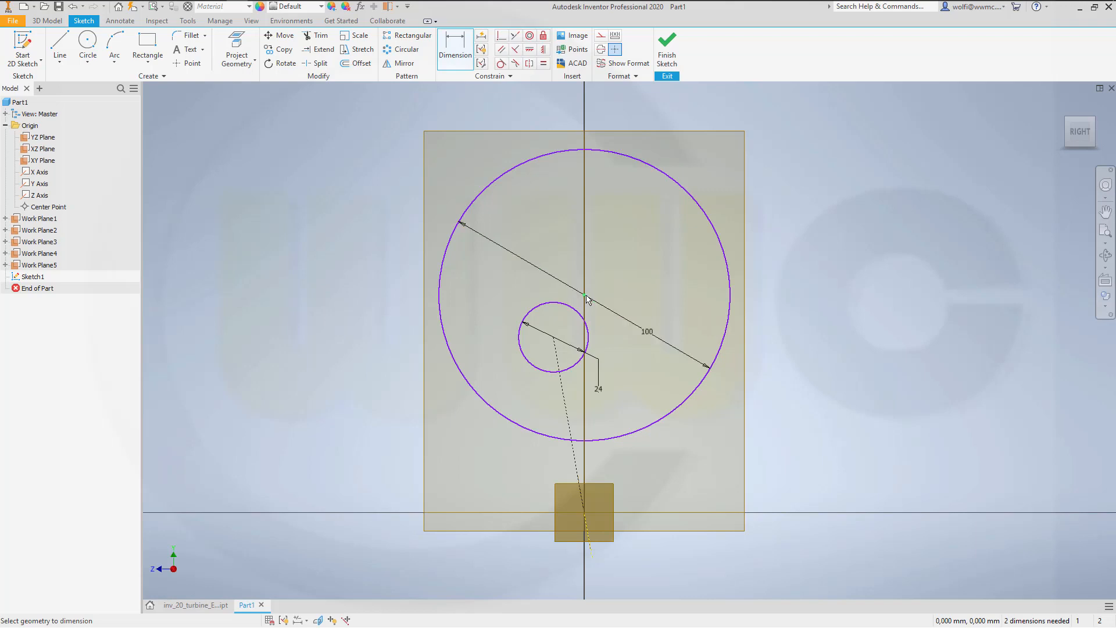
mouse_move(584, 514)
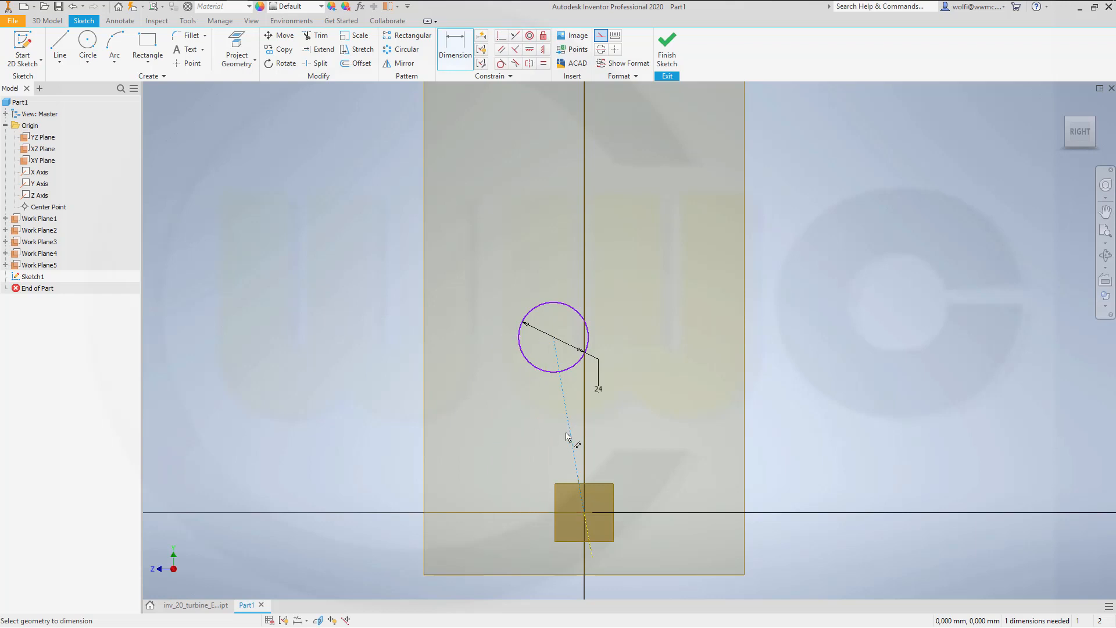
right_click(565, 437)
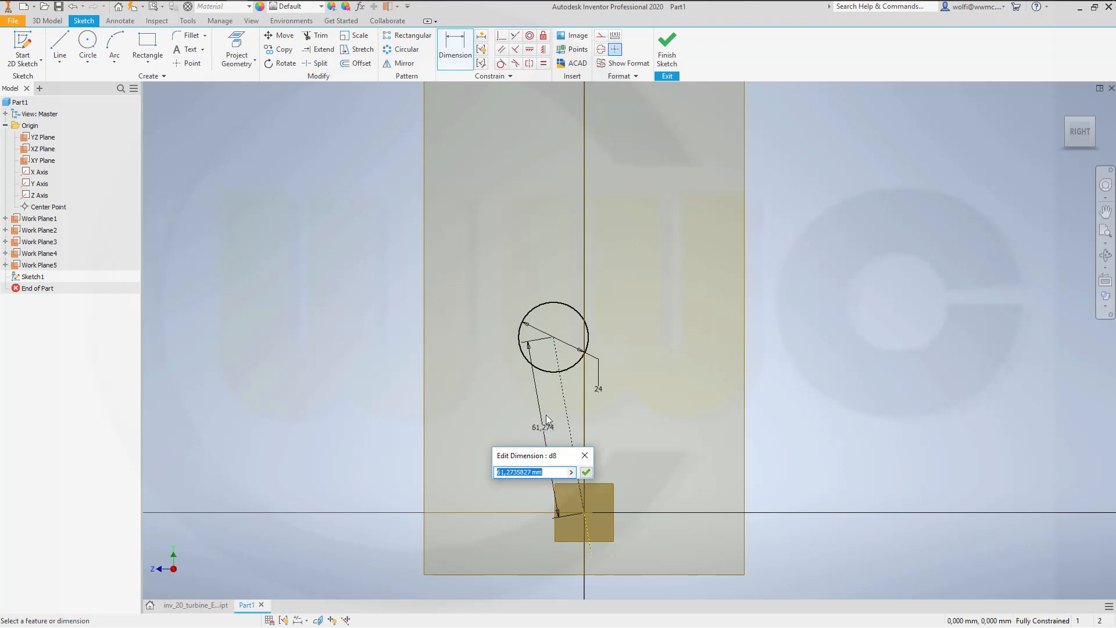
click(586, 472)
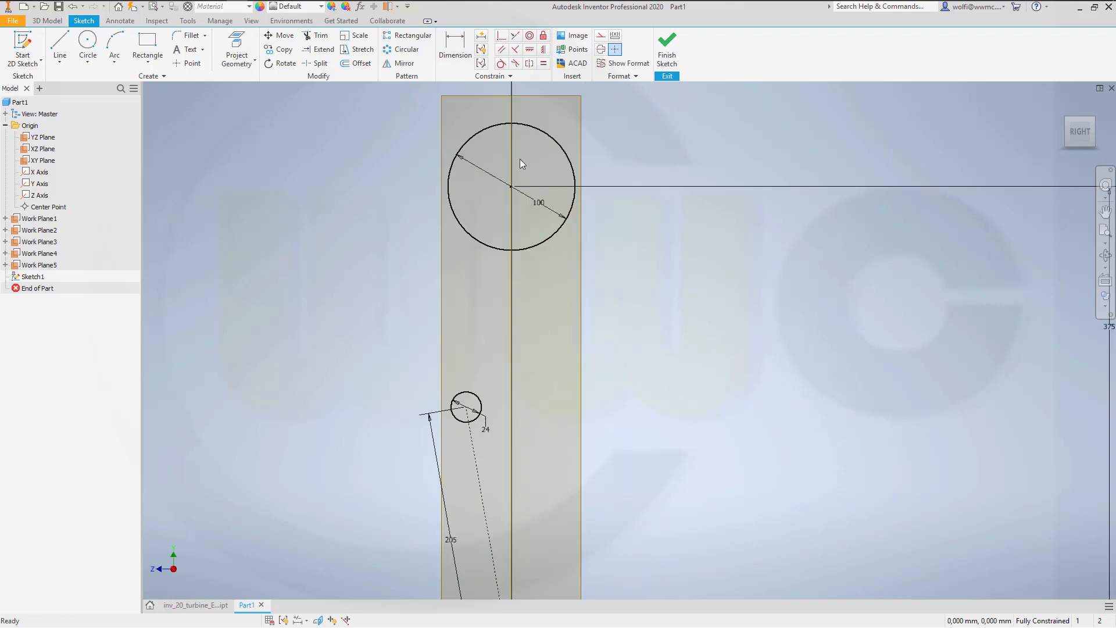
mouse_move(363, 139)
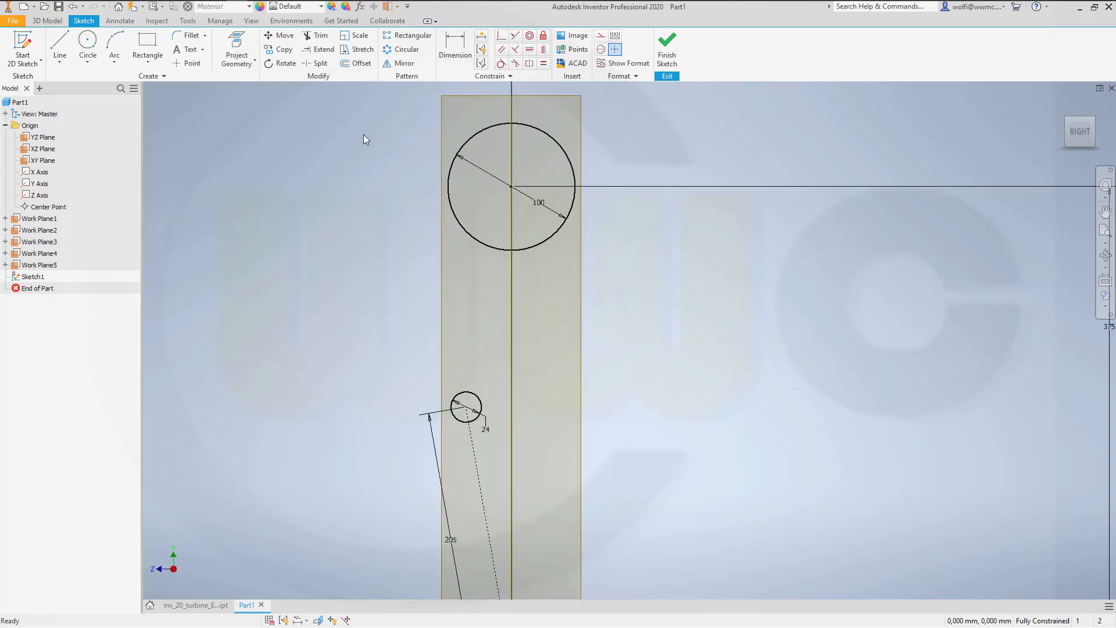
Dismiss the Extend warning and extend the construction line past the small circle.
click(322, 49)
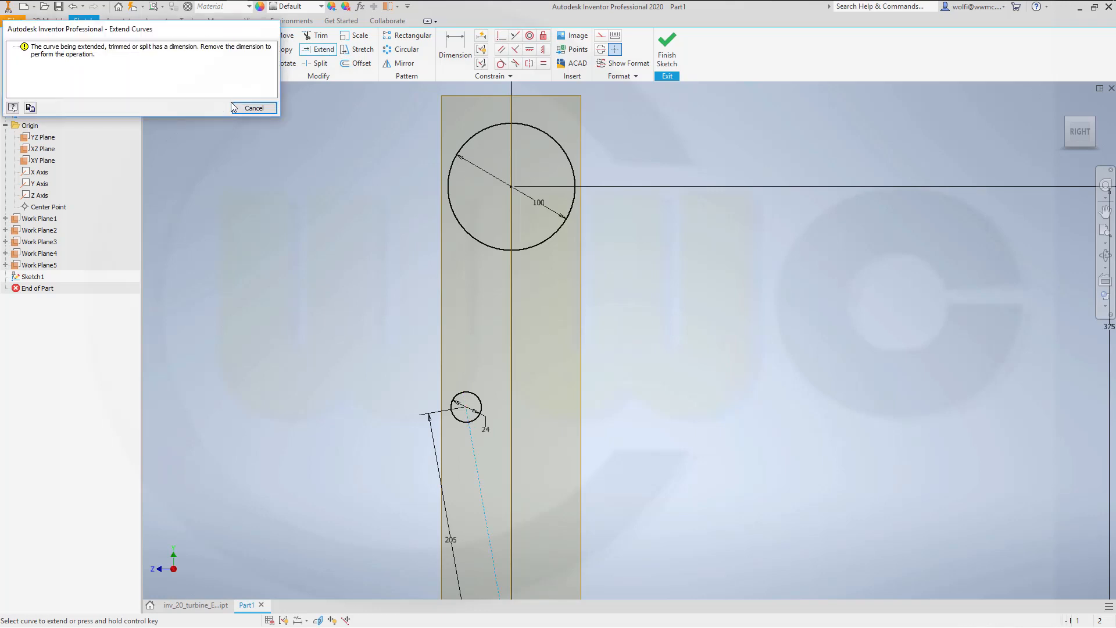
click(253, 107)
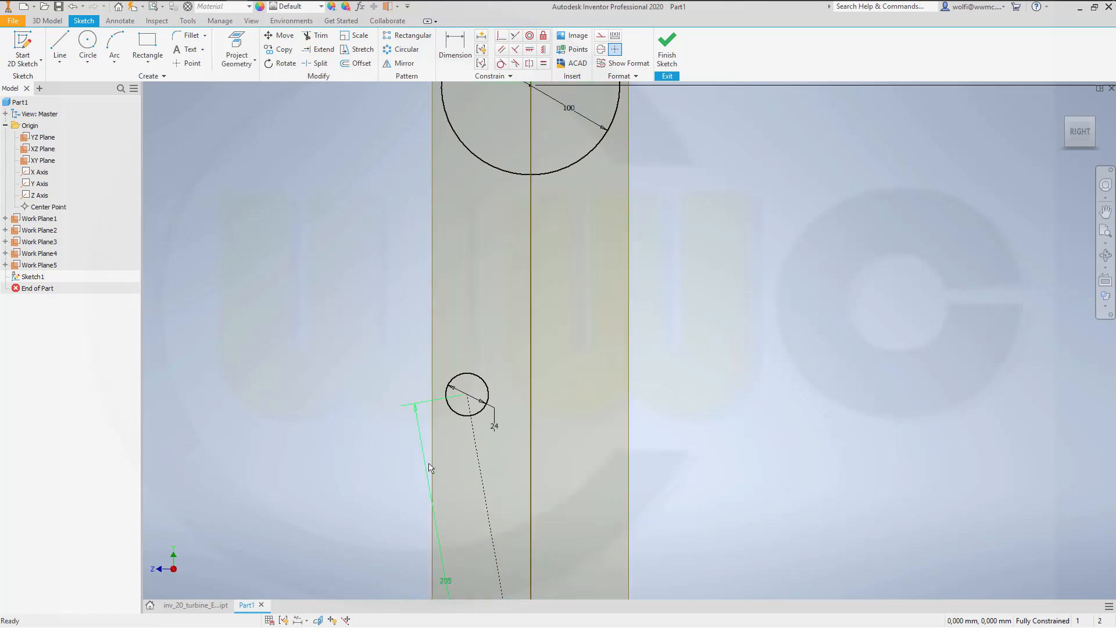
click(60, 48)
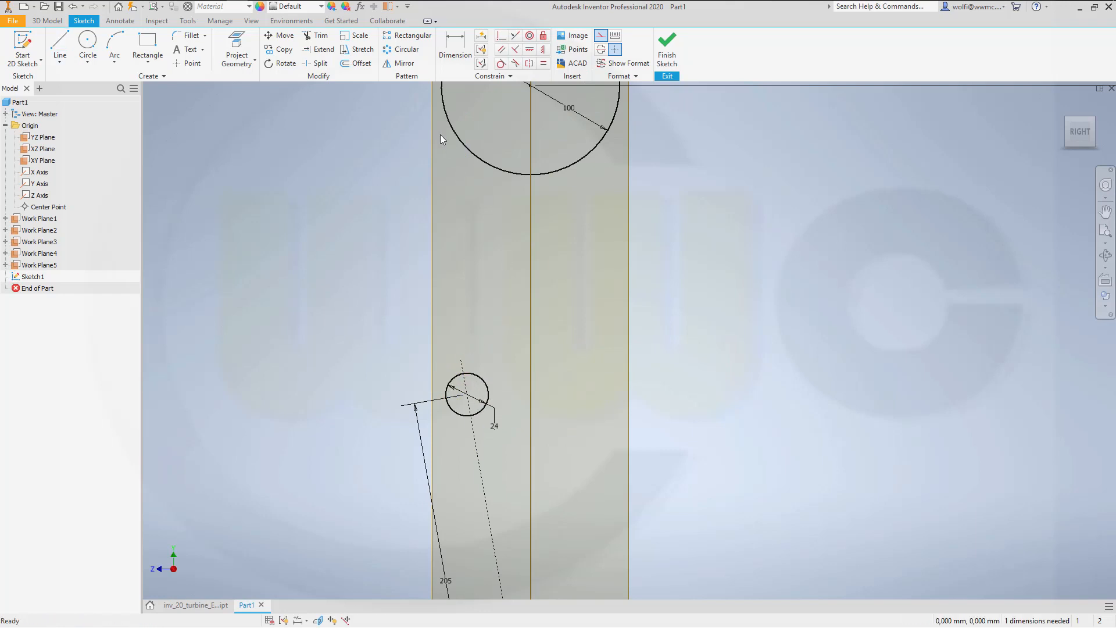
Trim two unwanted arc pieces off the 24 mm tip circle.
click(320, 35)
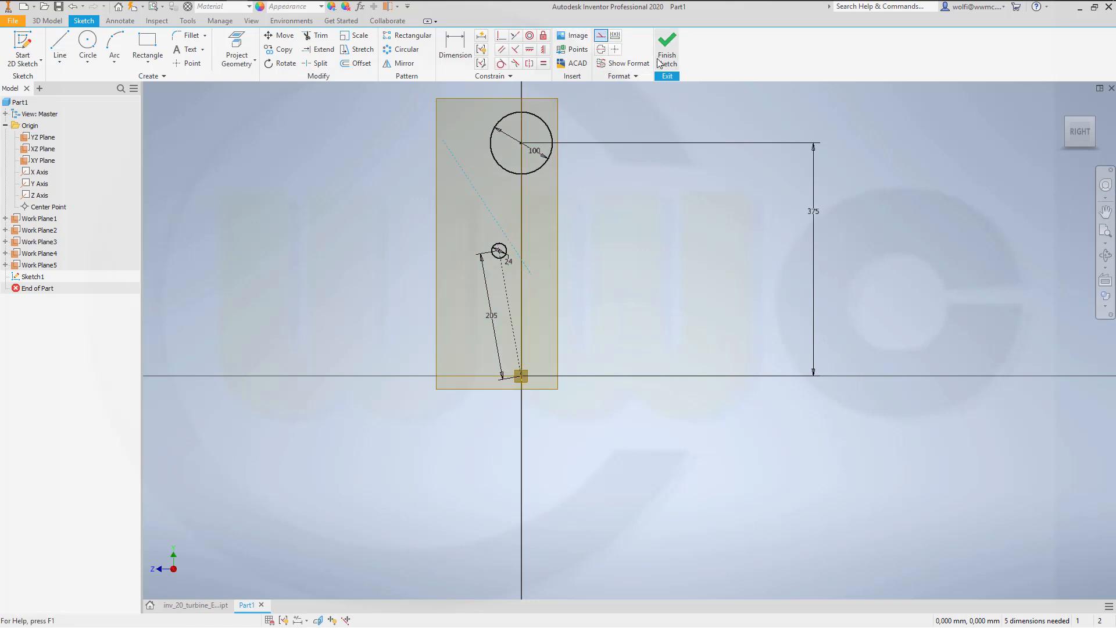
mouse_move(583, 58)
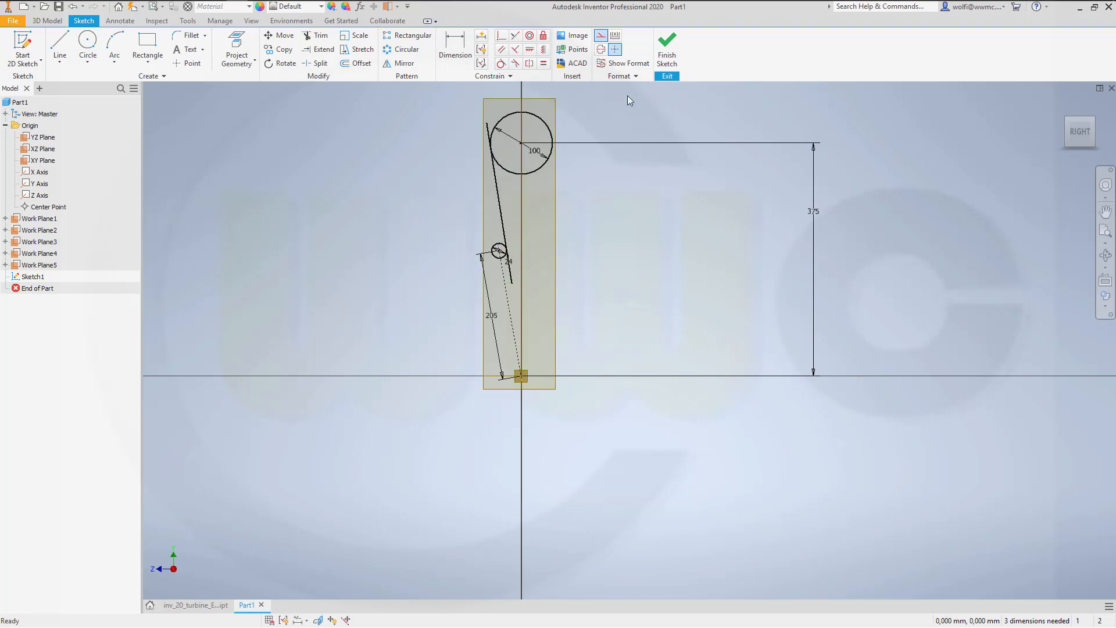
mouse_move(610, 140)
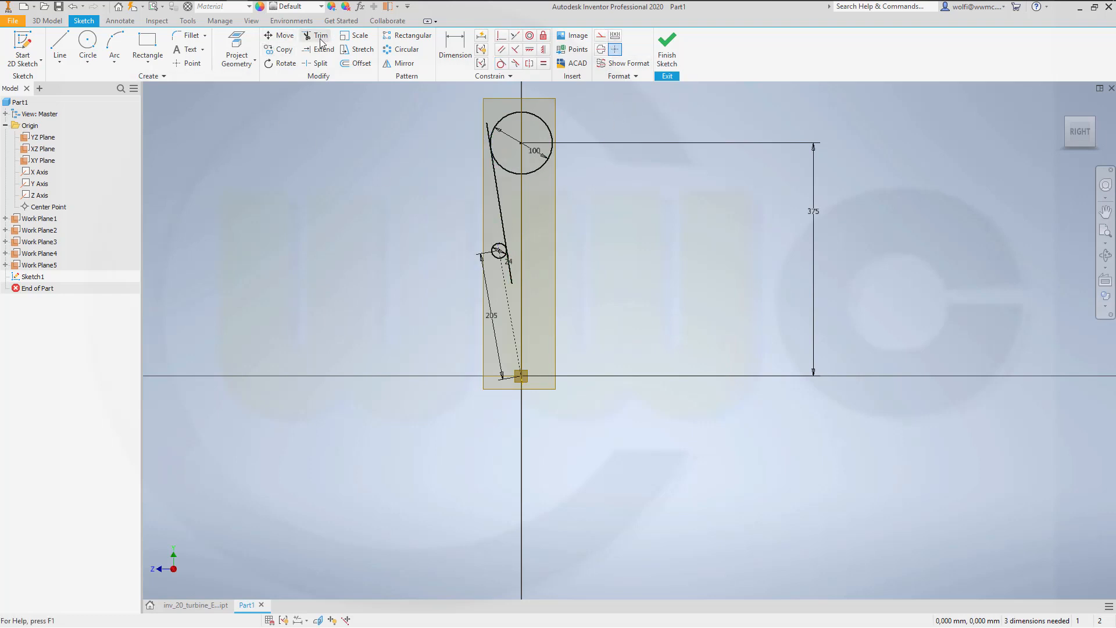
click(321, 35)
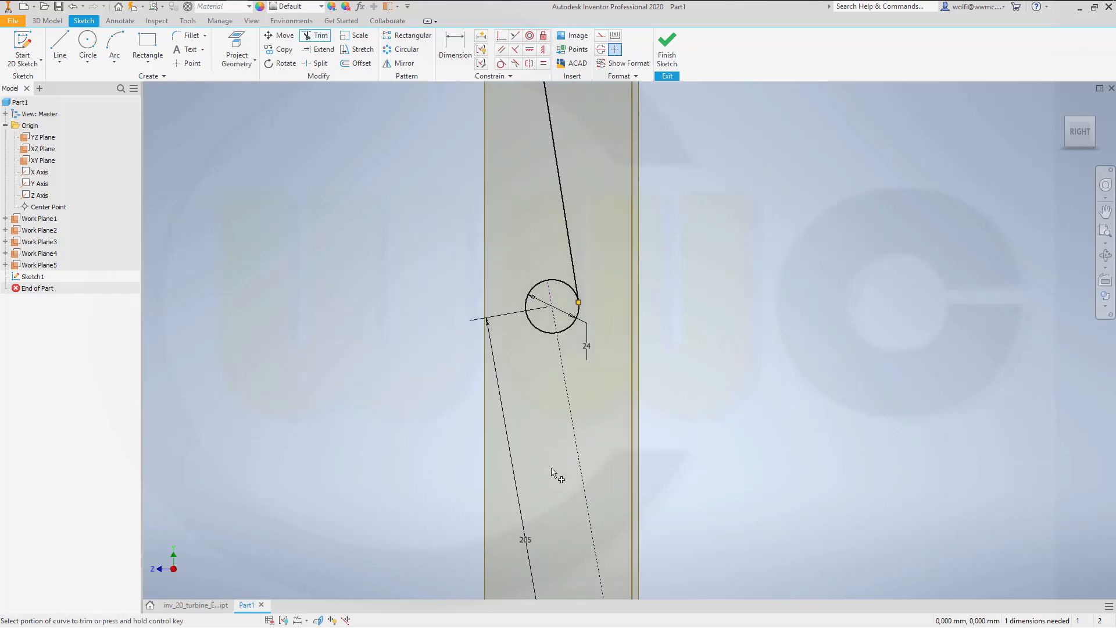
click(541, 290)
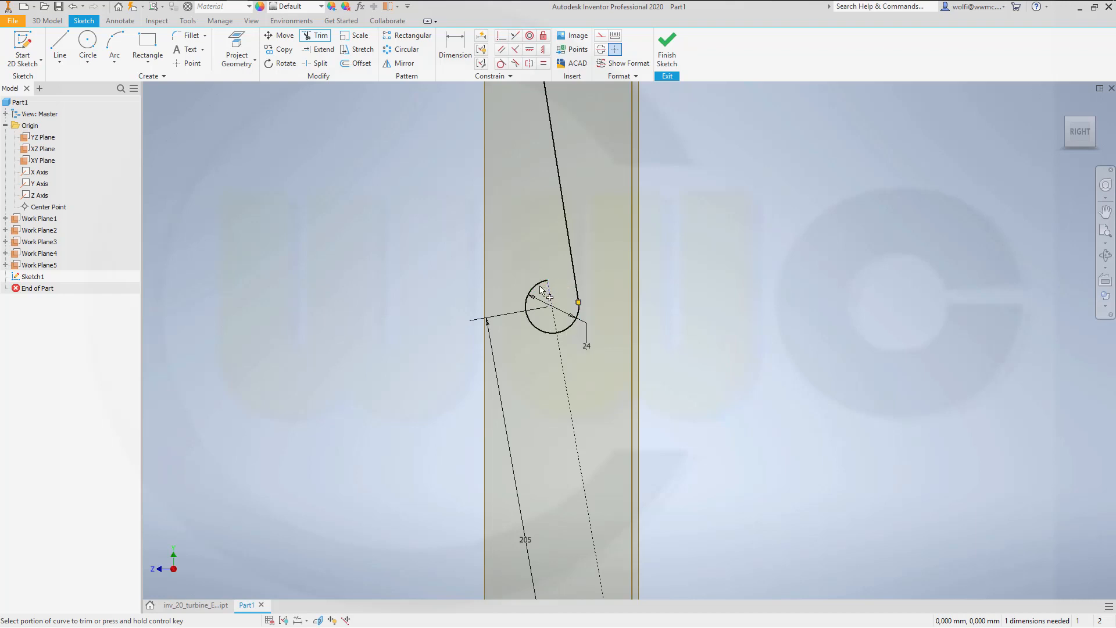
click(544, 292)
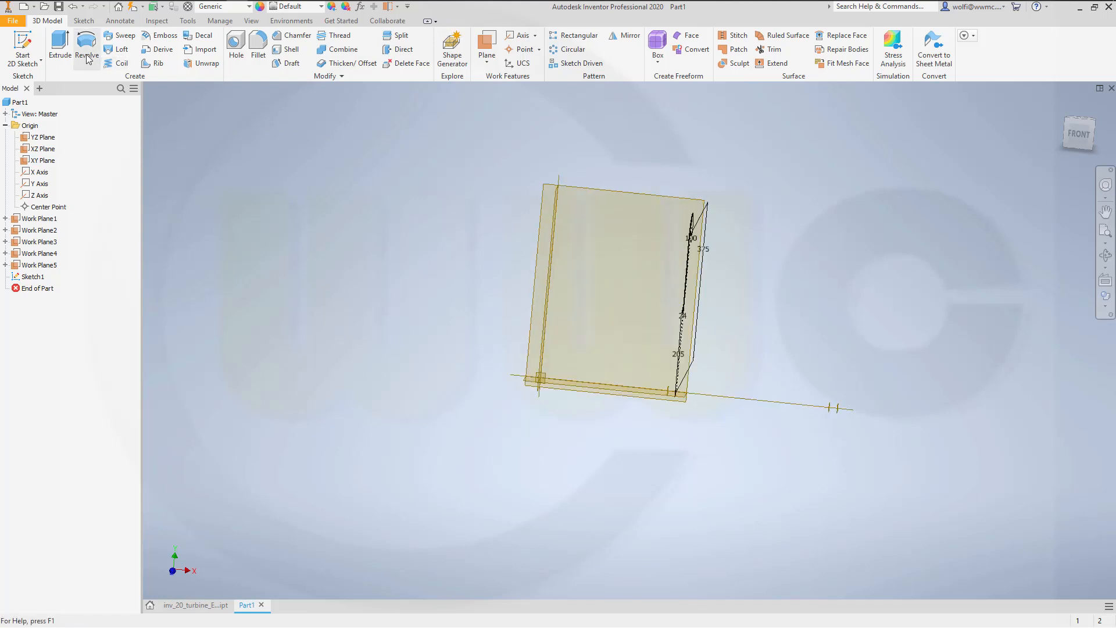
Extrude Sketch1's three curves into surface ExtrusionSrf1, ending at a work plane.
click(60, 46)
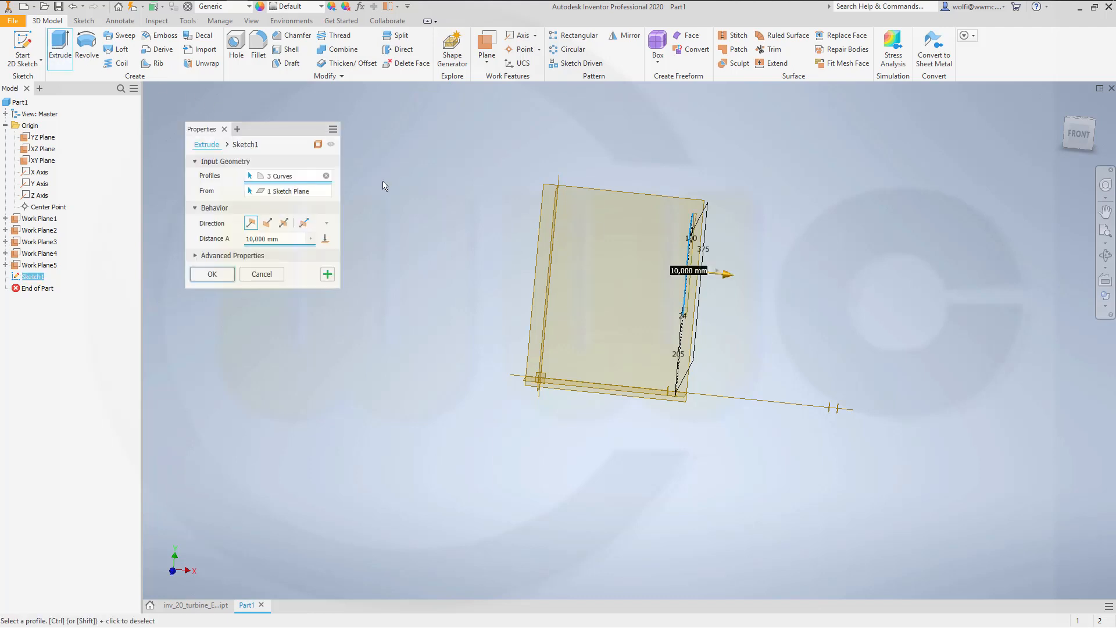
mouse_move(294, 203)
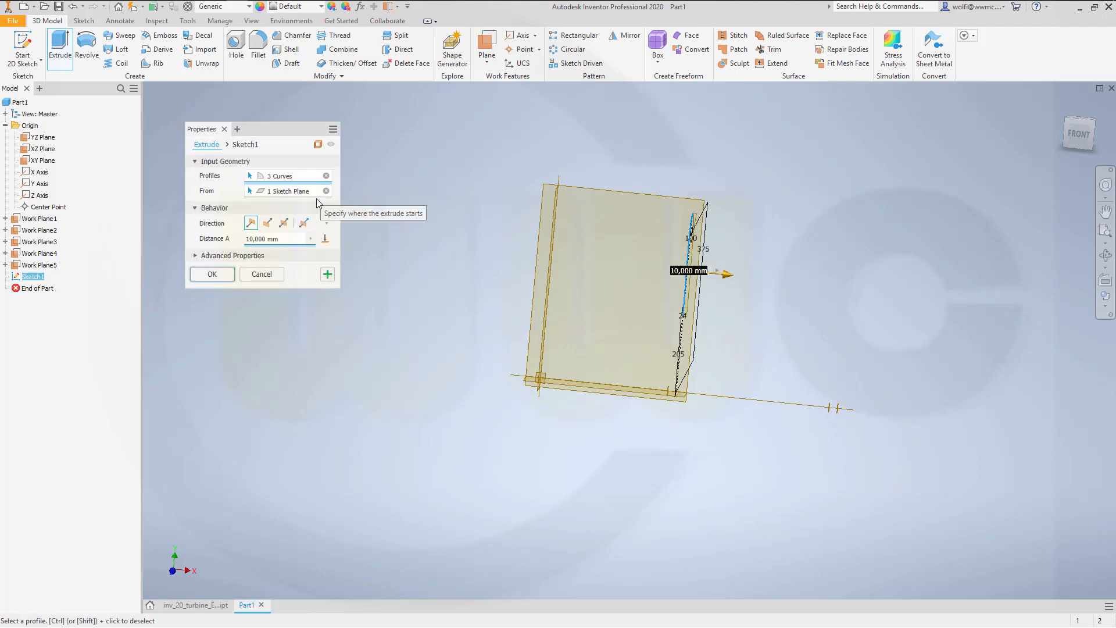
mouse_move(330, 226)
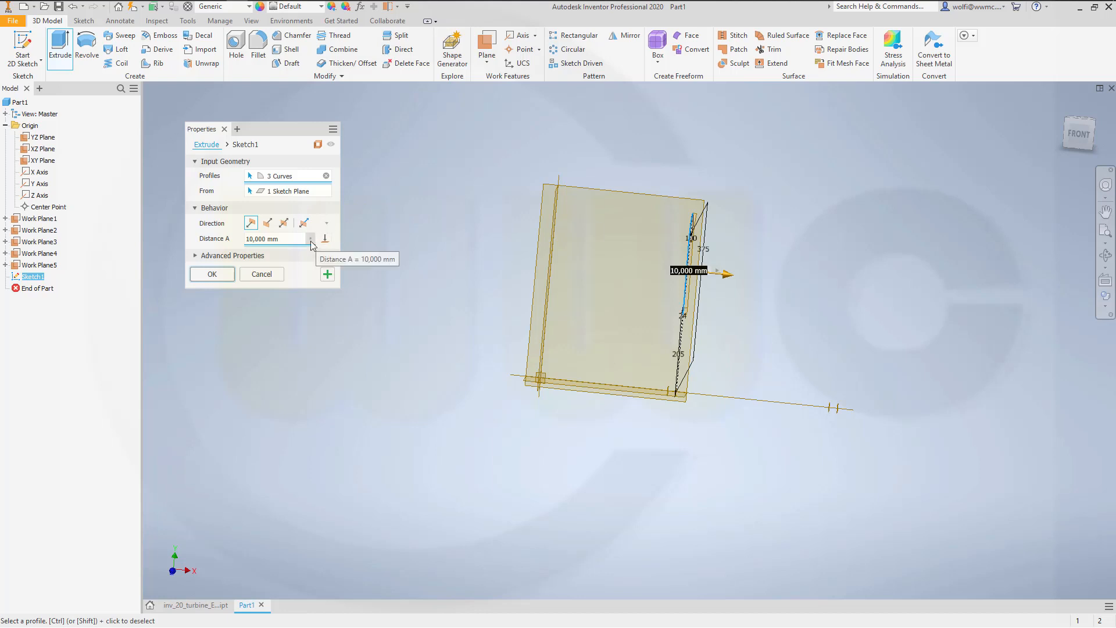
click(325, 238)
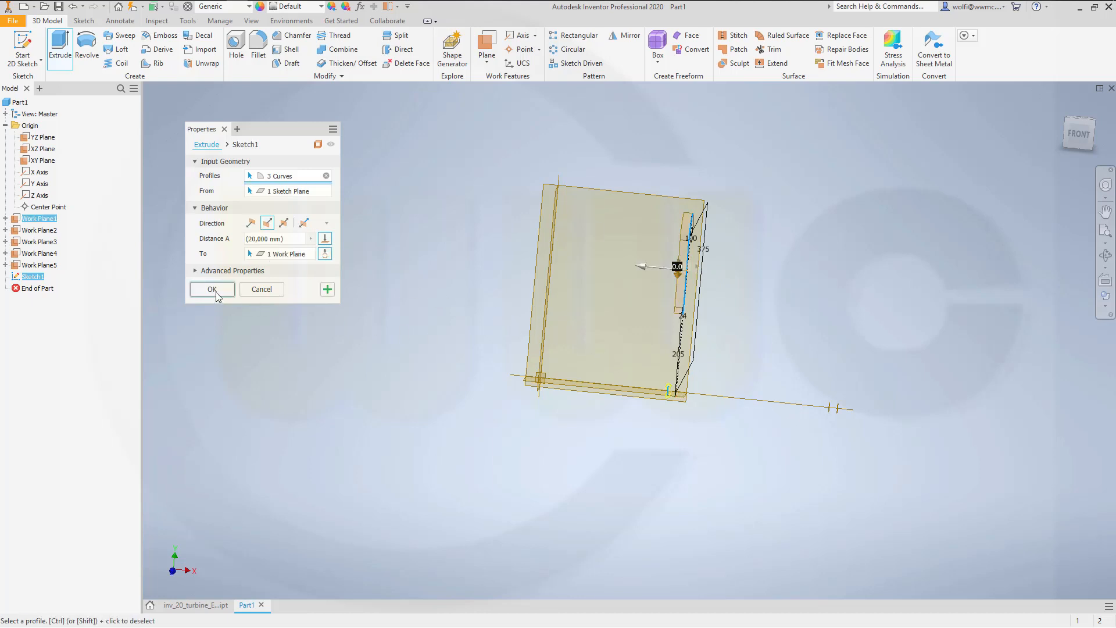
click(209, 288)
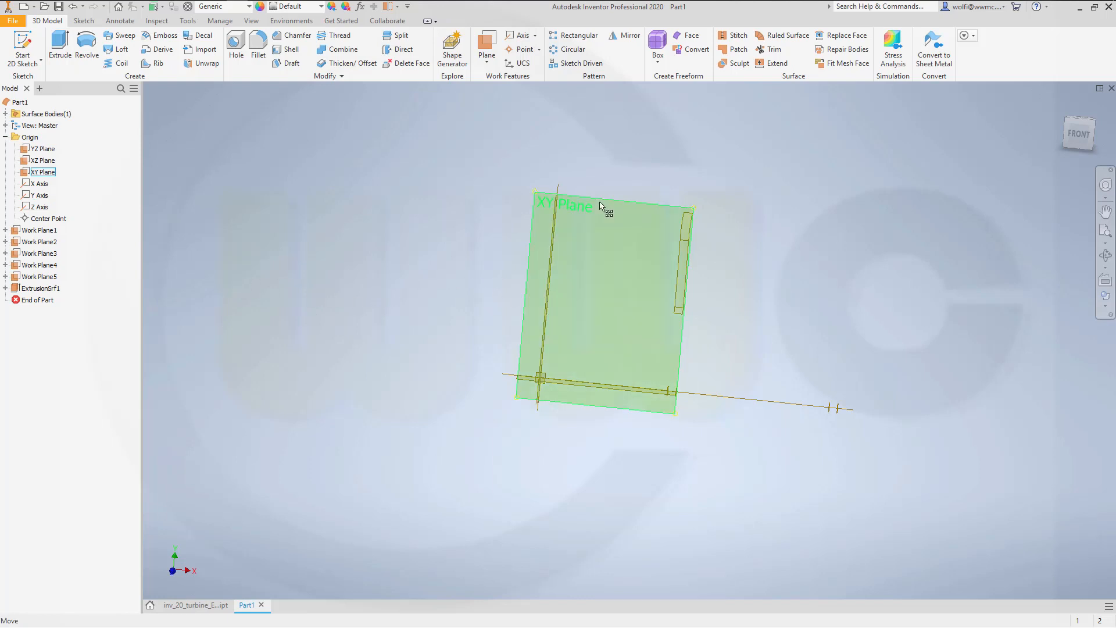
right_click(601, 206)
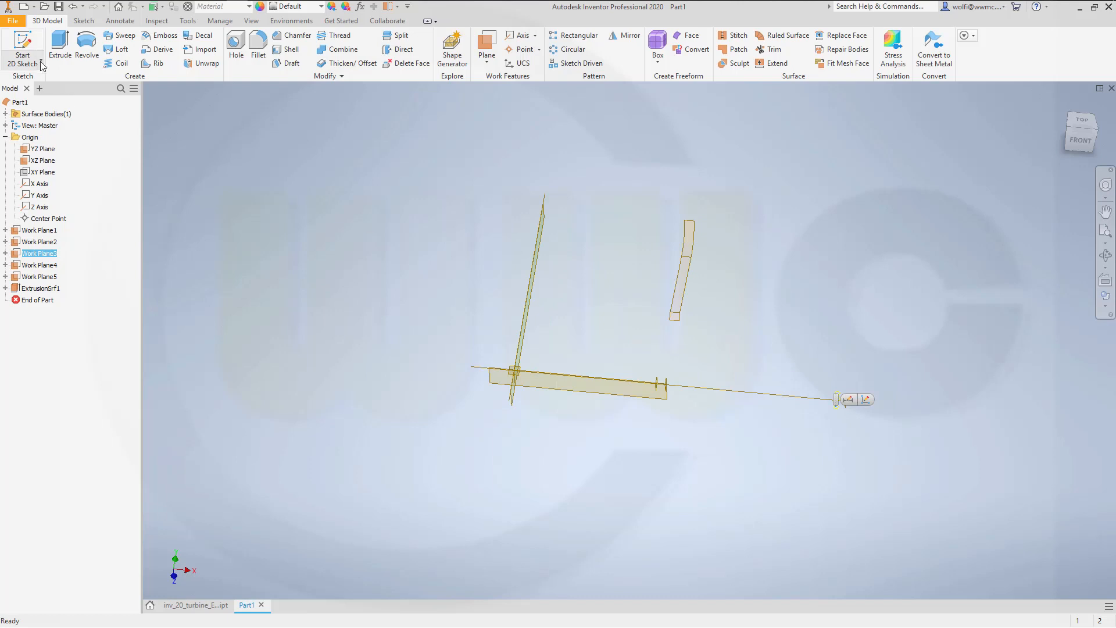
Start a sketch on a work plane and draw a circle centred on the origin.
click(22, 53)
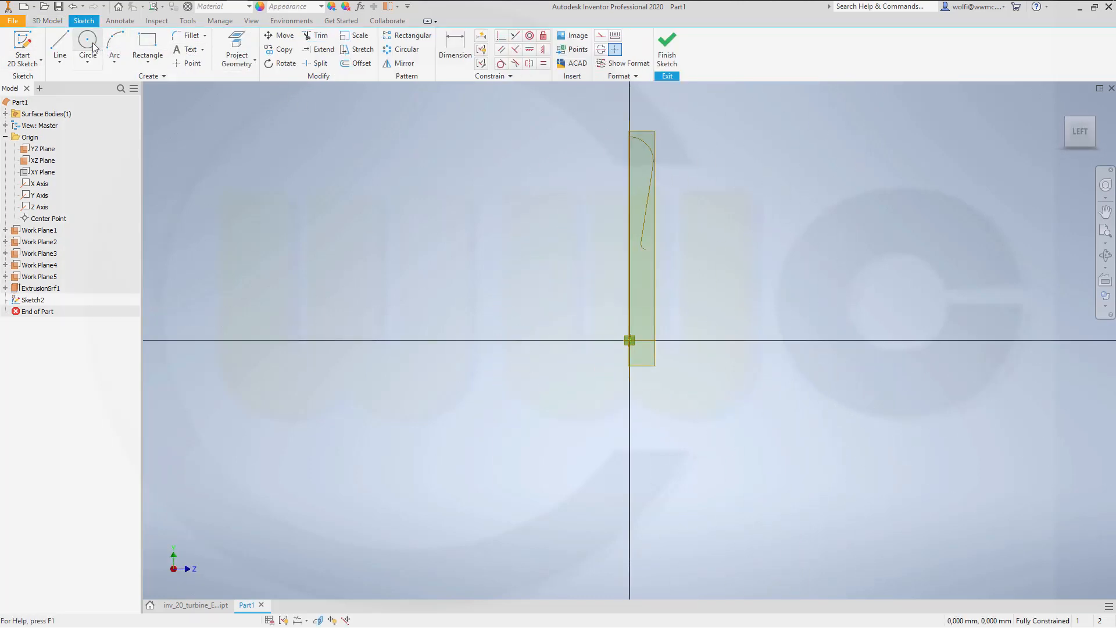
click(88, 49)
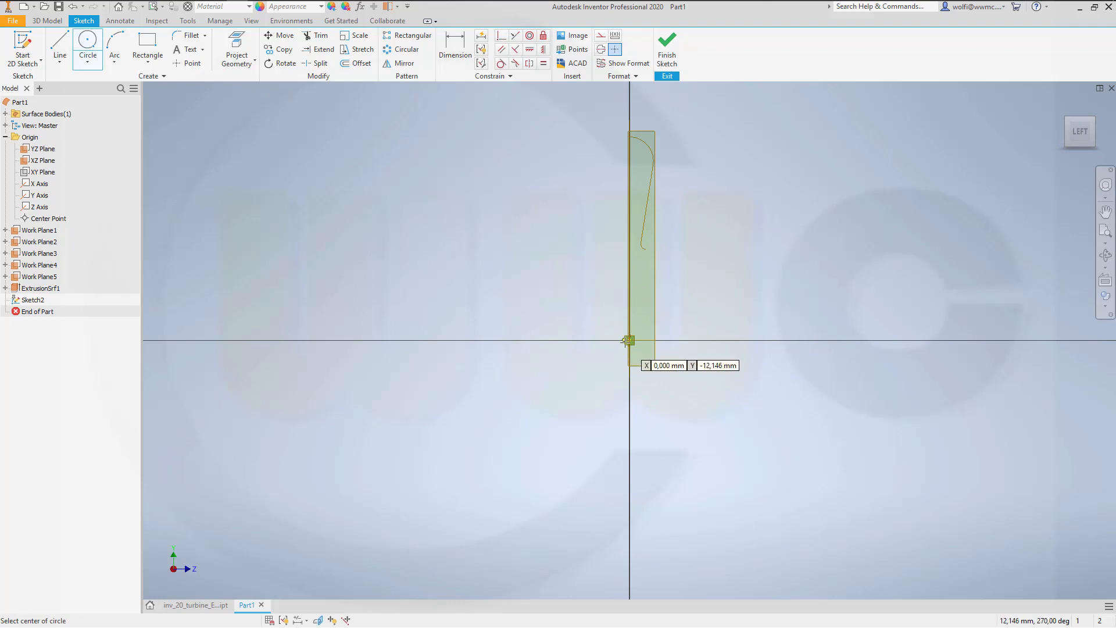
click(629, 340)
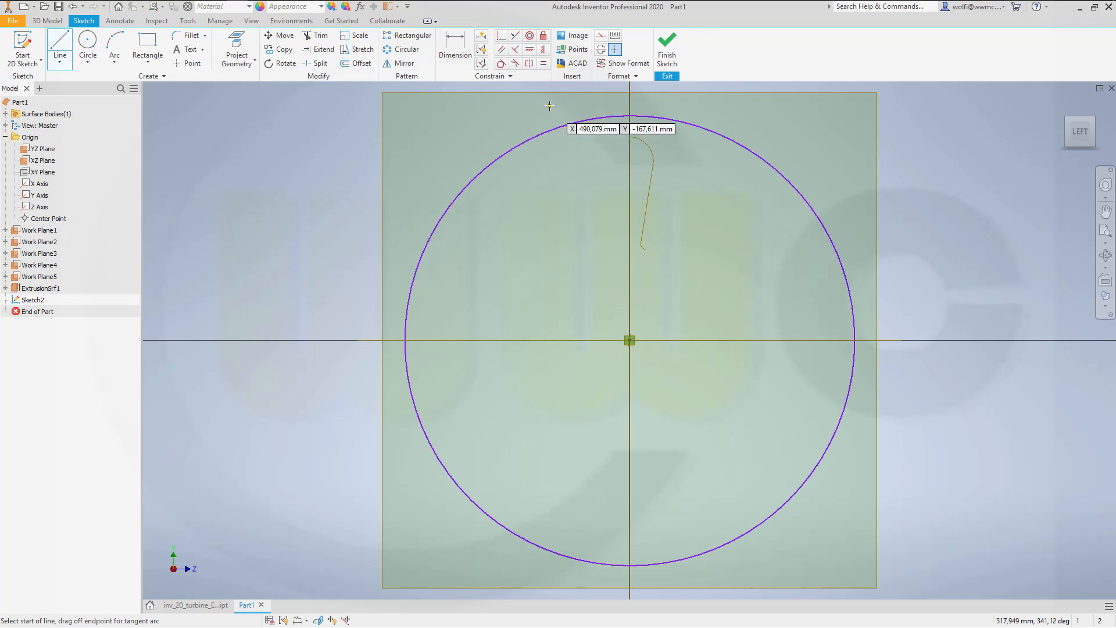
Draw a construction line from the centre, project a work plane edge, and make them collinear.
click(629, 340)
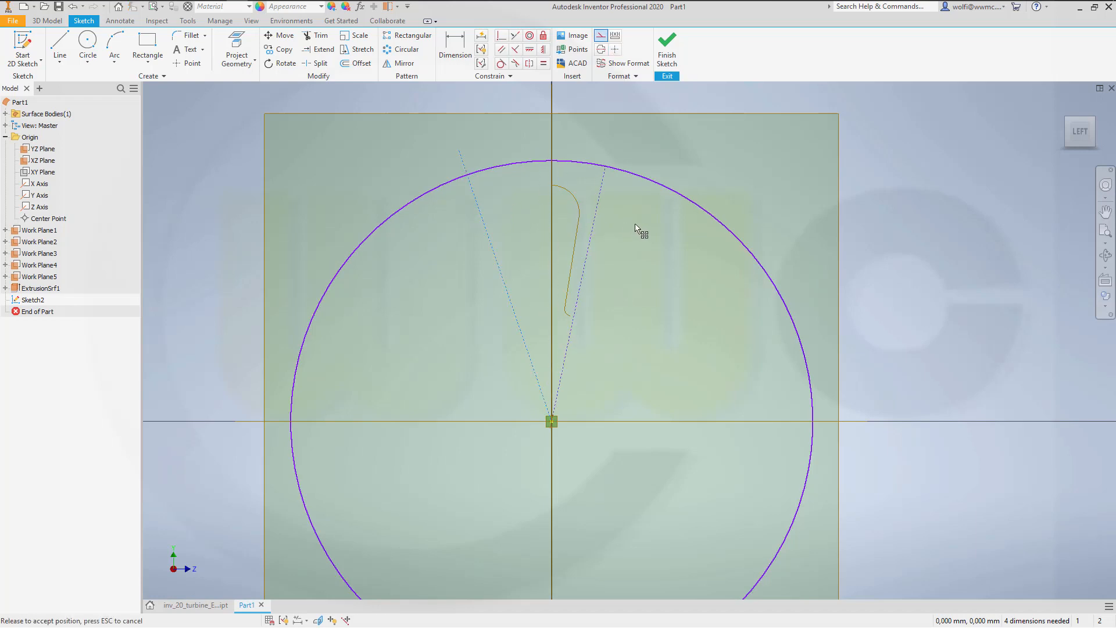
click(599, 183)
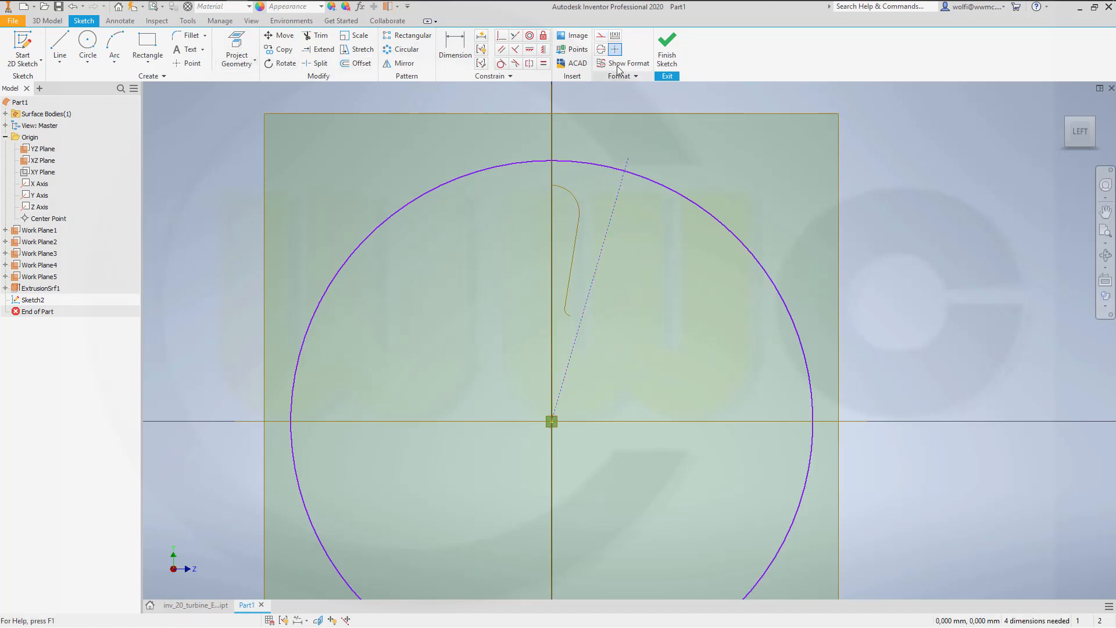
click(236, 49)
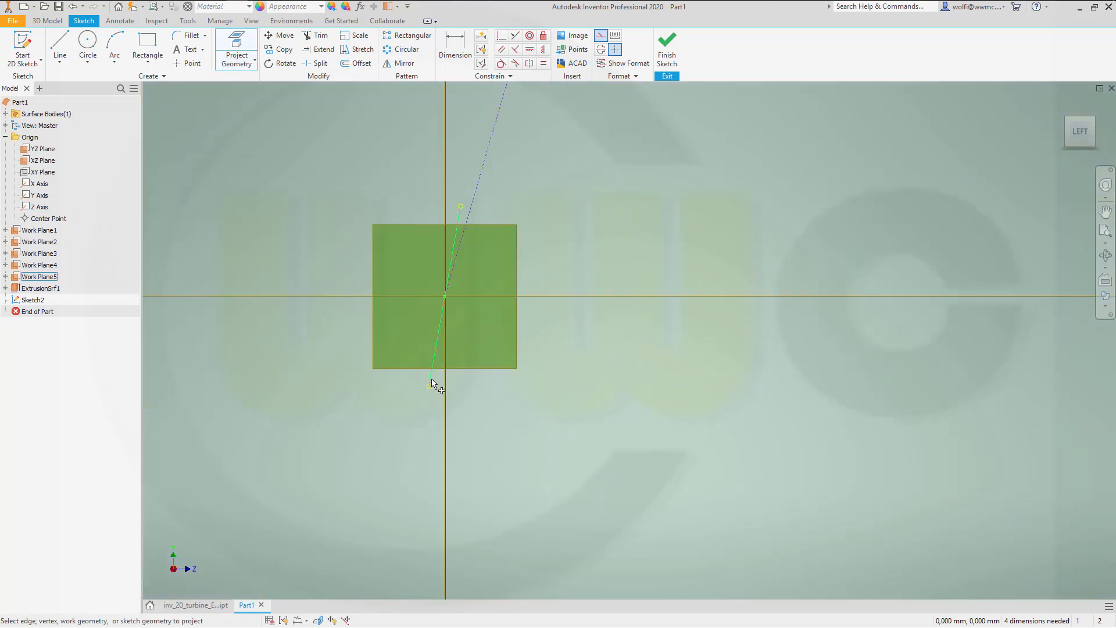
click(39, 206)
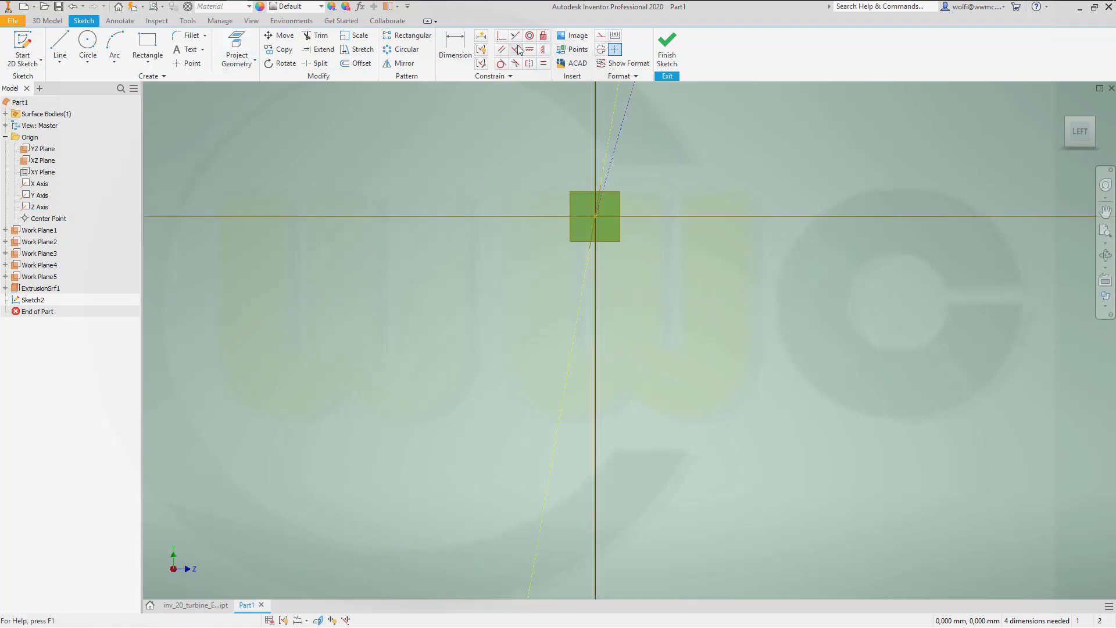
click(516, 35)
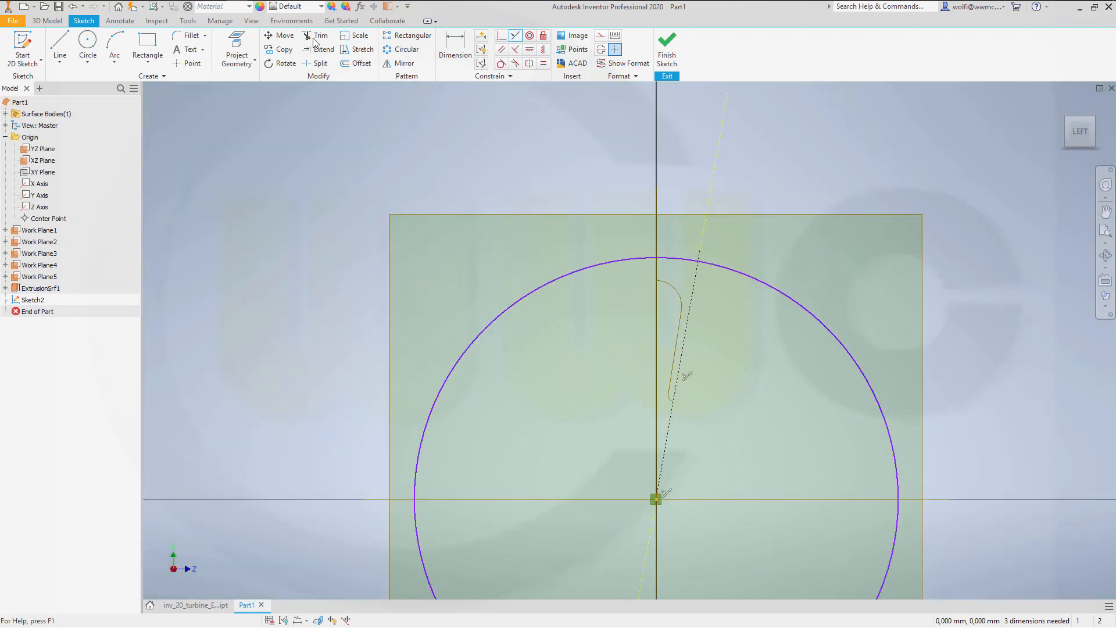
click(320, 35)
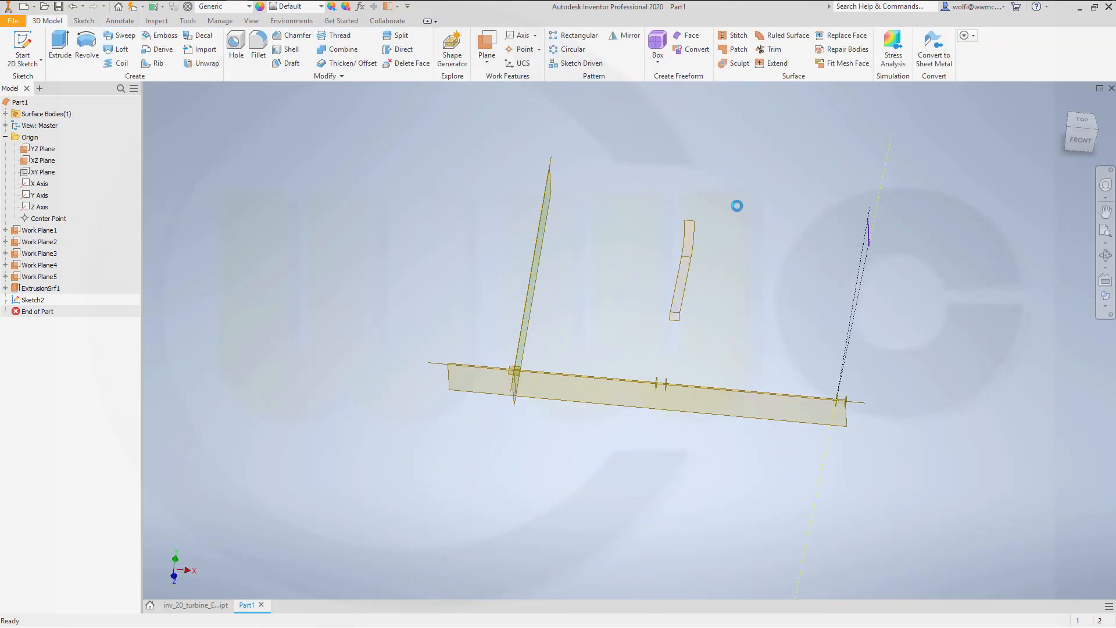
Extrude Sketch2's single curve into surface ExtrusionSrf2, ending at a work plane.
click(60, 42)
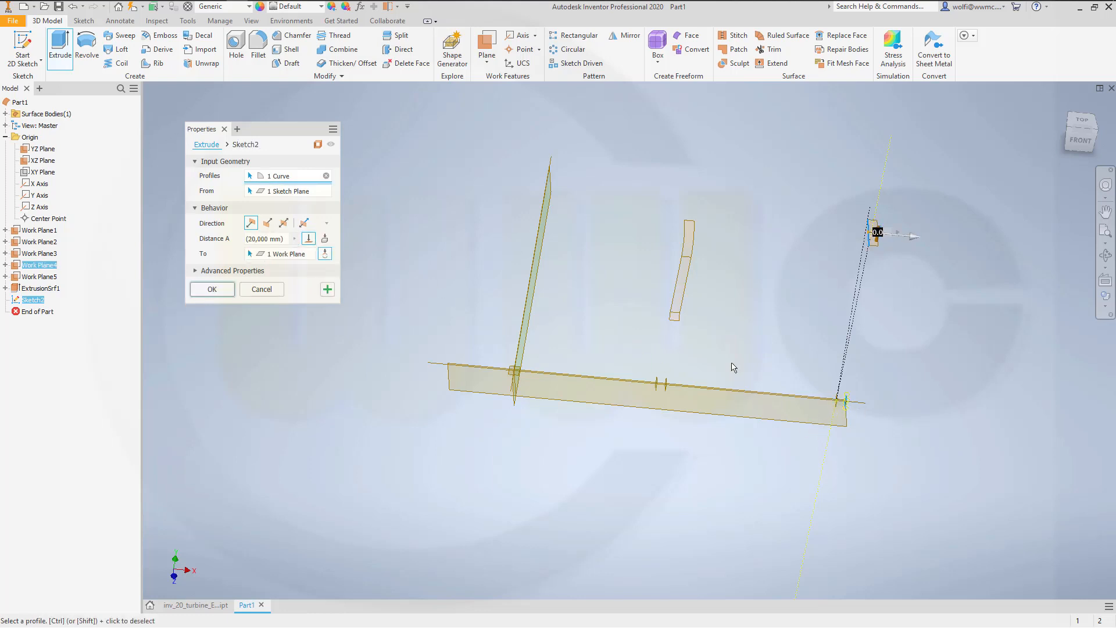
click(211, 288)
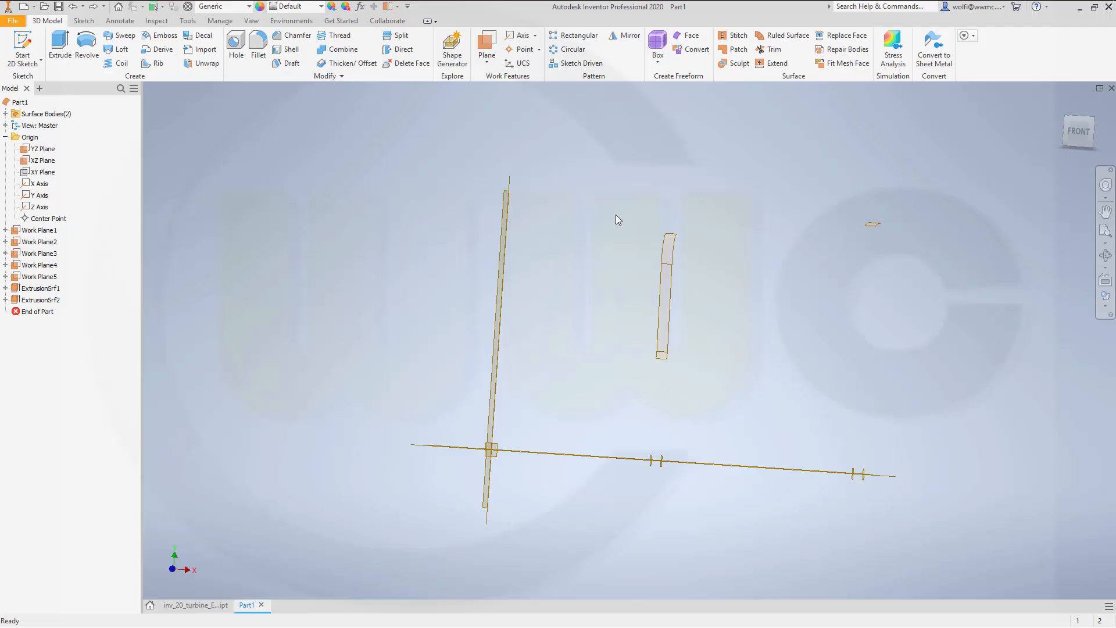
mouse_move(301, 177)
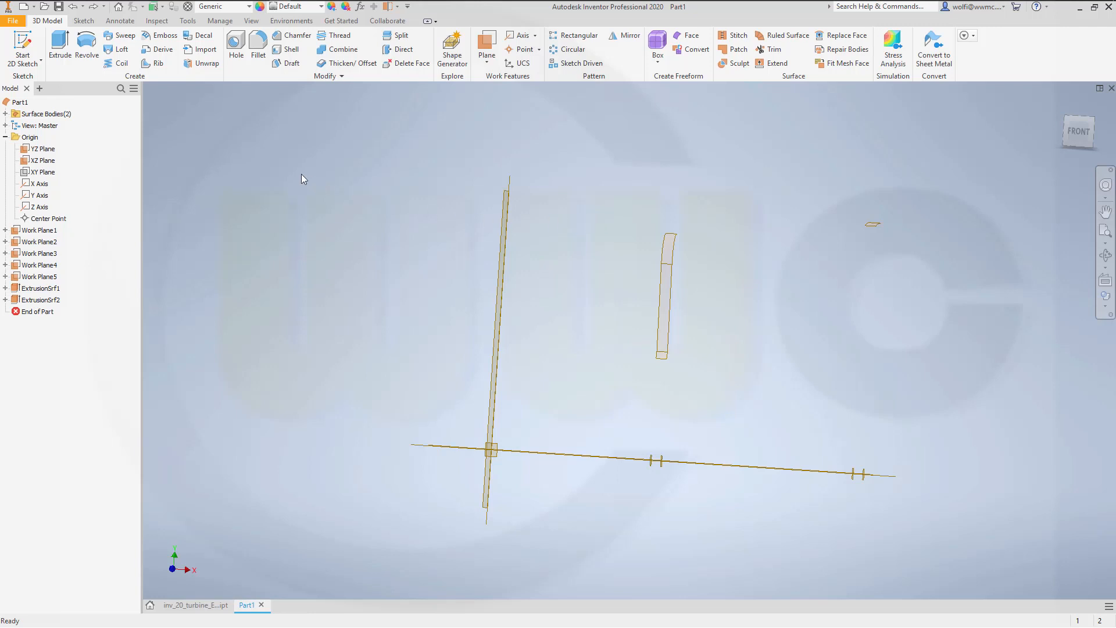
mouse_move(37, 81)
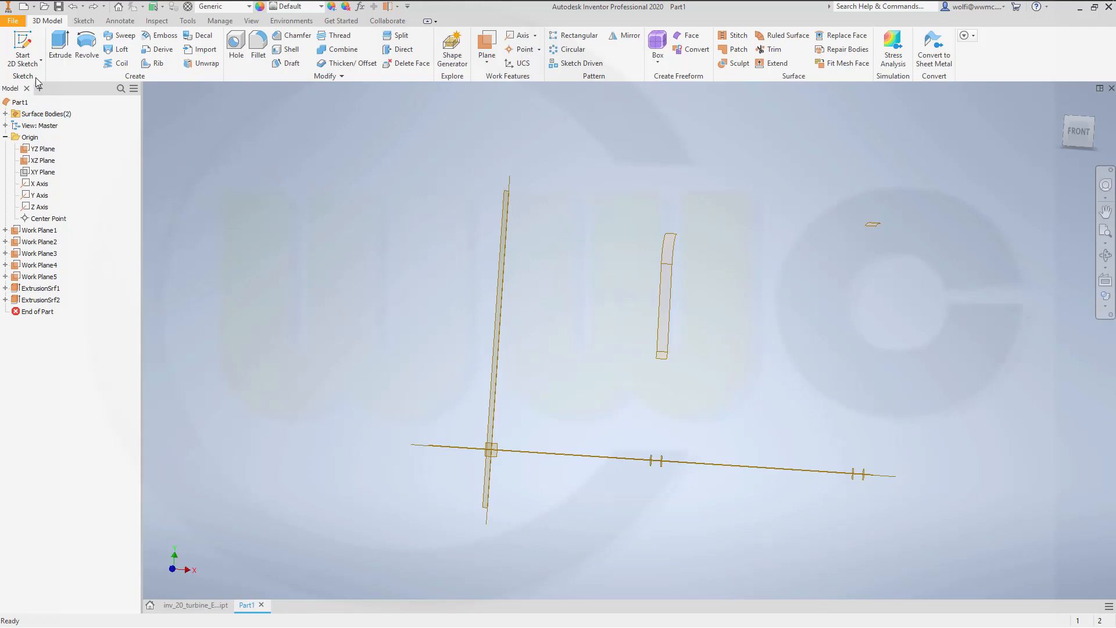
mouse_move(127, 117)
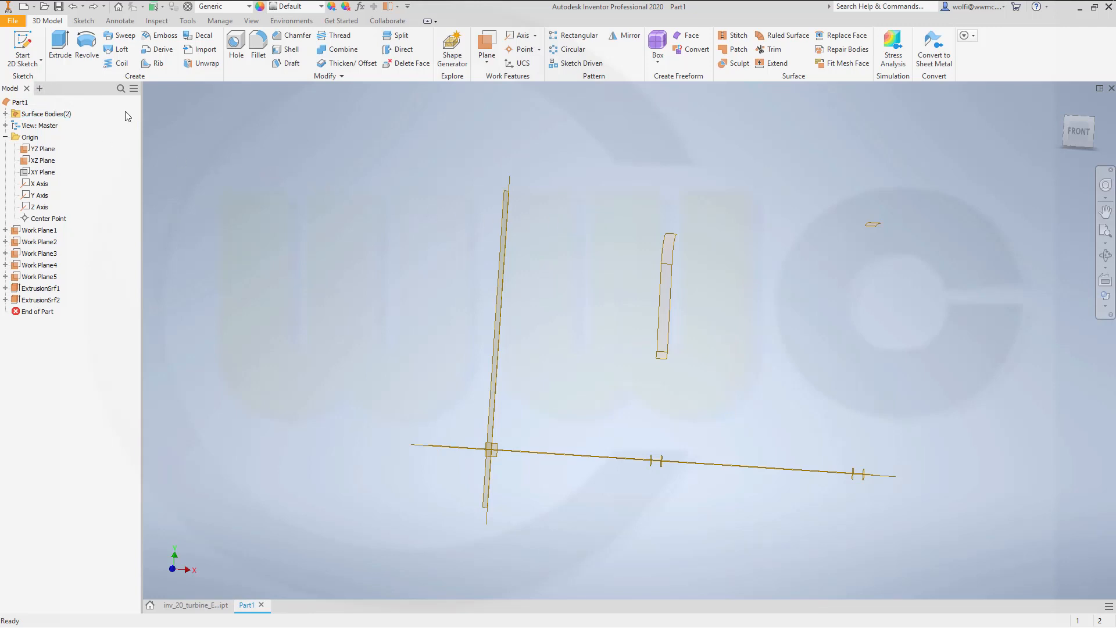
mouse_move(204, 177)
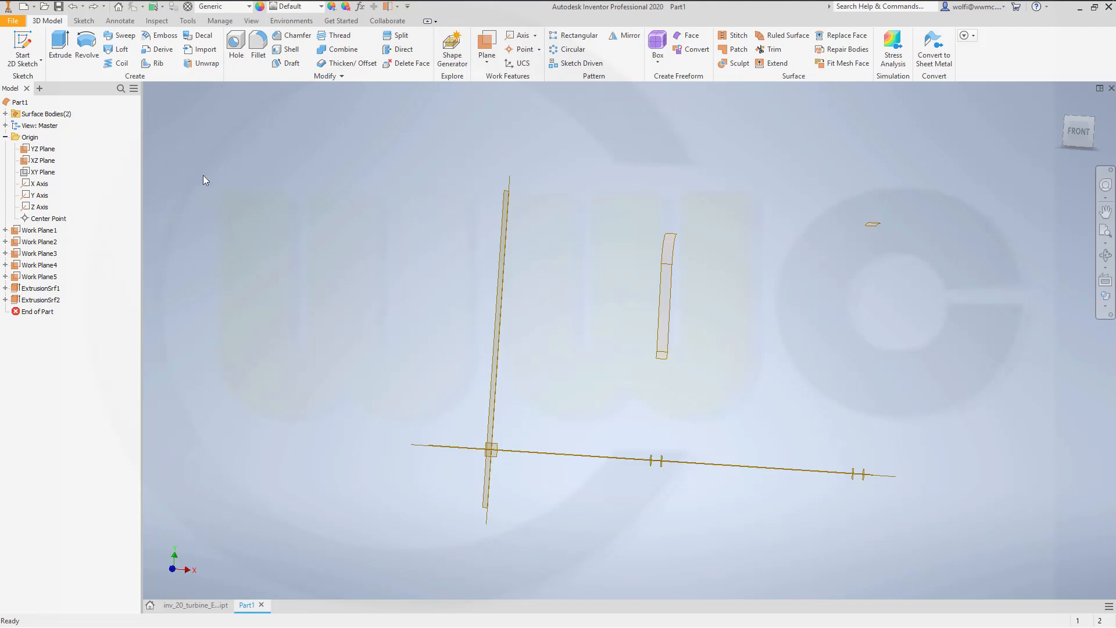
mouse_move(22, 44)
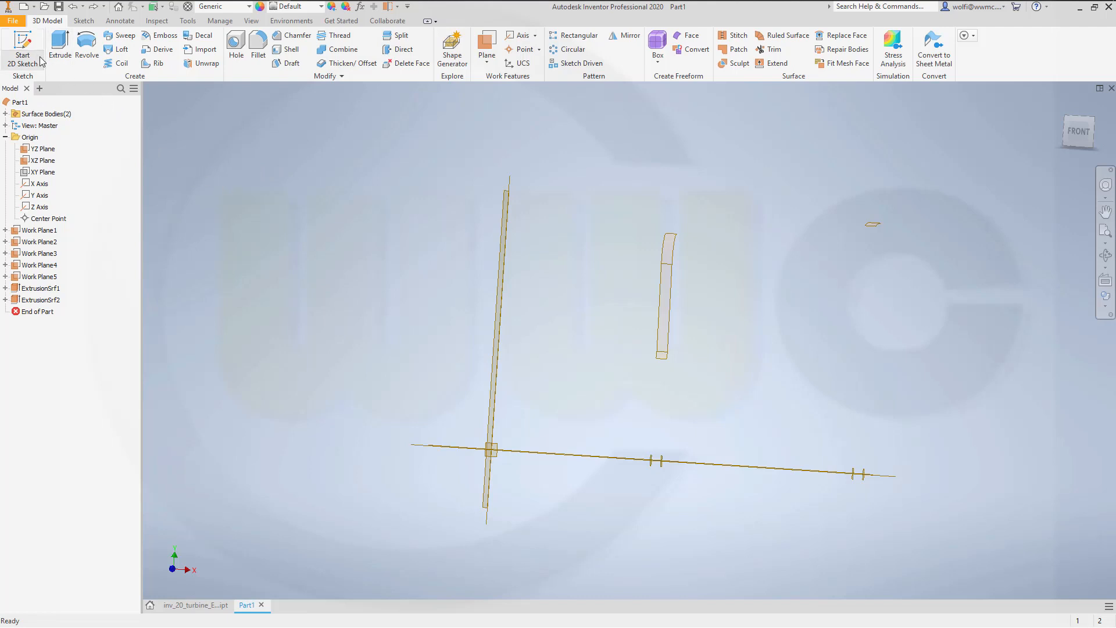
Create Sketch3 on the front origin plane to project both extruded surfaces' edges.
click(42, 148)
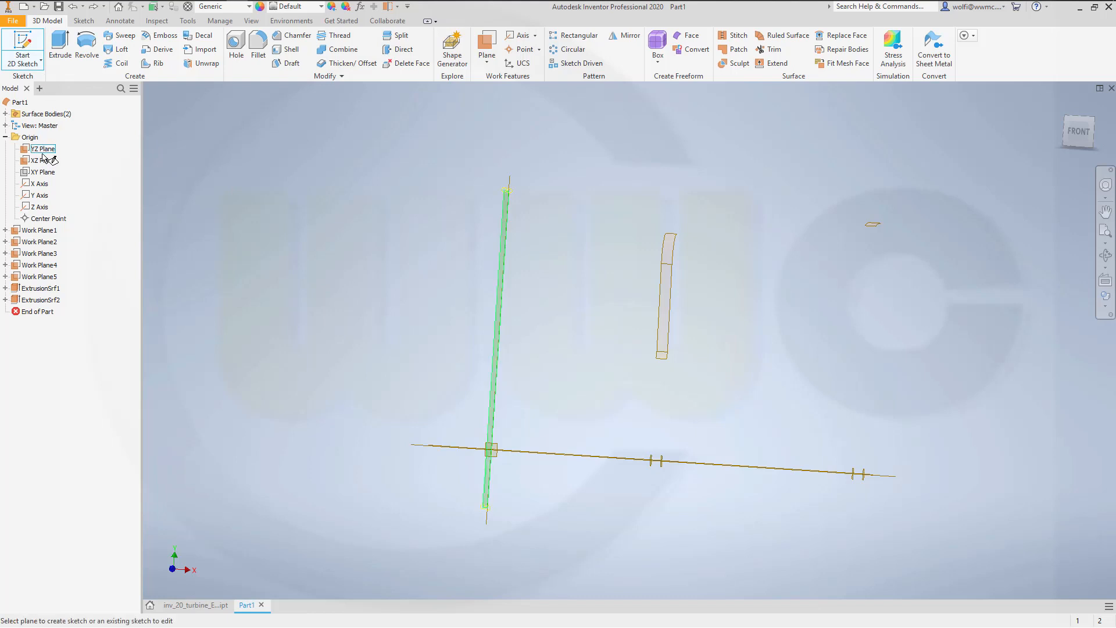
click(42, 159)
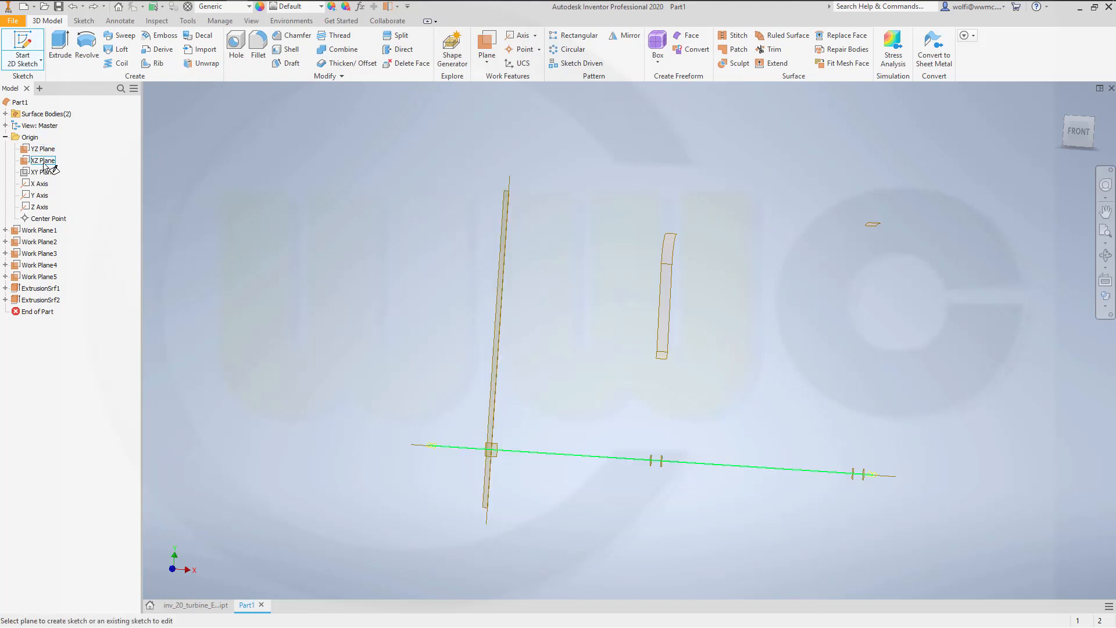
click(41, 172)
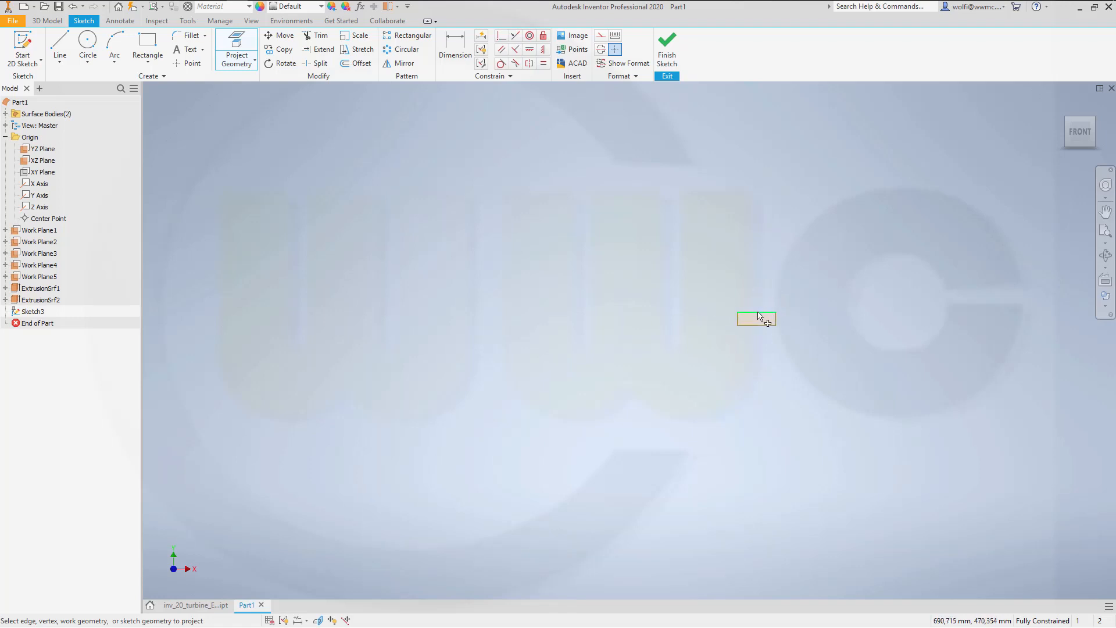
mouse_move(754, 320)
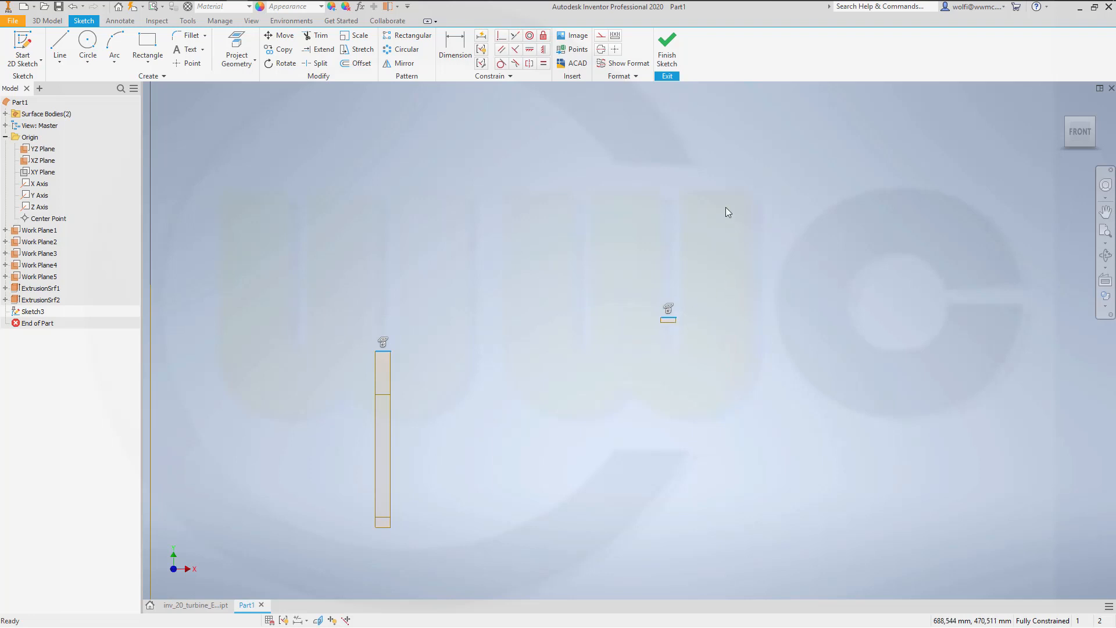
mouse_move(530, 311)
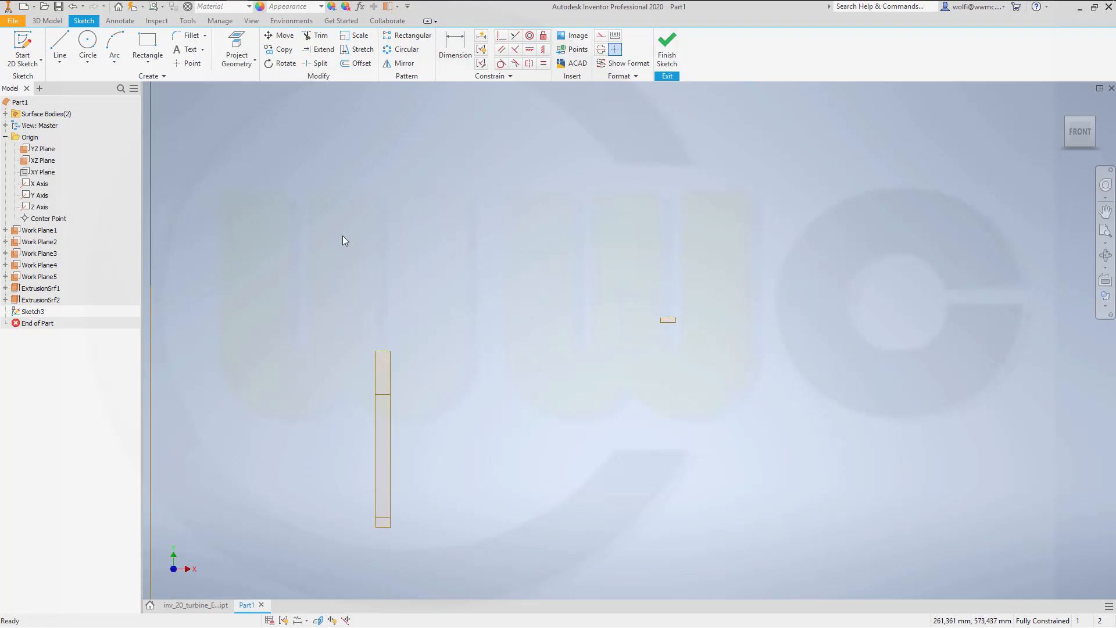
mouse_move(60, 50)
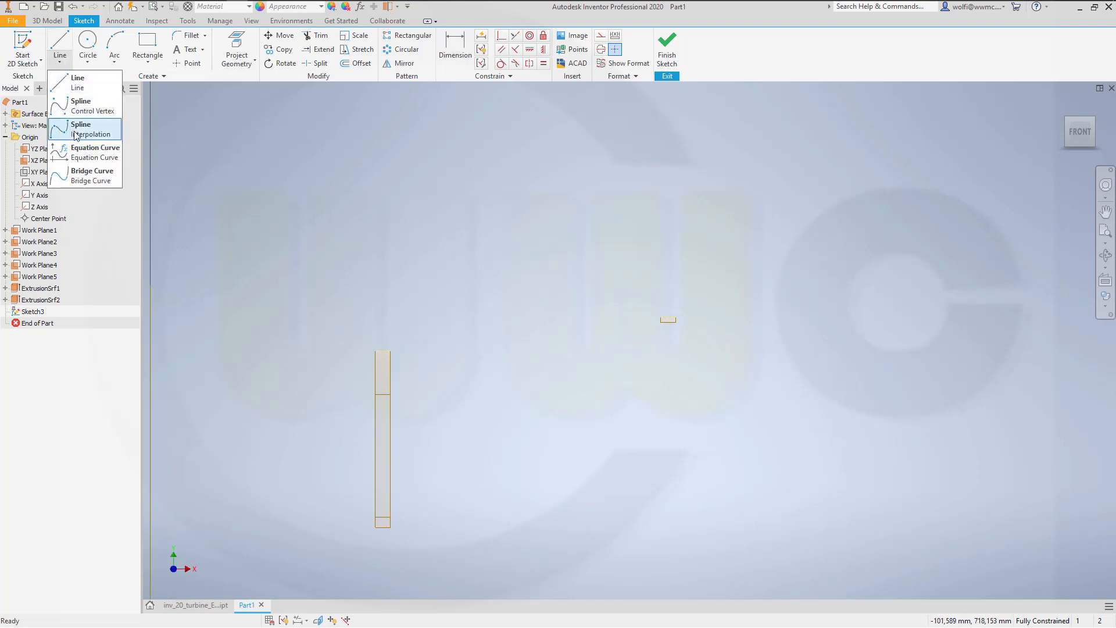
Draw an interpolation spline from the tall surface's top corner to the small surface, tangent at both ends.
click(92, 129)
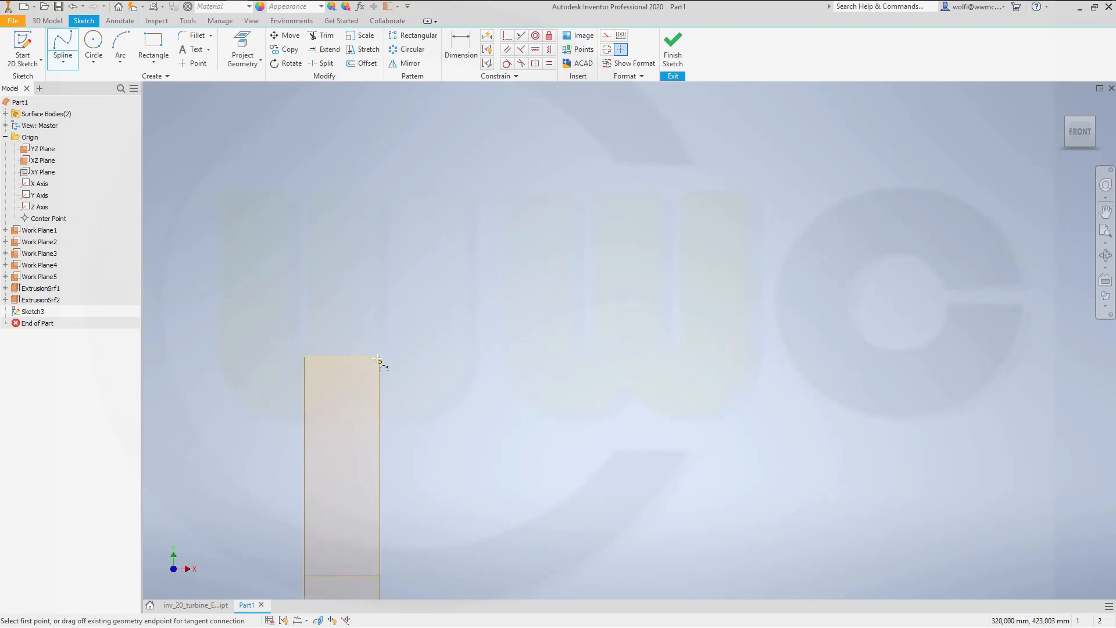
click(379, 358)
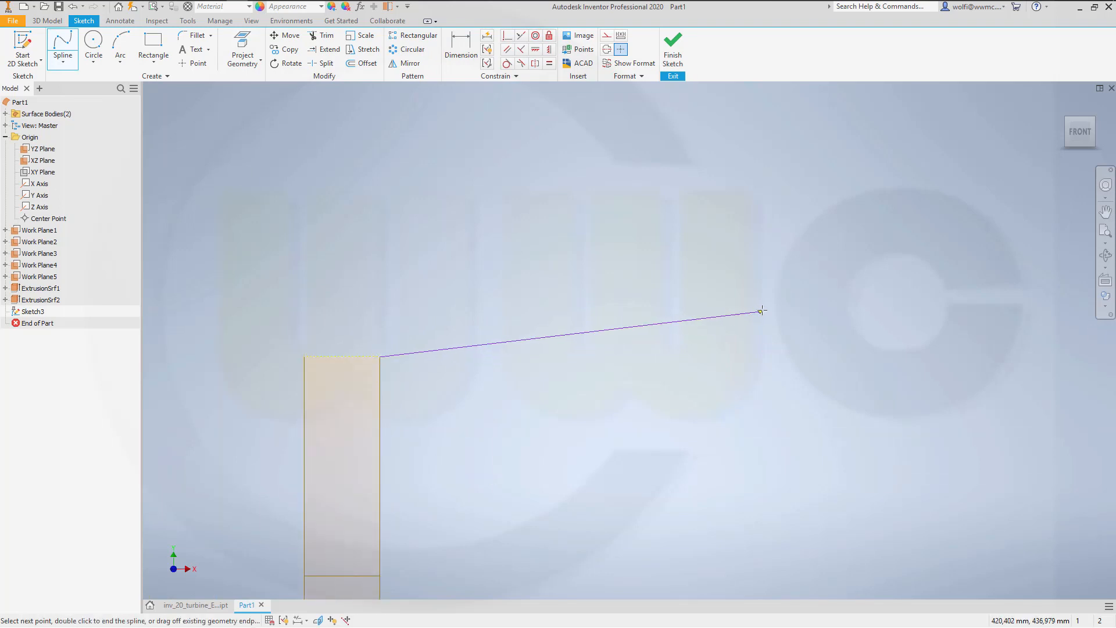
mouse_move(803, 324)
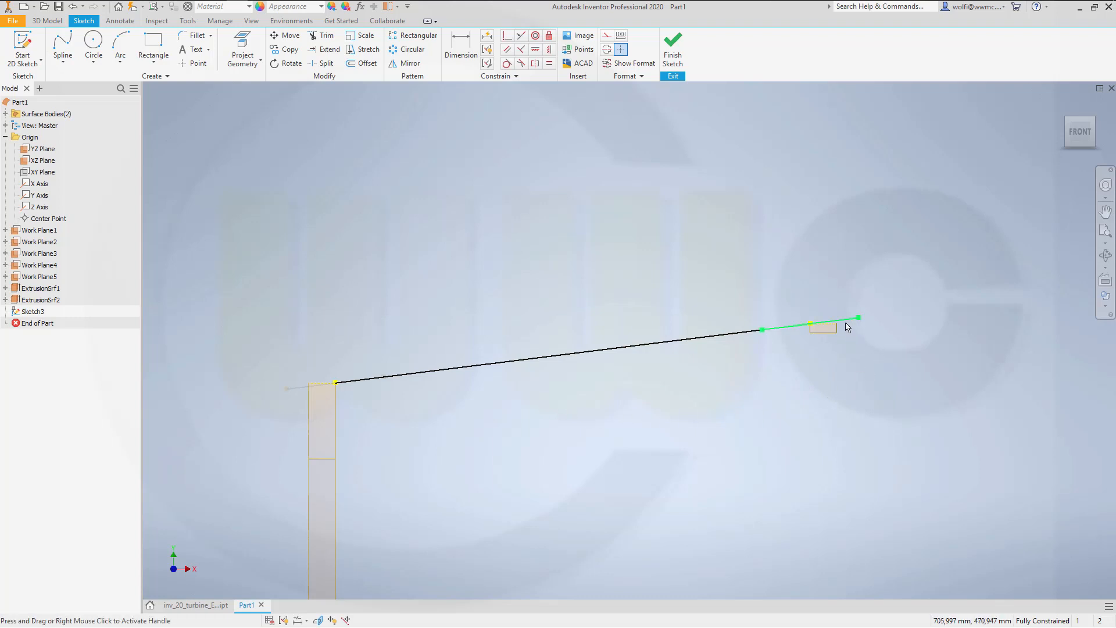
right_click(846, 327)
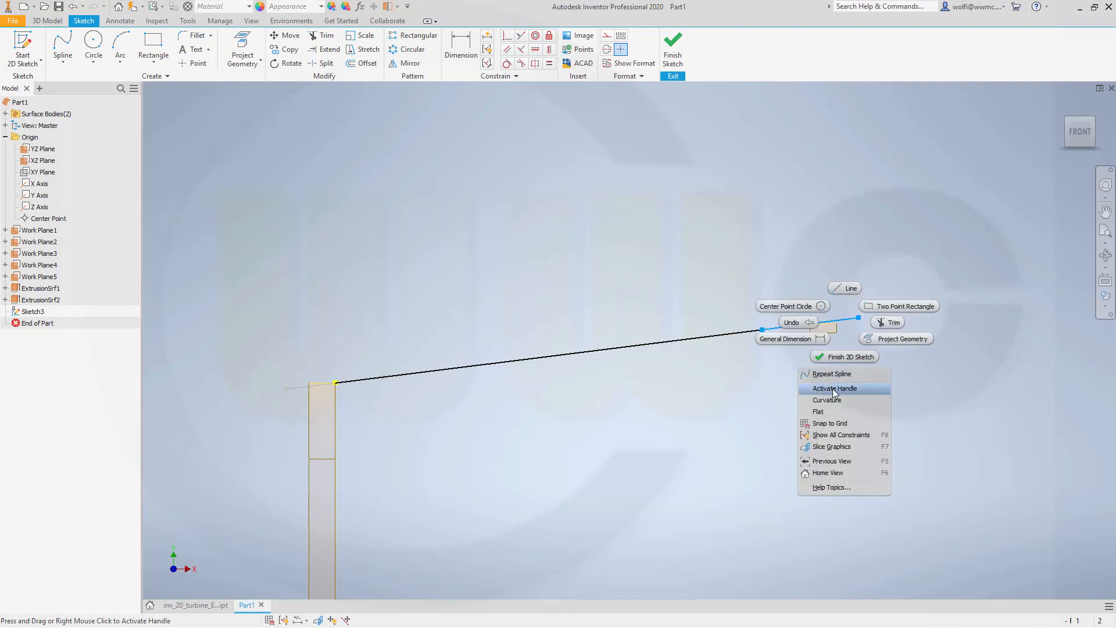
click(834, 388)
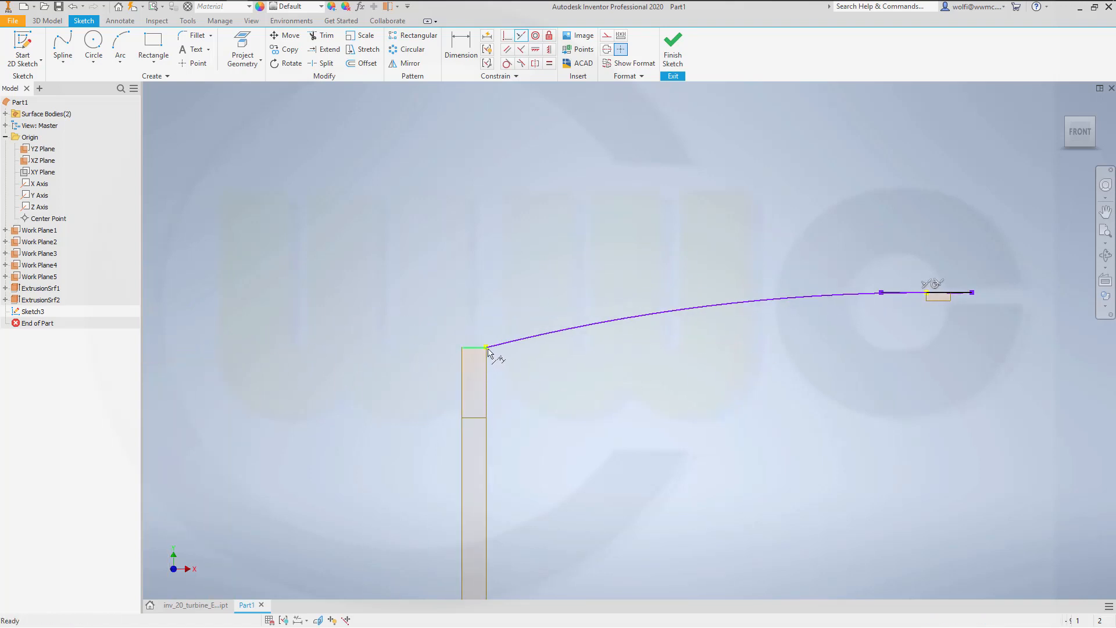
click(489, 348)
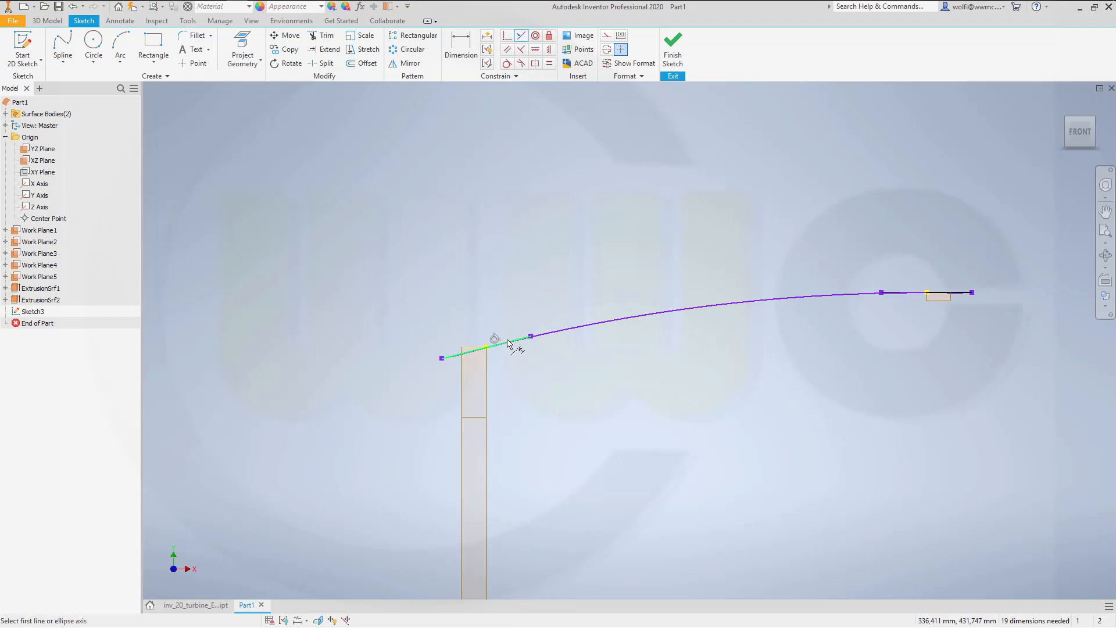
click(470, 350)
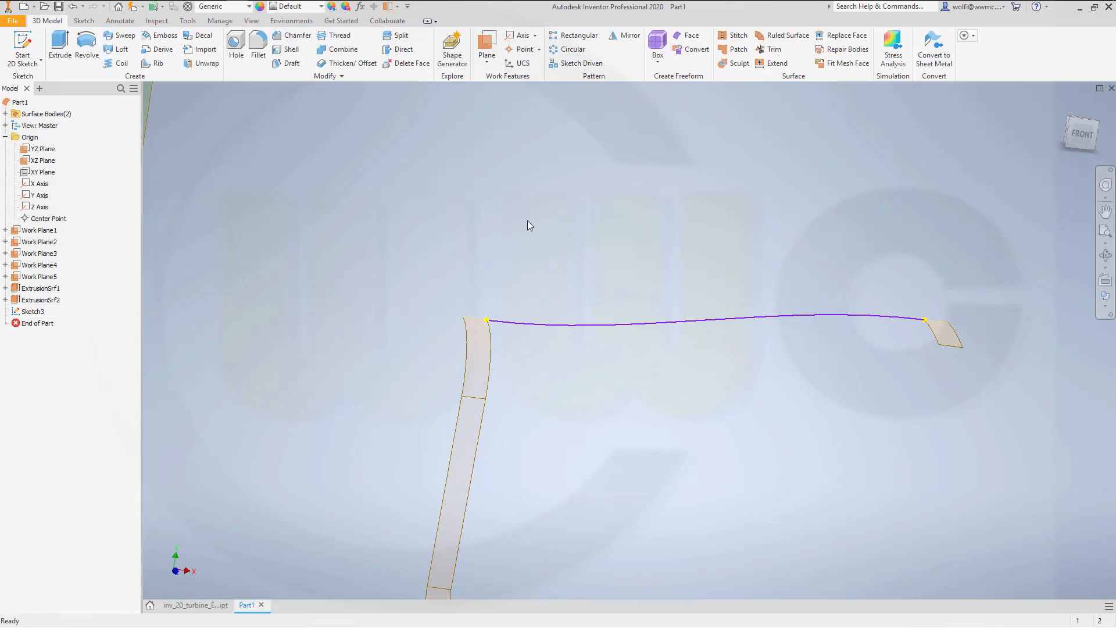
mouse_move(72, 319)
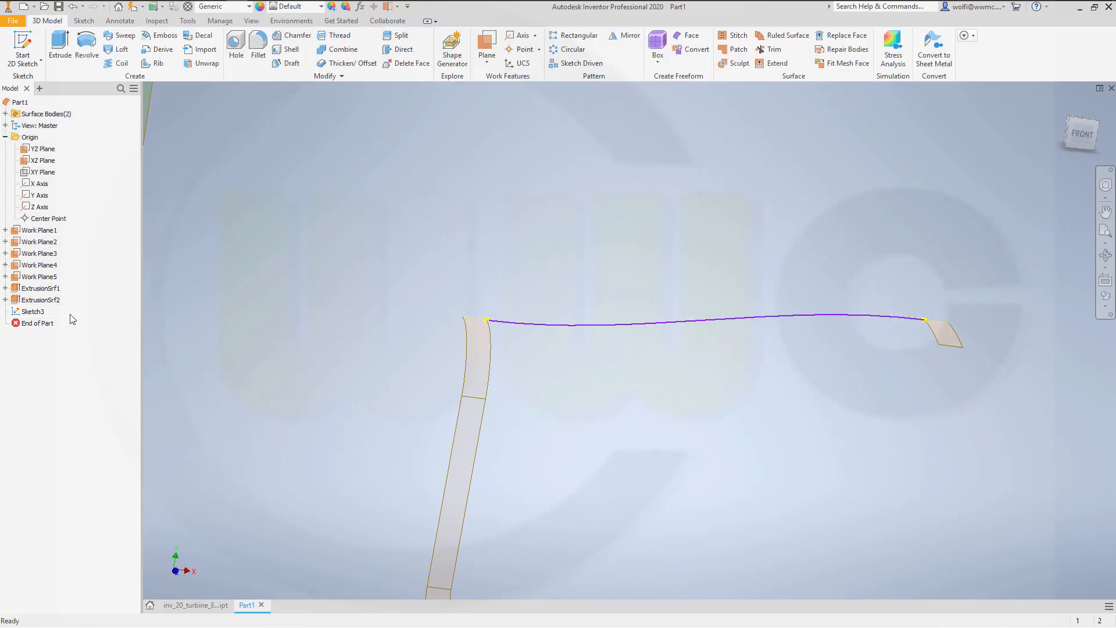
Edit ExtrusionSrf2's Sketch2, set its dimension to 73, and finish the sketch.
click(32, 311)
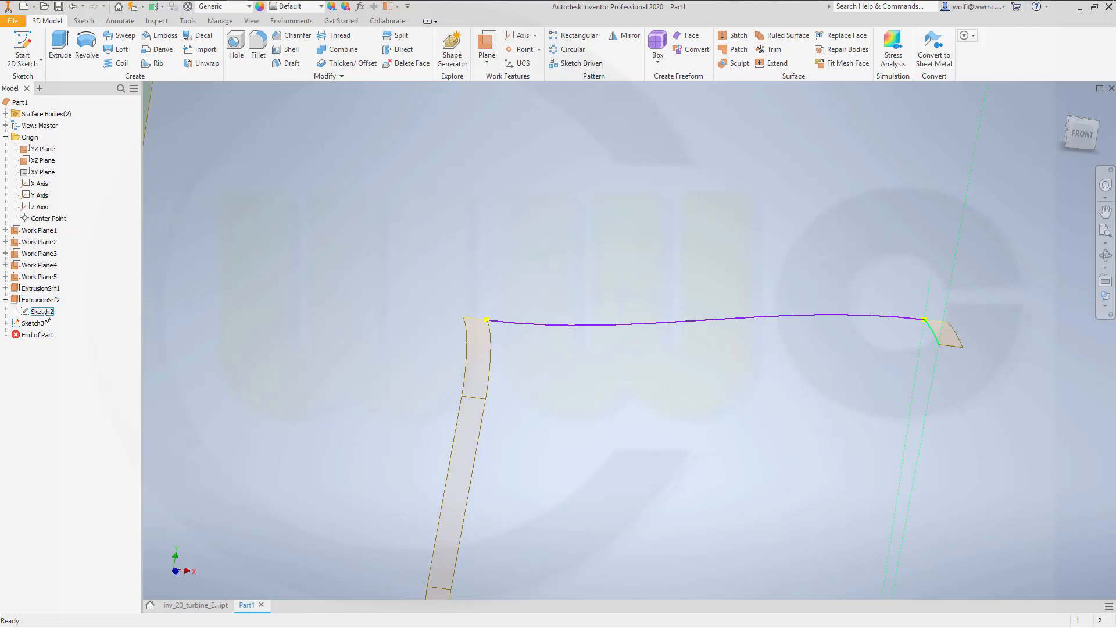
click(41, 311)
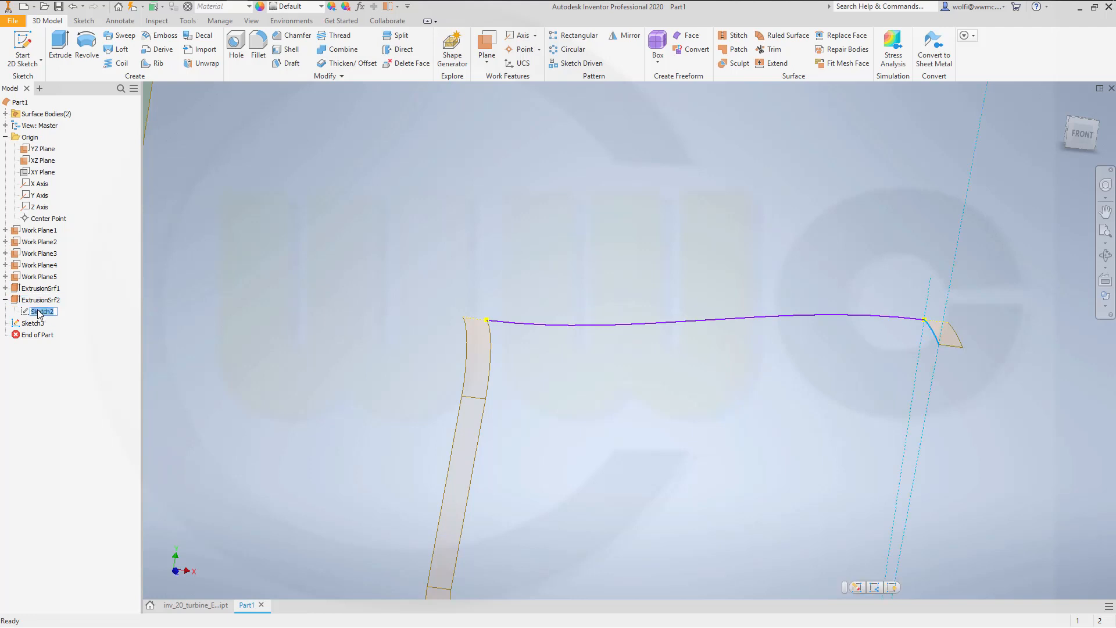
double_click(42, 310)
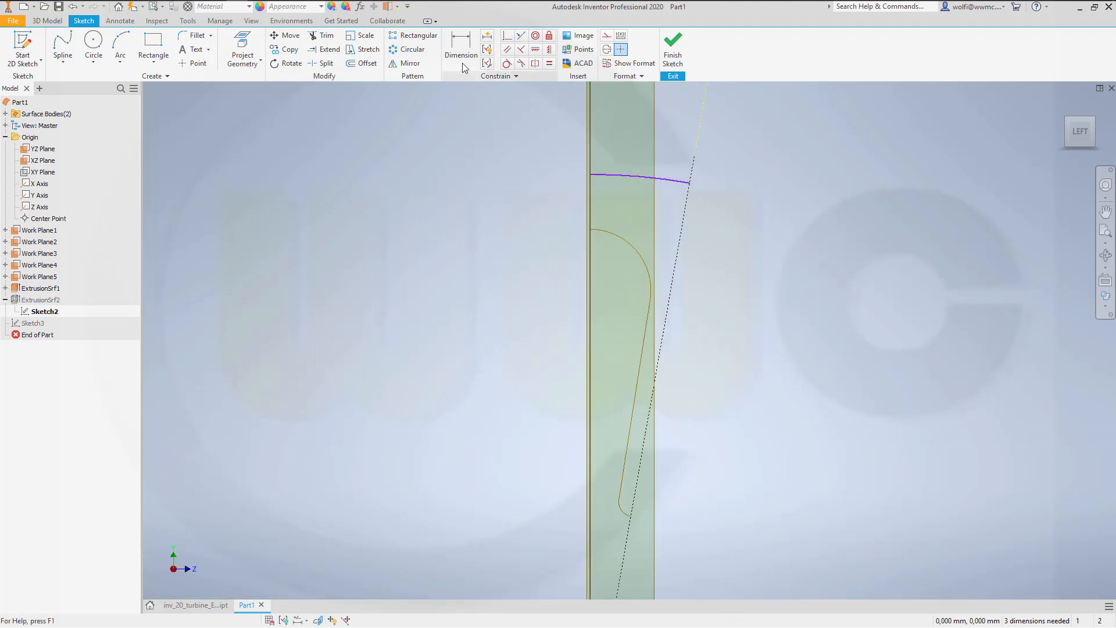
click(460, 50)
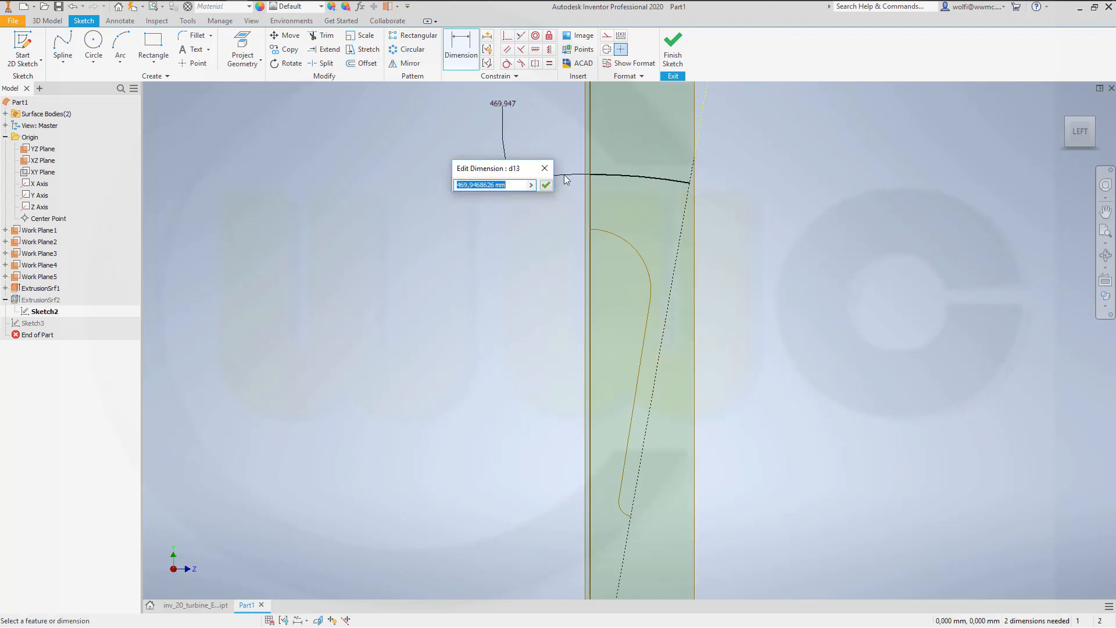
mouse_move(579, 152)
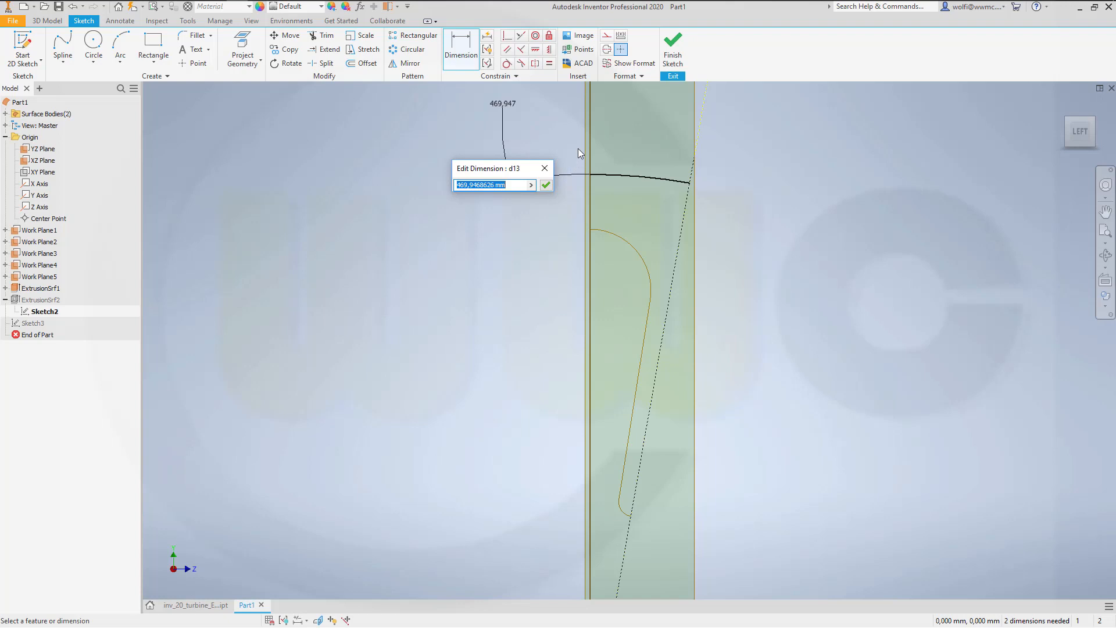
text(73)
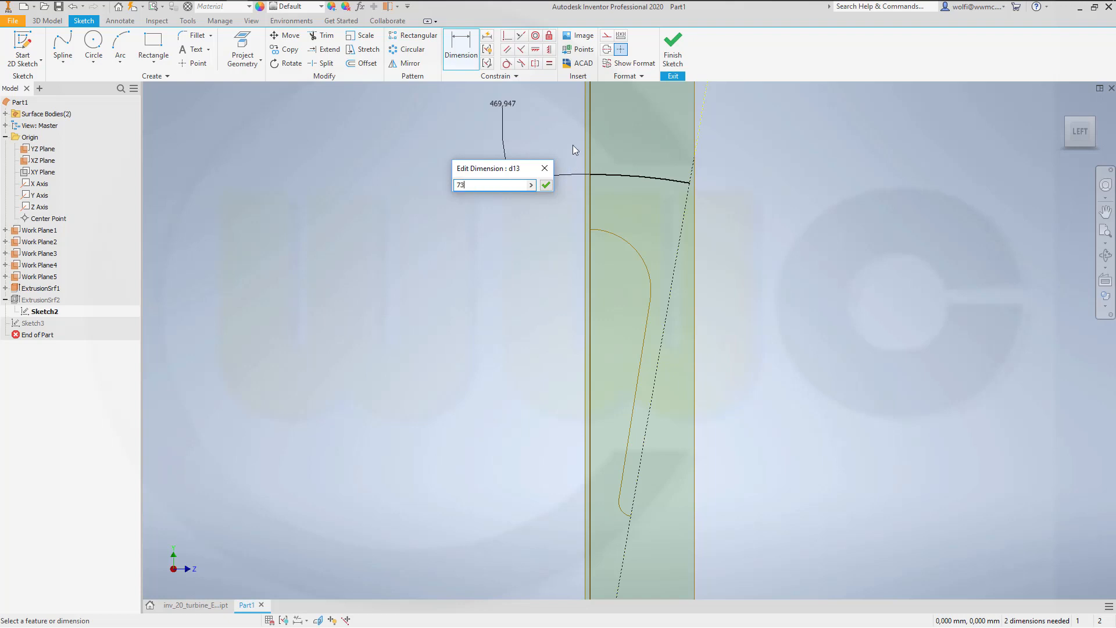
click(545, 184)
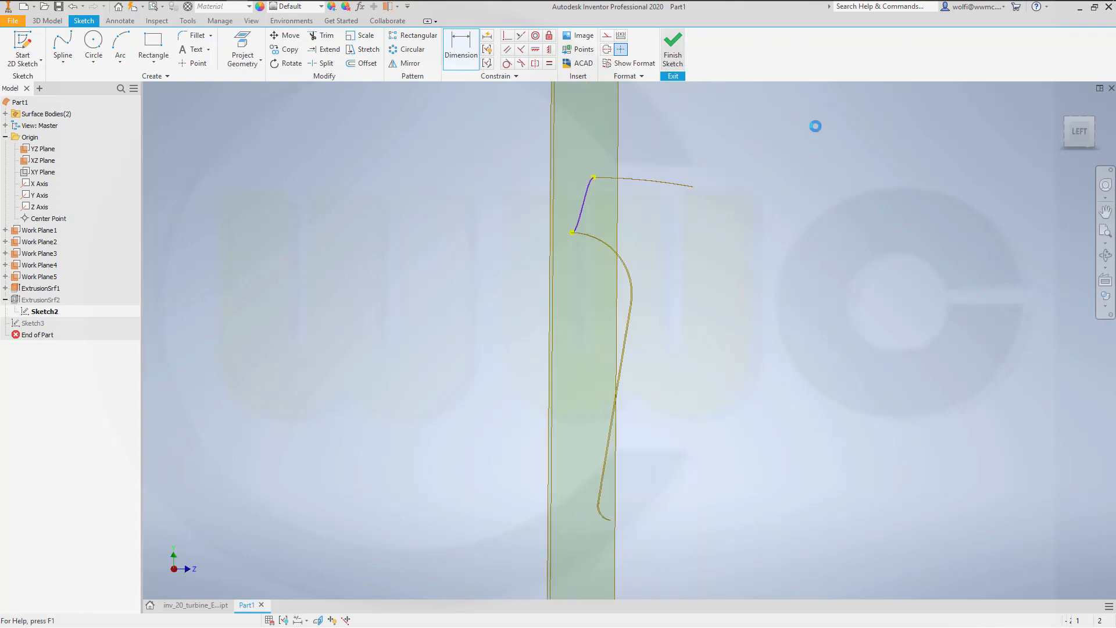
click(671, 47)
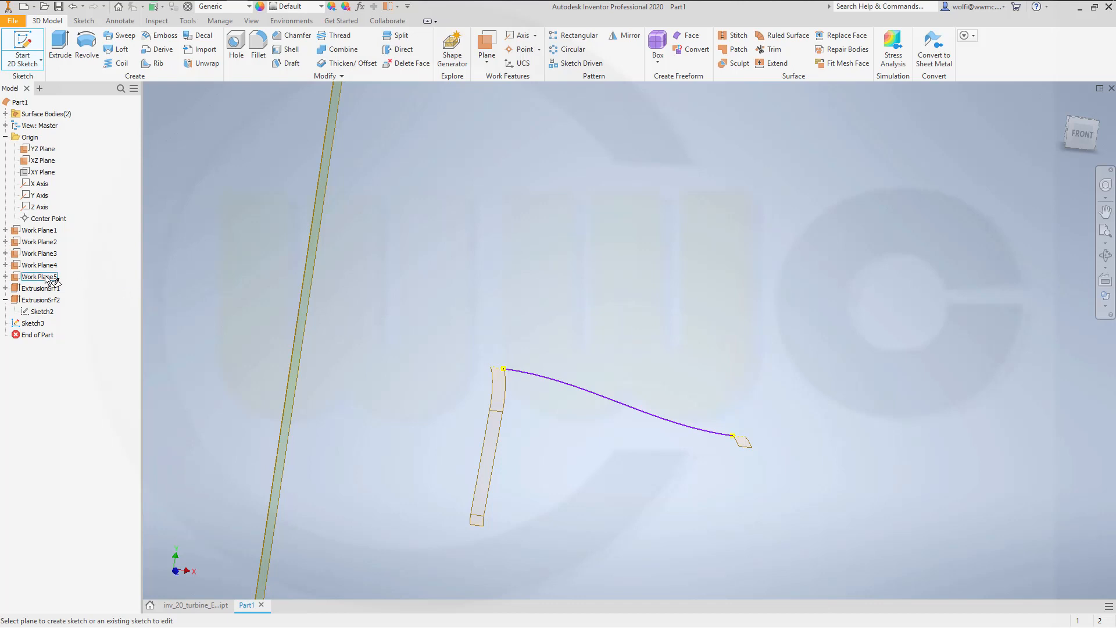
Start Sketch4 on Work Plane5 and project the small surface's bottom edge.
click(39, 276)
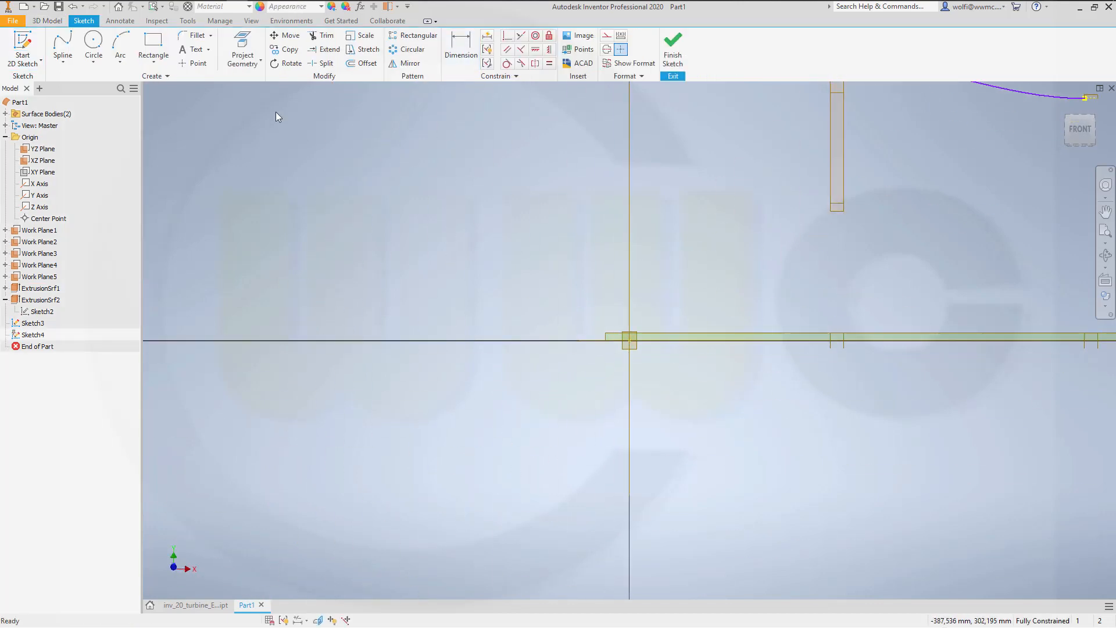
click(241, 50)
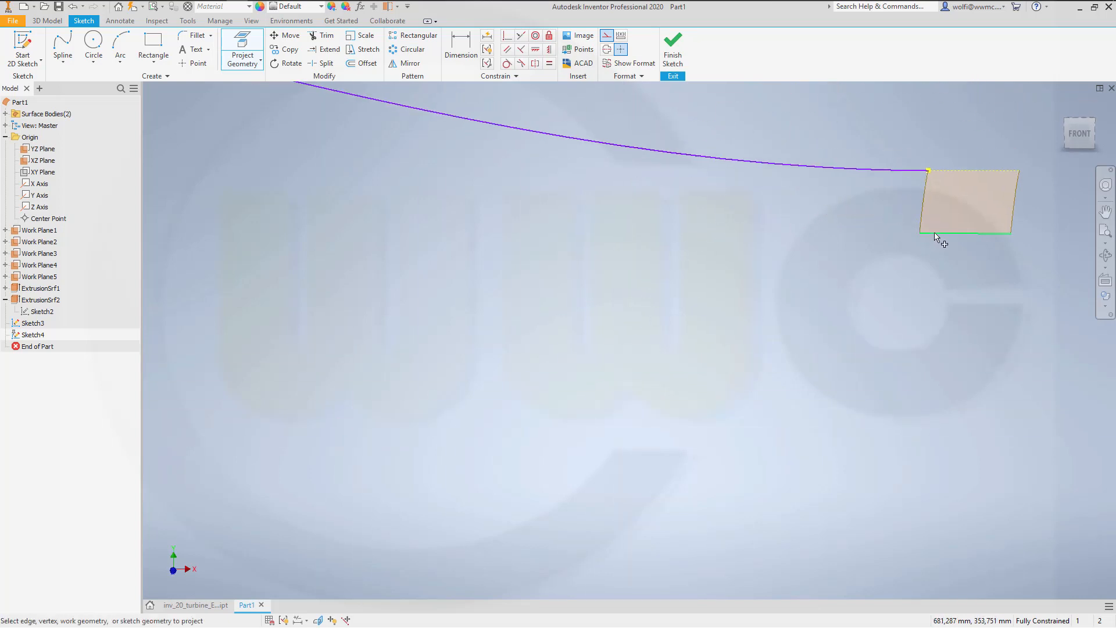
mouse_move(633, 196)
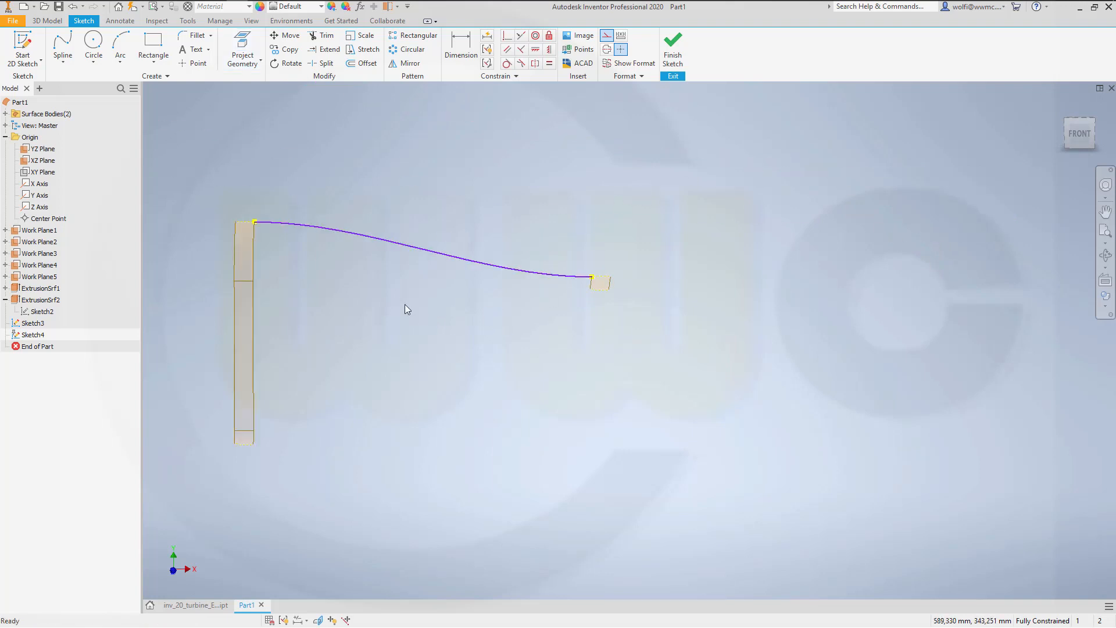
Draw a spline from the tall surface's bottom corner, tangent to the small surface, and finish Sketch4.
click(93, 46)
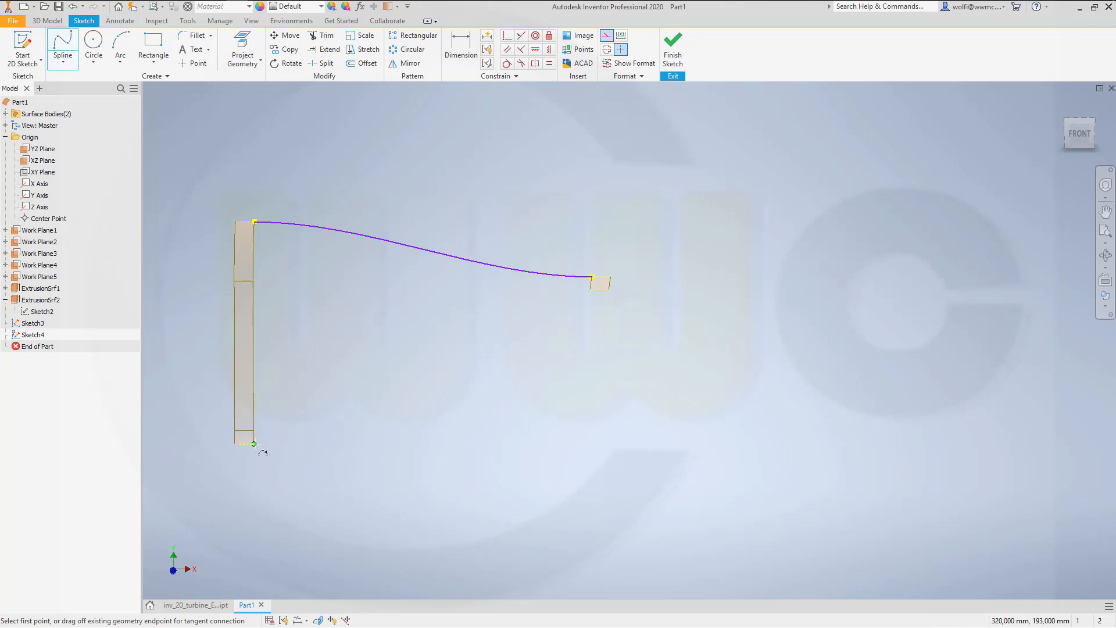
click(254, 442)
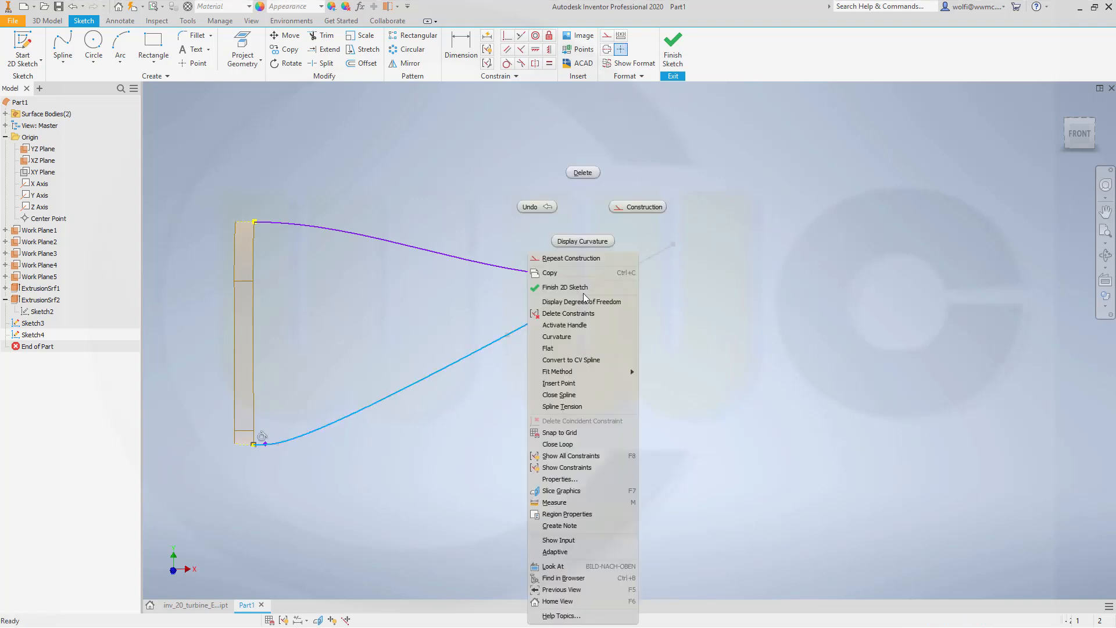
mouse_move(564, 325)
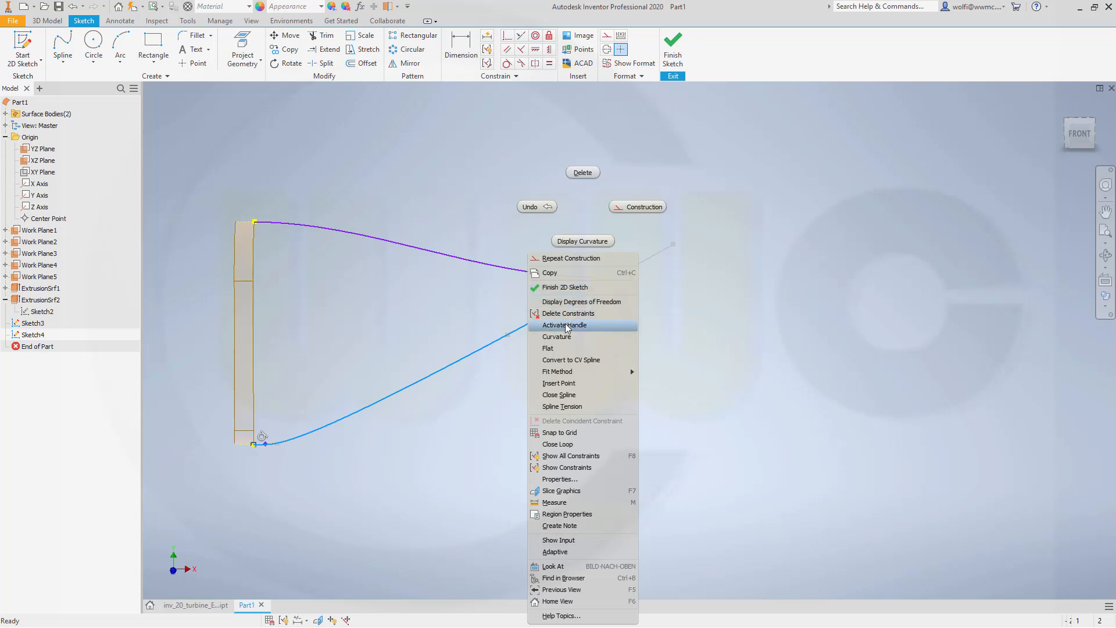
click(564, 324)
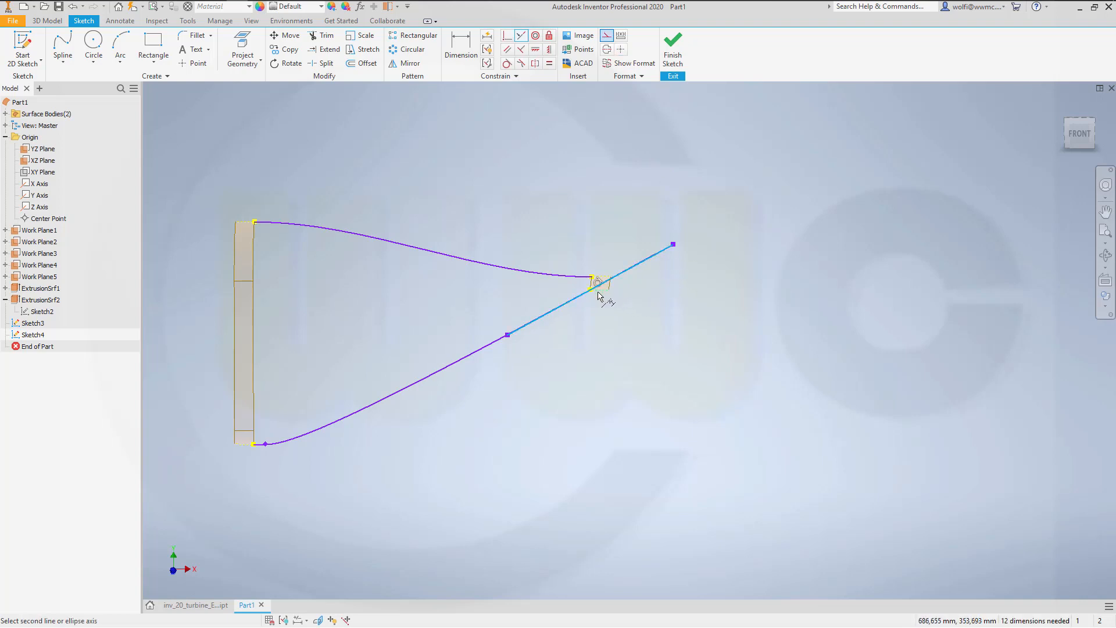
click(598, 282)
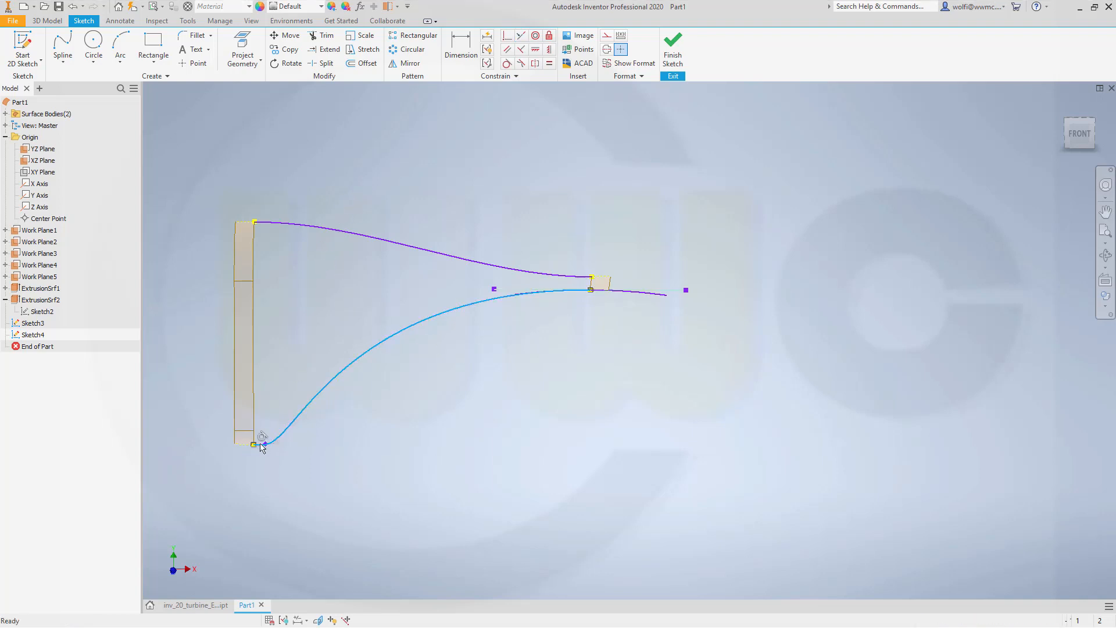
right_click(262, 444)
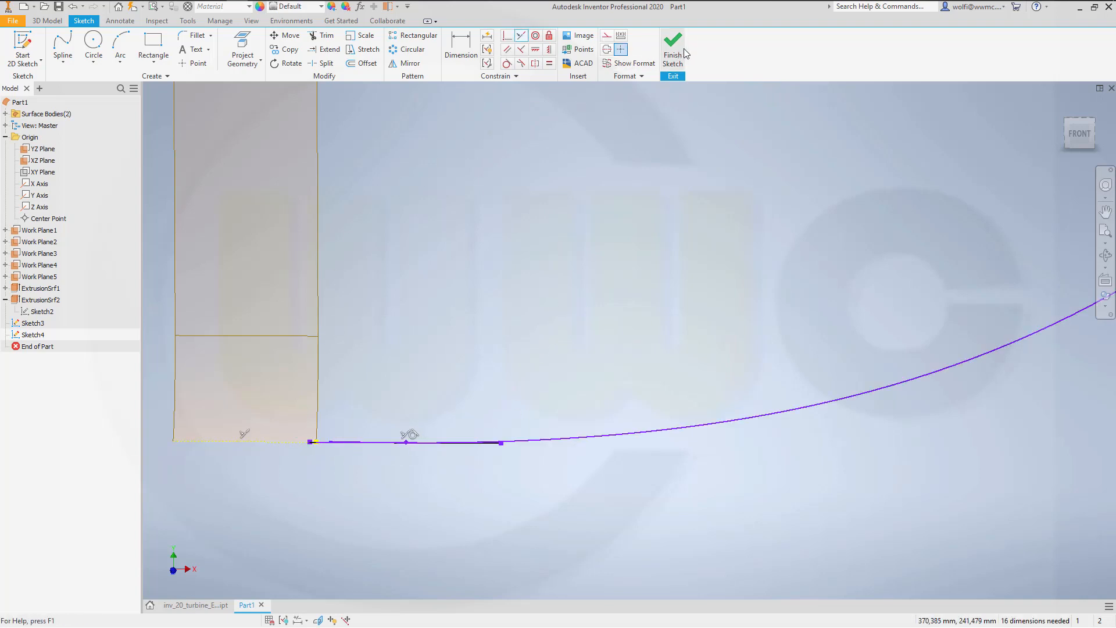
click(671, 46)
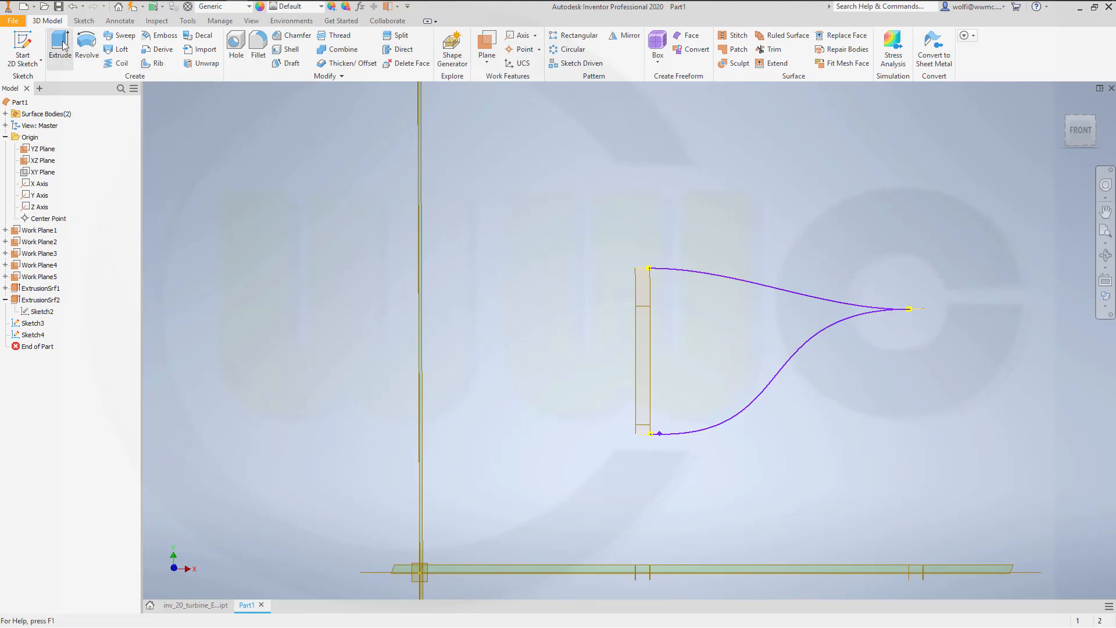
Extrude the Sketch3 and Sketch4 splines symmetrically 20 mm into surface strips.
click(60, 46)
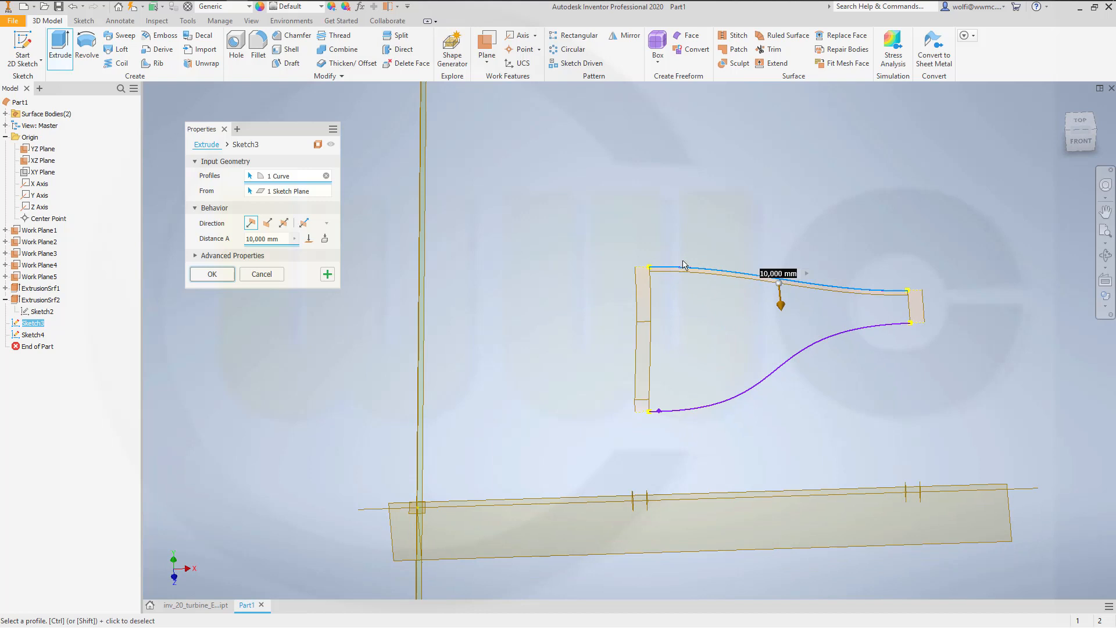
click(267, 223)
text(20)
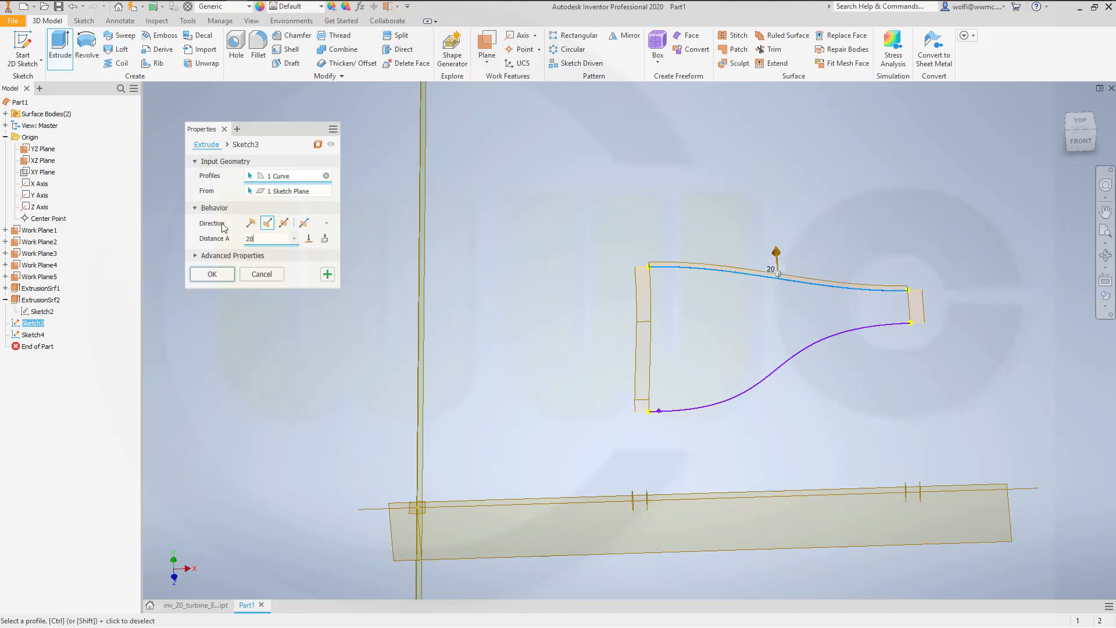
click(211, 273)
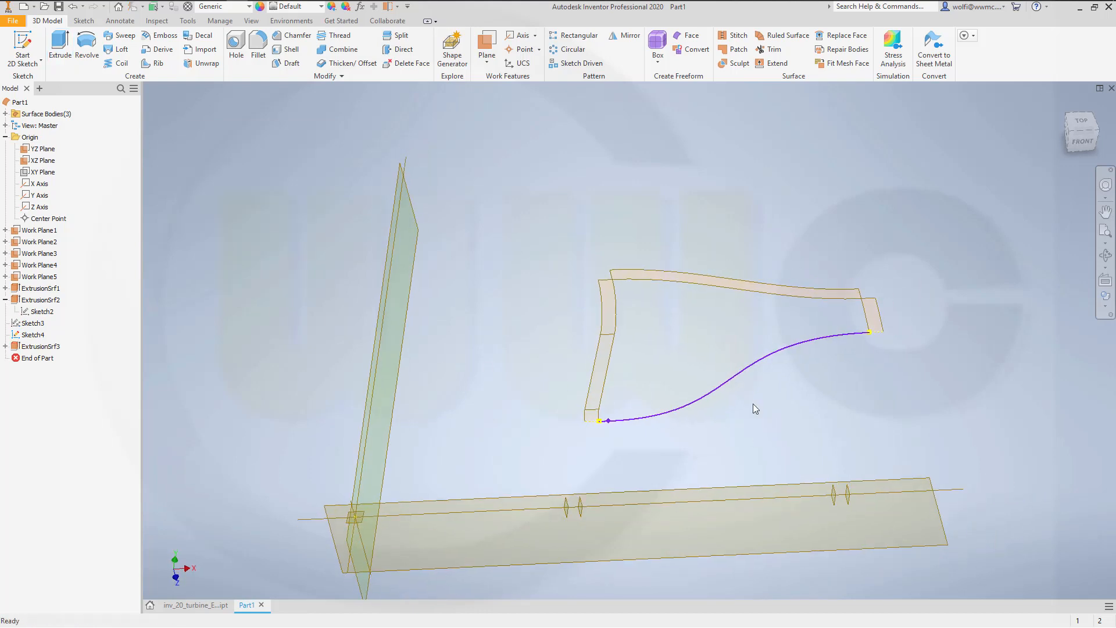
click(59, 48)
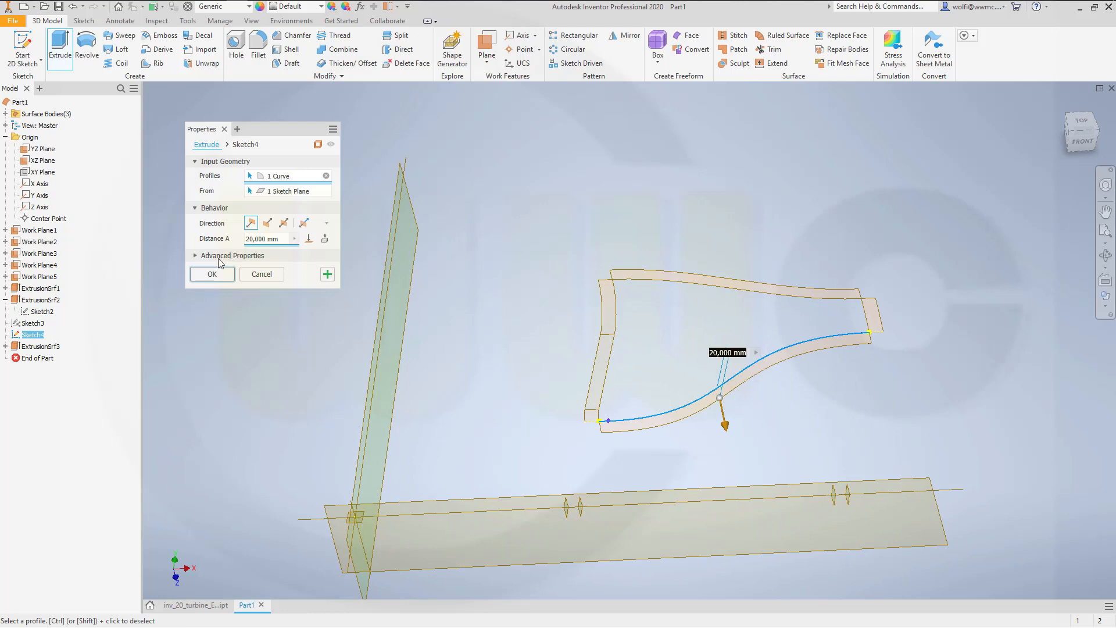
click(211, 274)
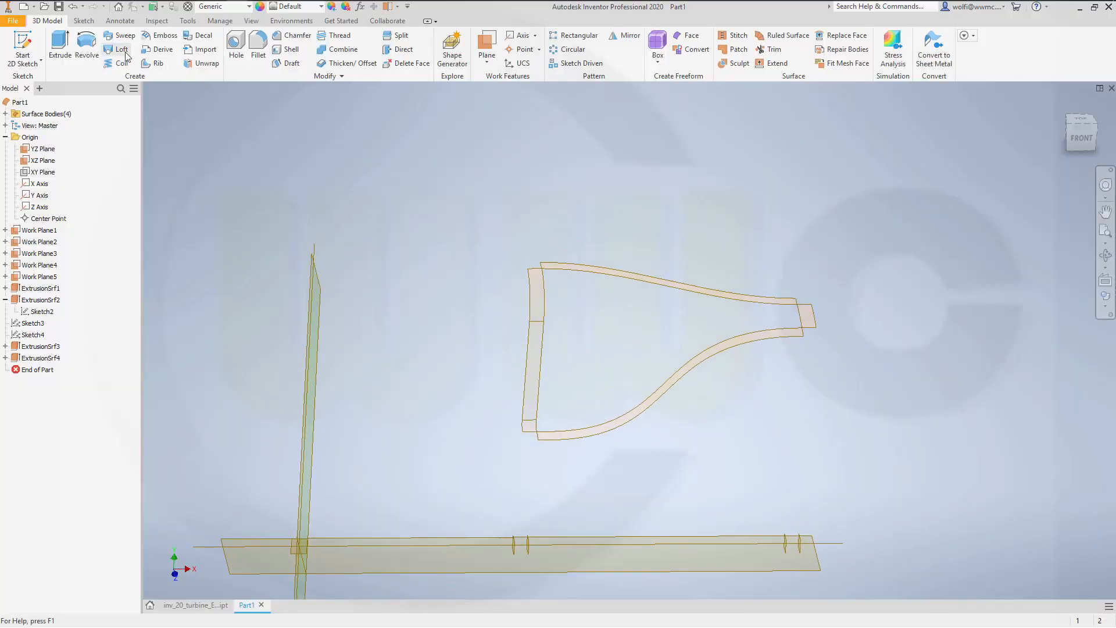
Start a loft from the left strip edge to the right strip edge and set the first section's condition.
click(121, 49)
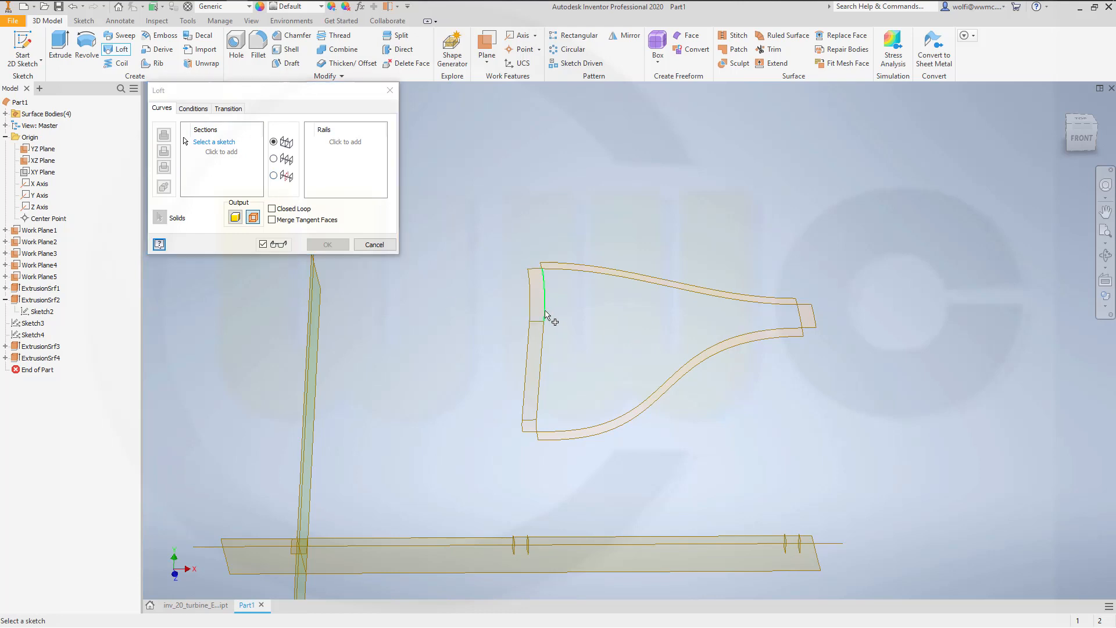
mouse_move(546, 315)
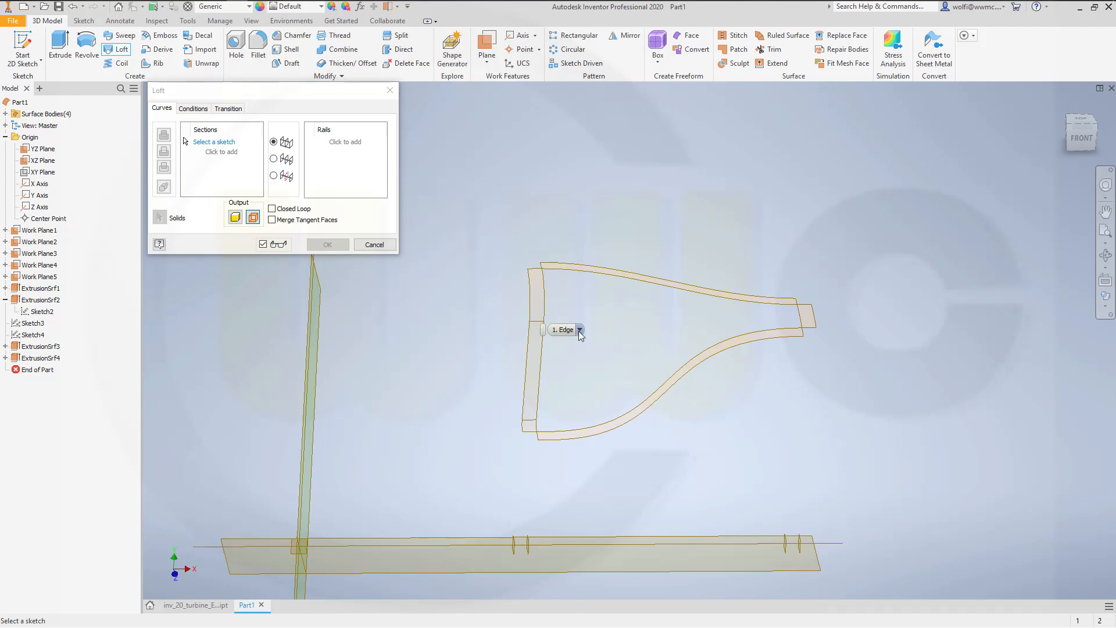
click(580, 329)
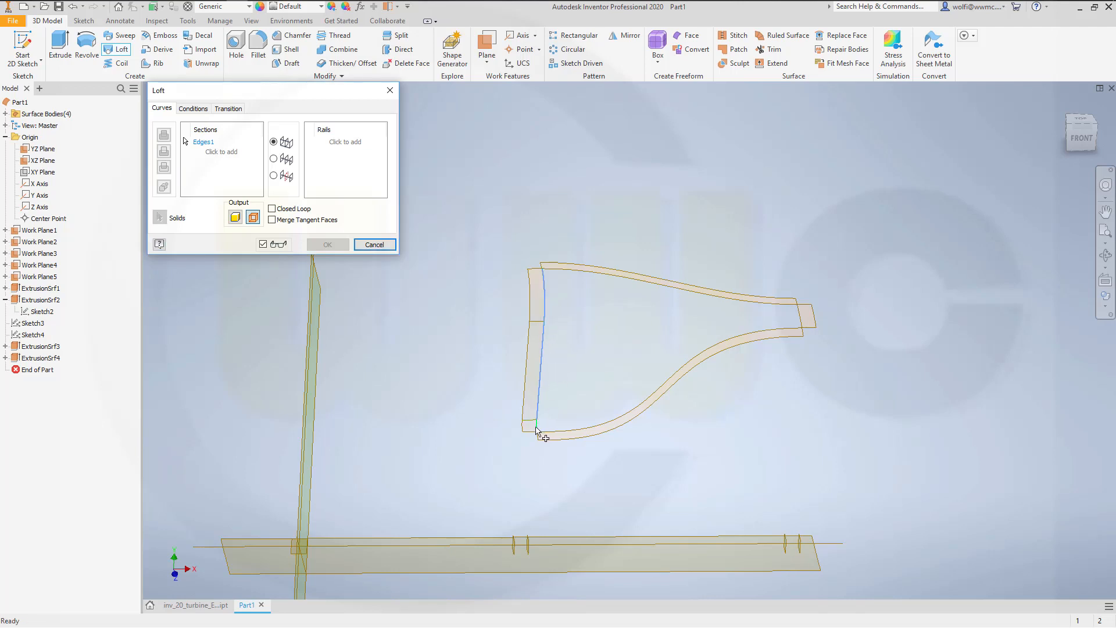
mouse_move(523, 265)
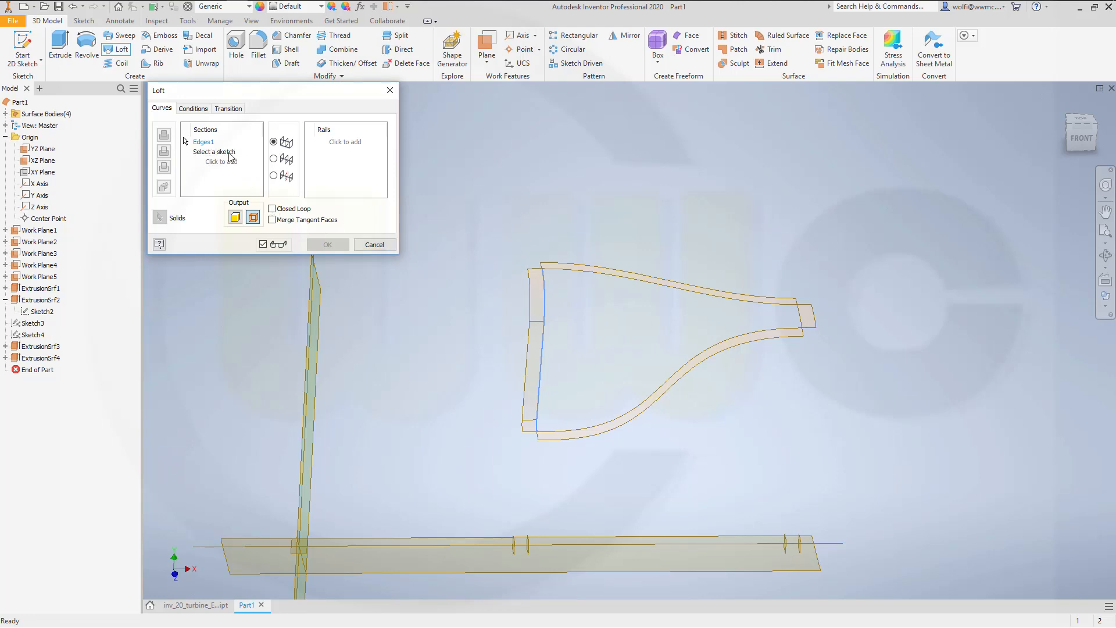
mouse_move(802, 321)
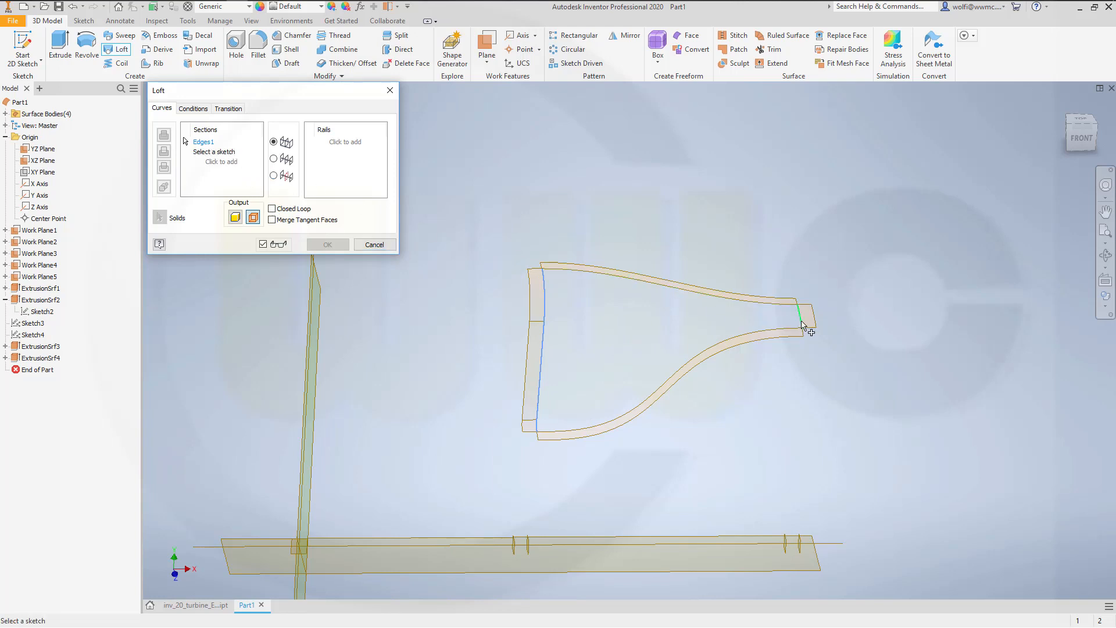
click(803, 319)
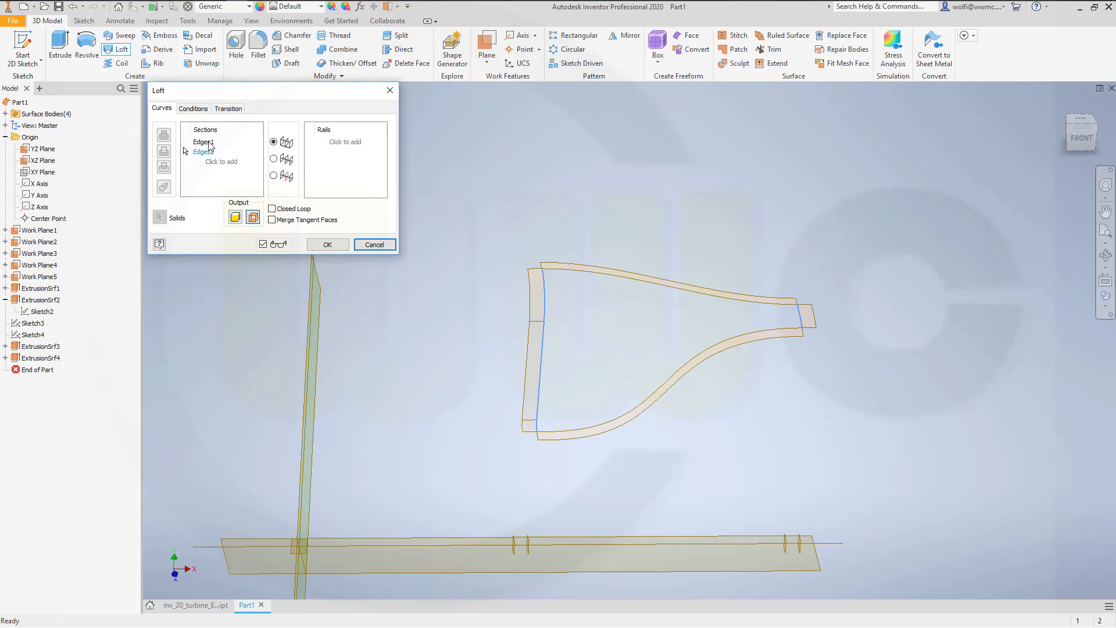
click(193, 109)
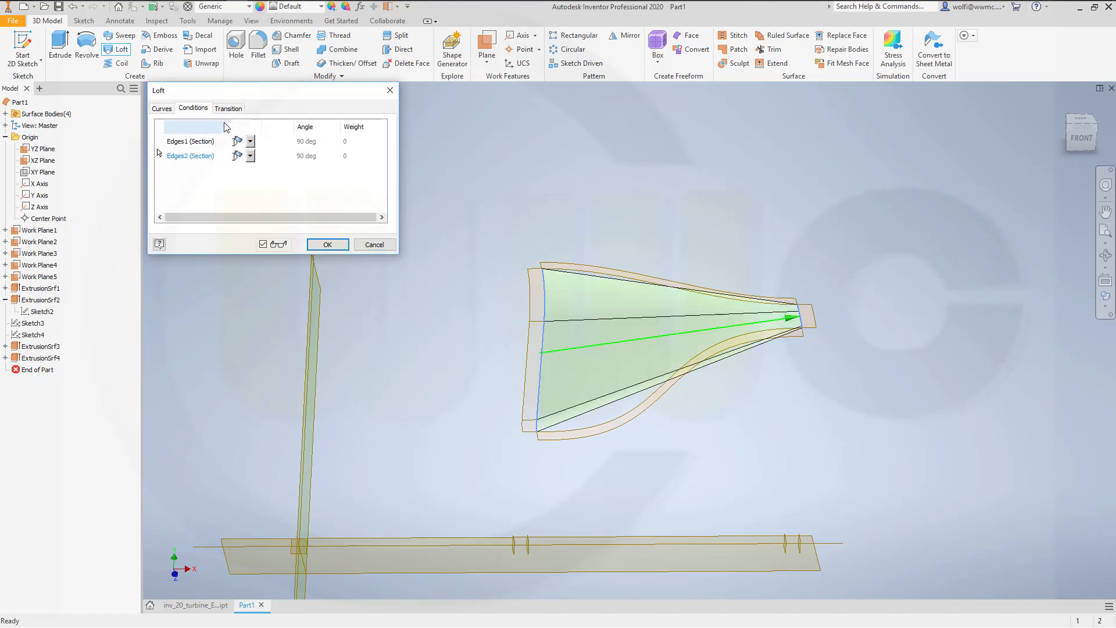
click(250, 141)
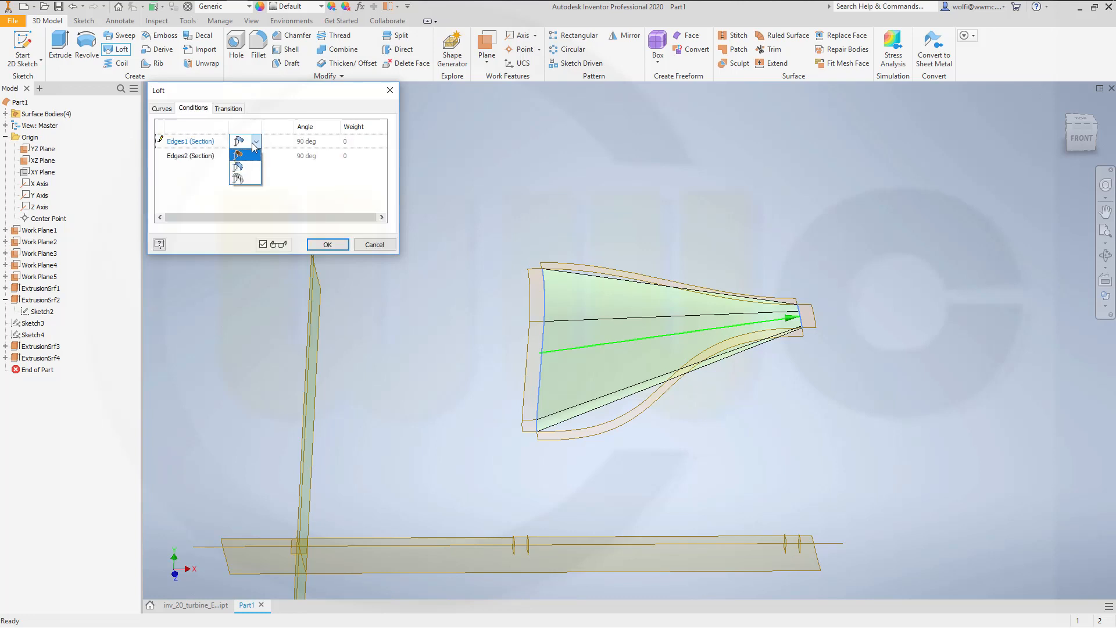
click(239, 141)
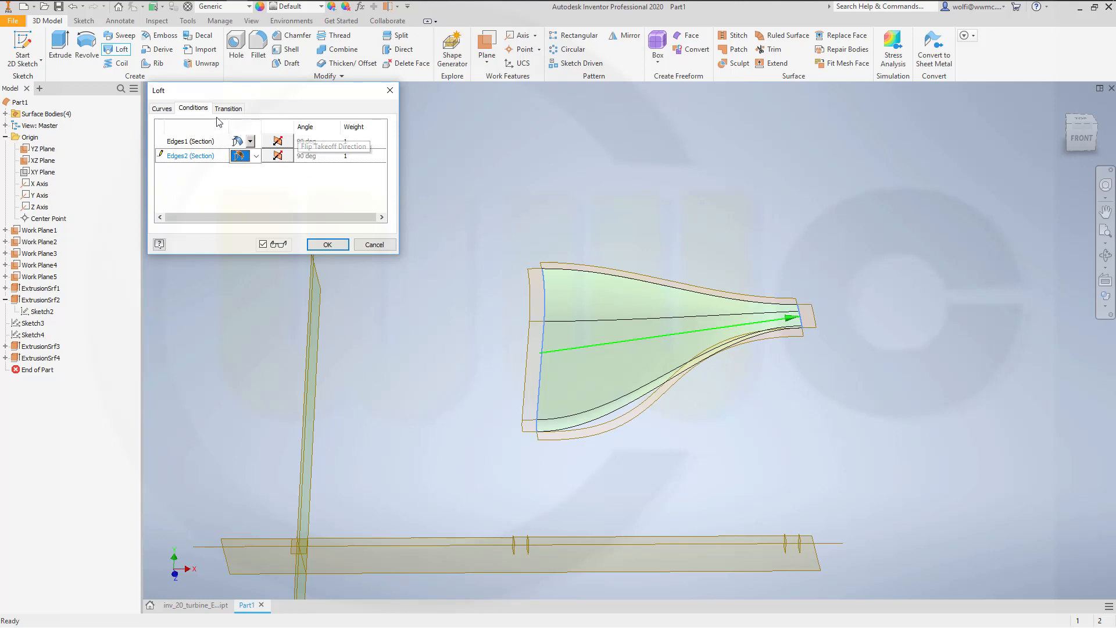
Add the lower and upper strip edges as loft rails, set their conditions, and create LoftSrf1.
click(161, 108)
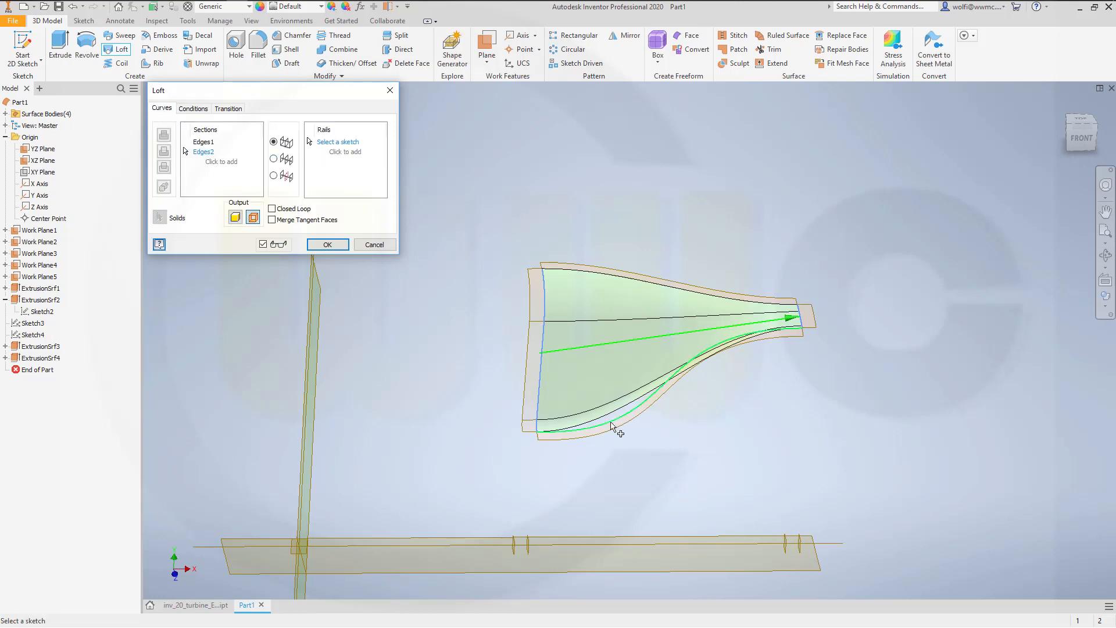
click(612, 428)
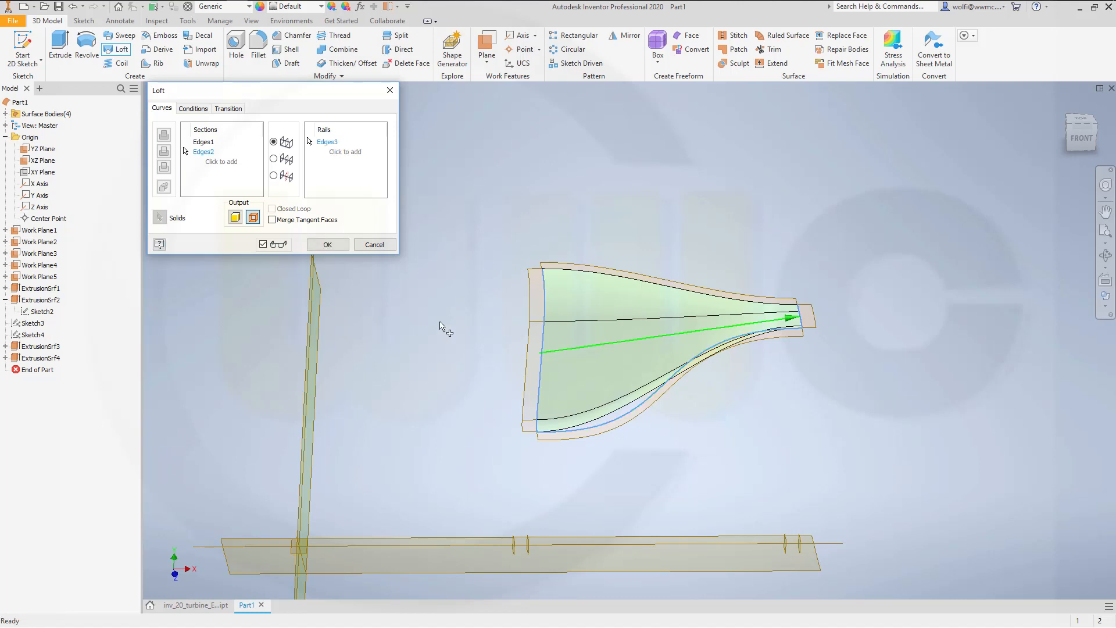
mouse_move(425, 262)
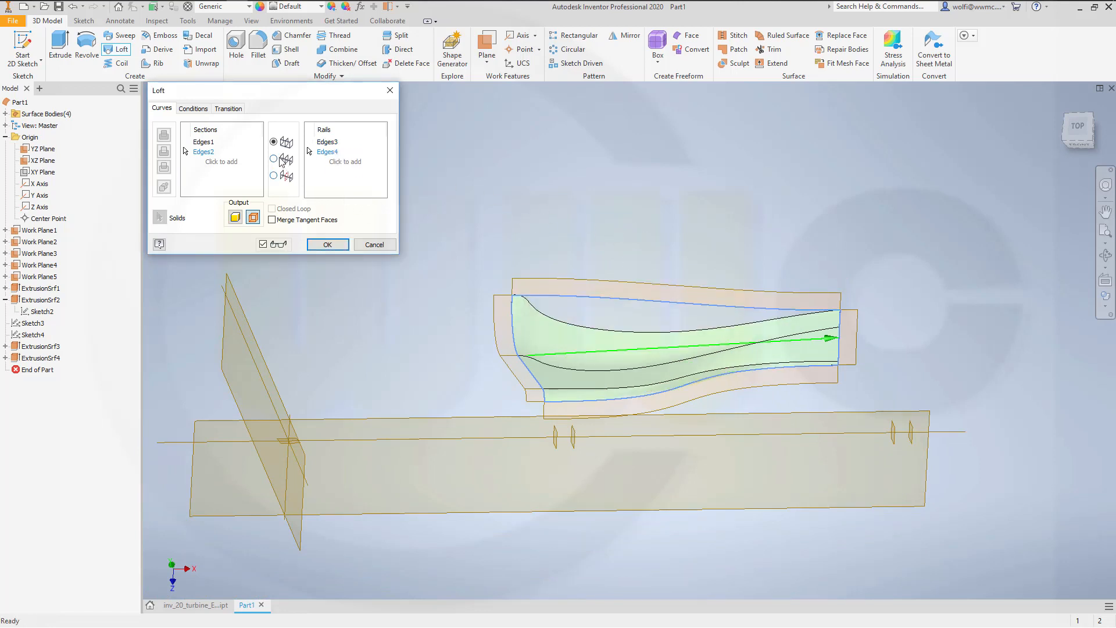
click(192, 108)
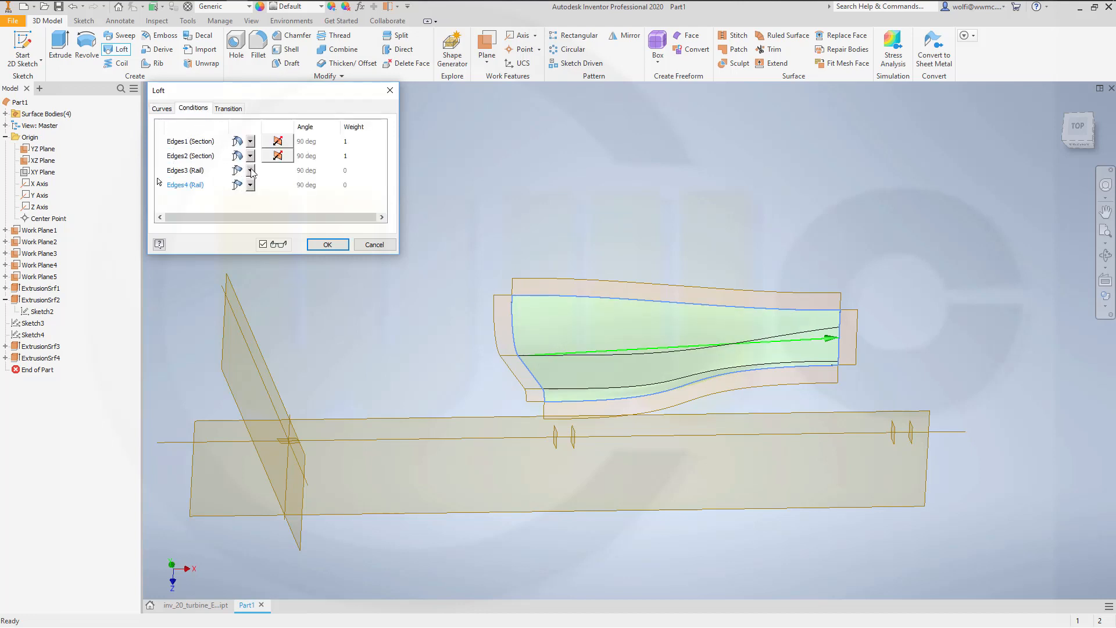
click(240, 170)
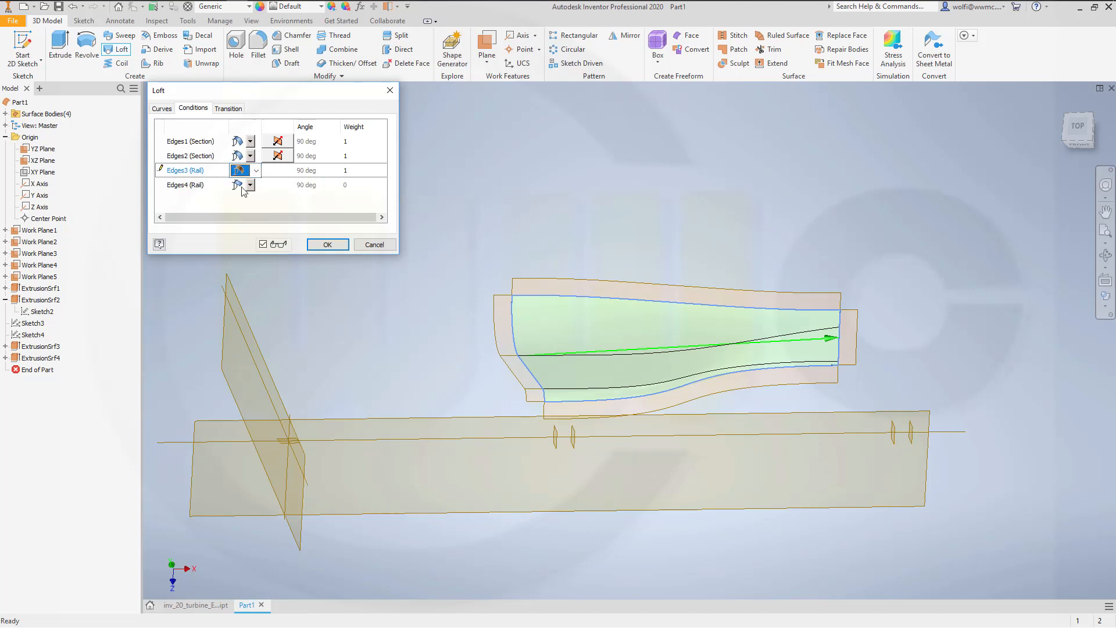
click(256, 185)
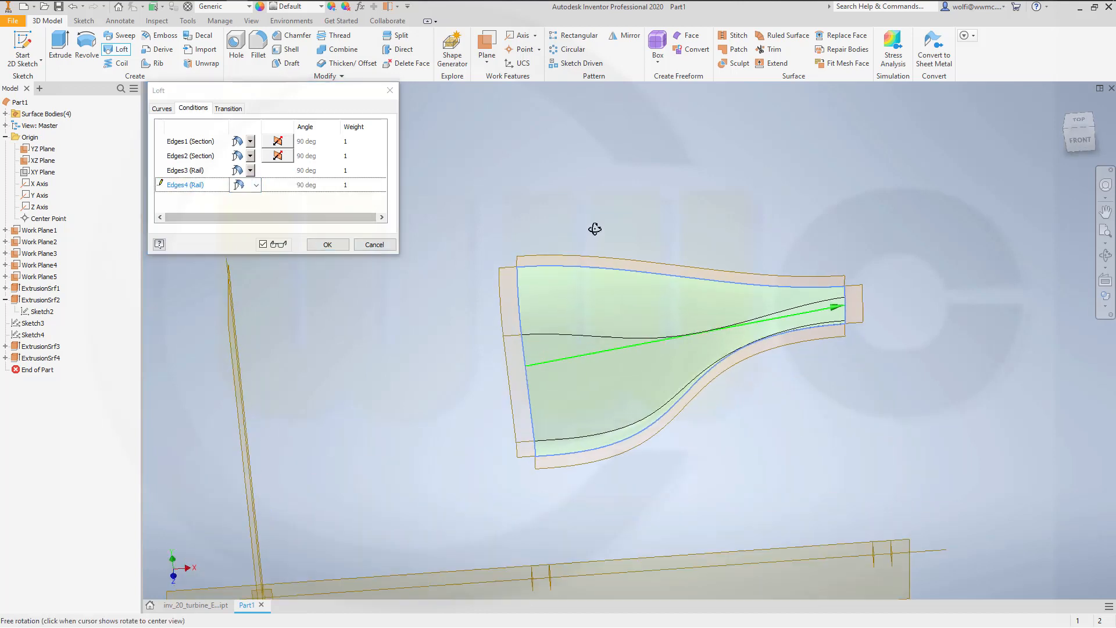
click(326, 244)
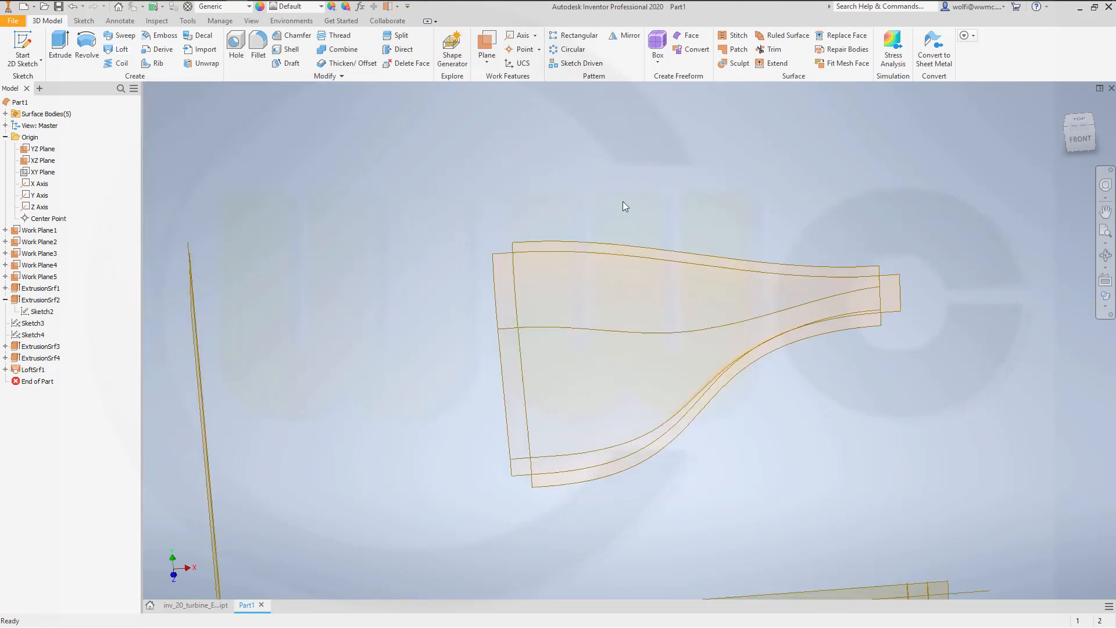
Hide ExtrusionSrf3 and ExtrusionSrf4 from the Surface Bodies list.
click(42, 125)
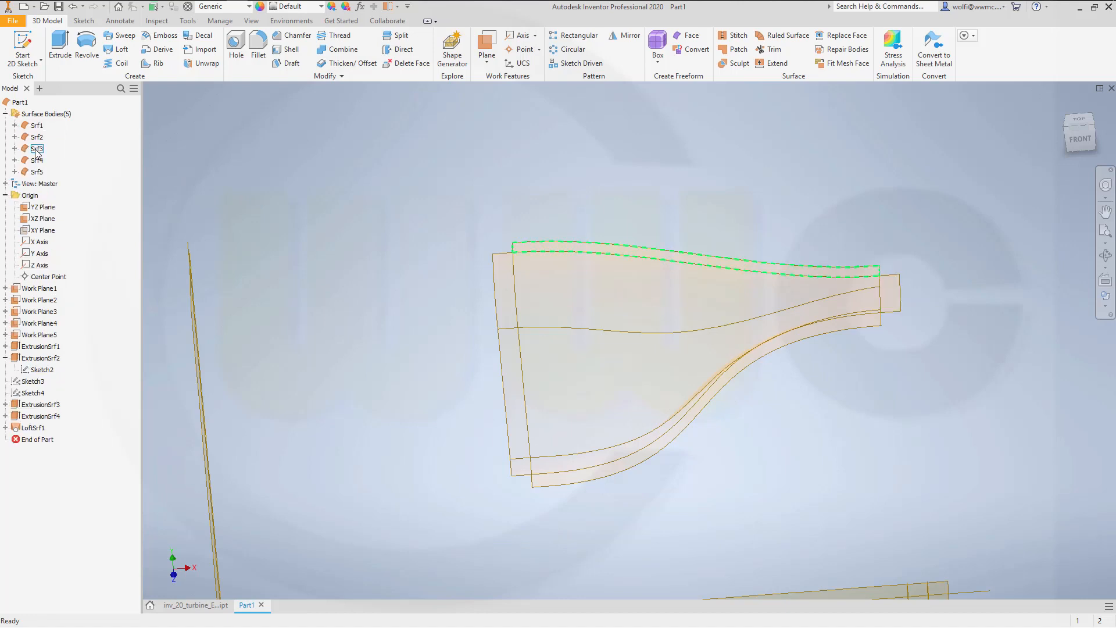
right_click(35, 148)
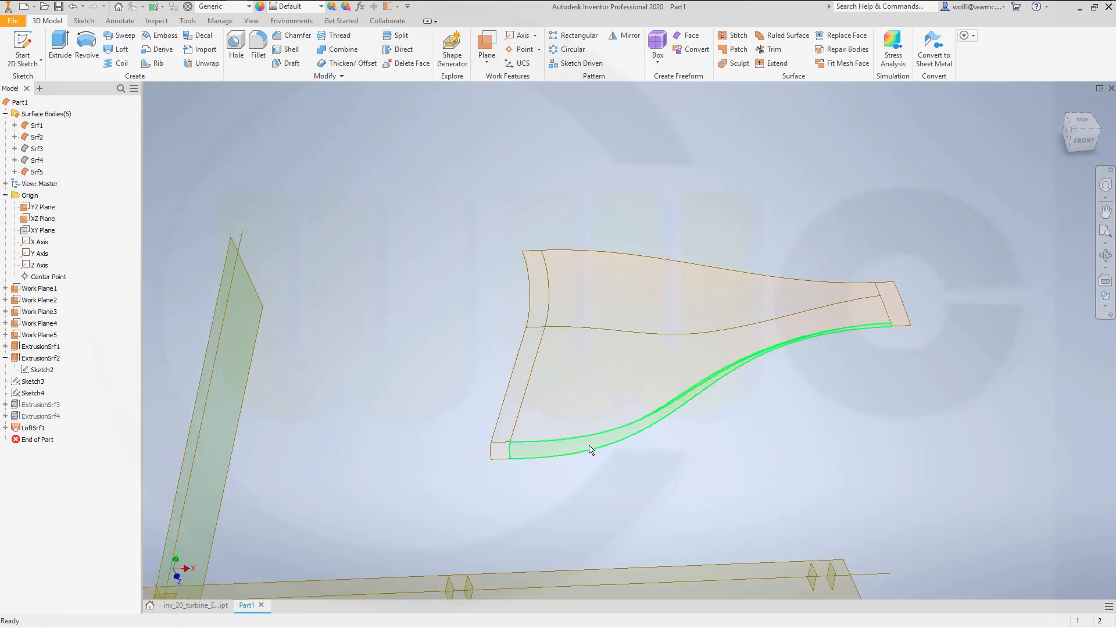
click(711, 448)
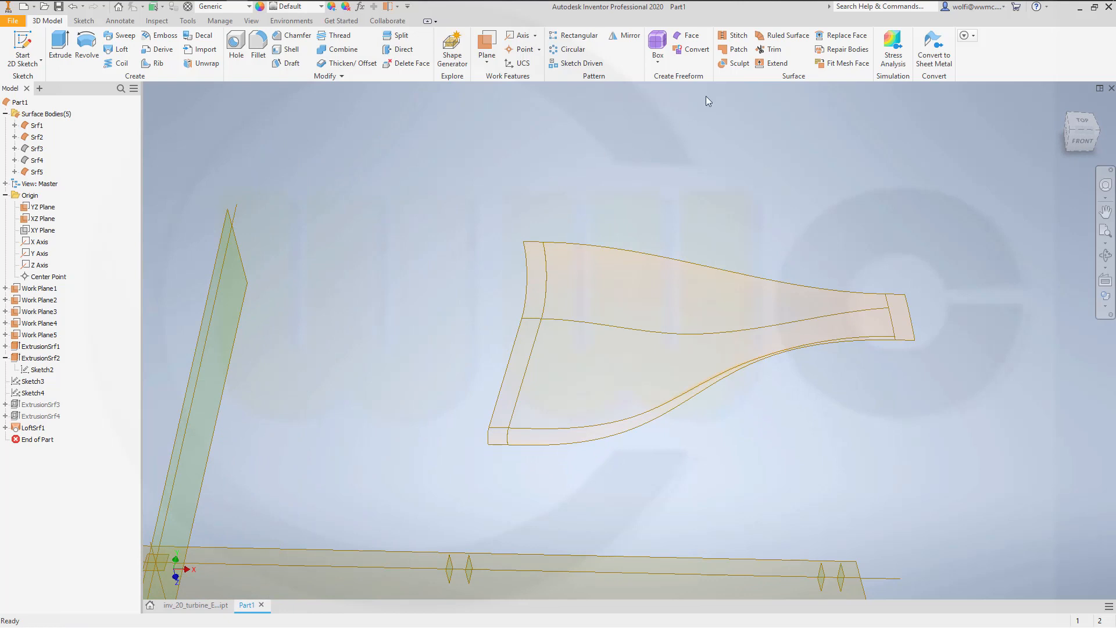
Stitch LoftSrf1 with both end strips into Stitch Surface1.
click(738, 35)
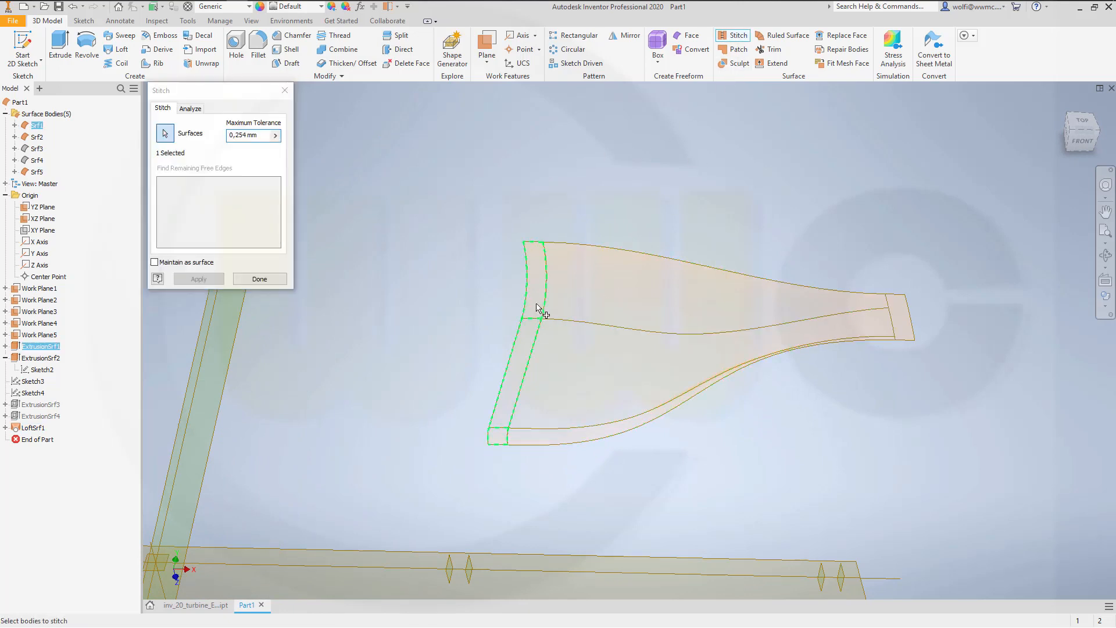
click(904, 320)
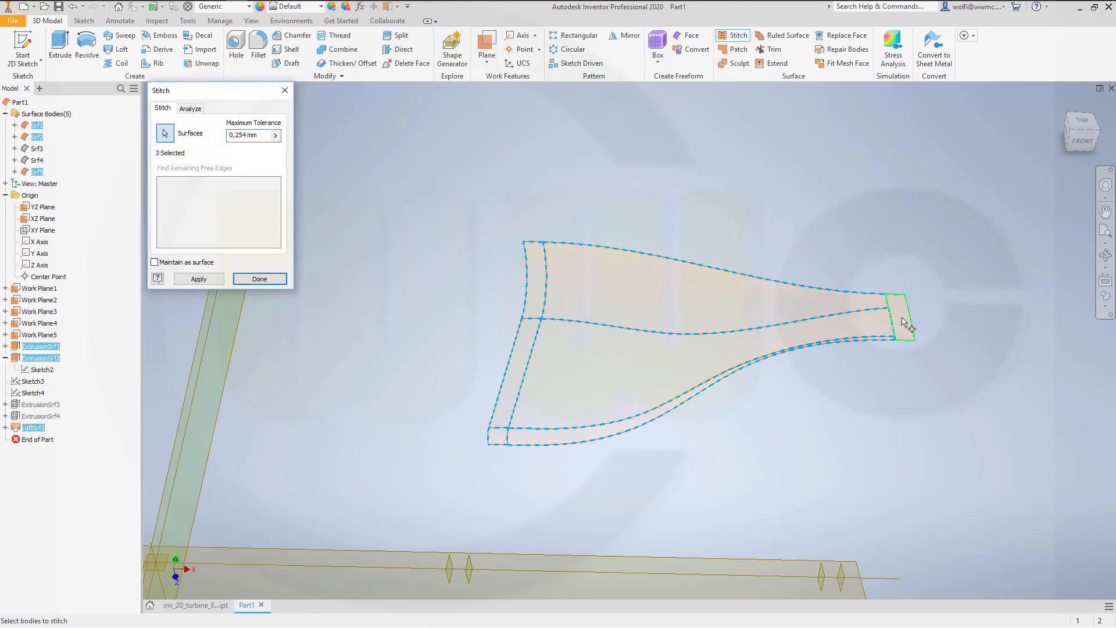
click(199, 278)
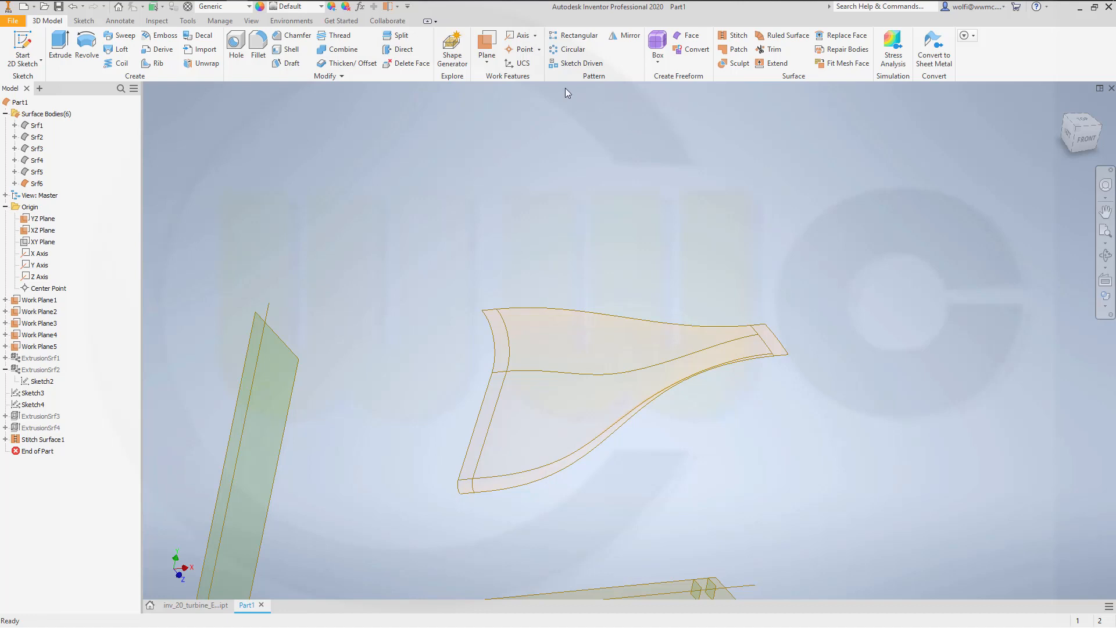
Mirror the stitched blade surface across the XY origin plane, creating Mirror1.
click(629, 35)
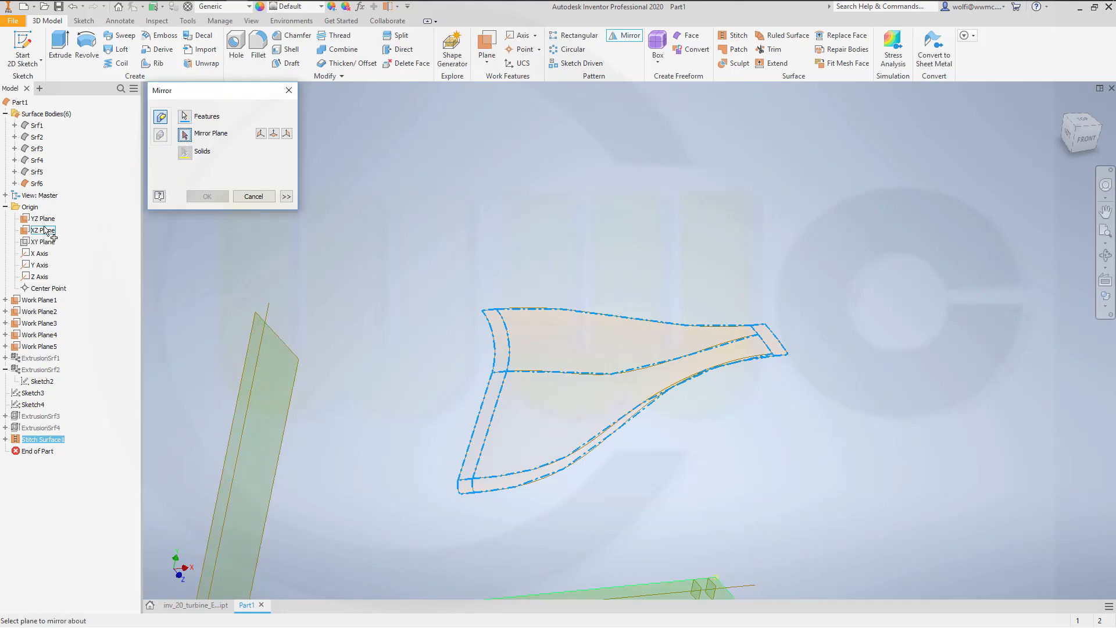
click(41, 241)
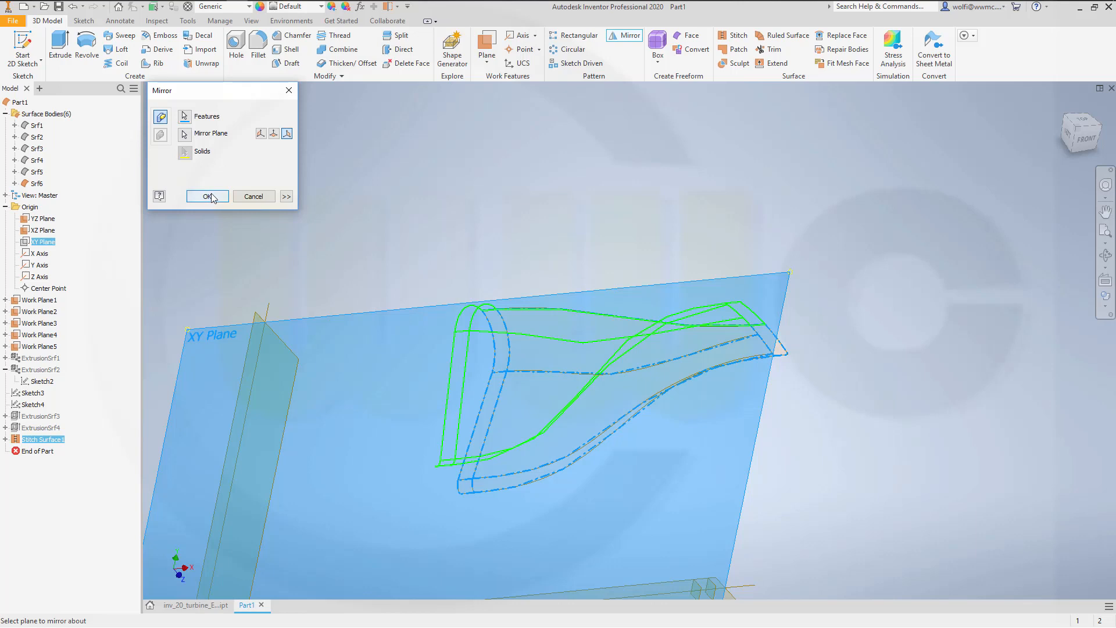
click(207, 197)
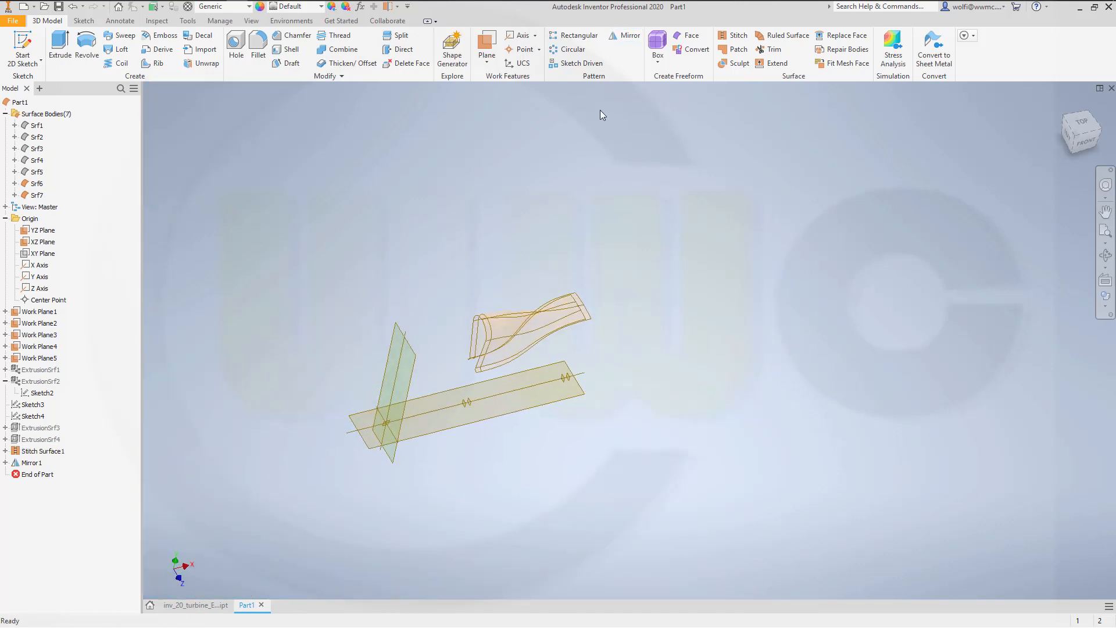
Stitch Srf6 and its mirrored half Srf7 into Stitch Surface3.
click(738, 36)
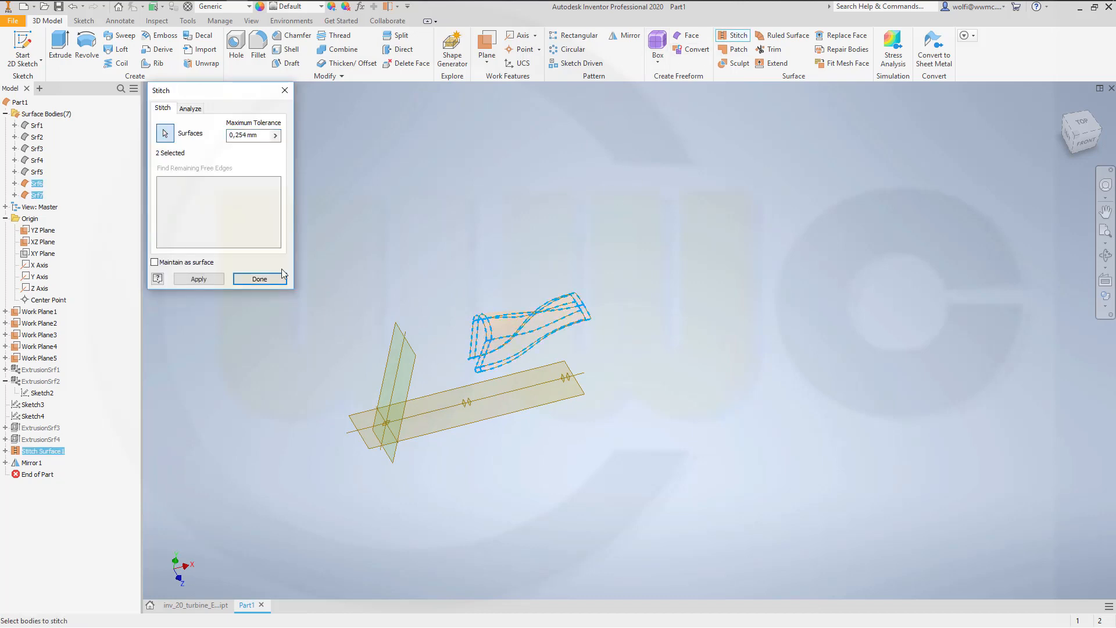
click(259, 279)
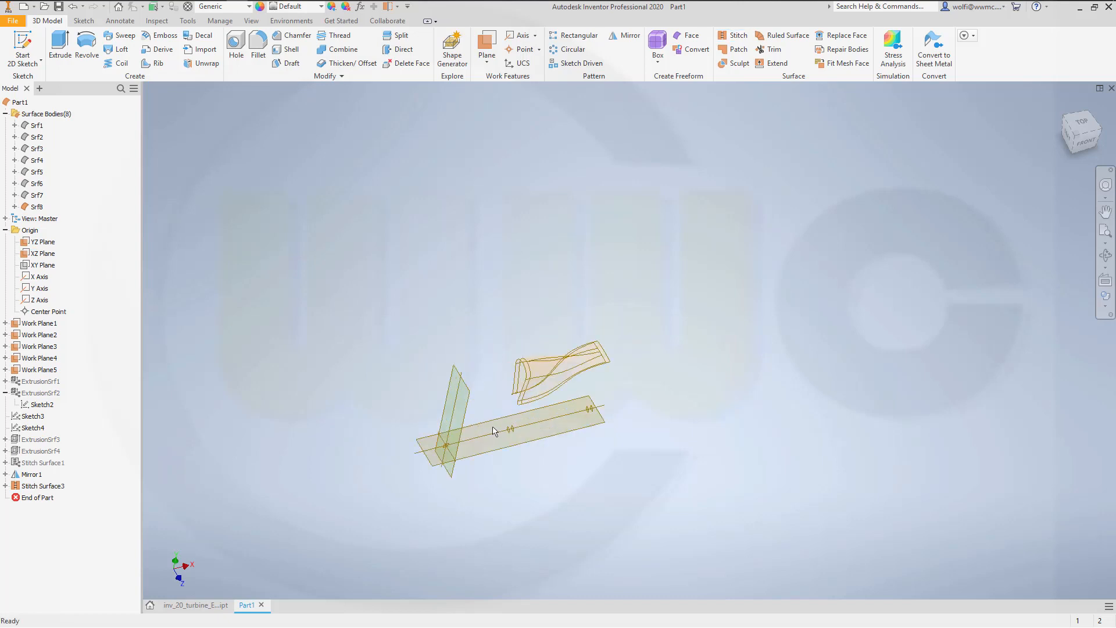
mouse_move(477, 167)
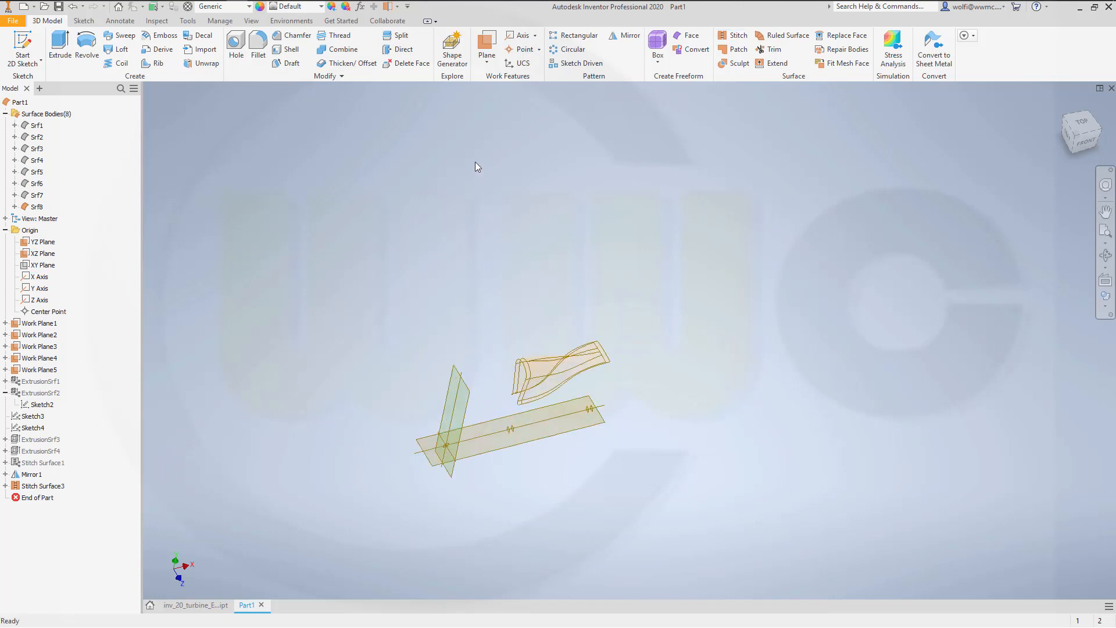
Circular-pattern Stitch Surface3 about the X axis with 18 copies over 360°.
click(570, 49)
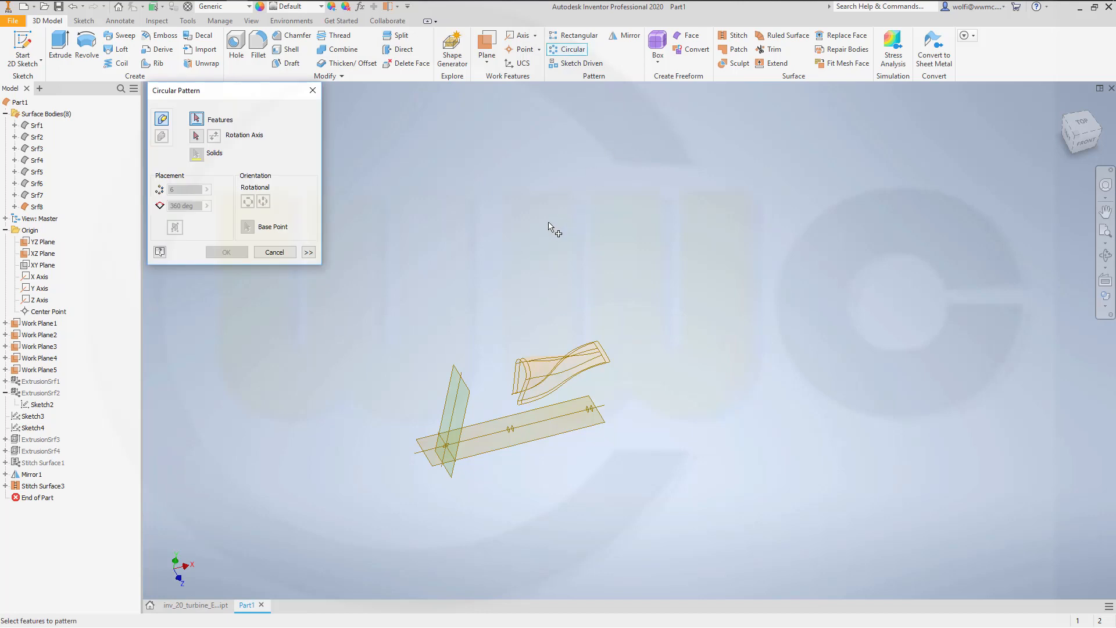
click(548, 377)
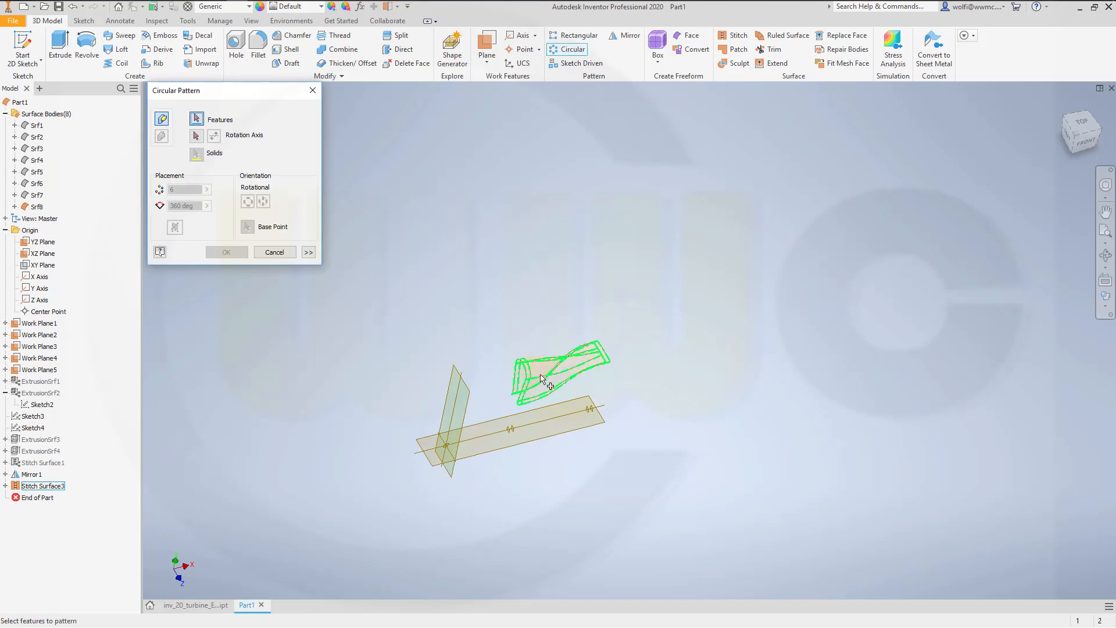
click(197, 136)
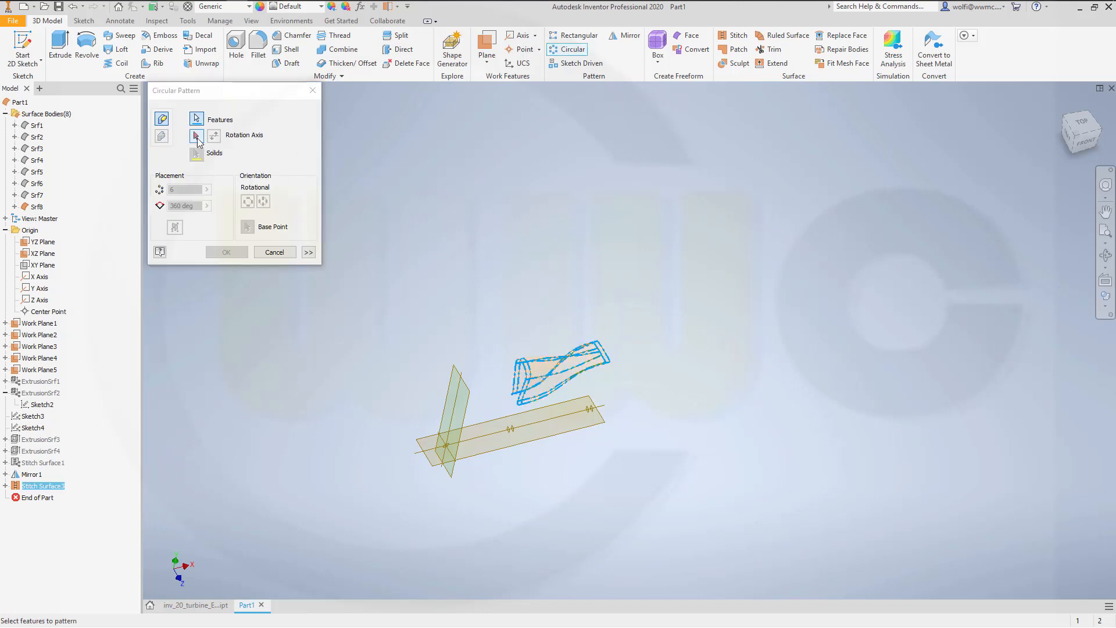
click(196, 136)
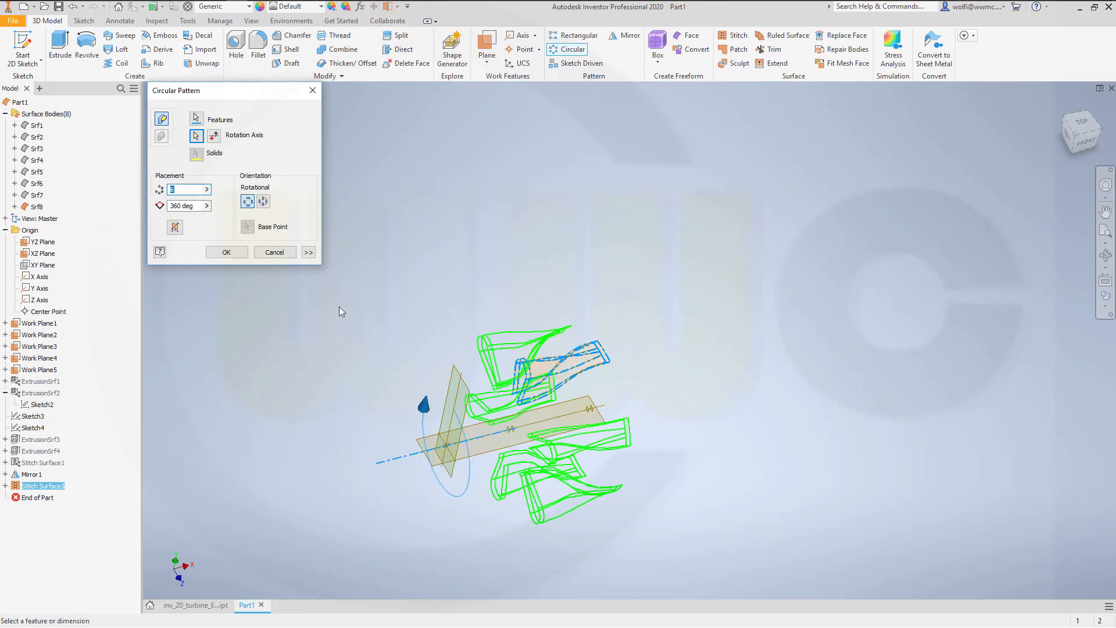
mouse_move(247, 165)
text(18)
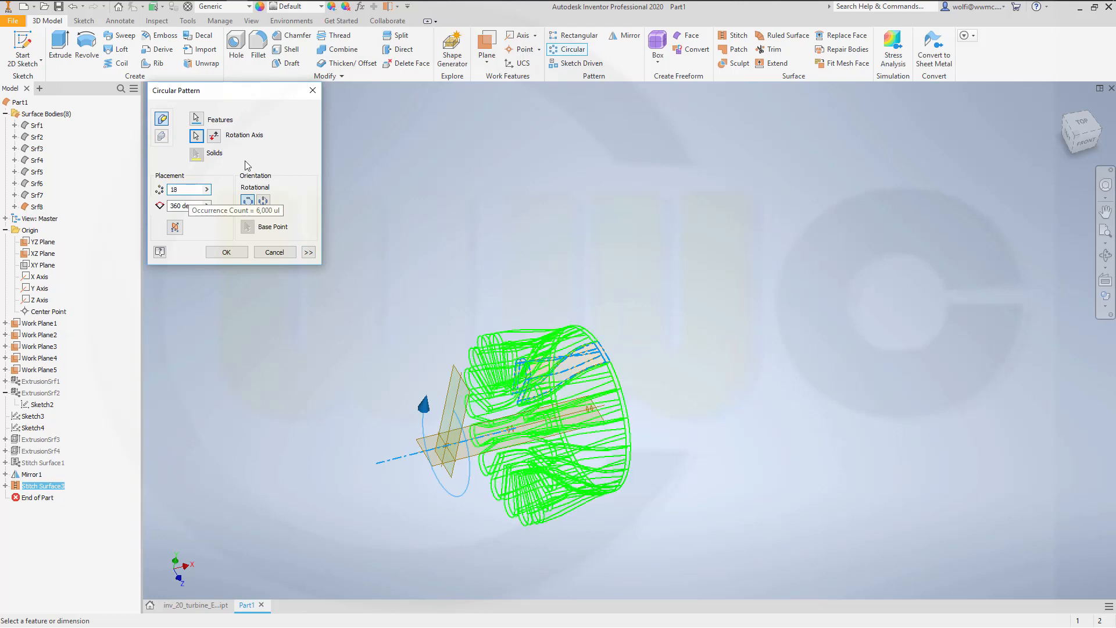
click(274, 251)
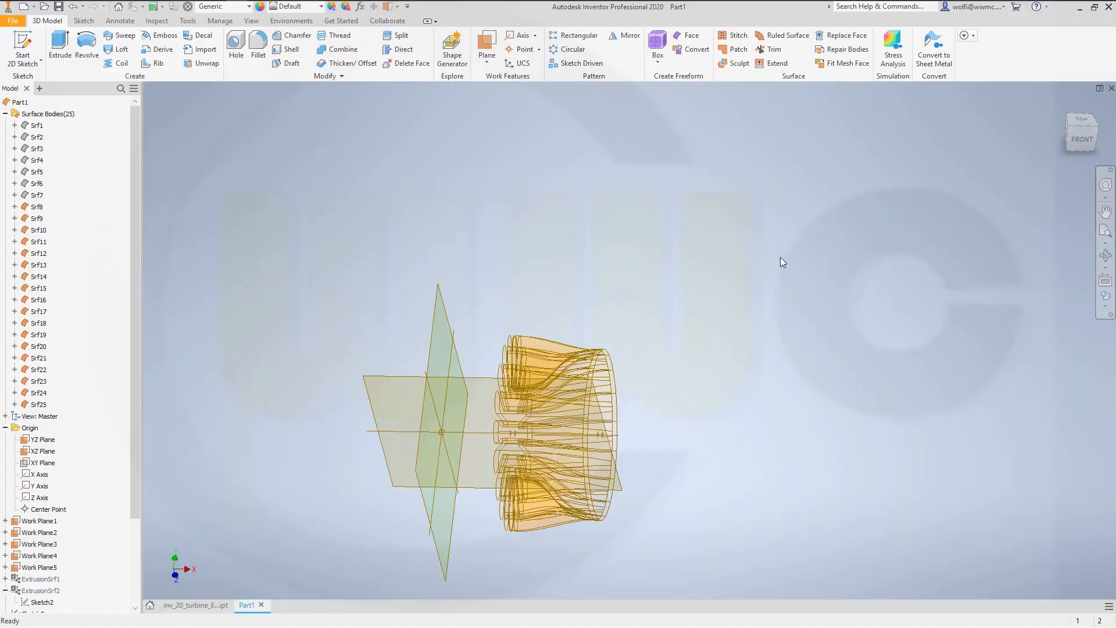
Stitch the 18 patterned blades Srf8 through Srf25 into one body, Srf26.
click(738, 35)
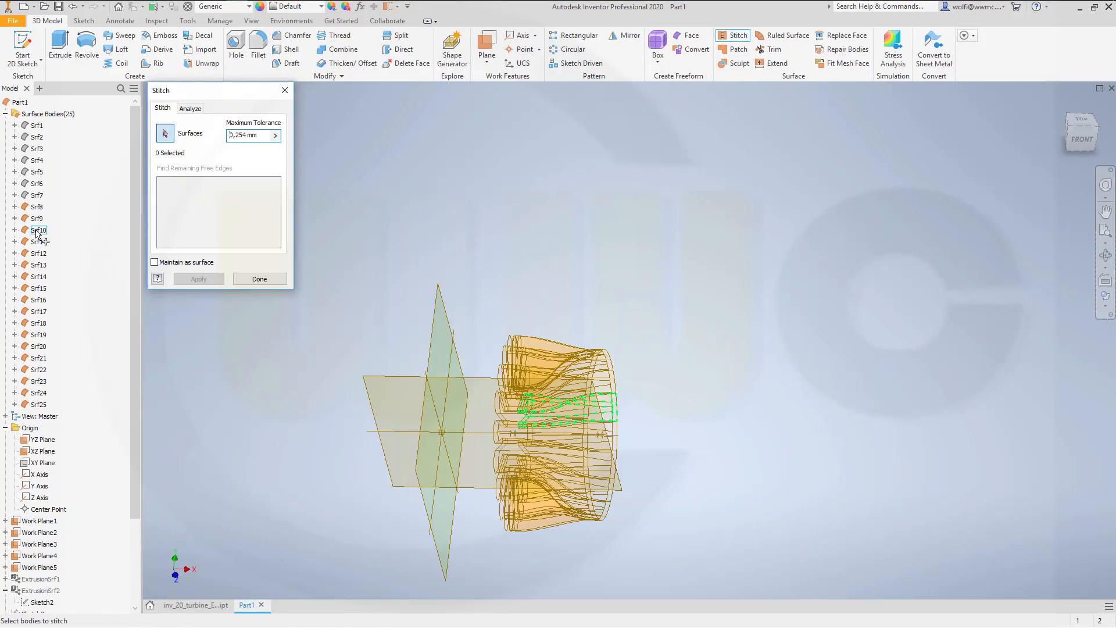
click(37, 206)
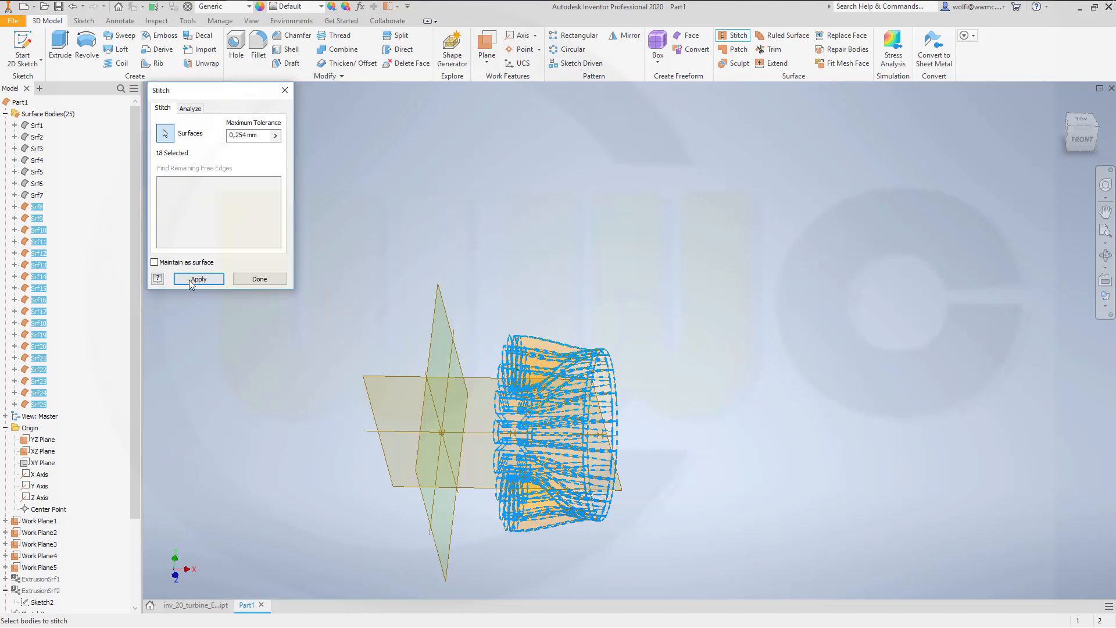
click(197, 279)
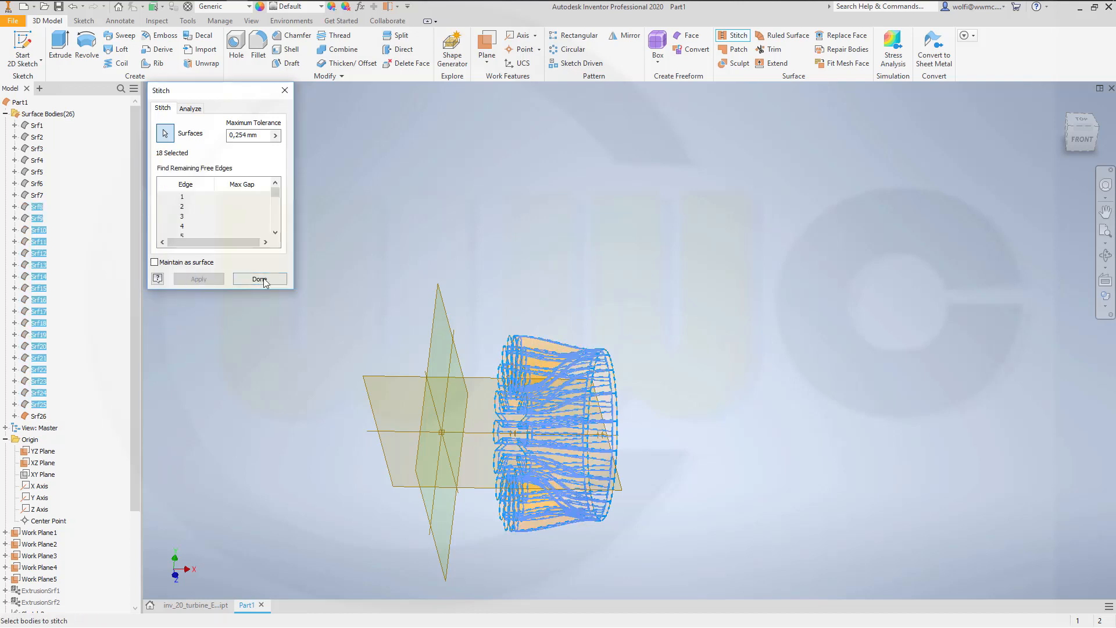
click(259, 278)
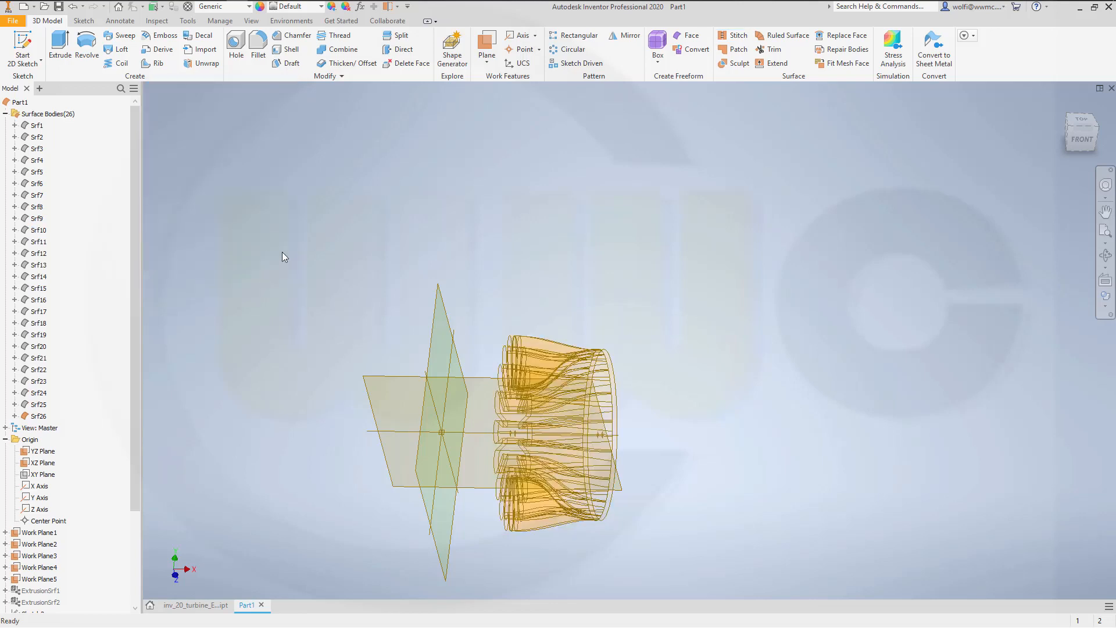
Turn off translucency on the Srf26 blade ring, then hide it.
scroll(down, 3)
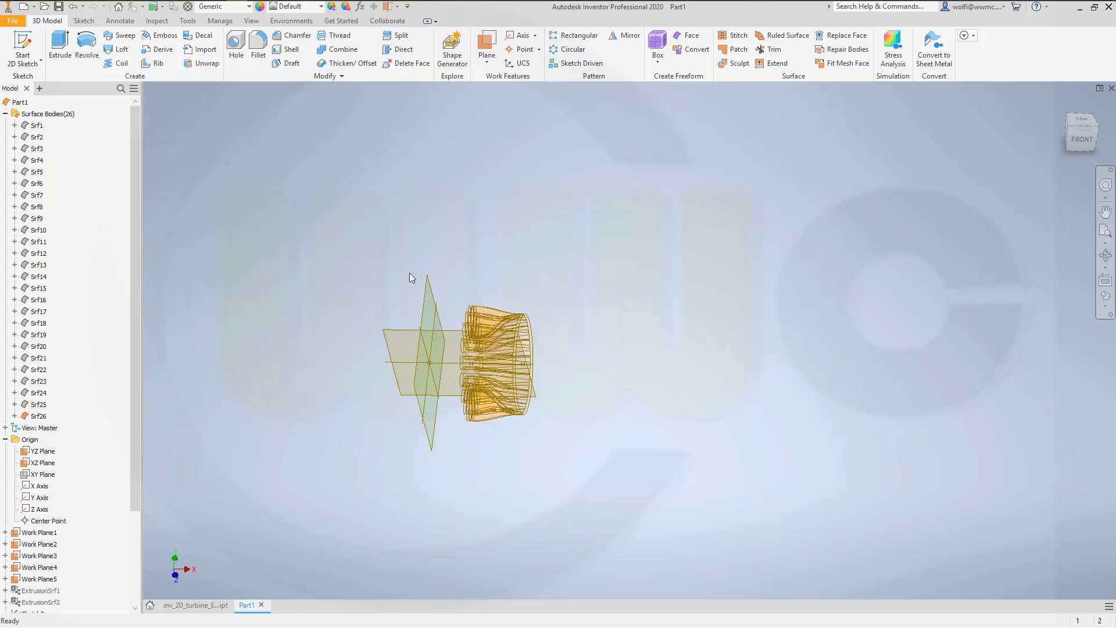
click(39, 416)
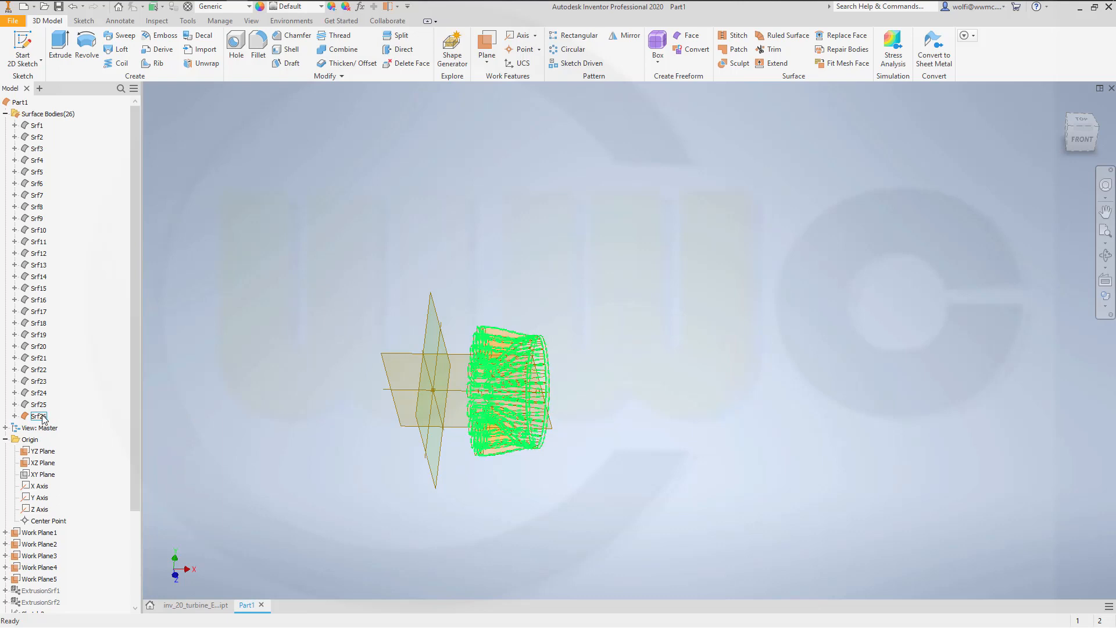
right_click(39, 415)
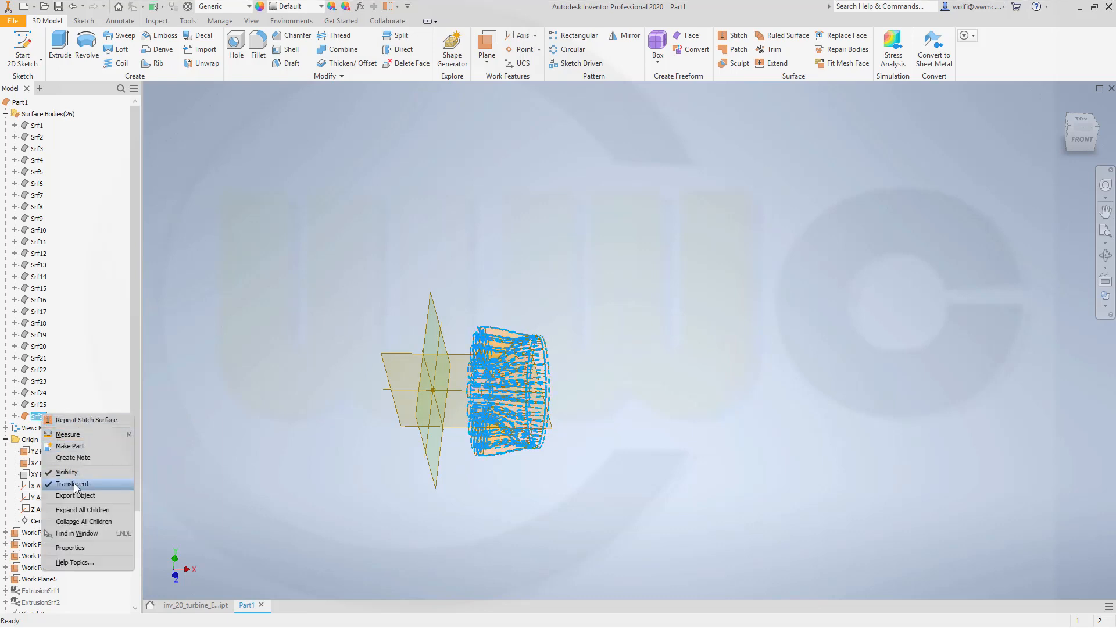
click(73, 483)
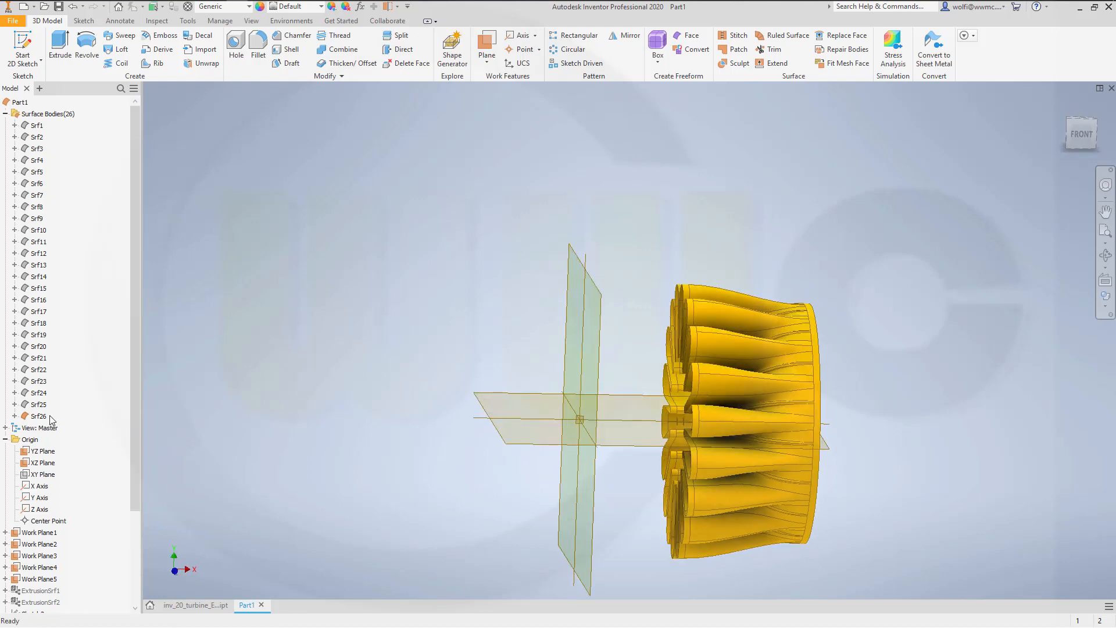
right_click(38, 415)
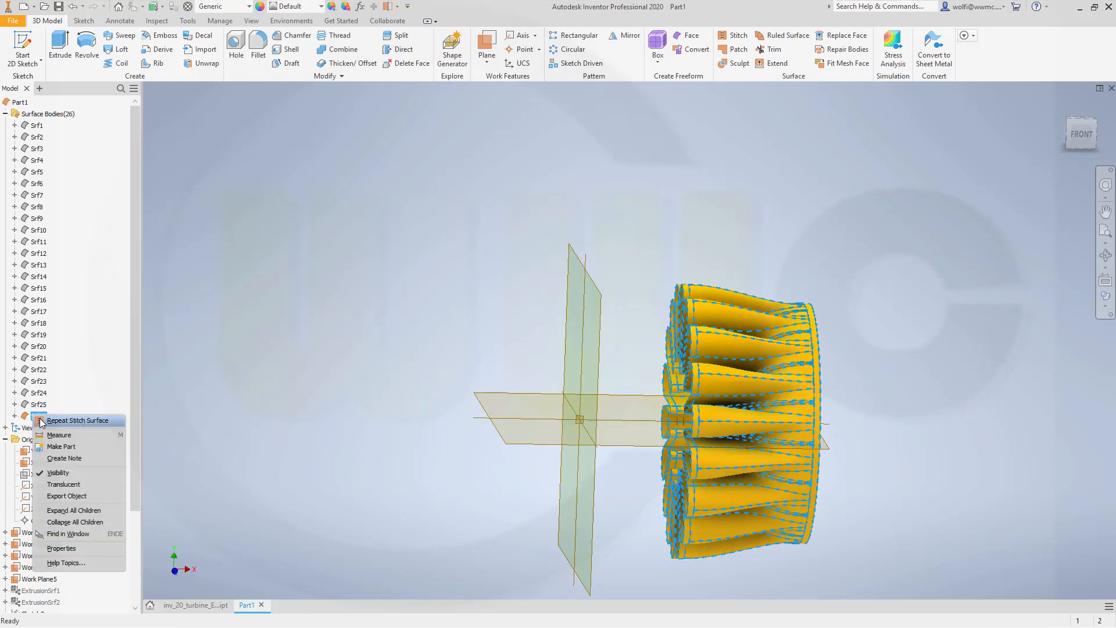
click(58, 472)
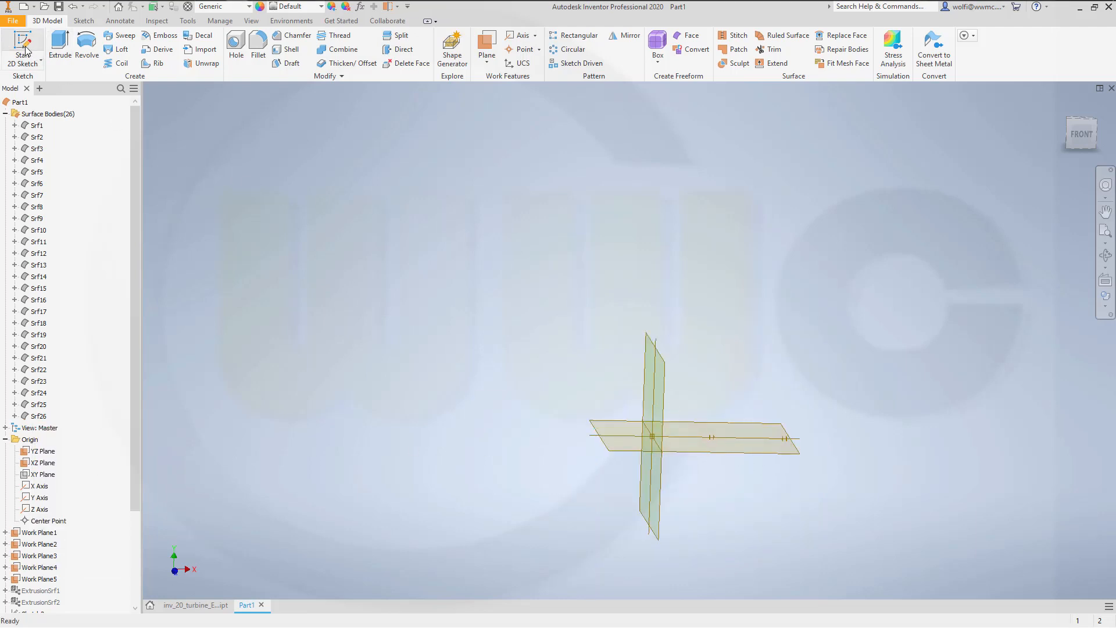
Start a 2D sketch on an origin plane and project the central axis into it.
click(22, 44)
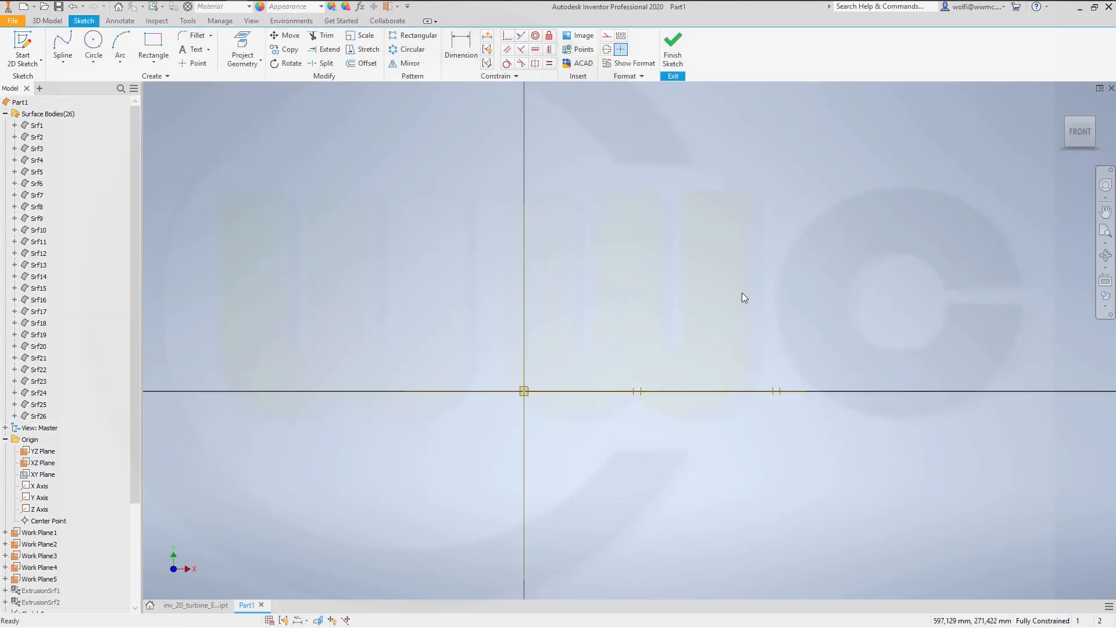
mouse_move(529, 162)
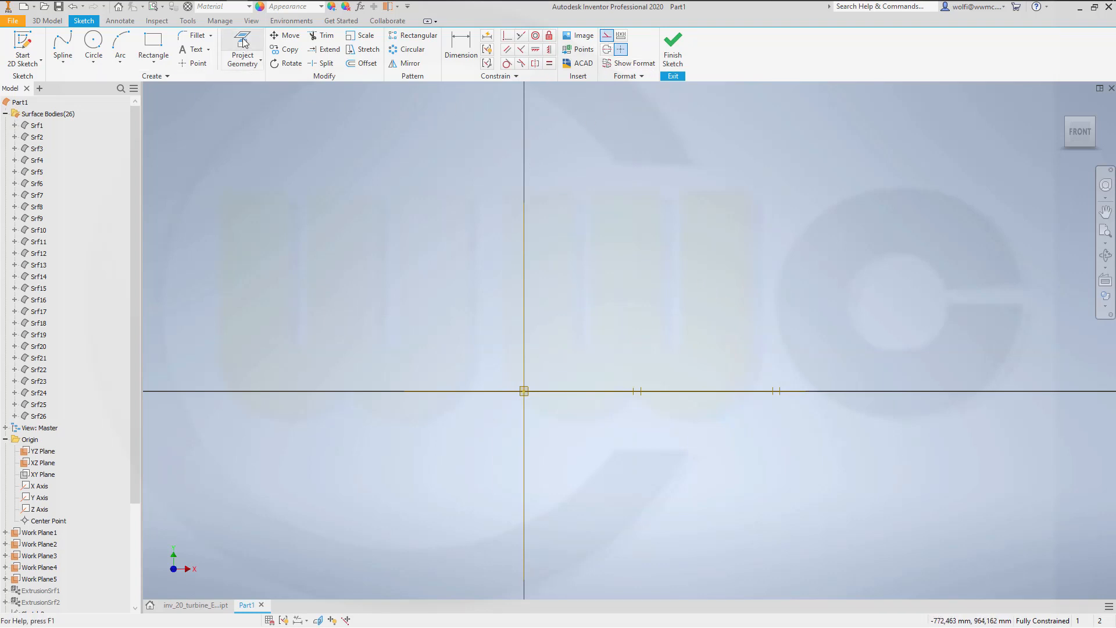
click(242, 50)
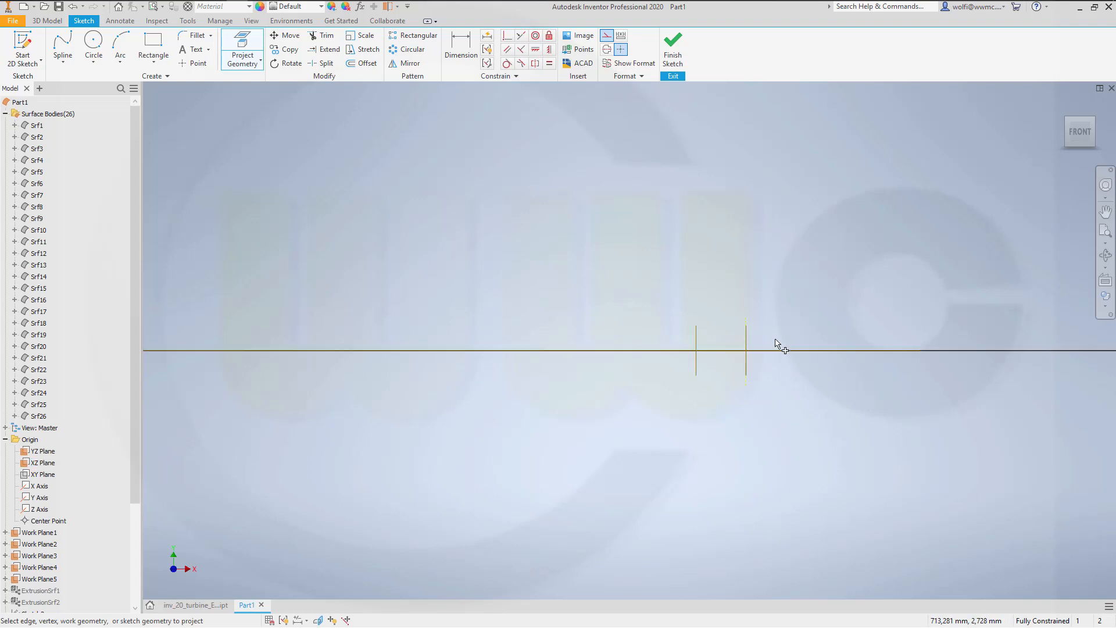
mouse_move(615, 143)
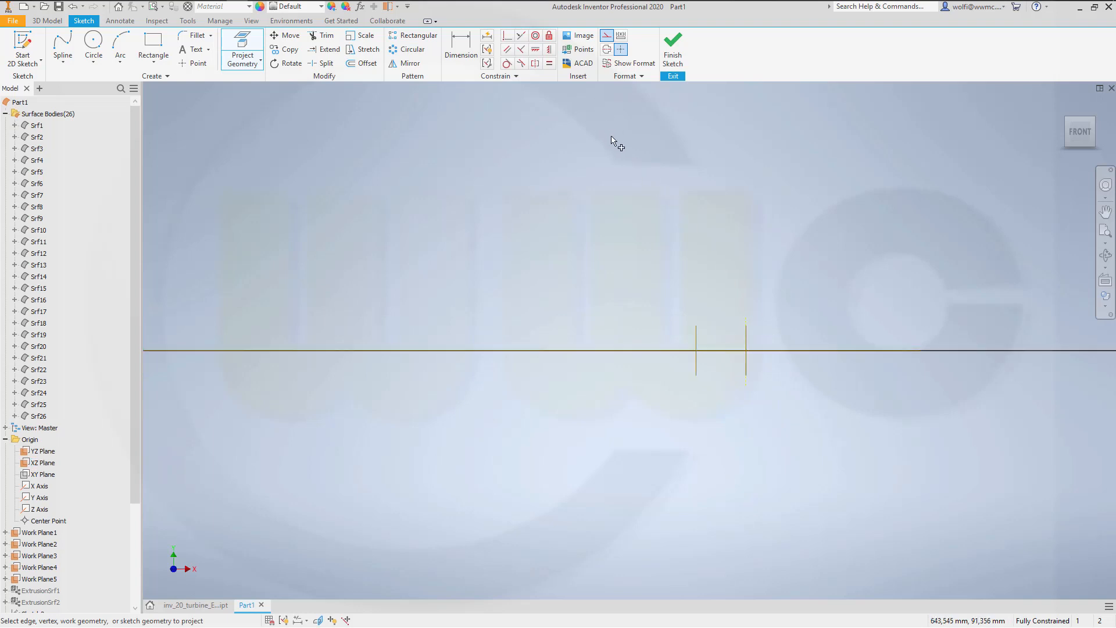
mouse_move(681, 156)
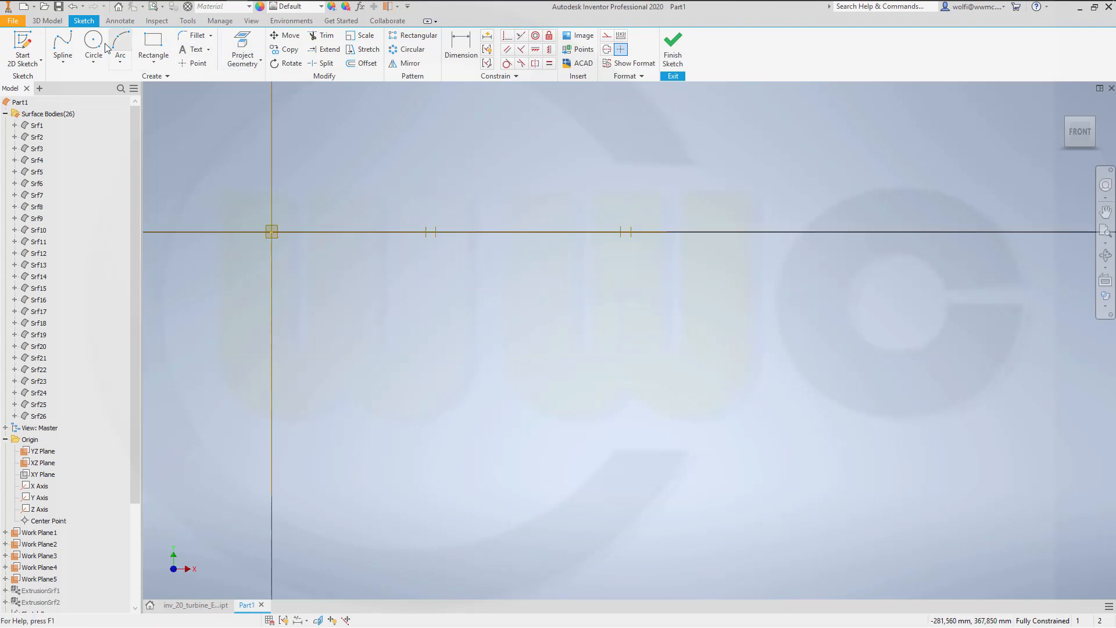
Draw a rising line, tangent arc and horizontal line above the axis.
click(62, 55)
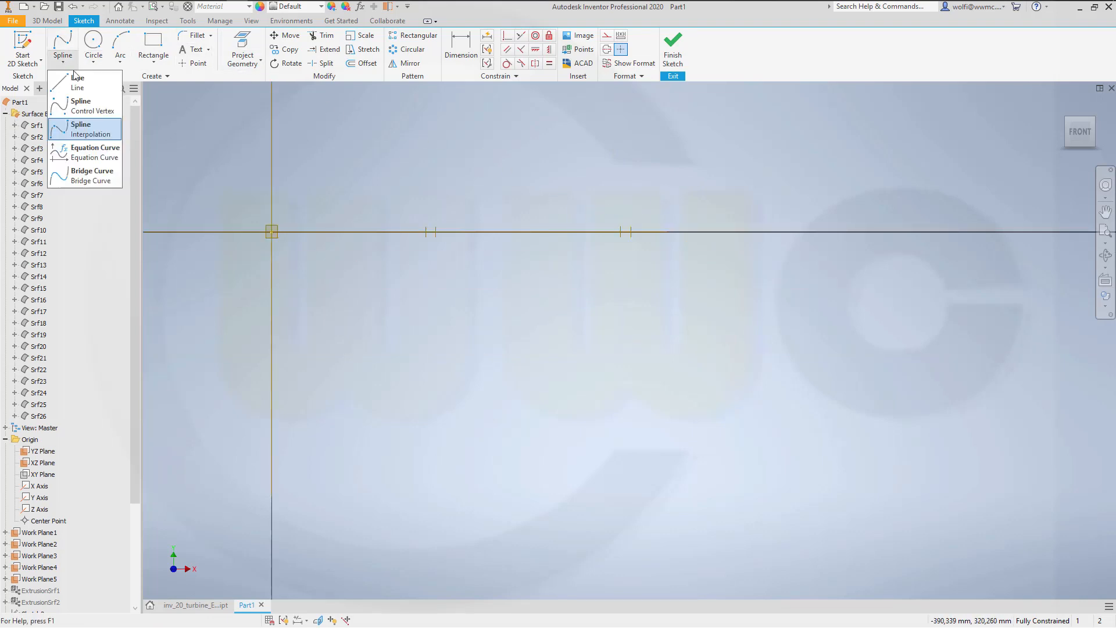
click(76, 86)
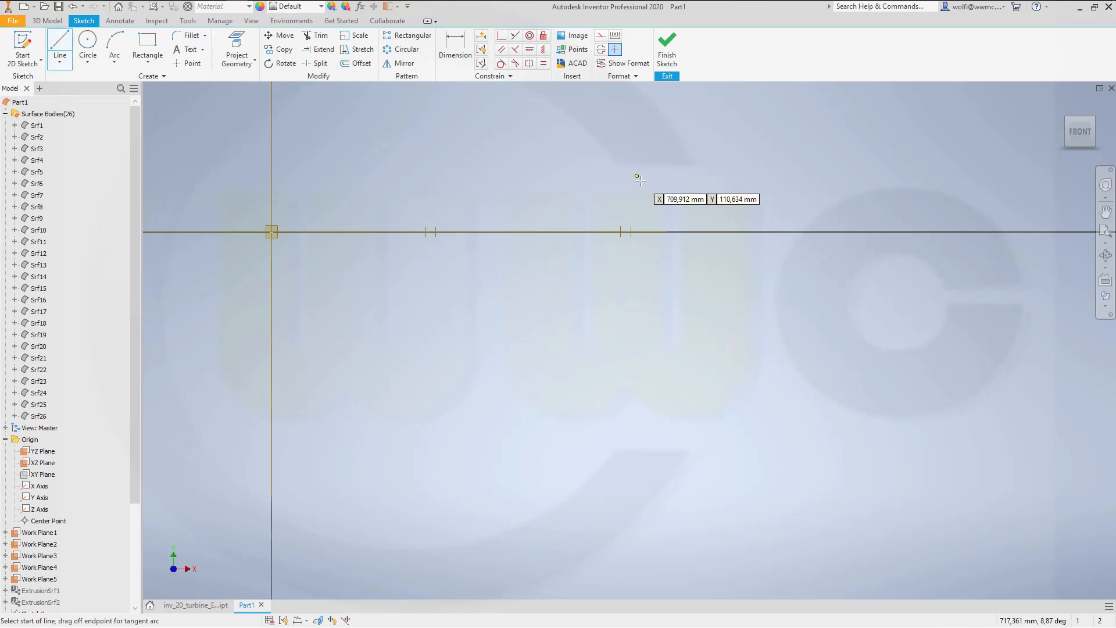
click(637, 176)
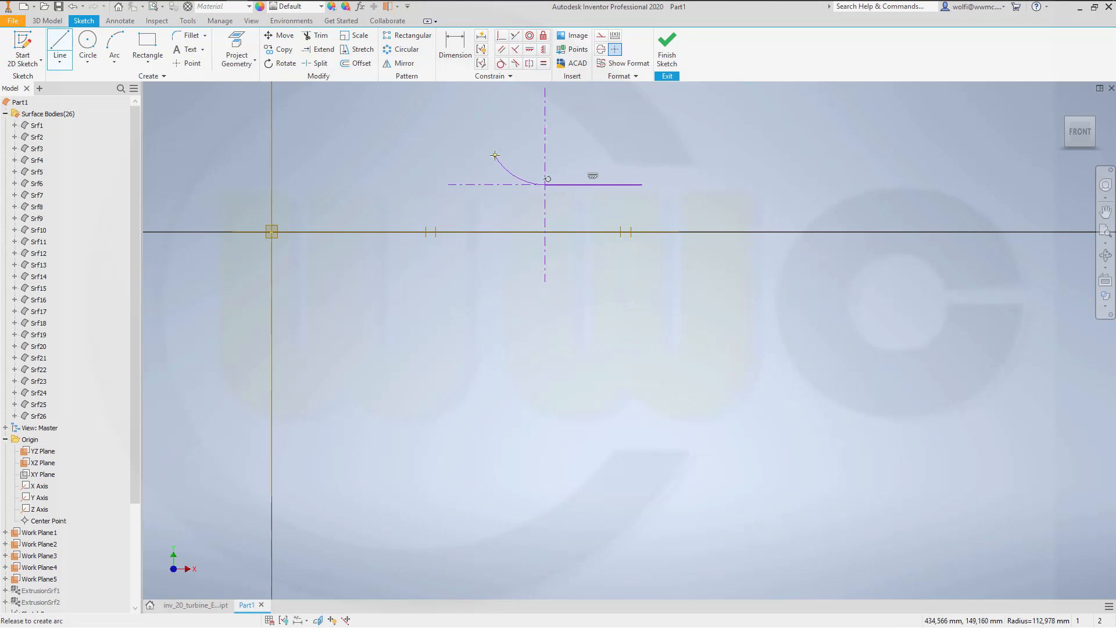
click(545, 180)
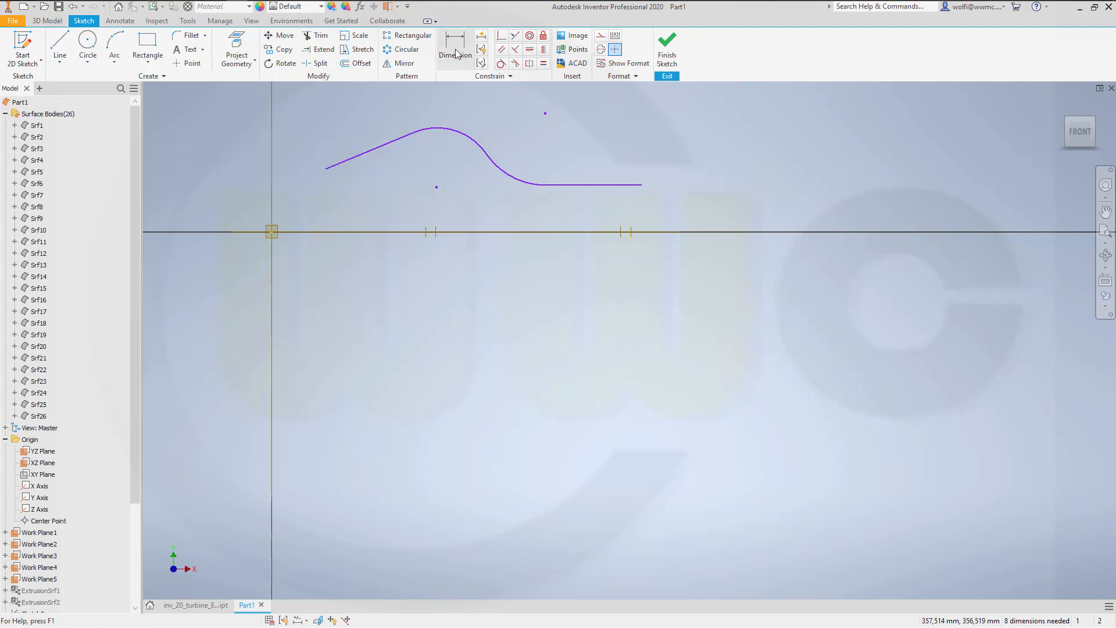
Dimension the flat line: 160 height from the axis and 253 length.
click(454, 49)
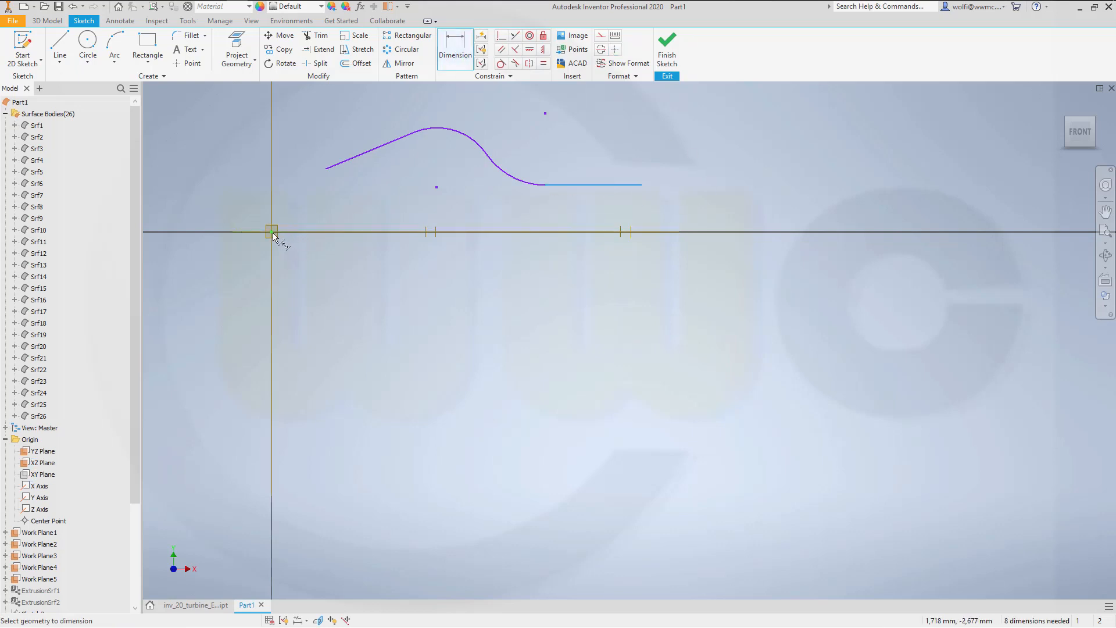
click(682, 206)
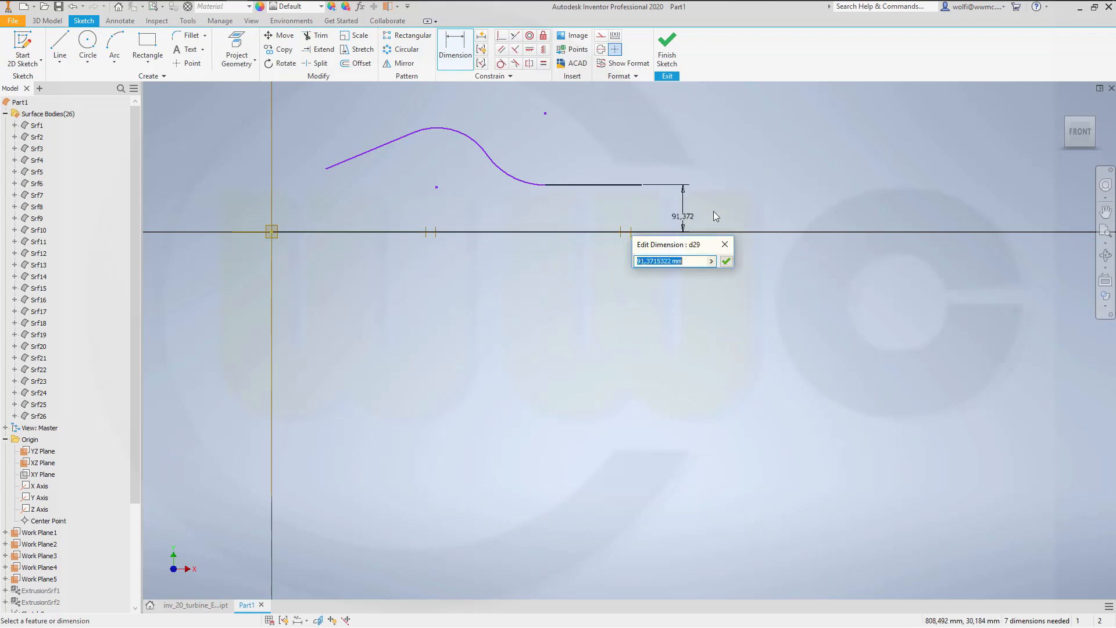
text(160)
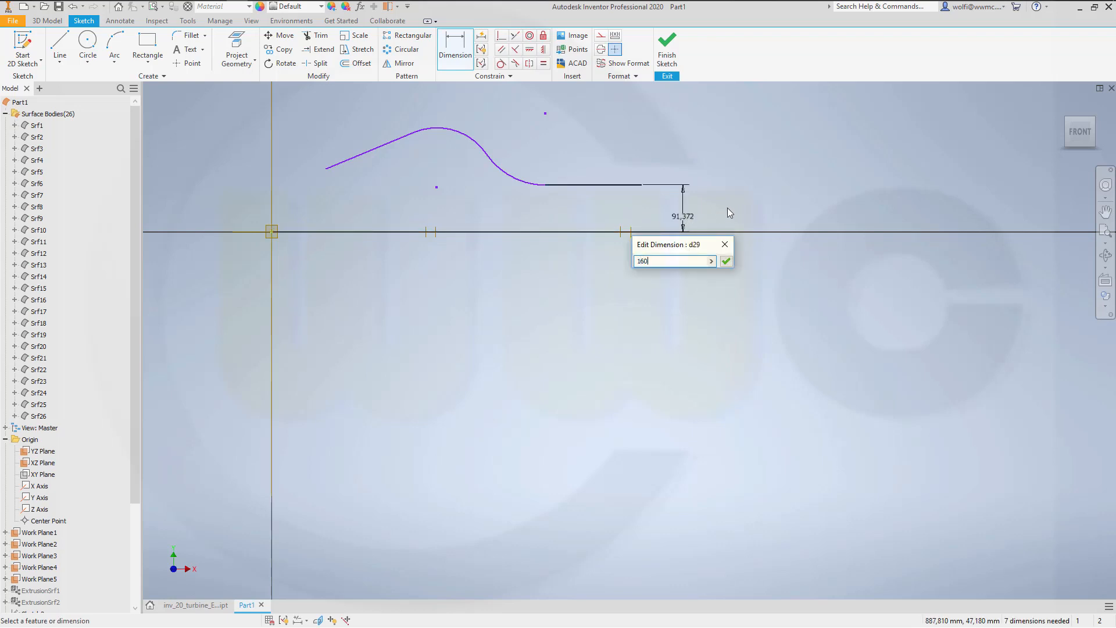
click(725, 260)
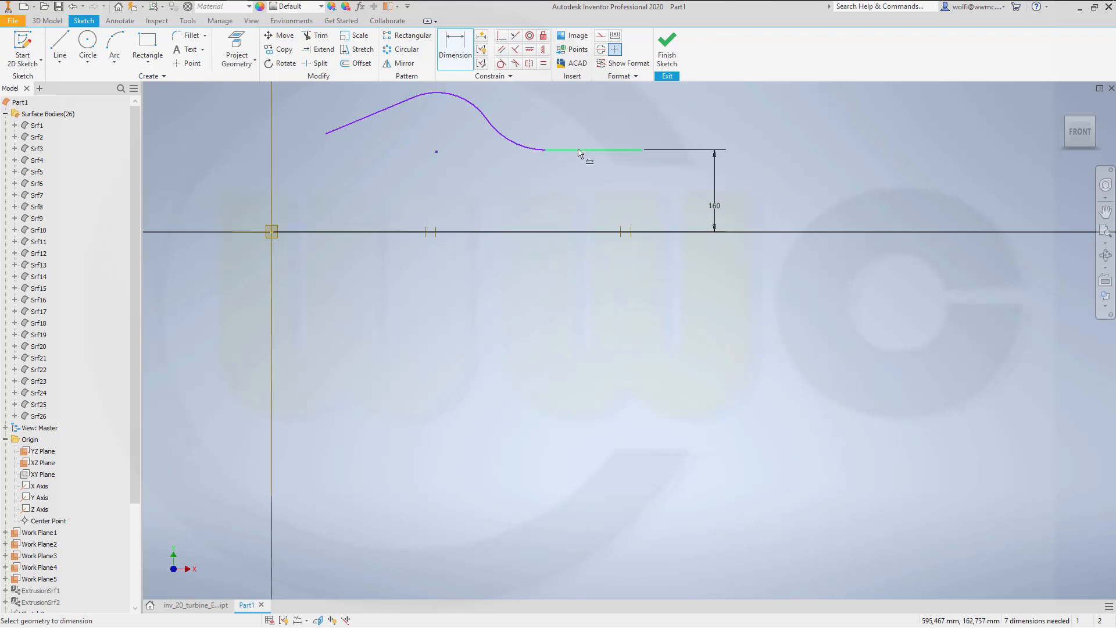
click(591, 152)
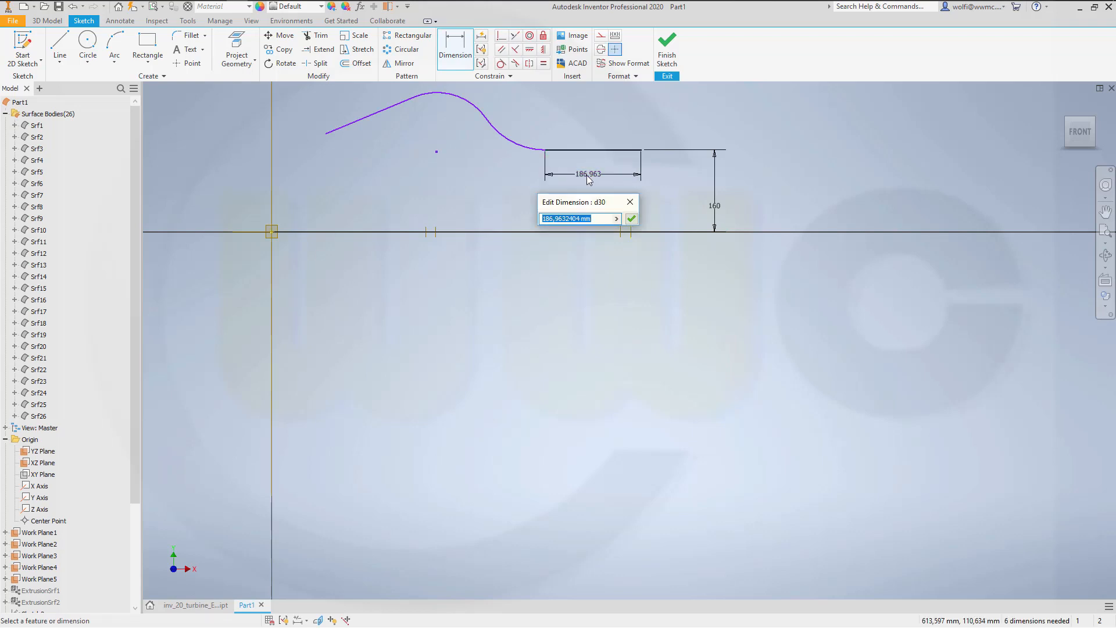
click(630, 218)
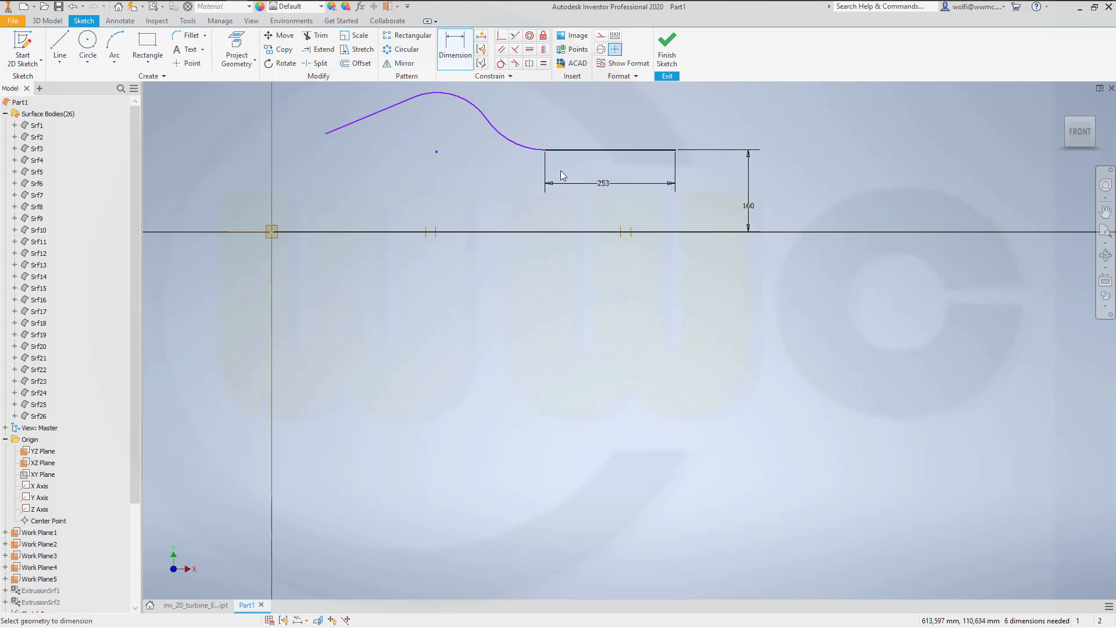
mouse_move(441, 142)
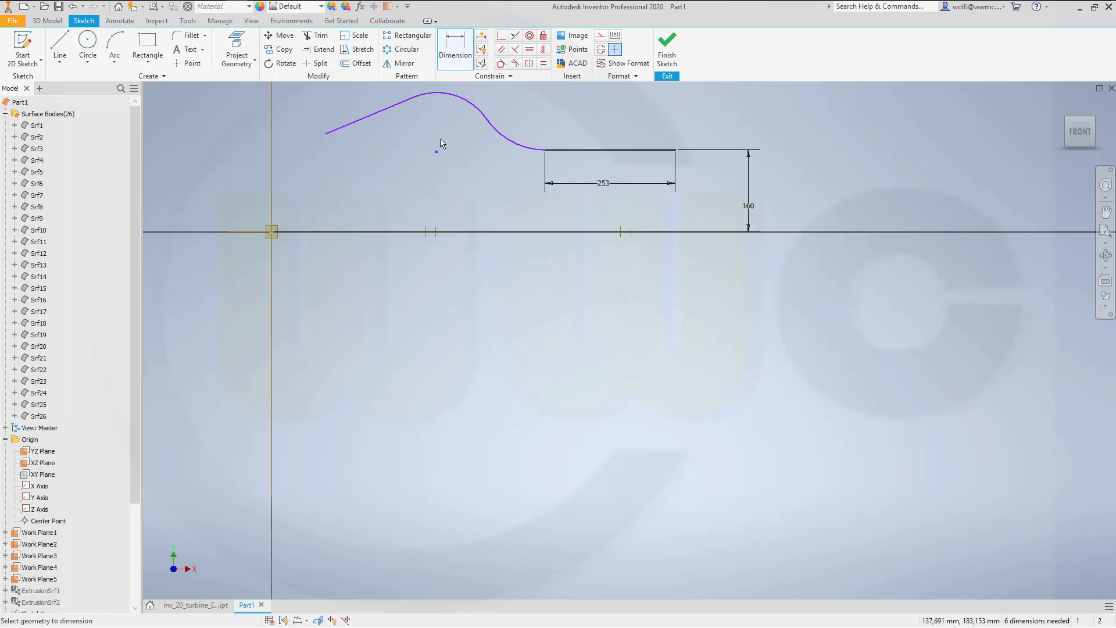
Add the 22° profile angle and arc radii of 135 and 190.
click(555, 155)
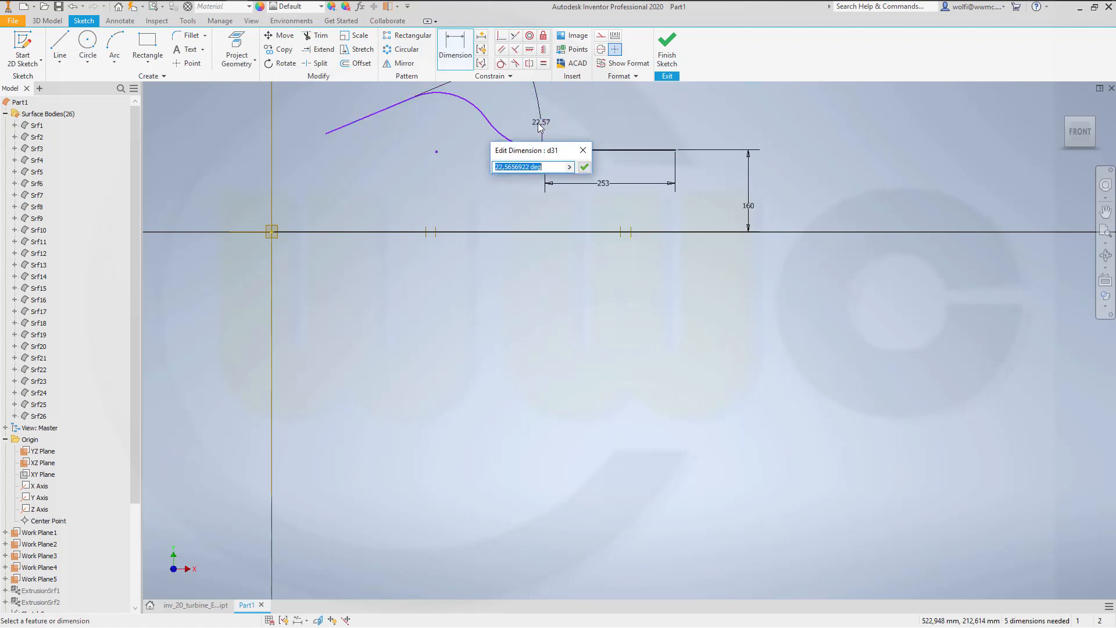
click(584, 167)
text(1)
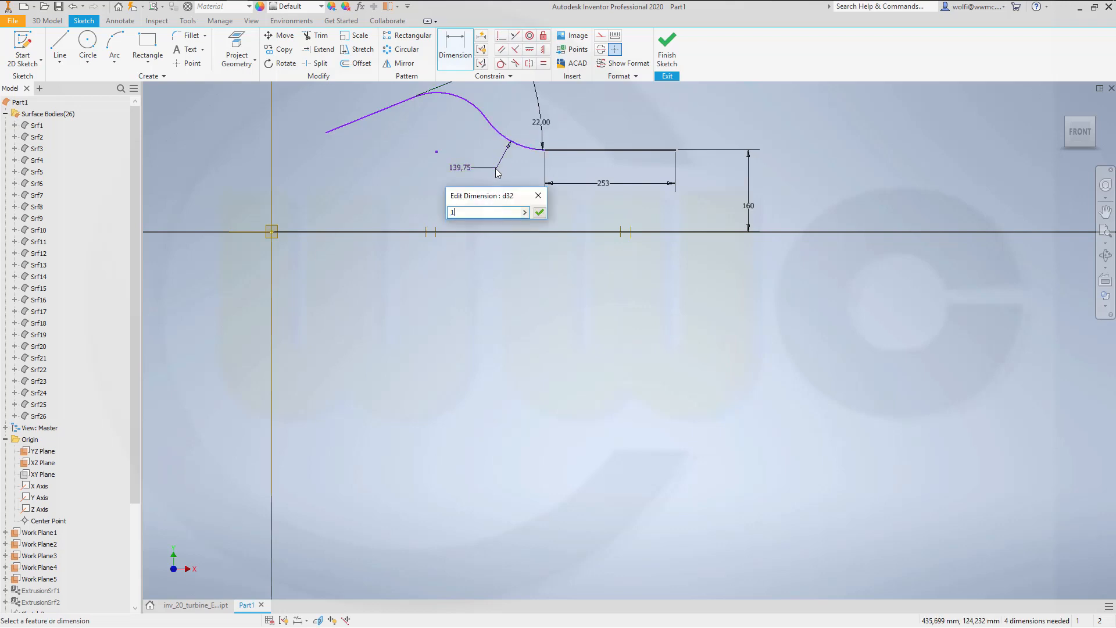
click(539, 212)
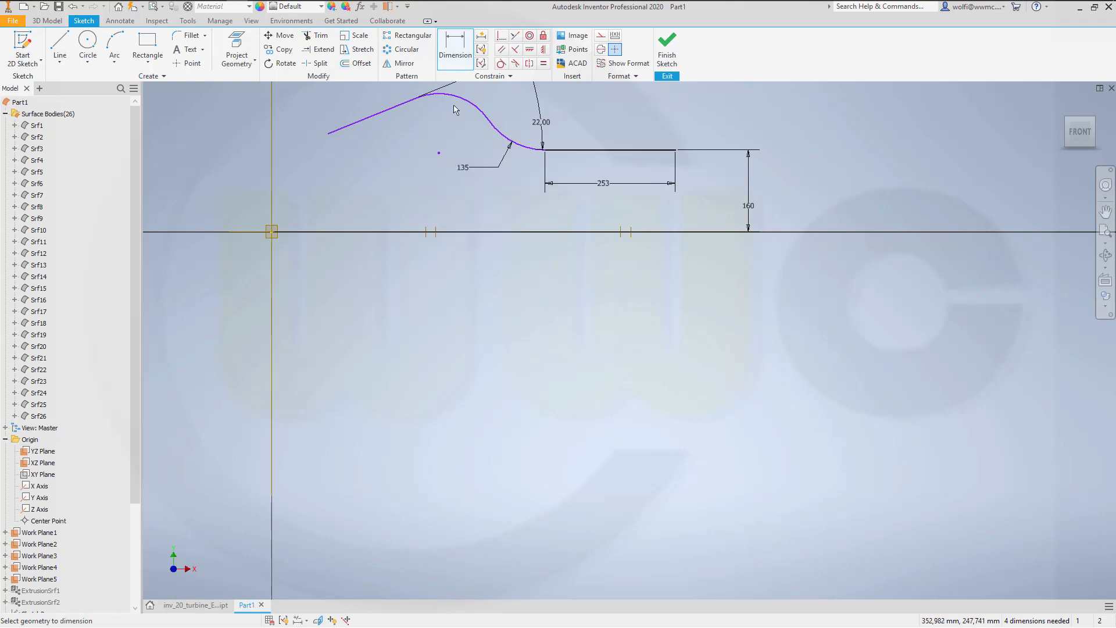
click(456, 104)
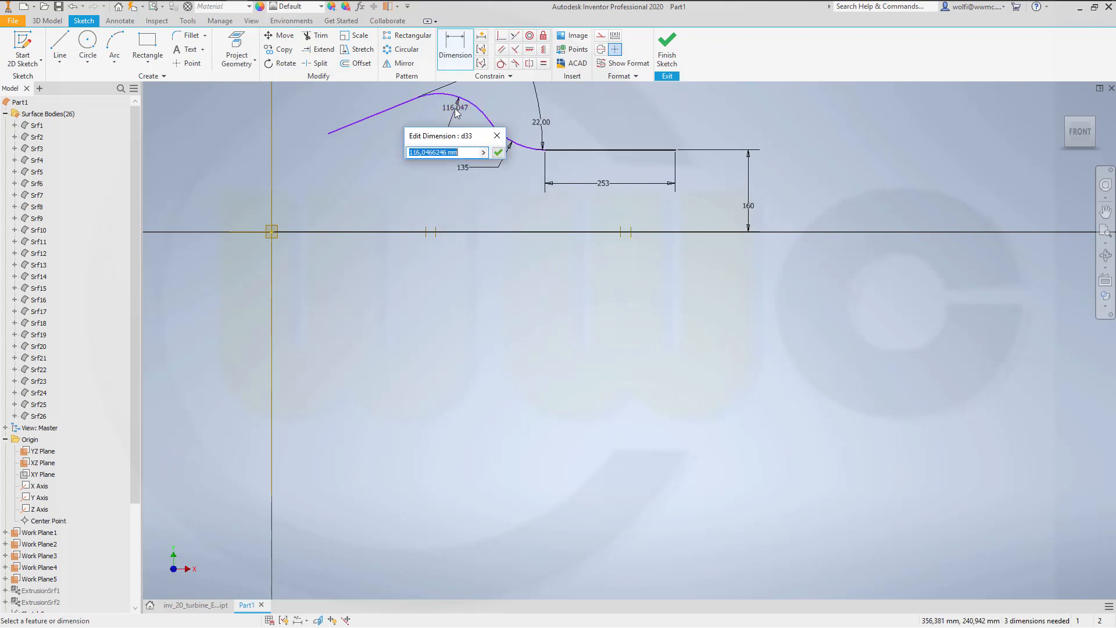
click(498, 151)
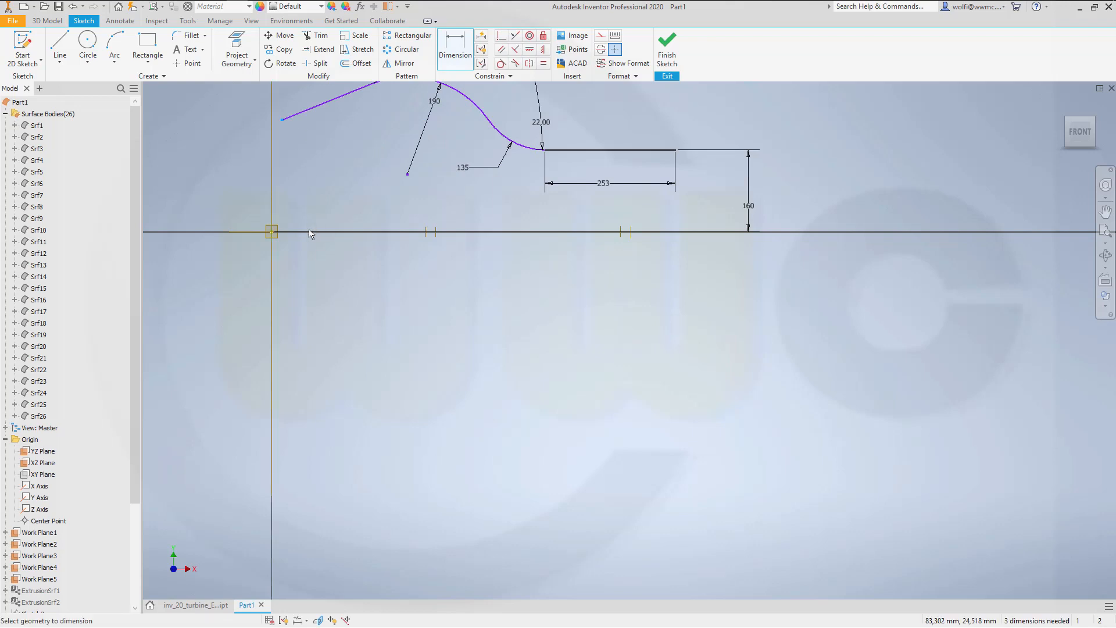
mouse_move(270, 226)
text(33)
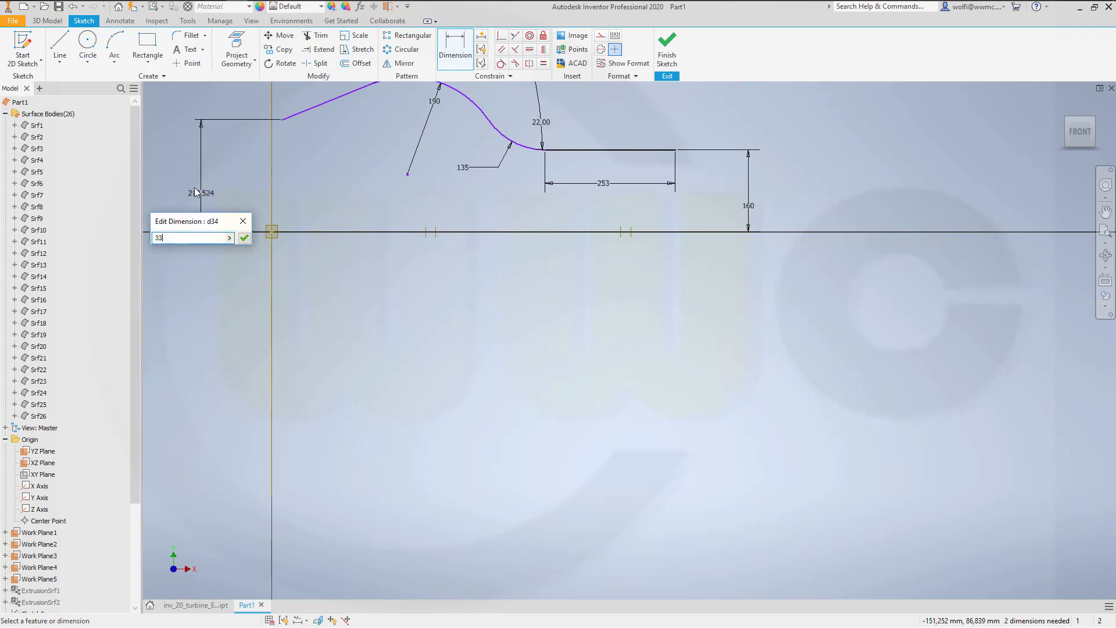
Add the 33 start height and 805 overall length, then finish the sketch.
click(243, 237)
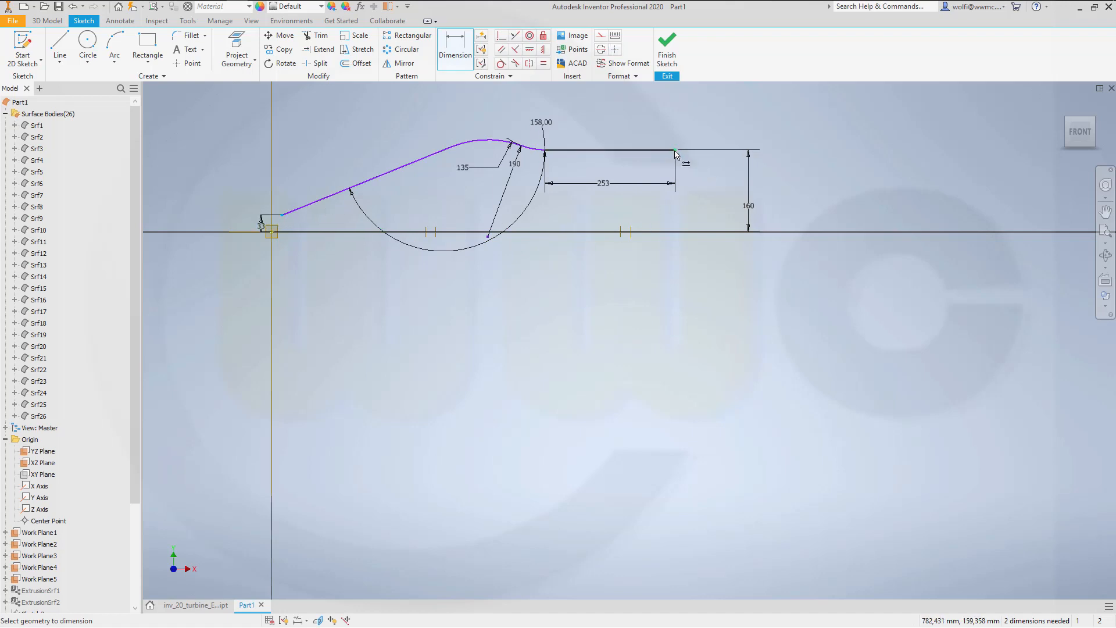
click(557, 300)
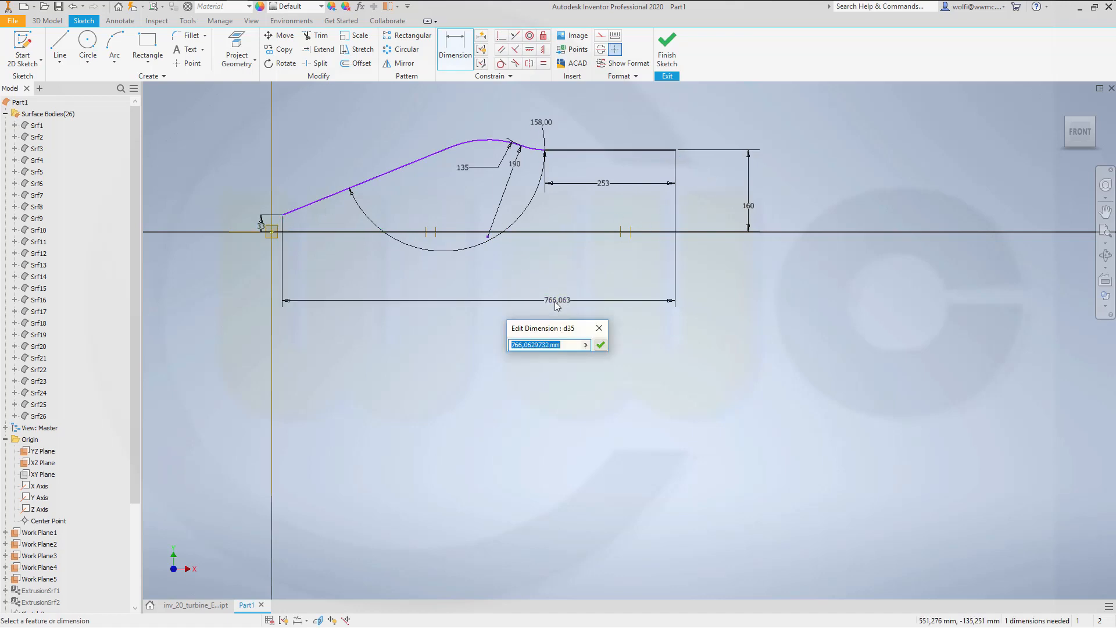
click(600, 345)
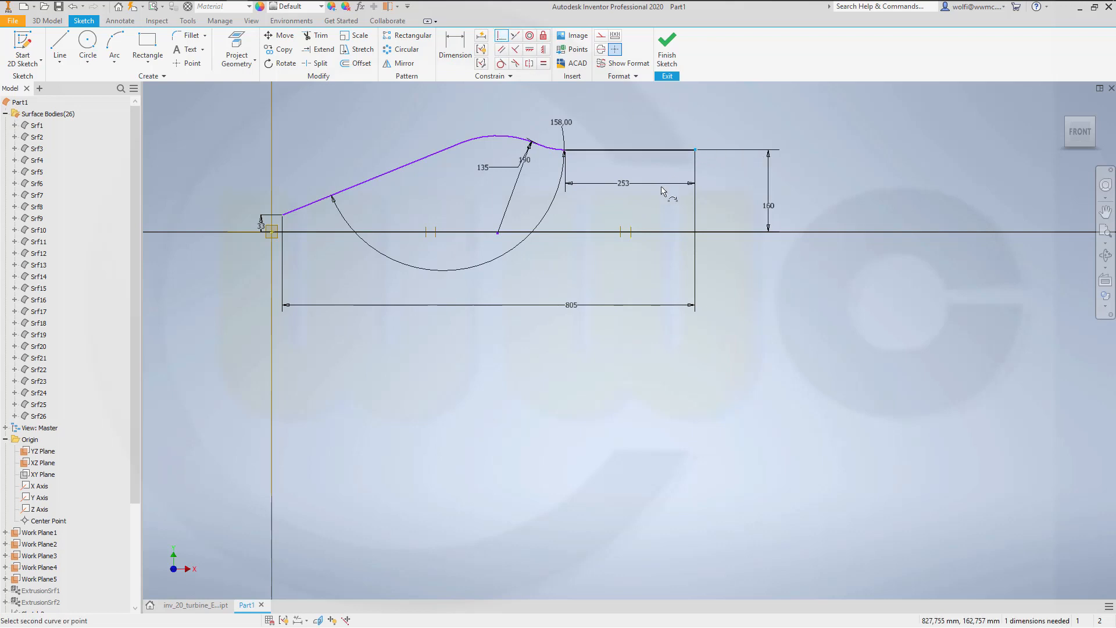
mouse_move(630, 242)
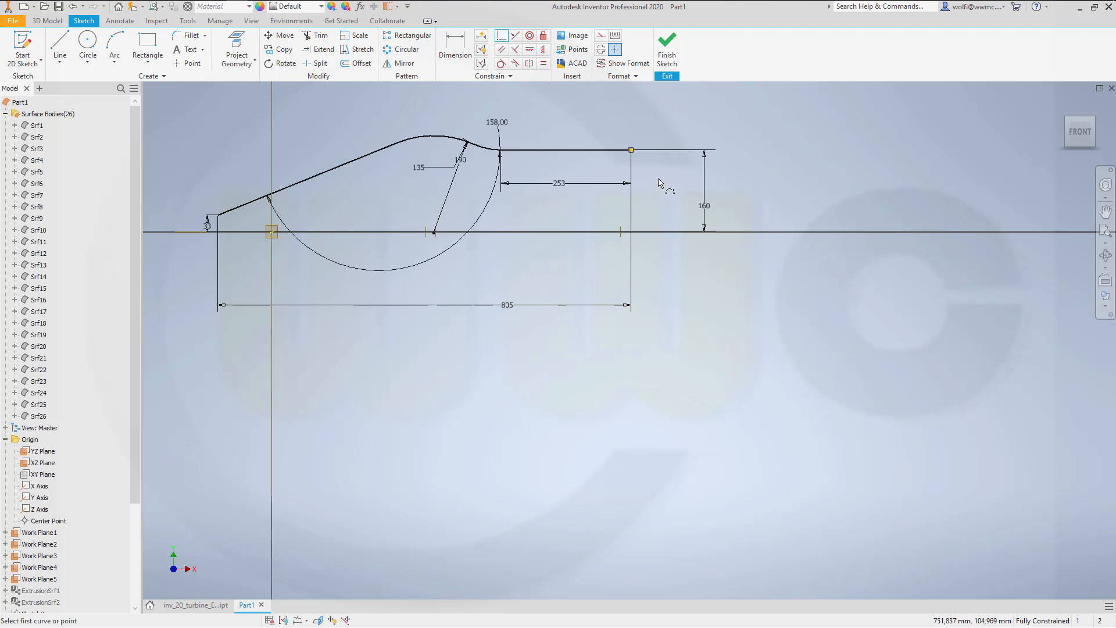
click(666, 42)
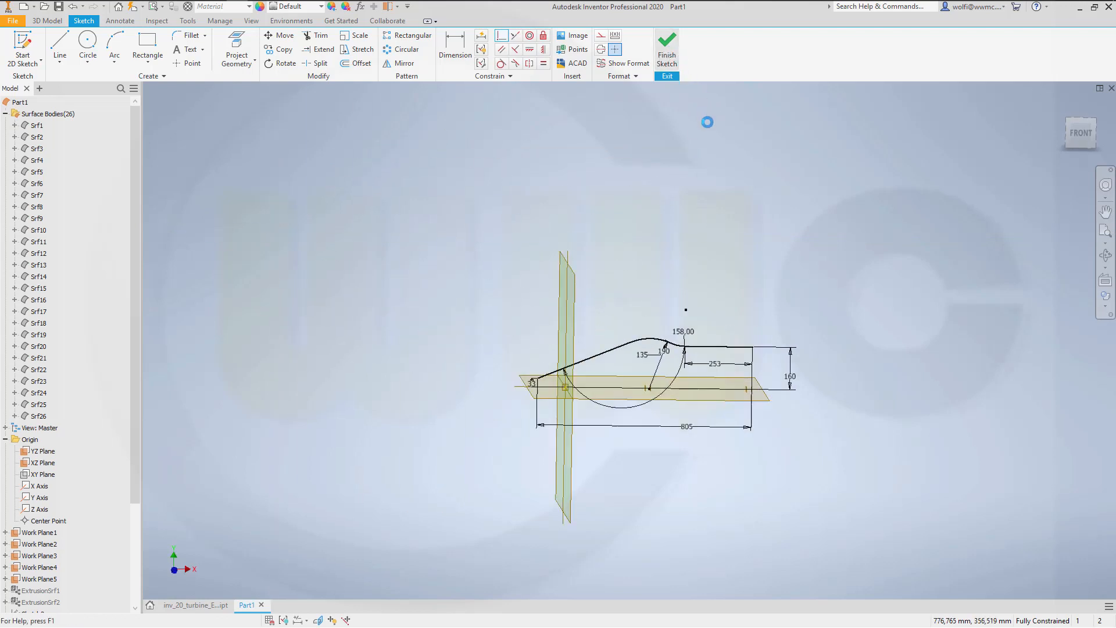
Revolve the profile 360° about the X axis into surface body Srf27.
click(665, 43)
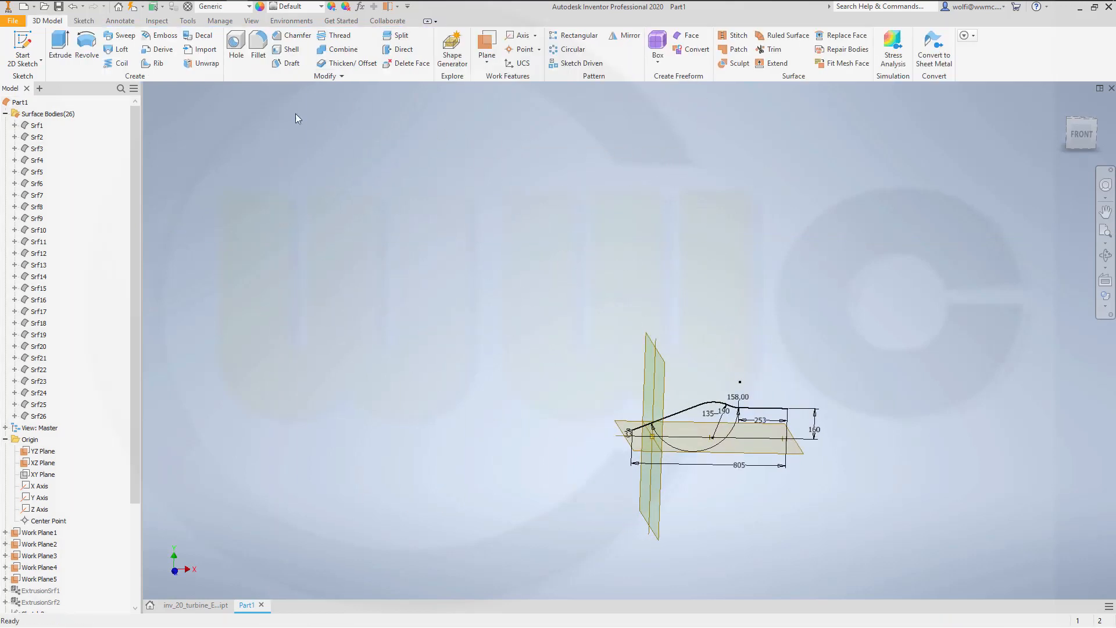
click(85, 47)
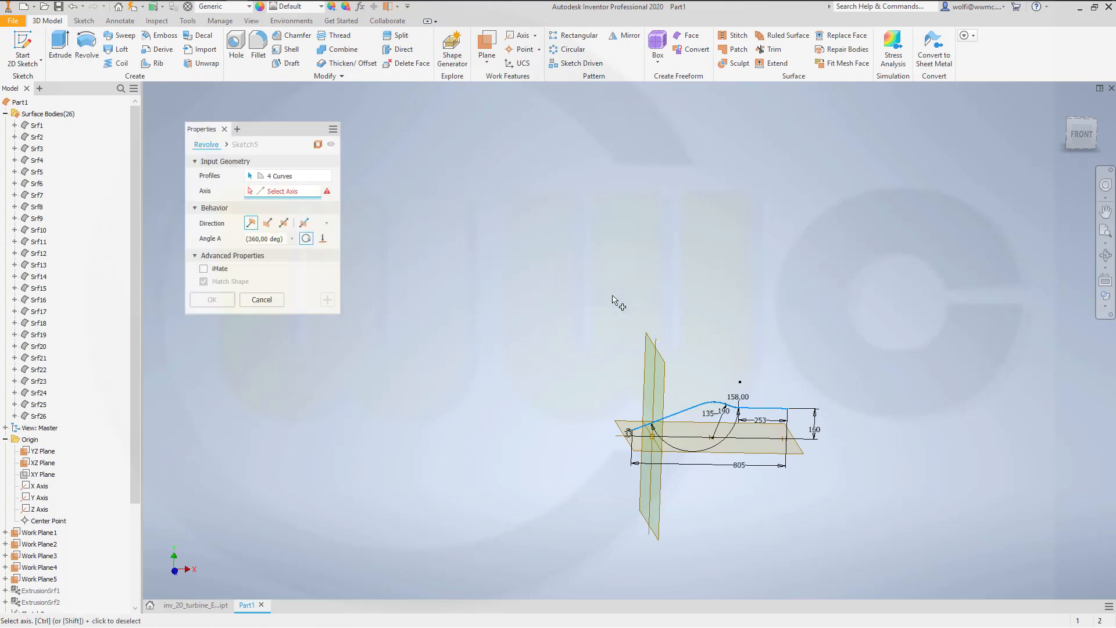
mouse_move(281, 191)
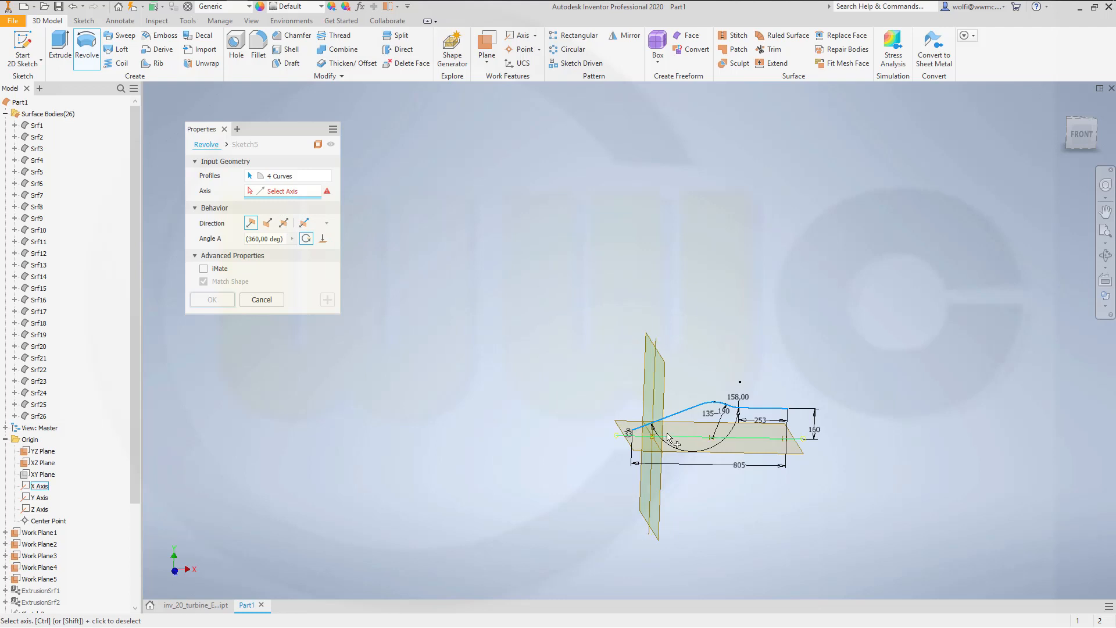
click(38, 485)
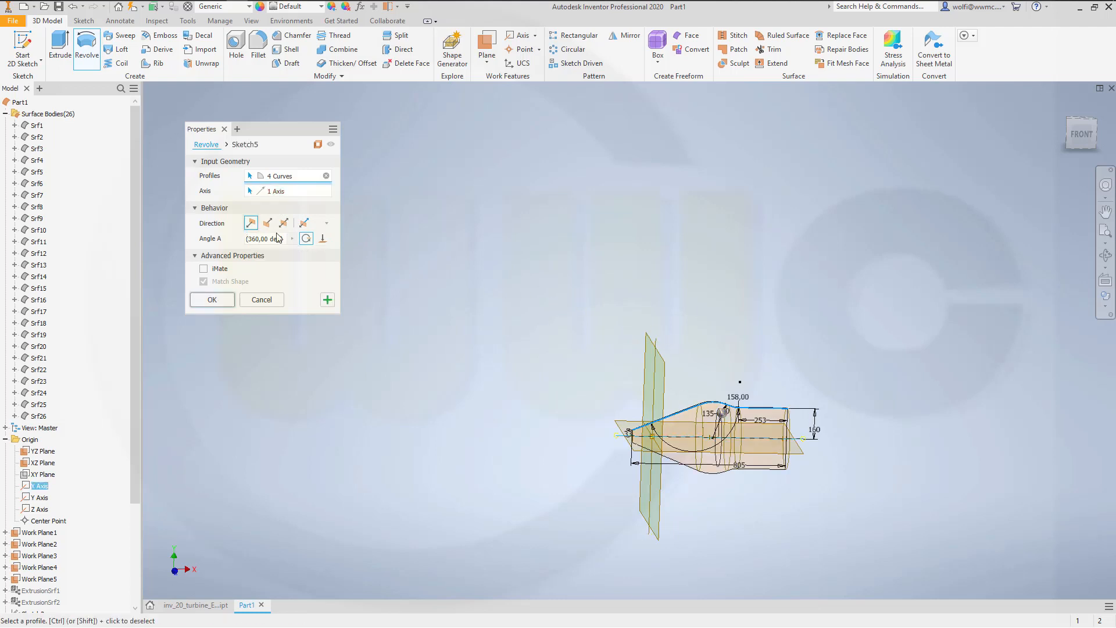
click(212, 298)
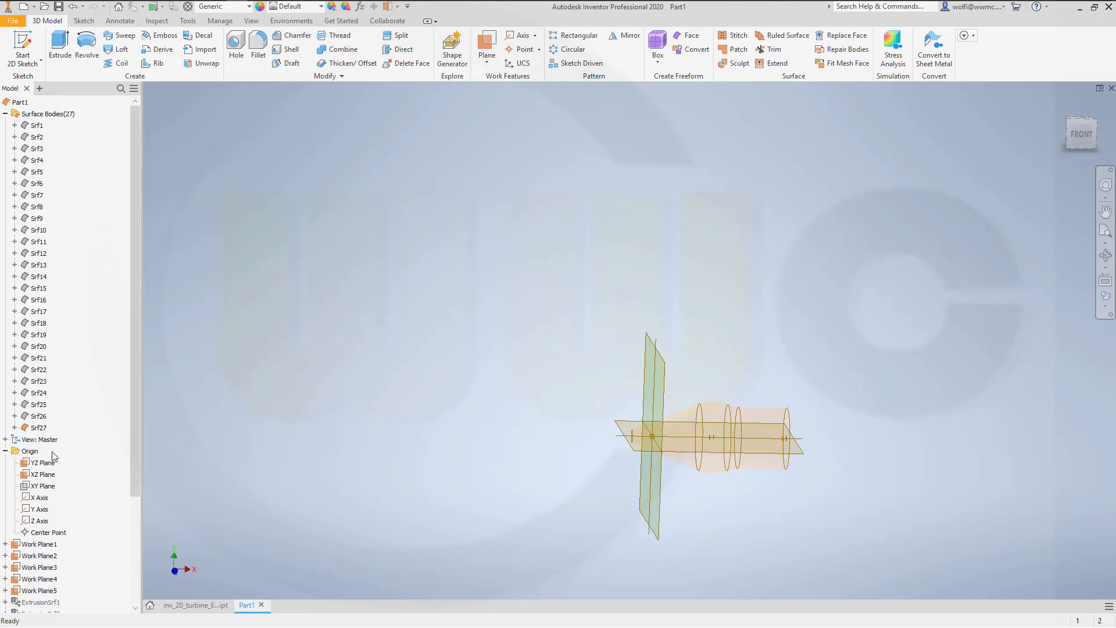
Make revolved body Srf27 opaque, then open the blade ring's context menu.
right_click(37, 427)
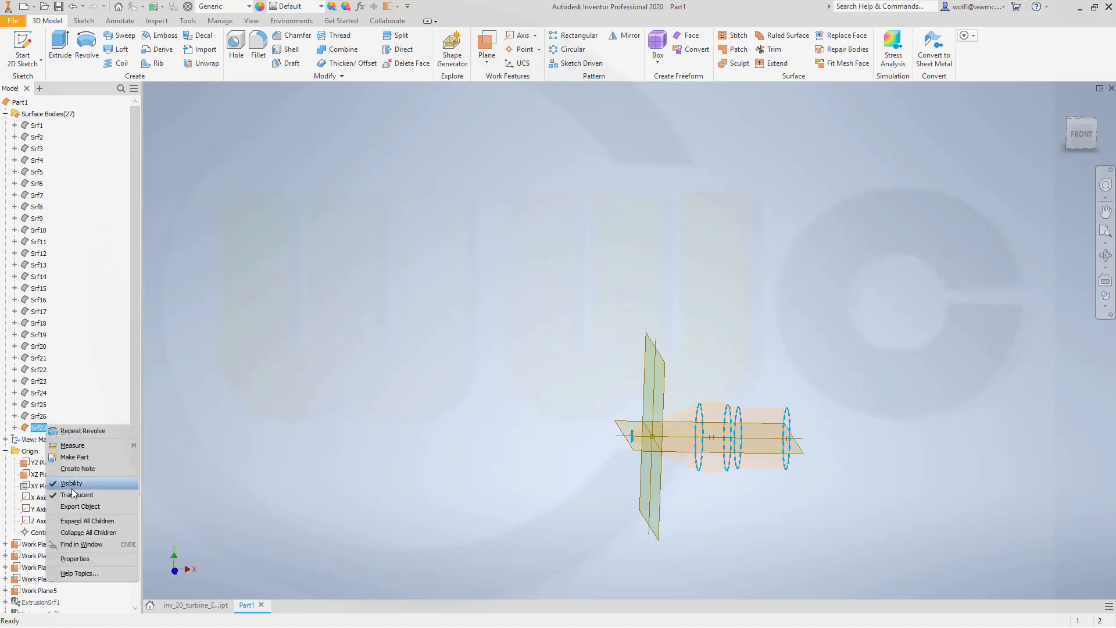
click(69, 483)
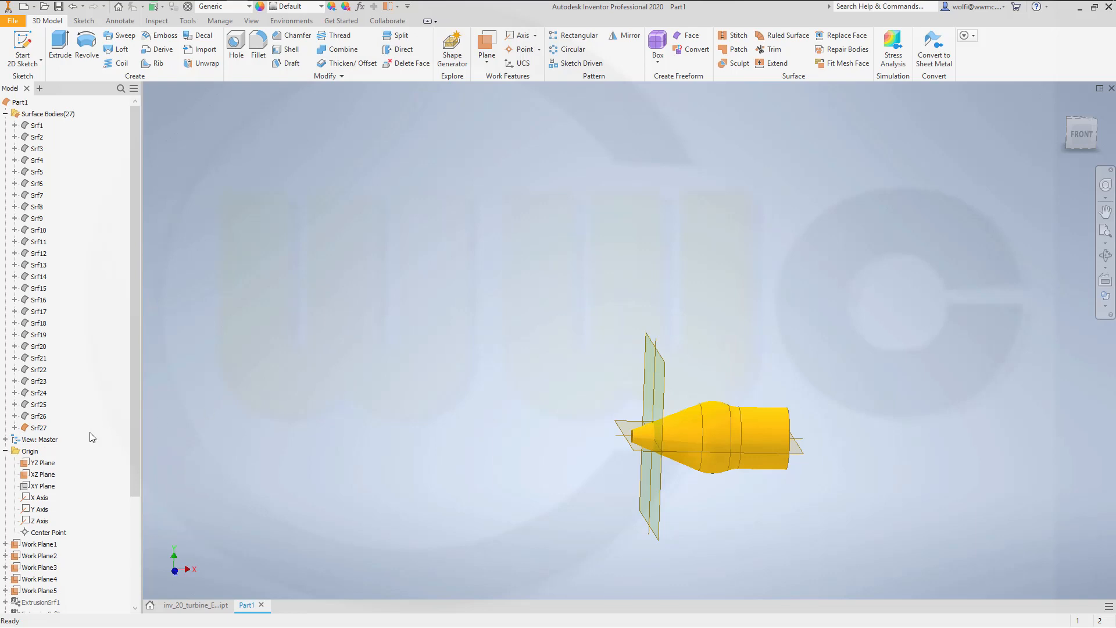
right_click(38, 416)
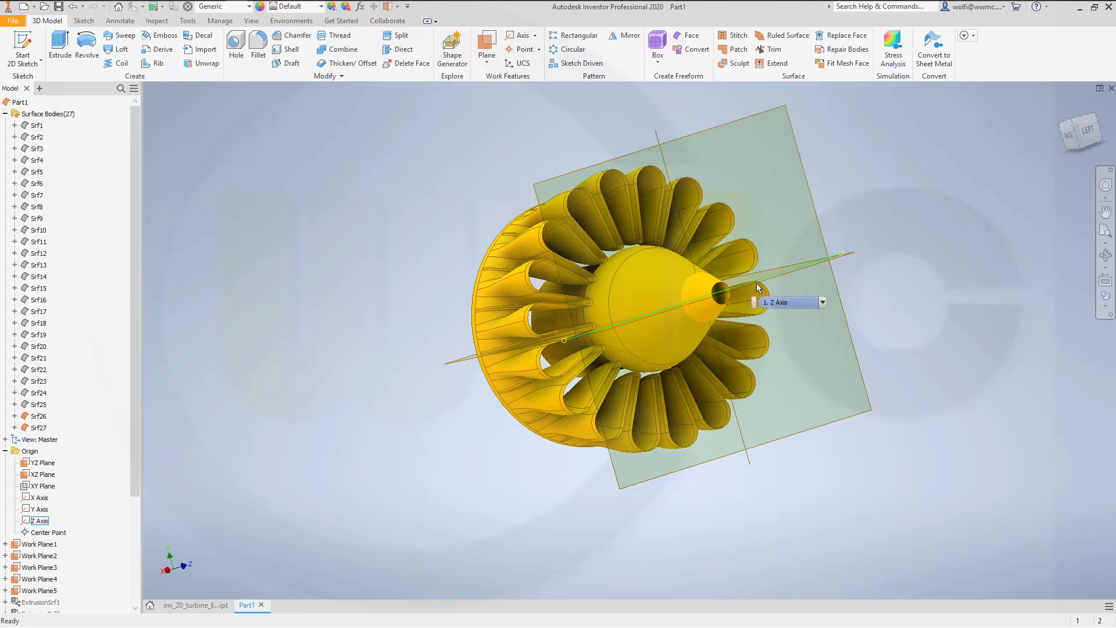
mouse_move(775, 302)
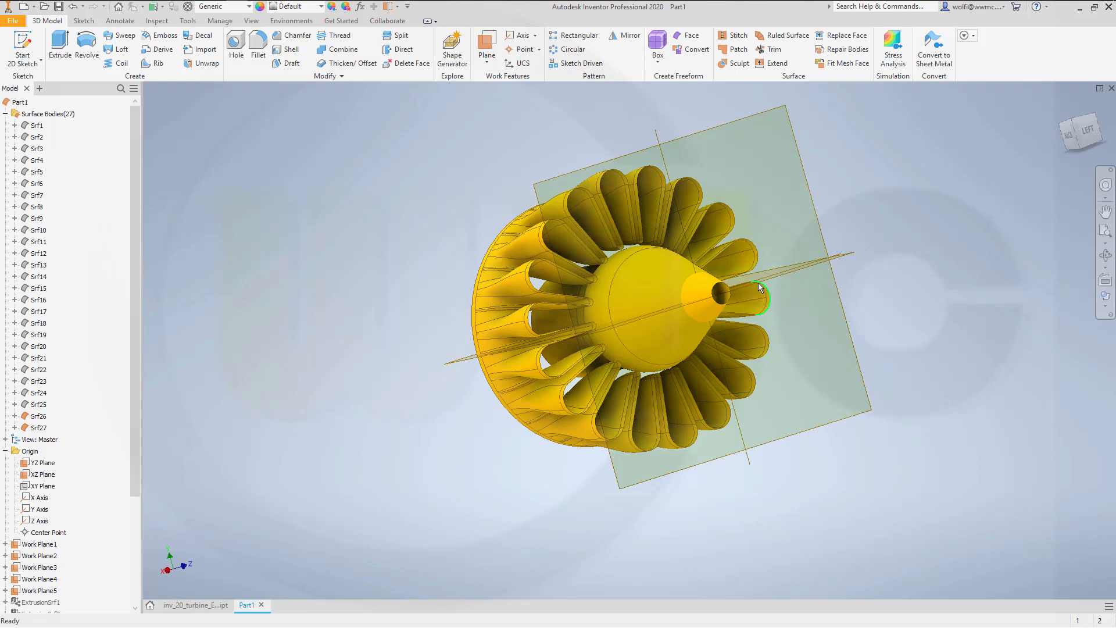
Select the Z axis running through the yellow center-body cone's nose inside the blade ring.
click(40, 520)
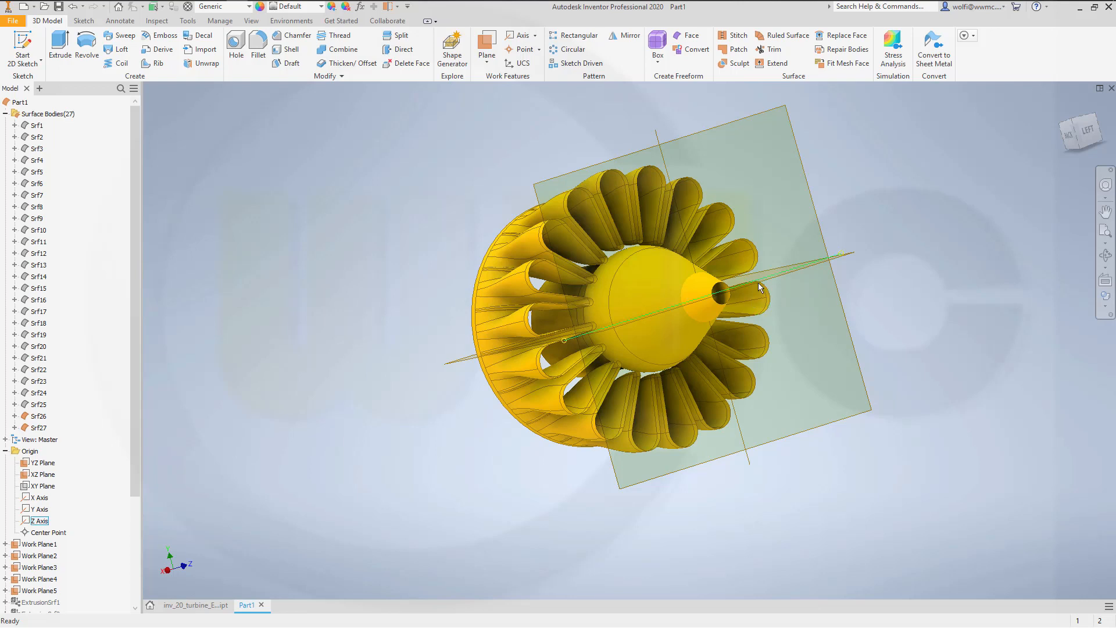